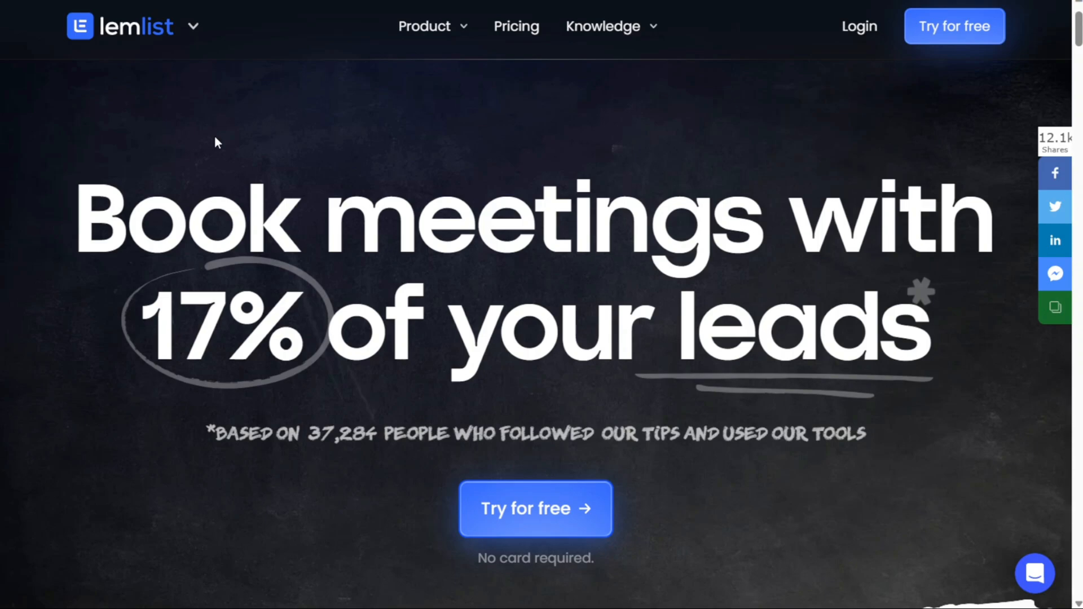
{"action": "mouse_move", "coordinate": [123, 35]}
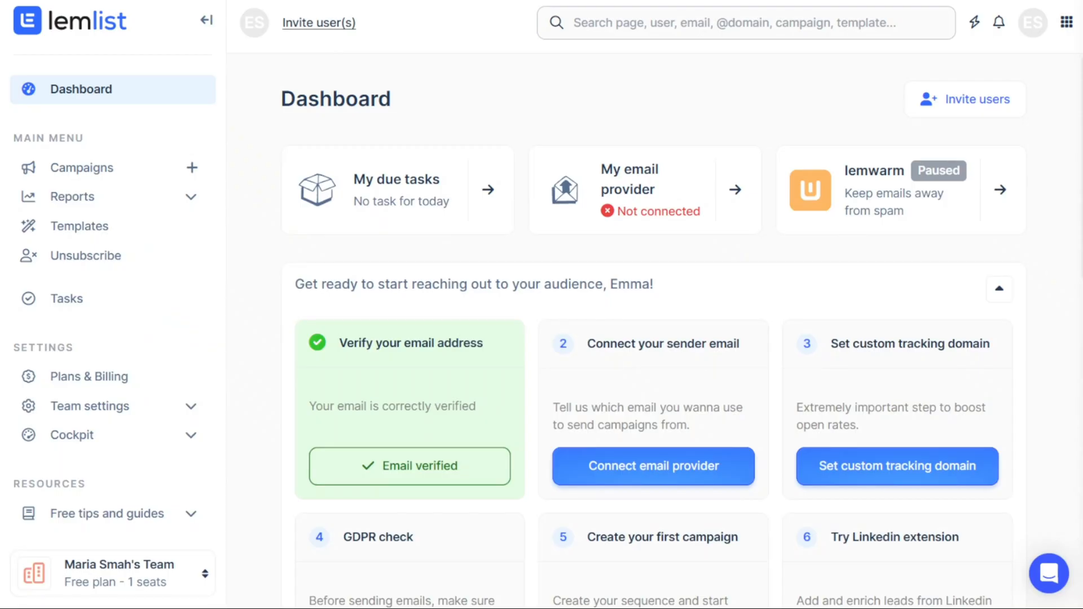
{"action": "mouse_move", "coordinate": [367, 144]}
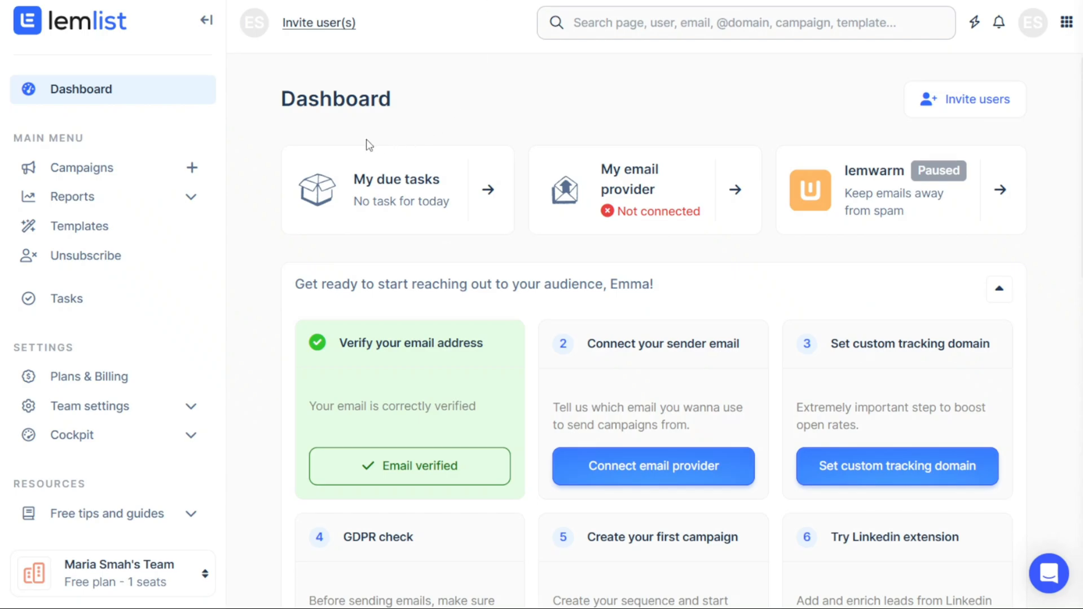
Browse the campaigns list and return to the dashboard overview
{"action": "left_click", "coordinate": [83, 167]}
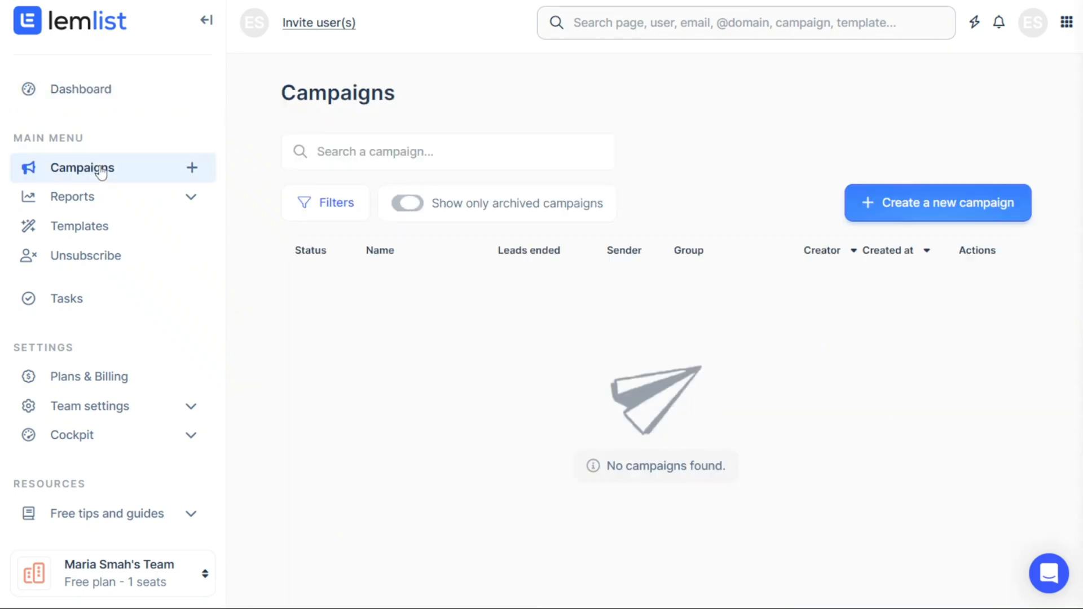
{"action": "left_click", "coordinate": [407, 203]}
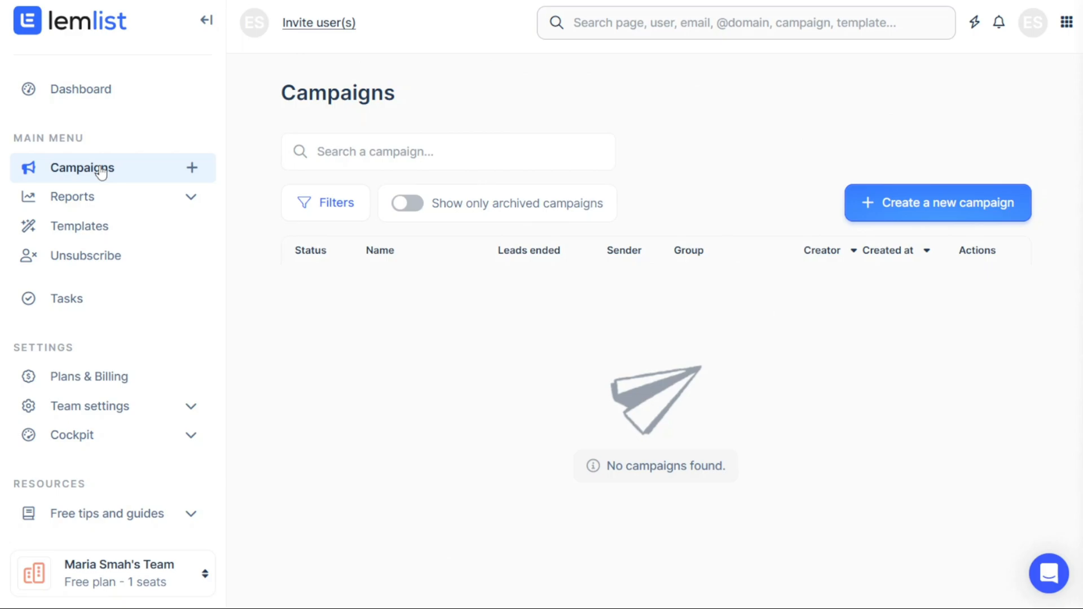
{"action": "mouse_move", "coordinate": [922, 207]}
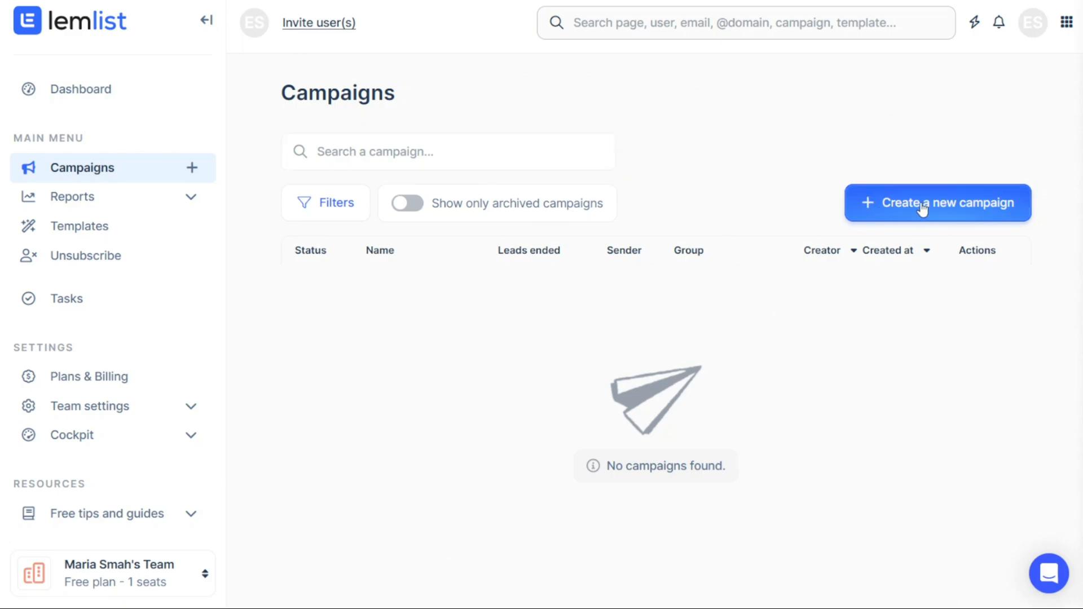
{"action": "mouse_move", "coordinate": [628, 115]}
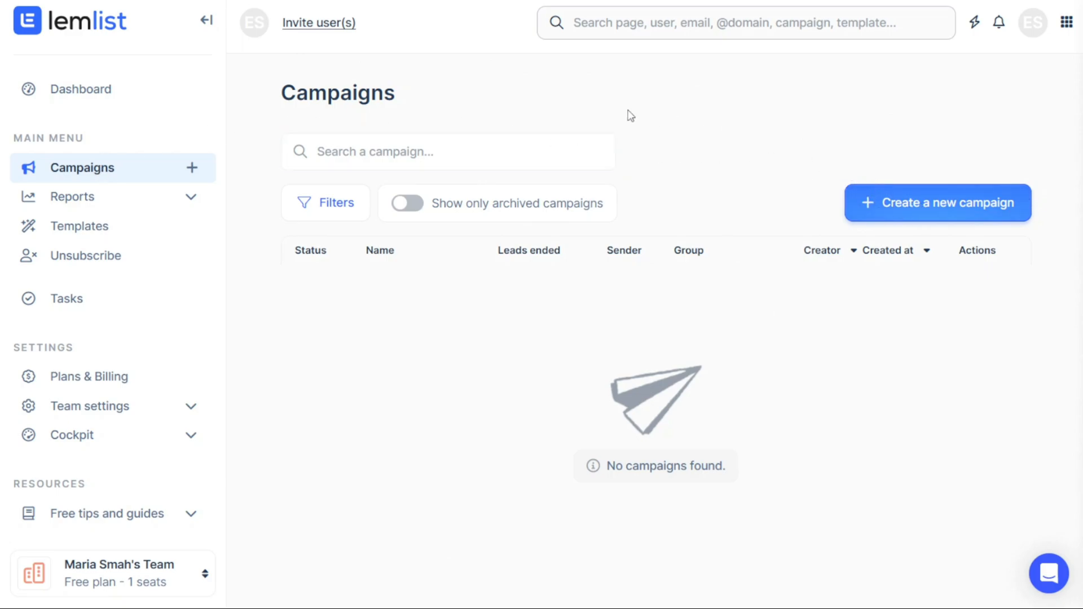
{"action": "mouse_move", "coordinate": [81, 211]}
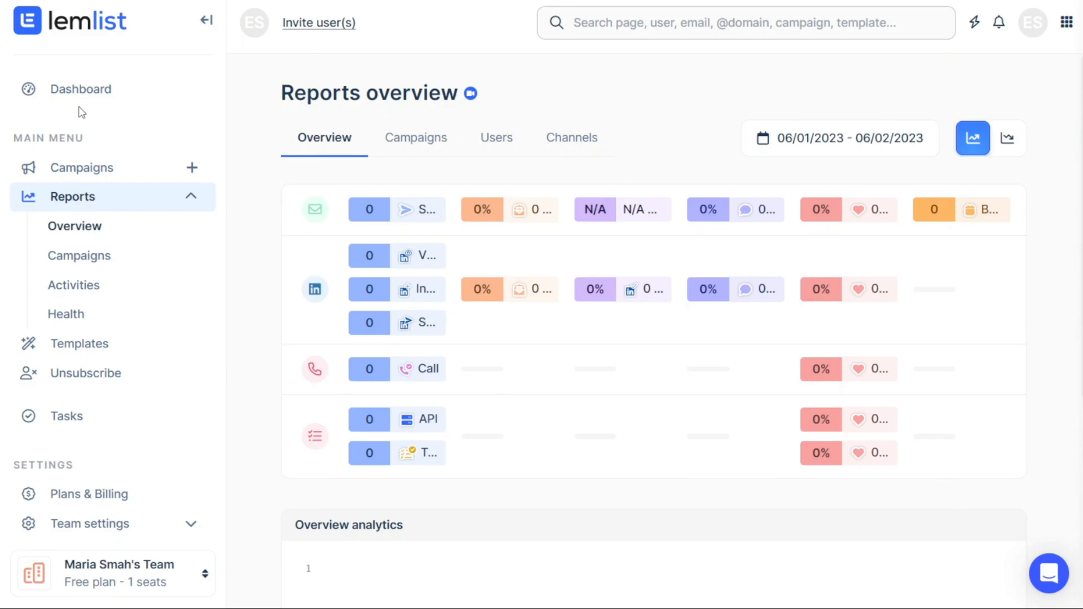
{"action": "left_click", "coordinate": [81, 88]}
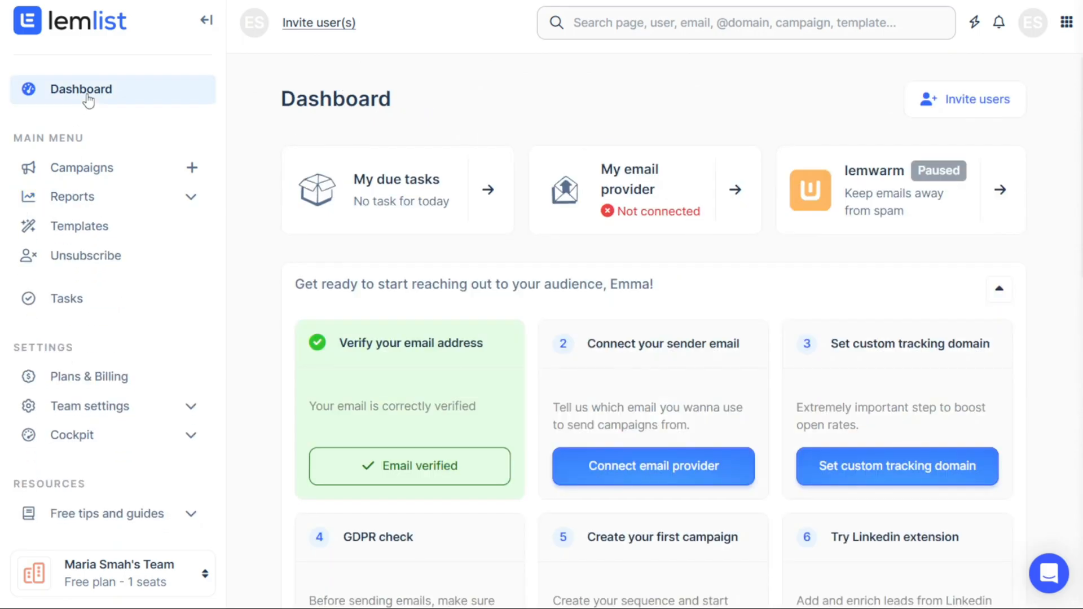
{"action": "mouse_move", "coordinate": [403, 110]}
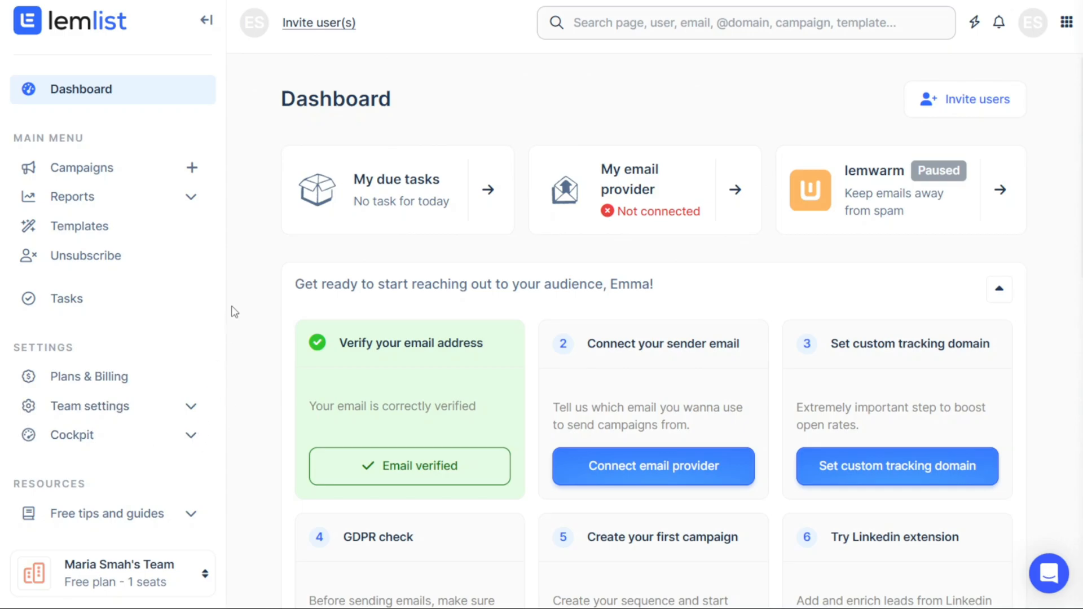
{"action": "mouse_move", "coordinate": [624, 159]}
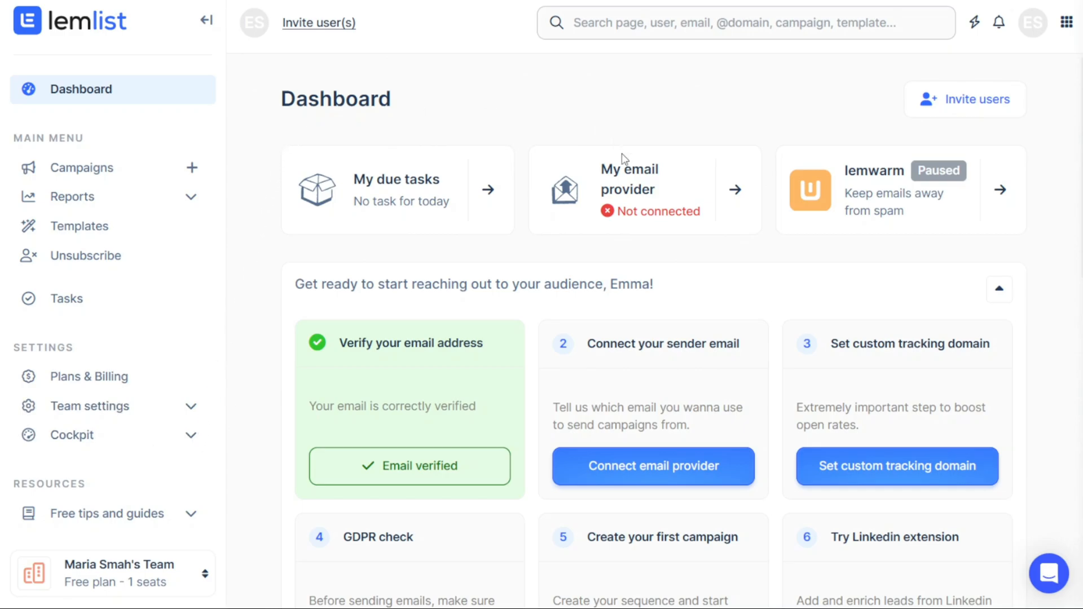
{"action": "mouse_move", "coordinate": [150, 172]}
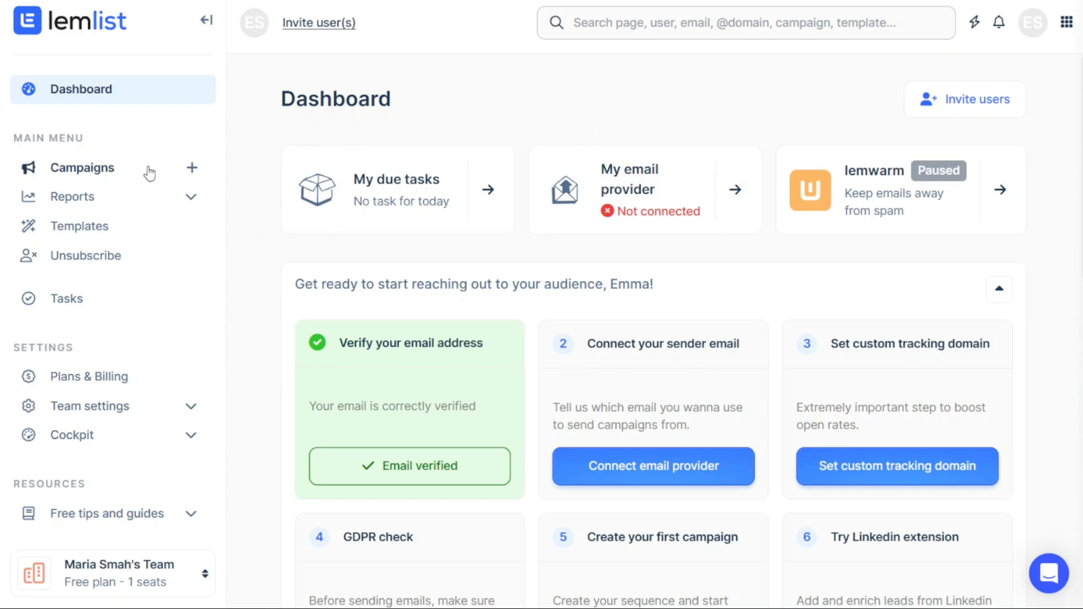
{"action": "mouse_move", "coordinate": [192, 167]}
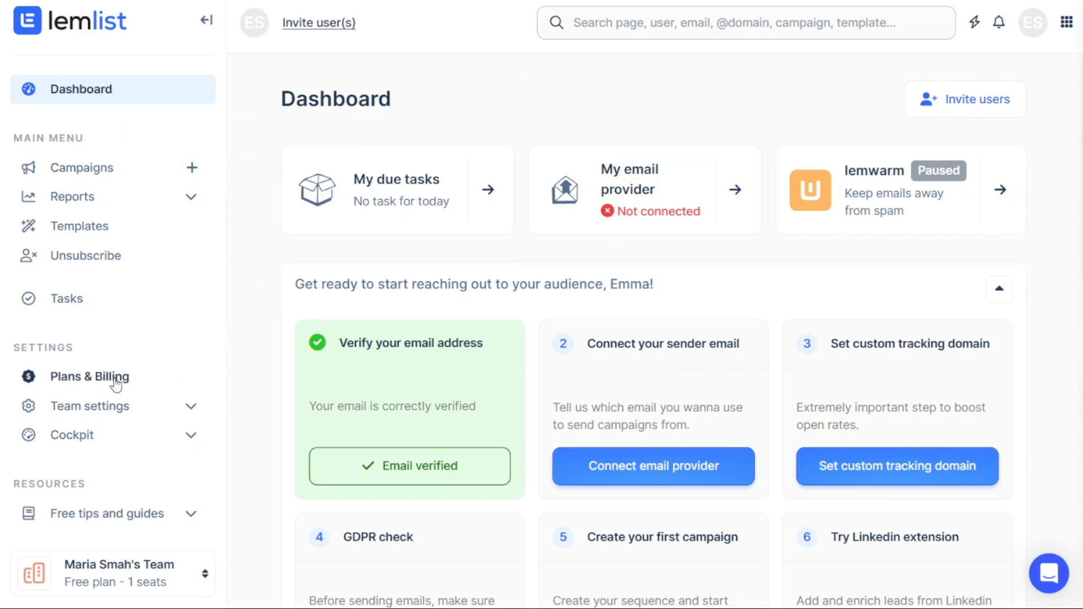
{"action": "mouse_move", "coordinate": [254, 192]}
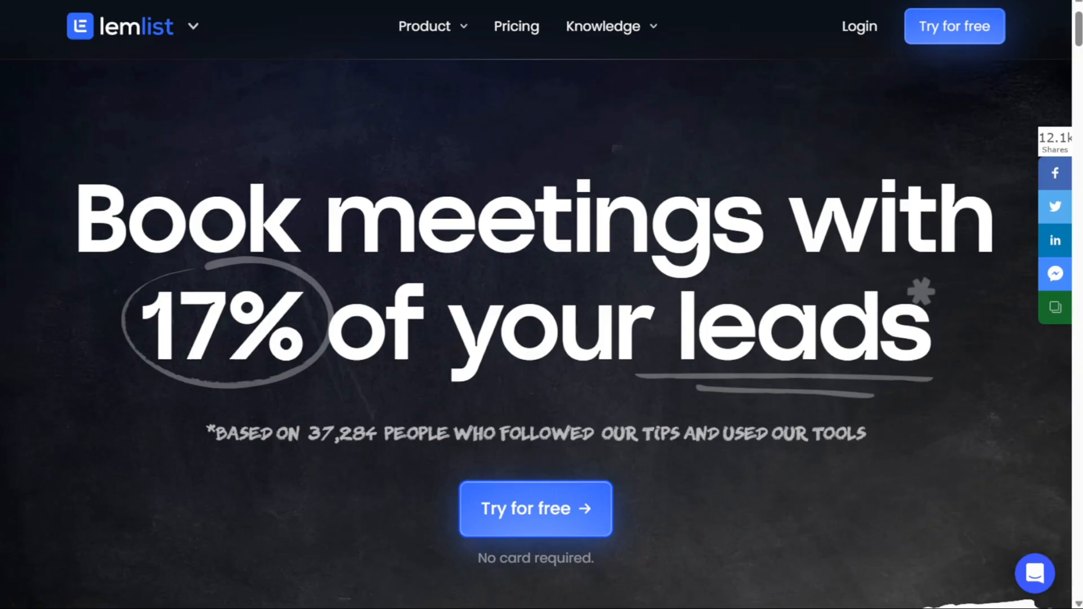
{"action": "mouse_move", "coordinate": [58, 40]}
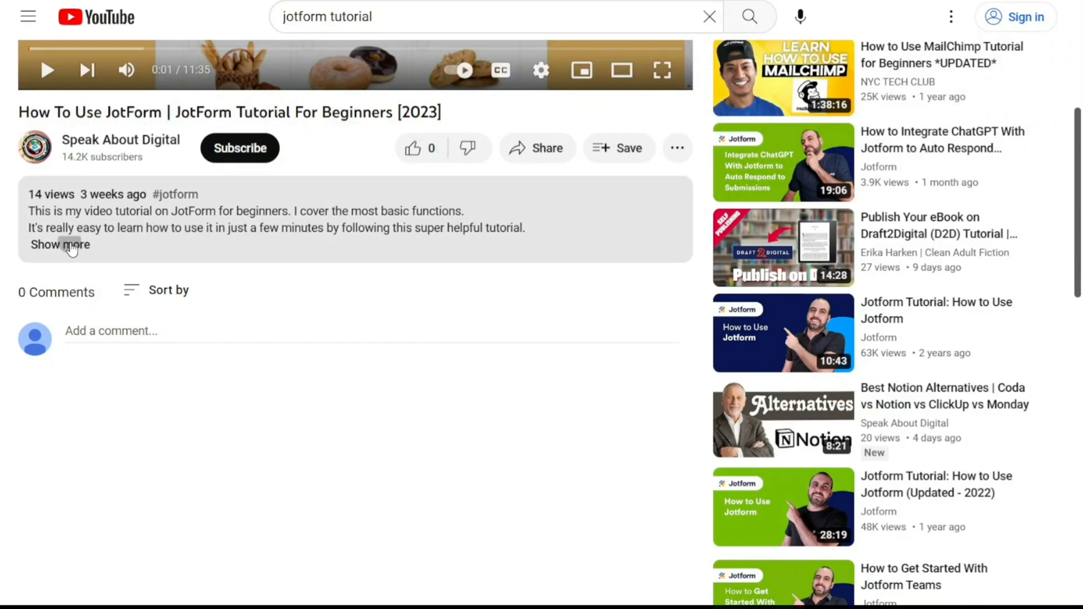
{"action": "left_click", "coordinate": [60, 245]}
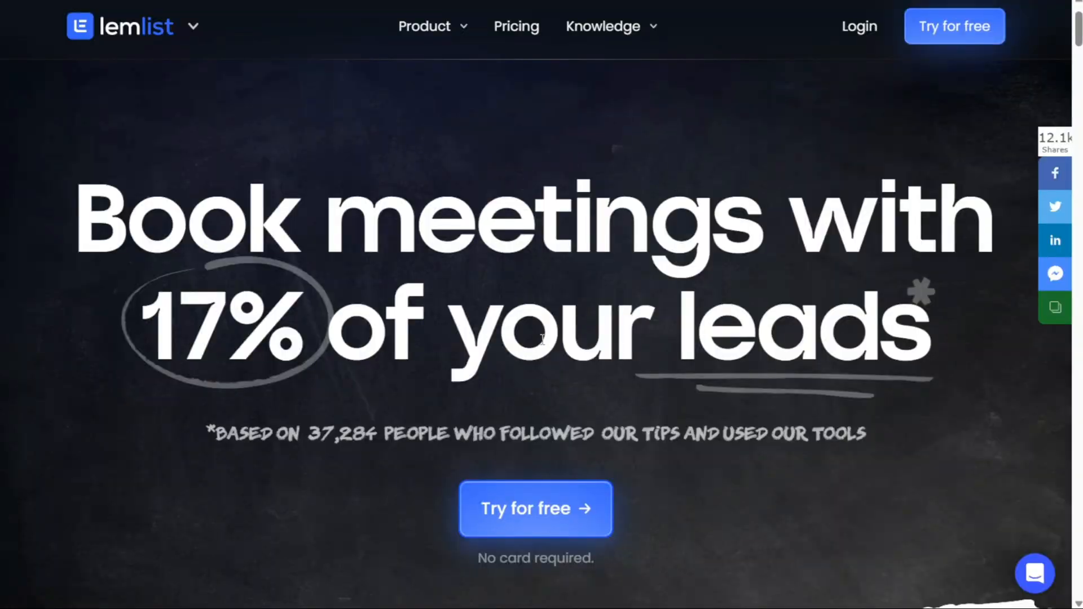
{"action": "mouse_move", "coordinate": [535, 509]}
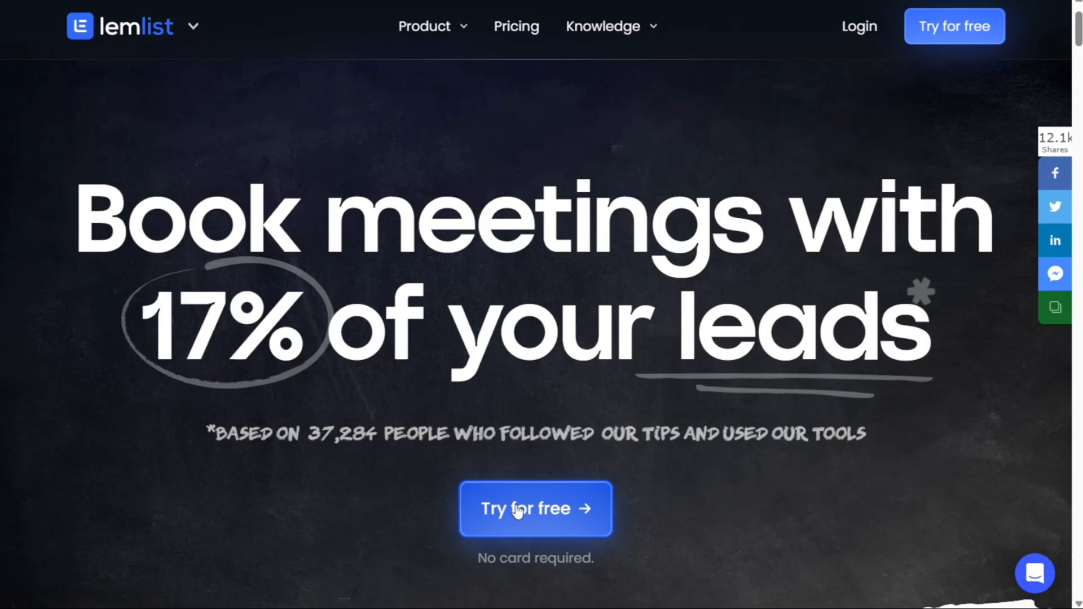
Start the free trial sign-up and tick both the Terms of Use and privacy policy agreements
{"action": "left_click", "coordinate": [535, 509]}
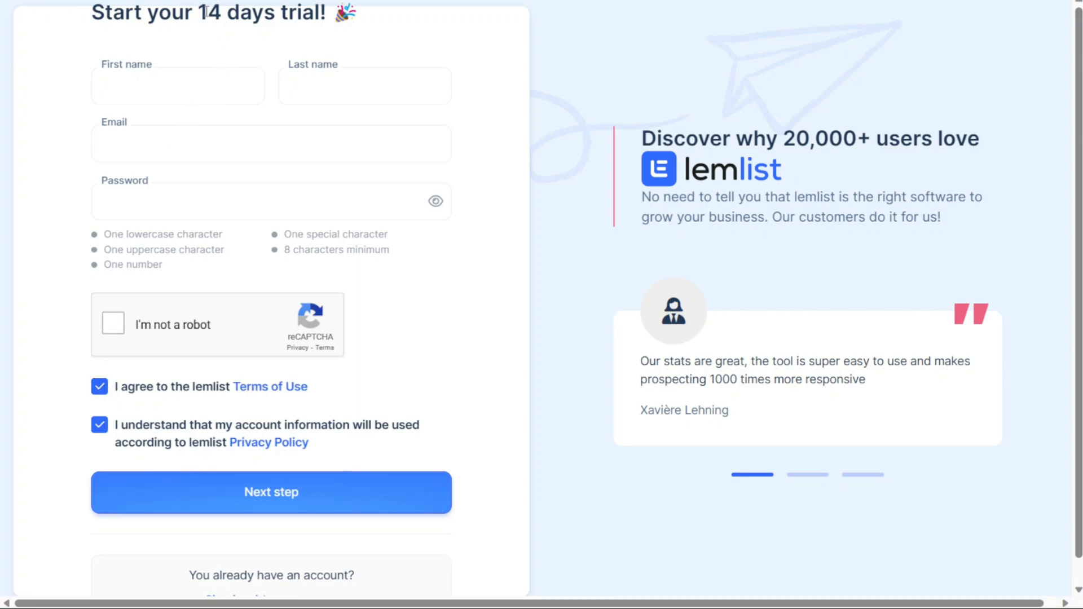
{"action": "mouse_move", "coordinate": [74, 295]}
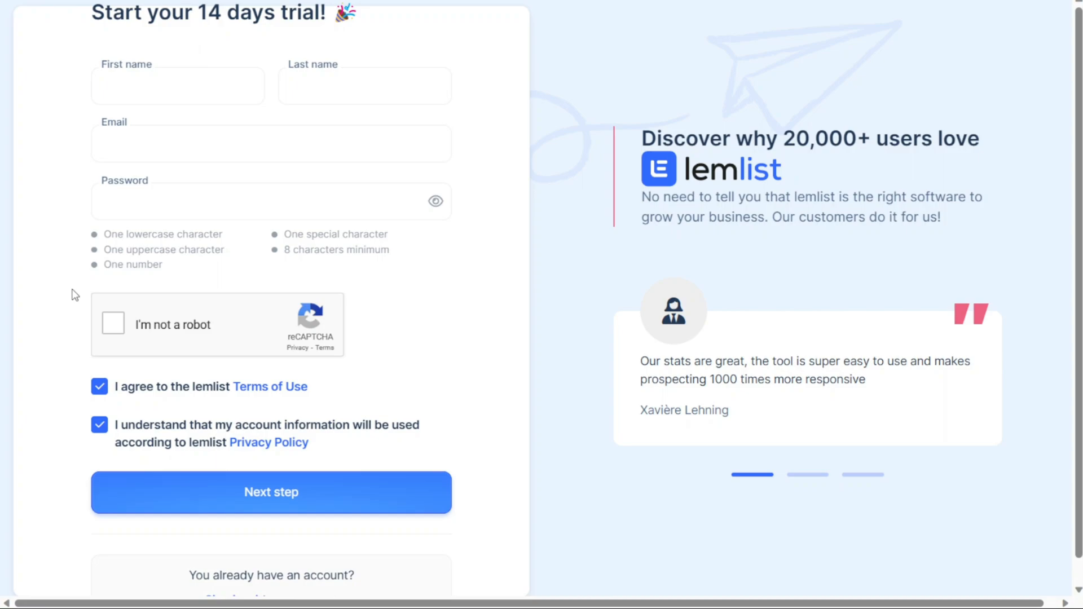
{"action": "left_click", "coordinate": [99, 386]}
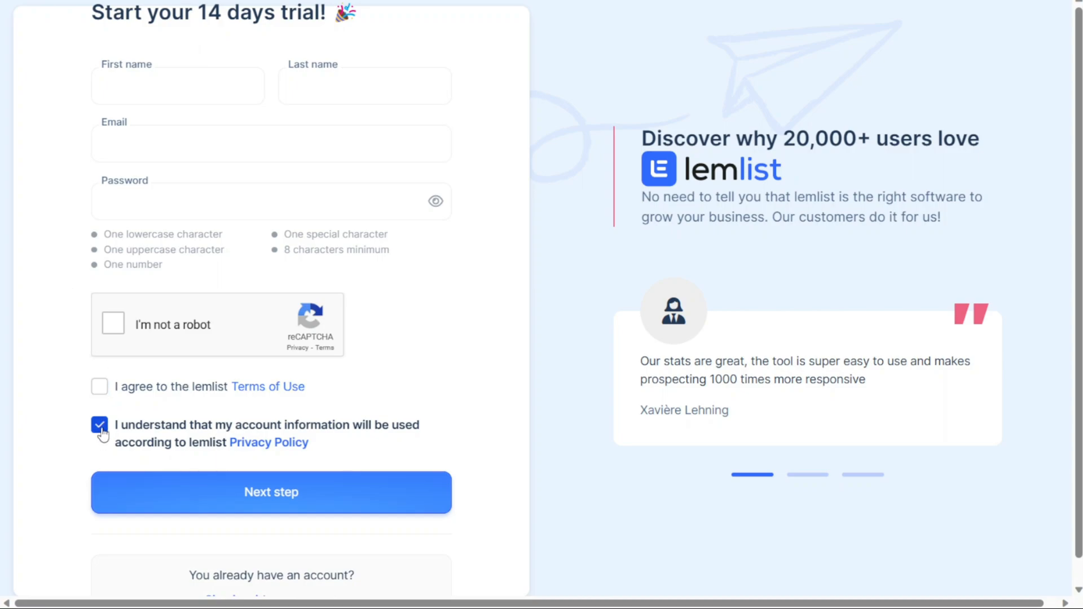
{"action": "left_click", "coordinate": [99, 425]}
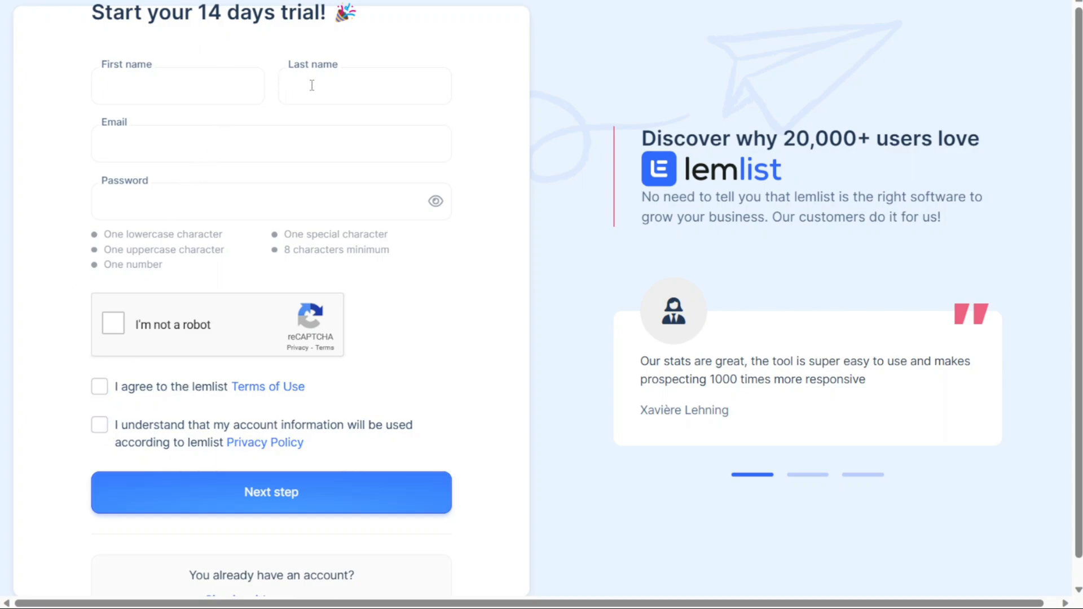
{"action": "mouse_move", "coordinate": [242, 200]}
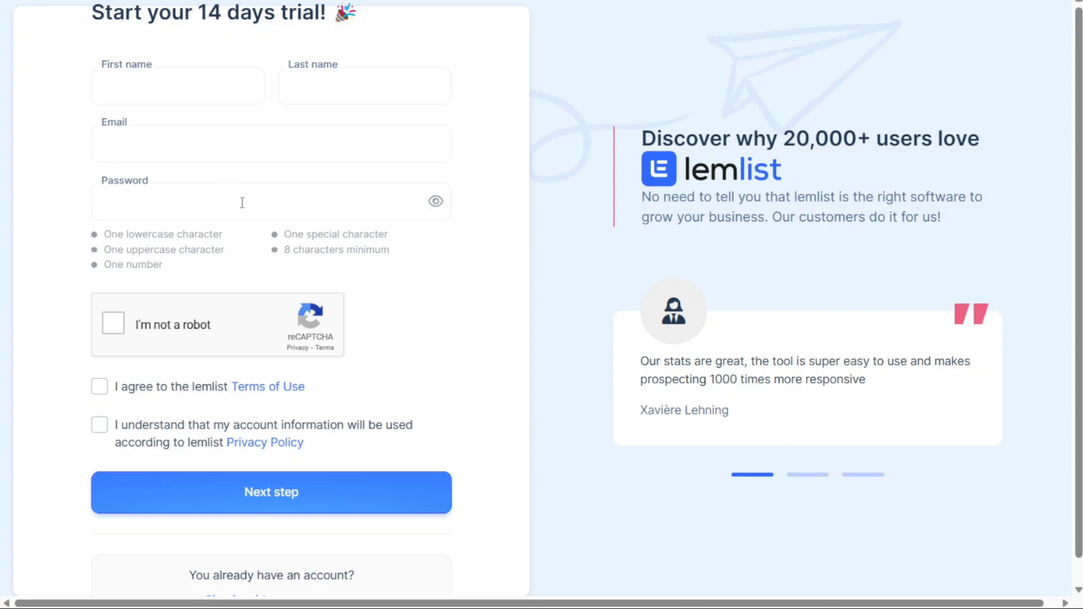
{"action": "left_click", "coordinate": [100, 386]}
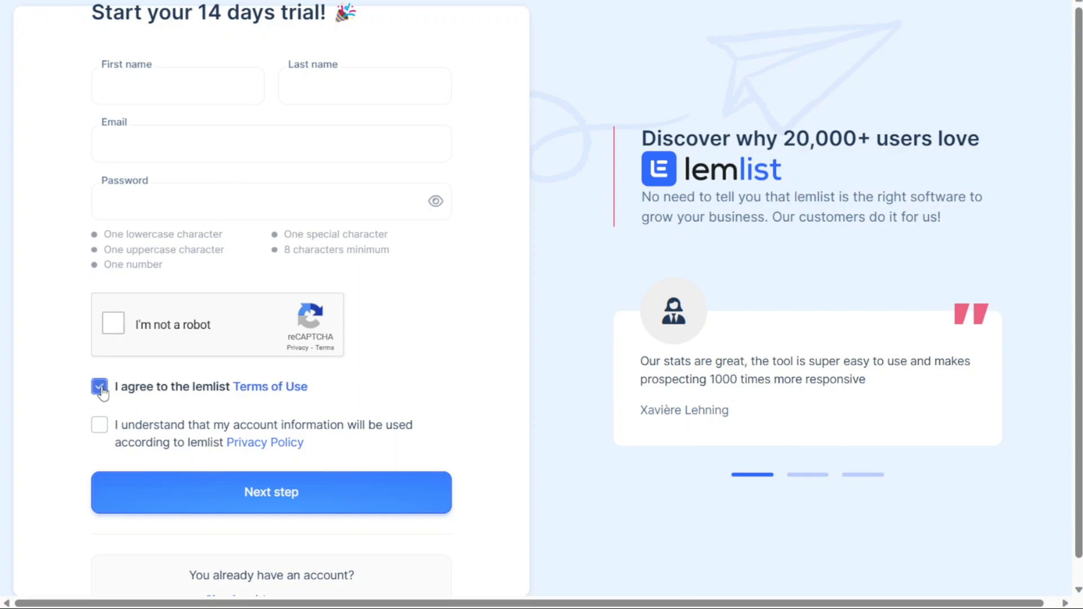
{"action": "left_click", "coordinate": [100, 426]}
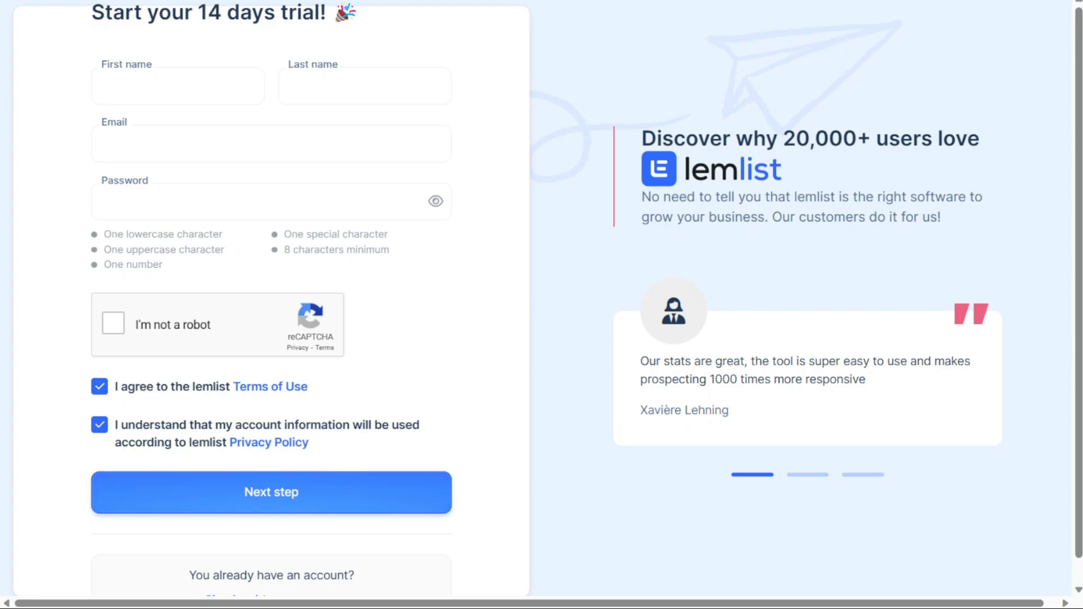
Answer onboarding with Marketing use and a 5-10 team size, then enter lemlist
{"action": "left_click", "coordinate": [270, 493]}
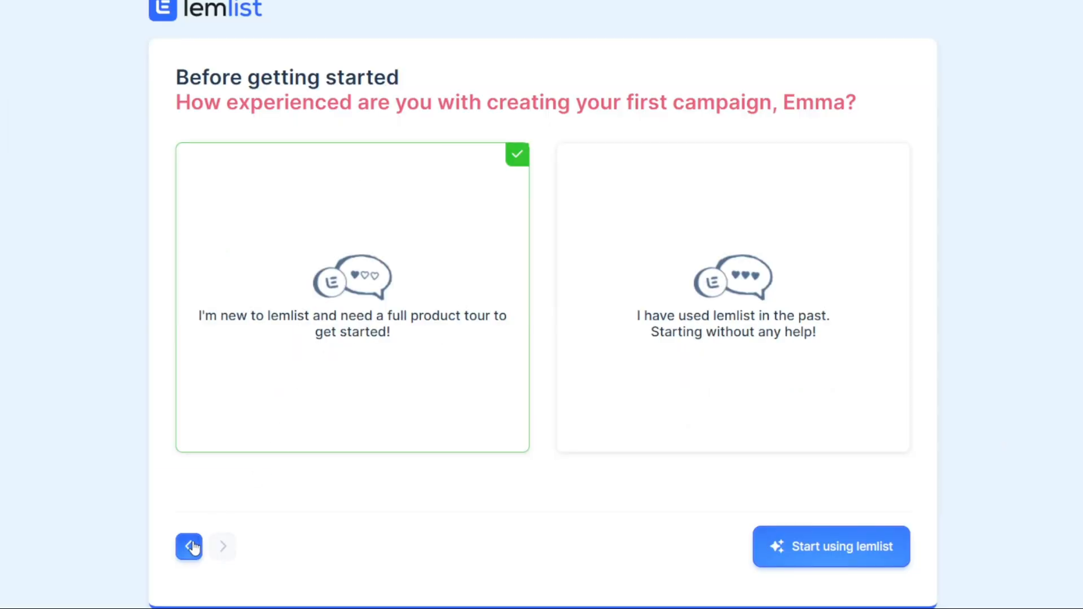
{"action": "left_click", "coordinate": [188, 546]}
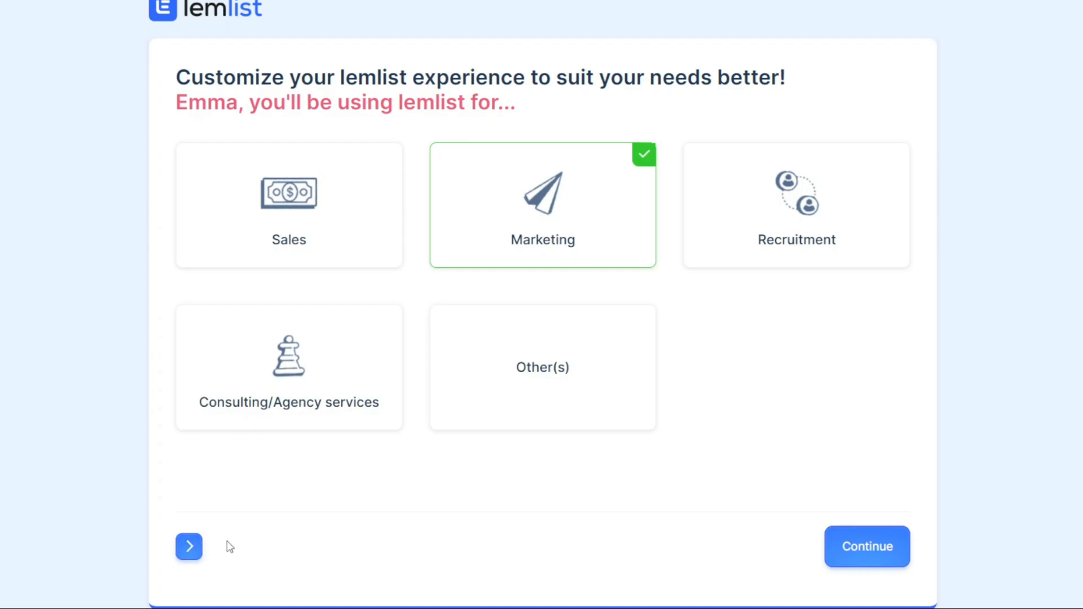
{"action": "left_click", "coordinate": [866, 546]}
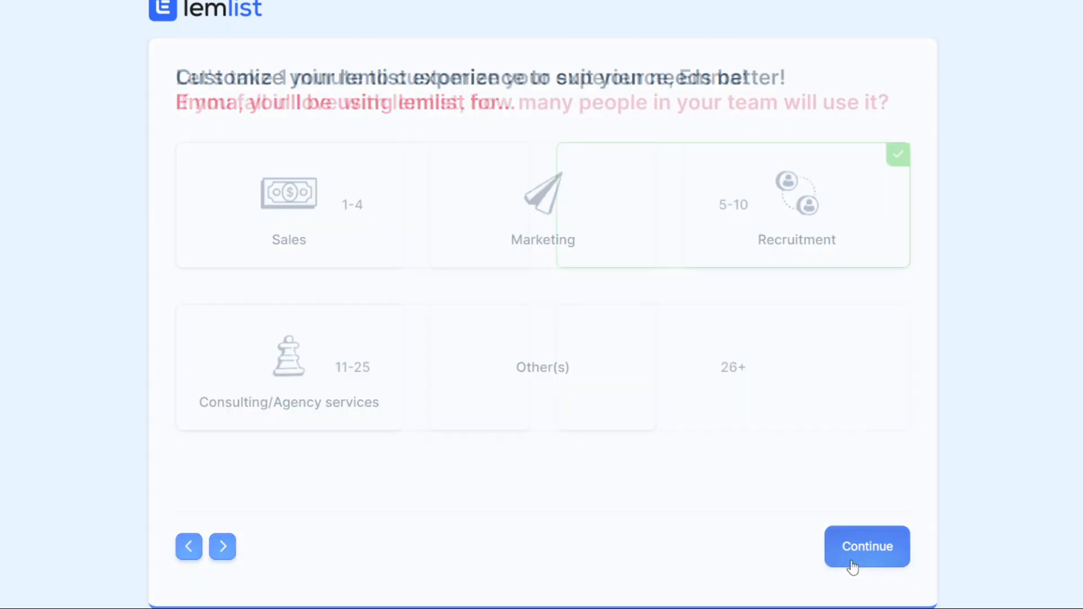
{"action": "left_click", "coordinate": [866, 547]}
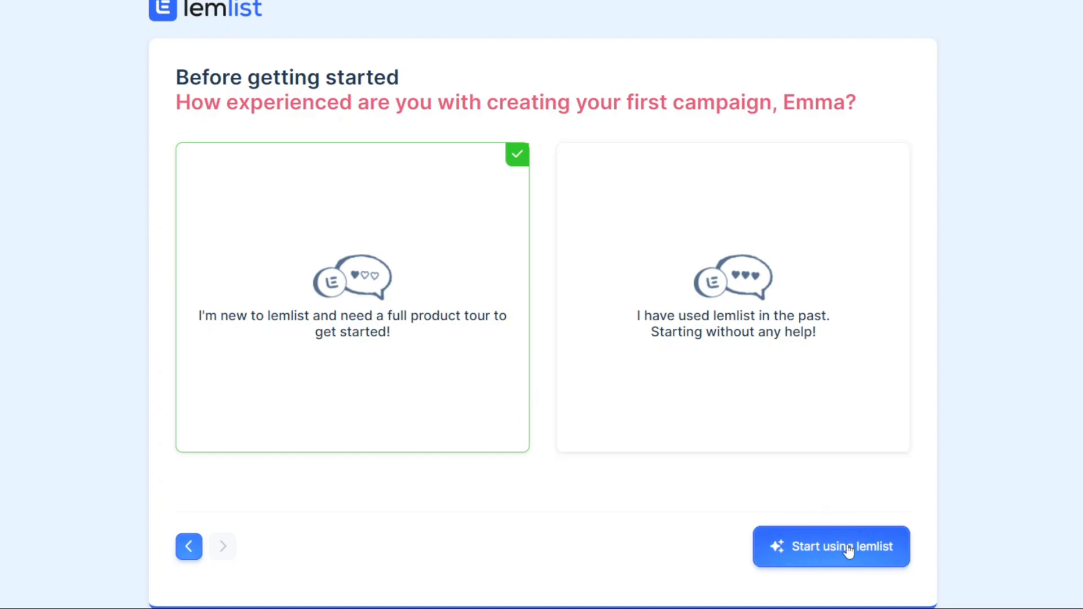
{"action": "left_click", "coordinate": [832, 546]}
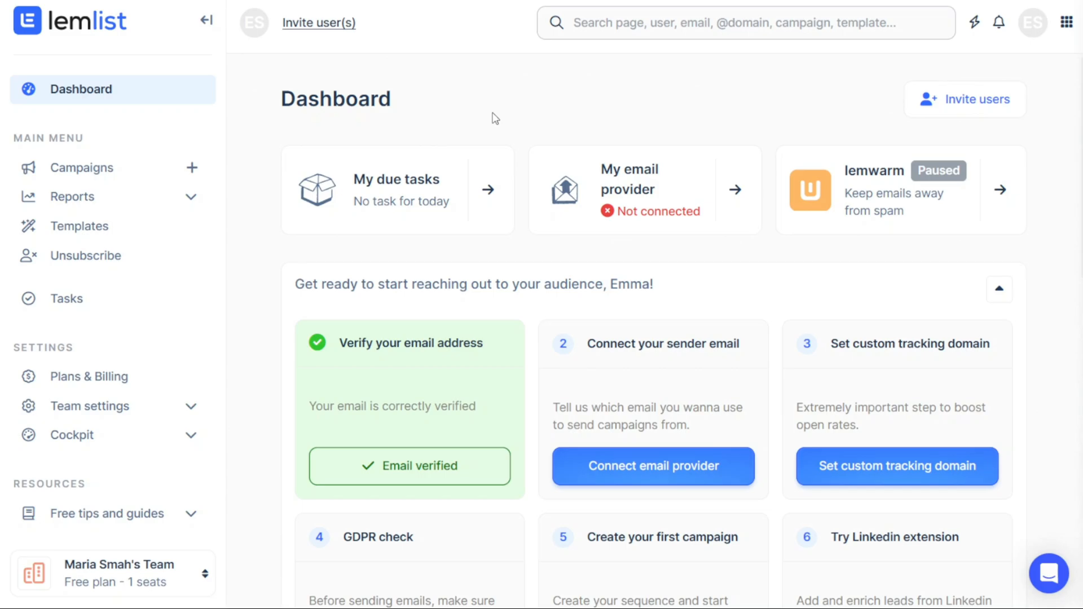
{"action": "mouse_move", "coordinate": [119, 242]}
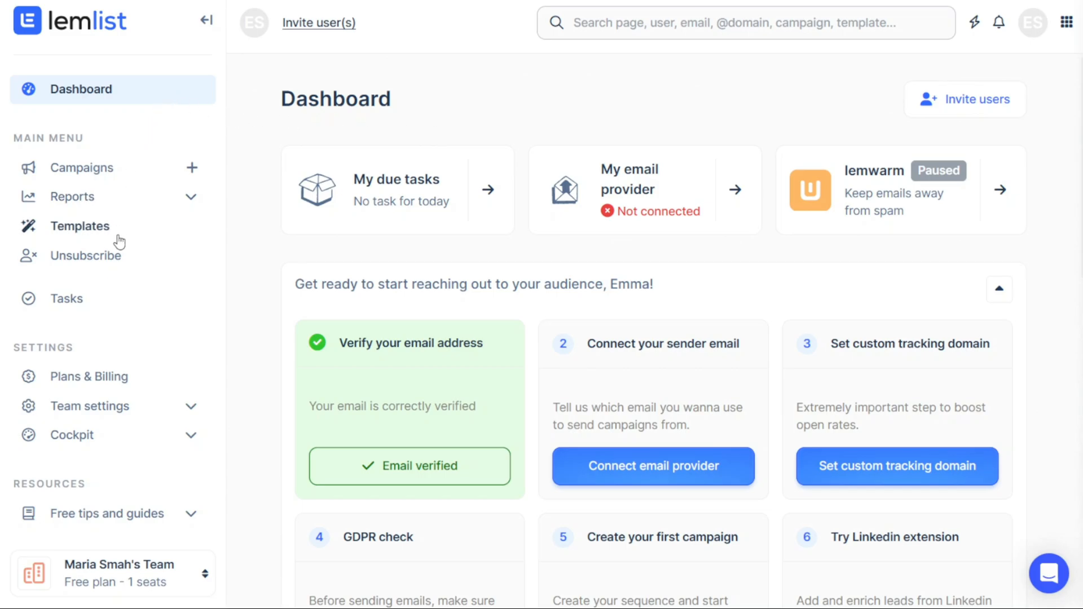
{"action": "mouse_move", "coordinate": [106, 144]}
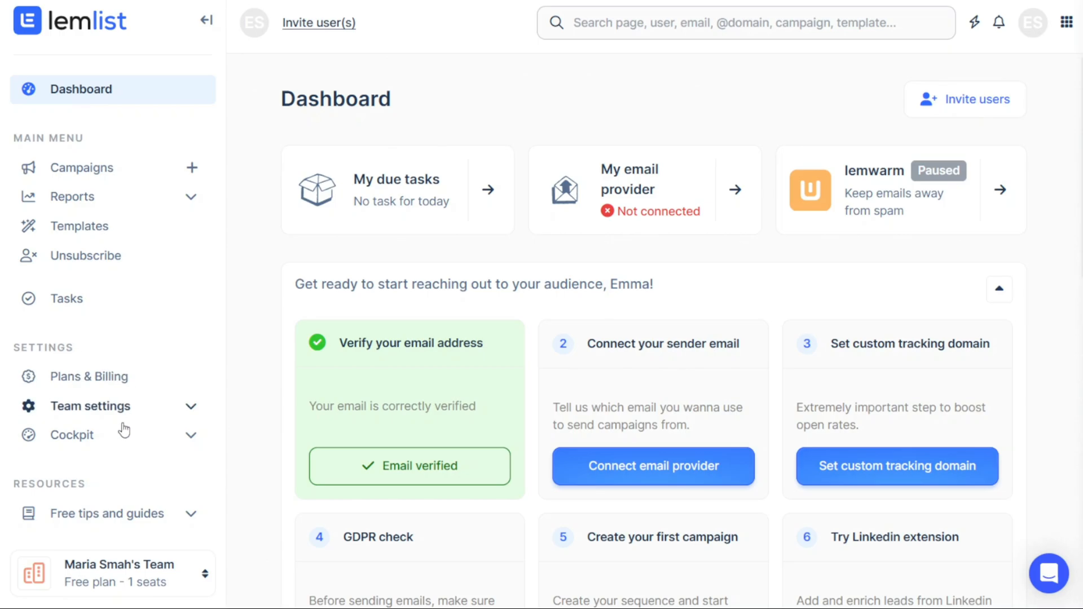
{"action": "mouse_move", "coordinate": [261, 245]}
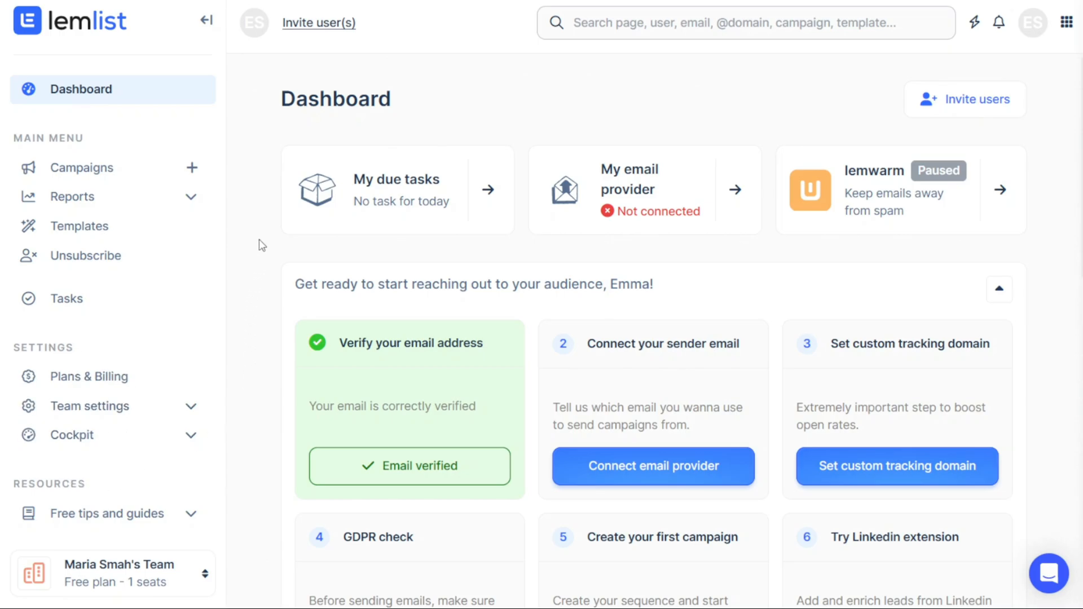
{"action": "mouse_move", "coordinate": [156, 101]}
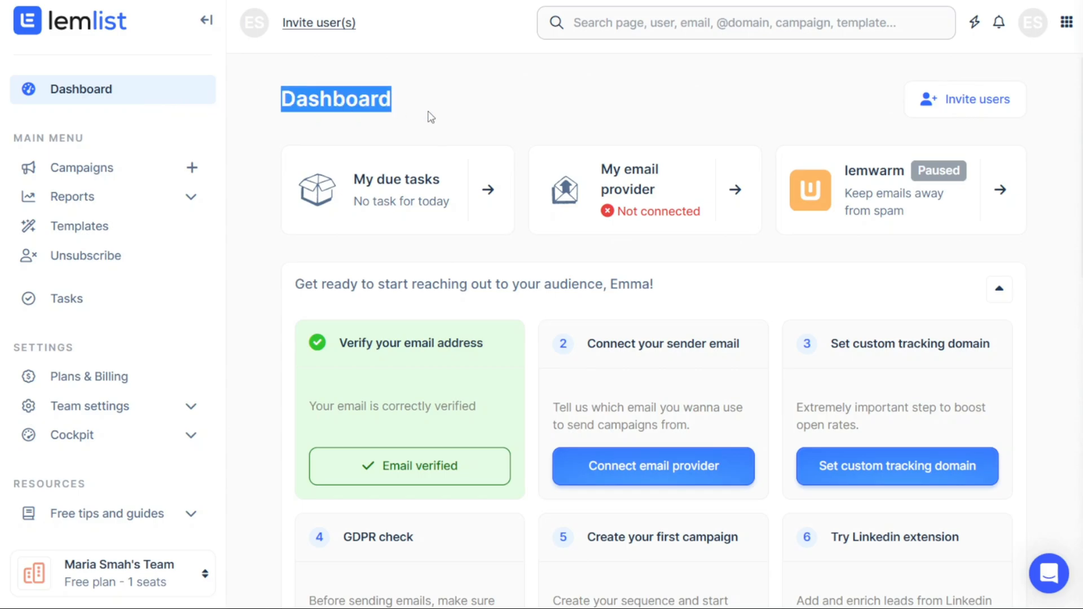
{"action": "mouse_move", "coordinate": [505, 117]}
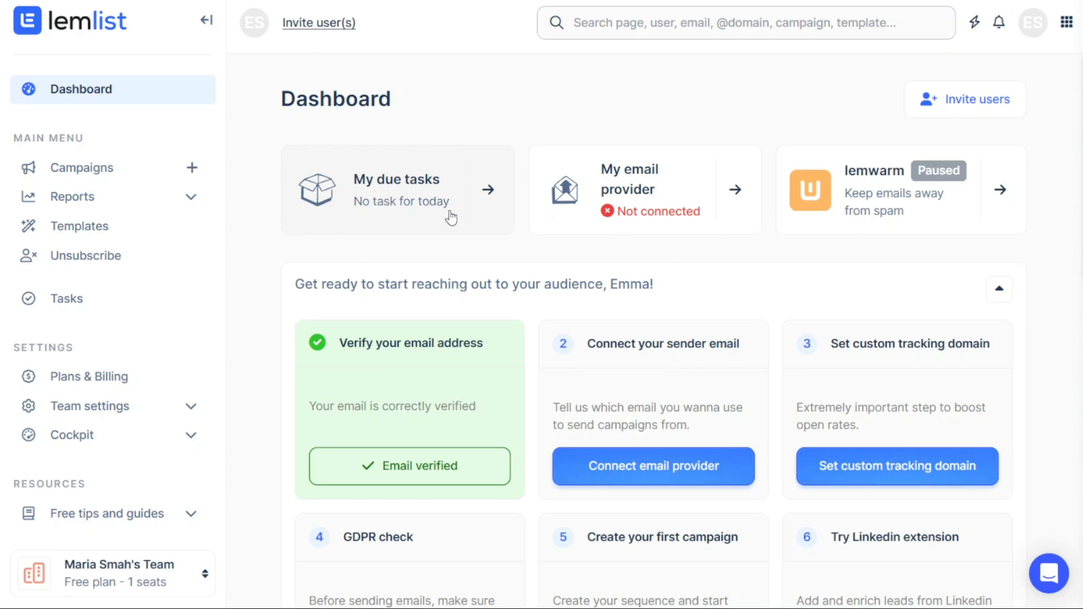
{"action": "mouse_move", "coordinate": [397, 219]}
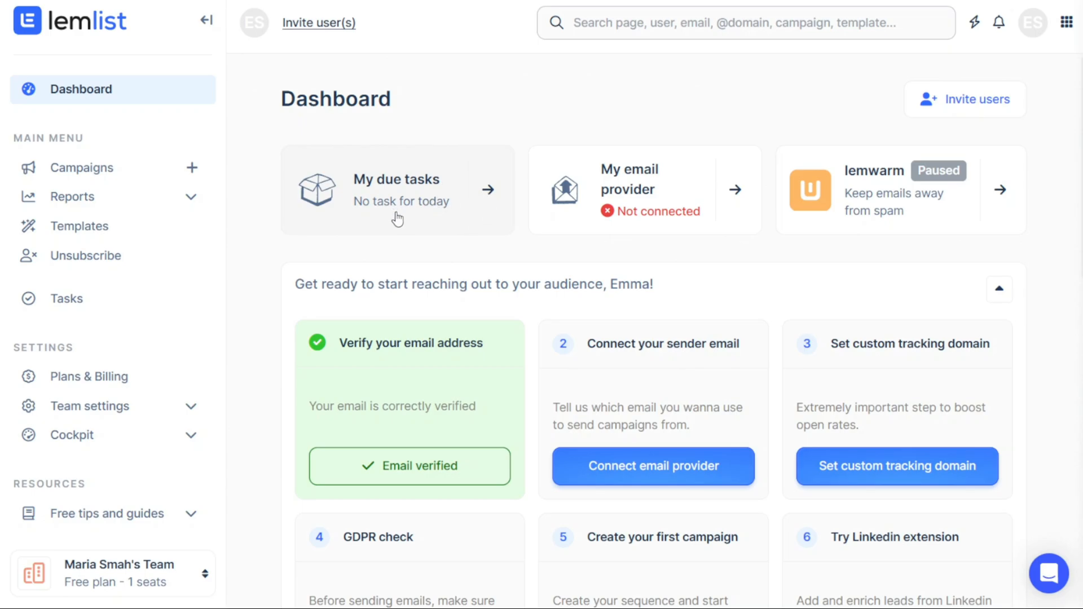
{"action": "mouse_move", "coordinate": [484, 204]}
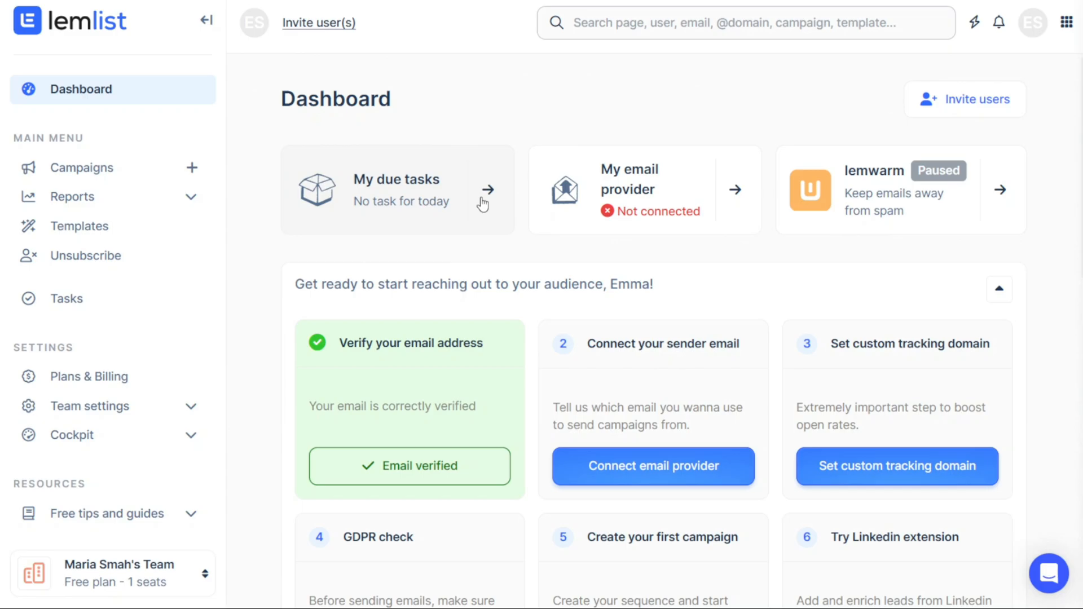
{"action": "mouse_move", "coordinate": [707, 201]}
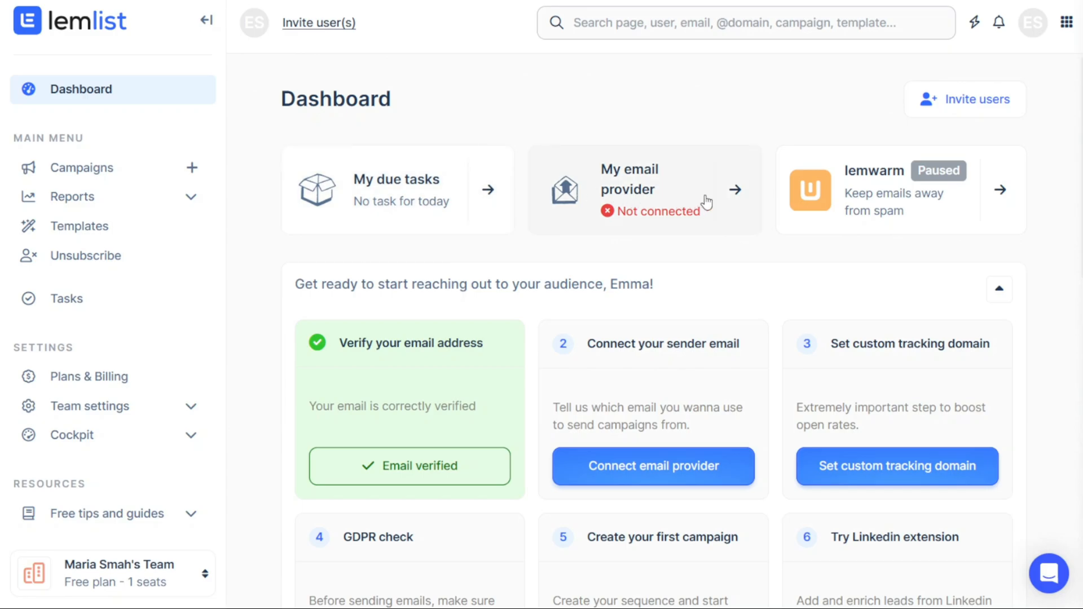
{"action": "mouse_move", "coordinate": [912, 185]}
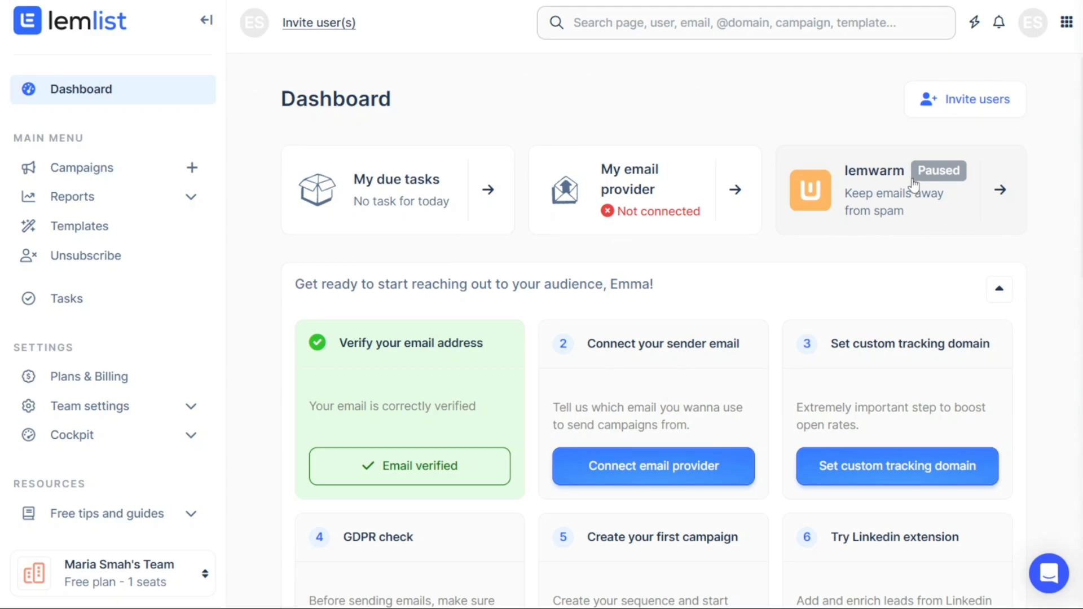
{"action": "mouse_move", "coordinate": [802, 235]}
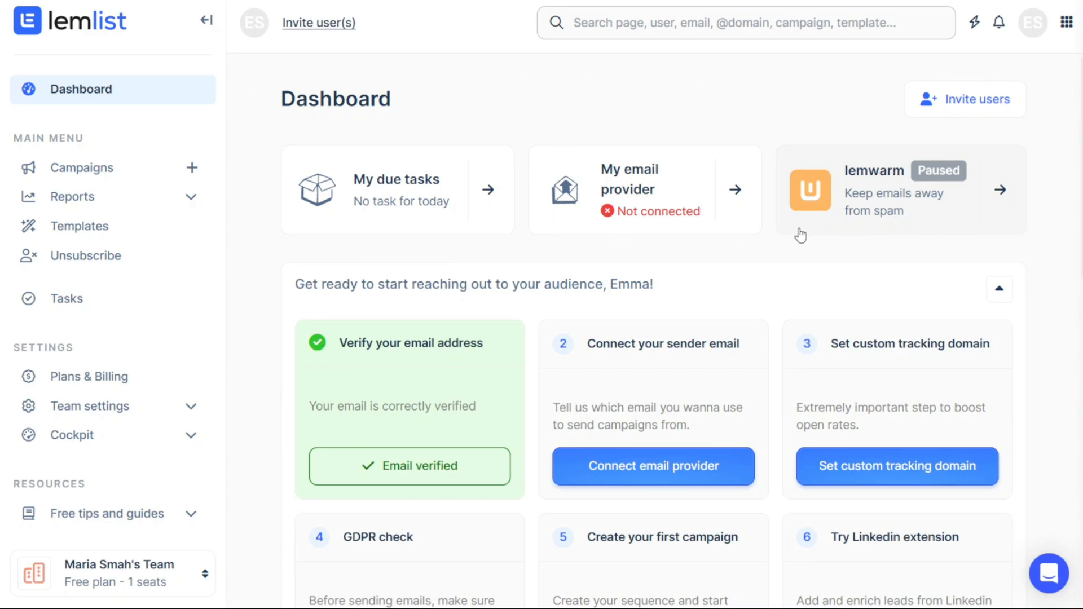
{"action": "mouse_move", "coordinate": [692, 258]}
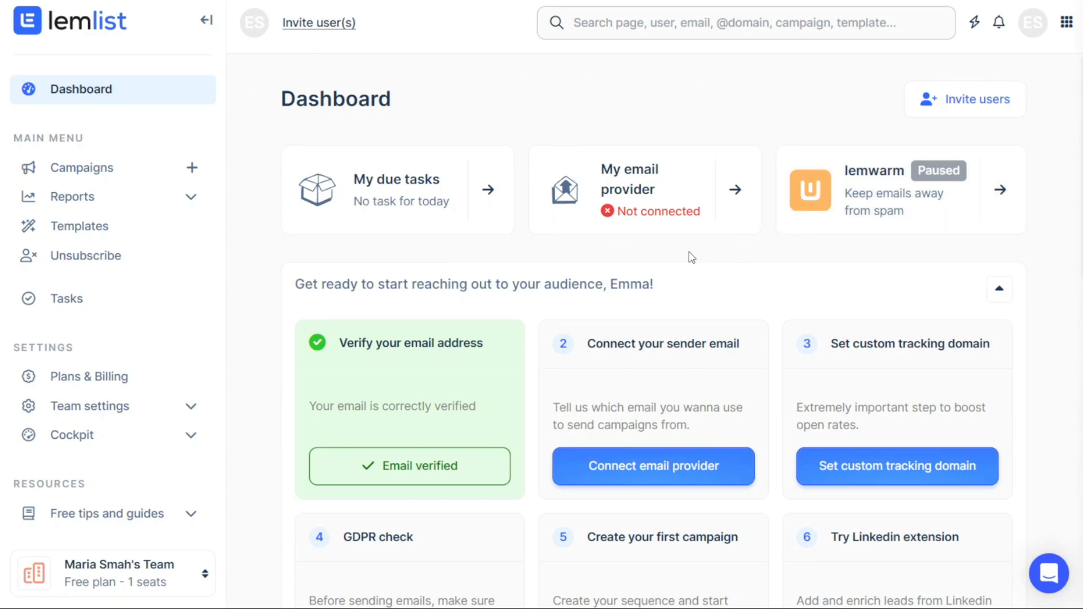
{"action": "mouse_move", "coordinate": [414, 284]}
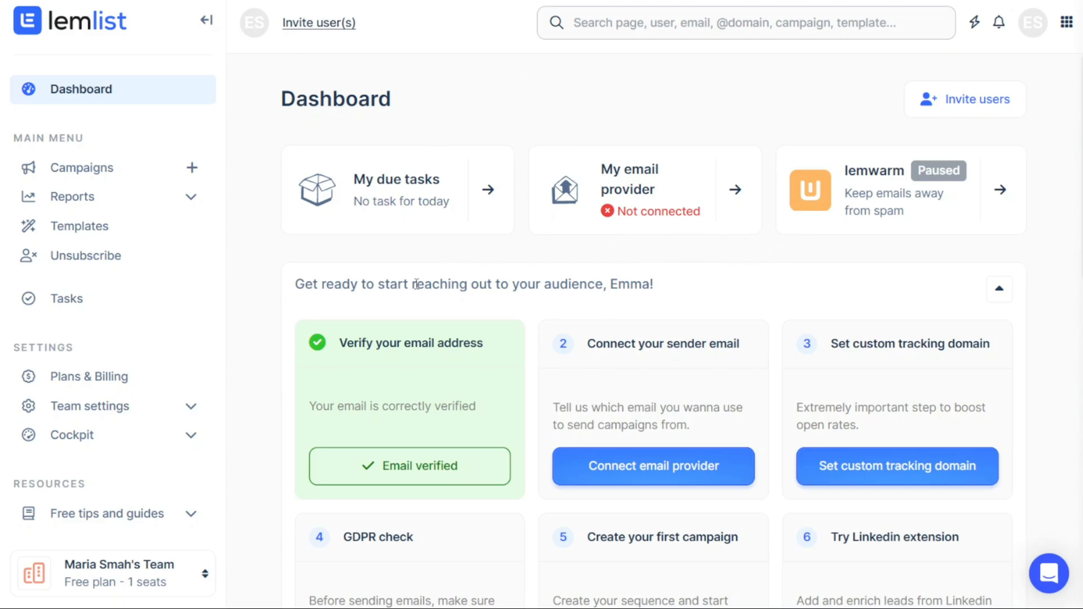
{"action": "mouse_move", "coordinate": [416, 288]}
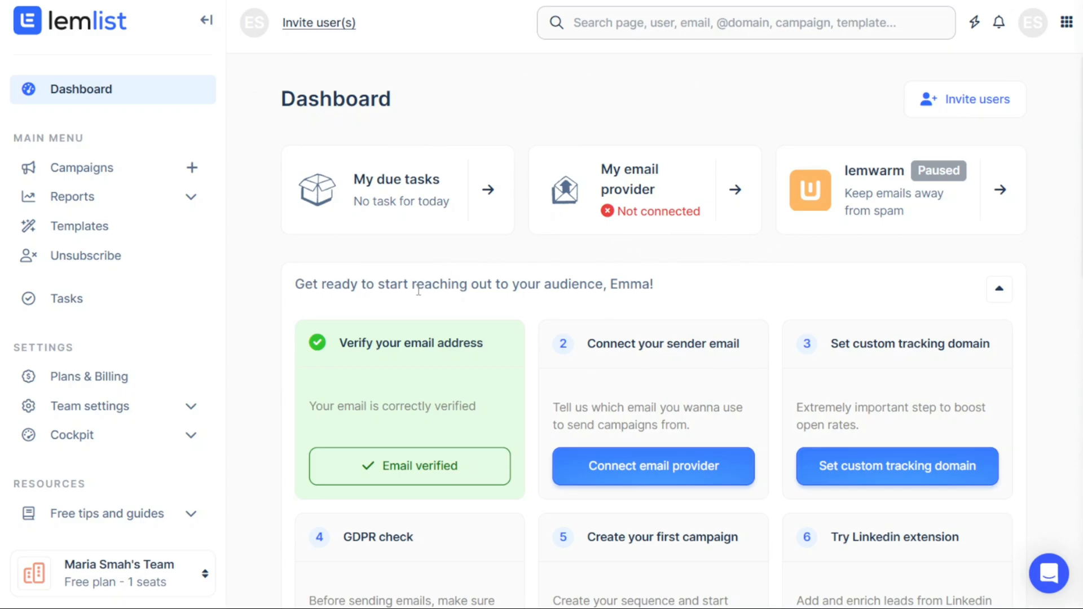
{"action": "mouse_move", "coordinate": [523, 290]}
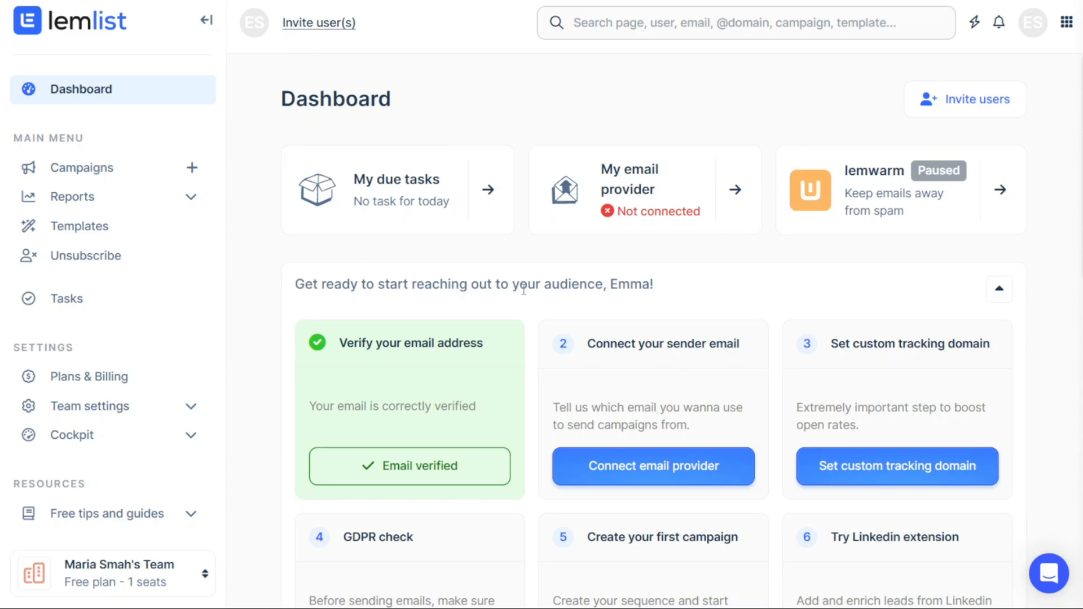
{"action": "triple_click", "coordinate": [473, 284]}
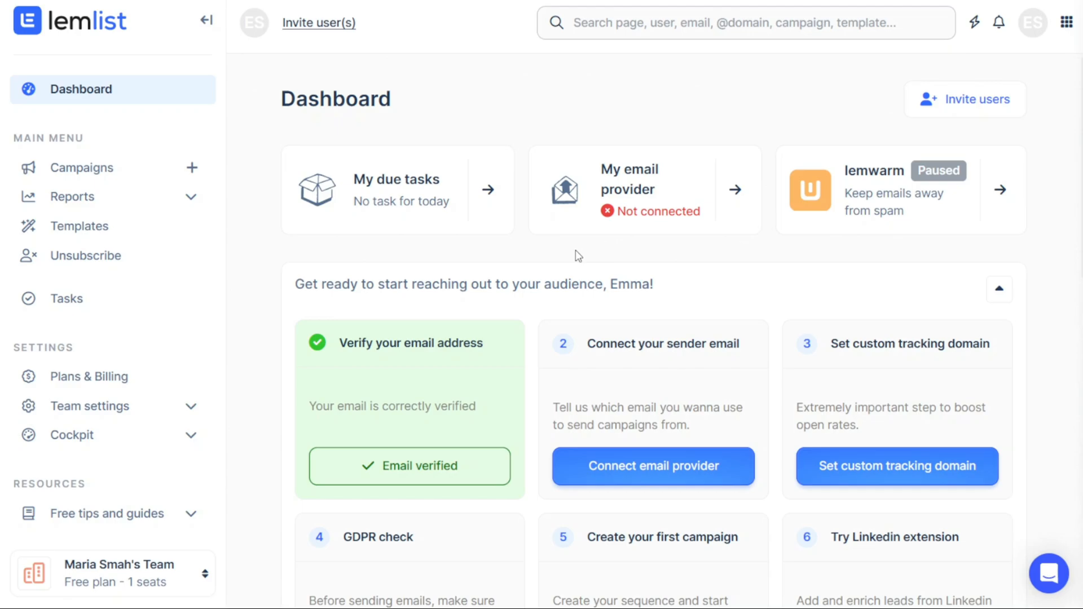
{"action": "mouse_move", "coordinate": [688, 75]}
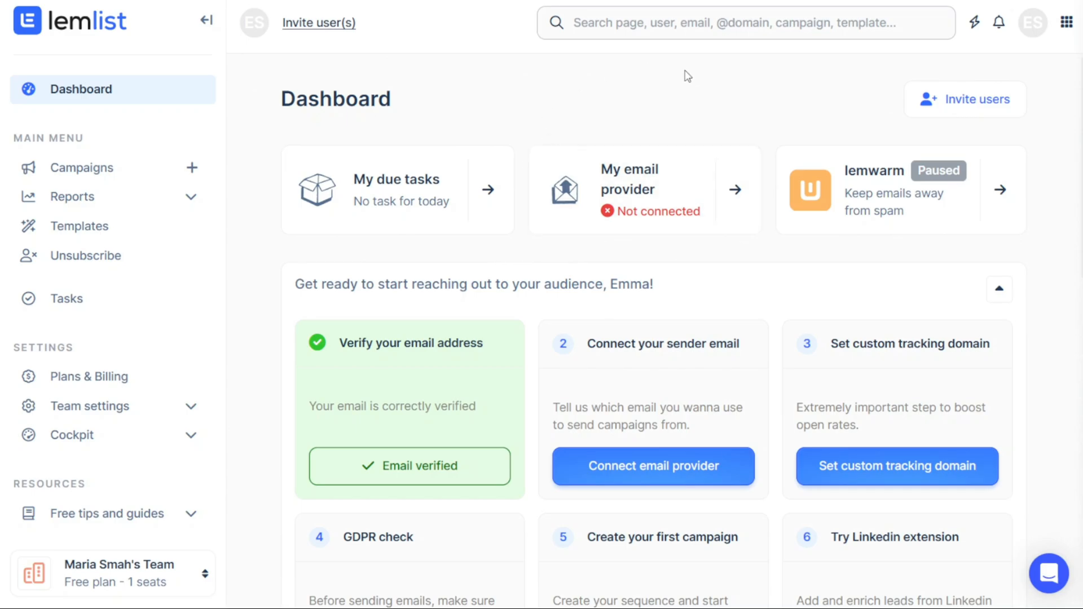
{"action": "mouse_move", "coordinate": [979, 111]}
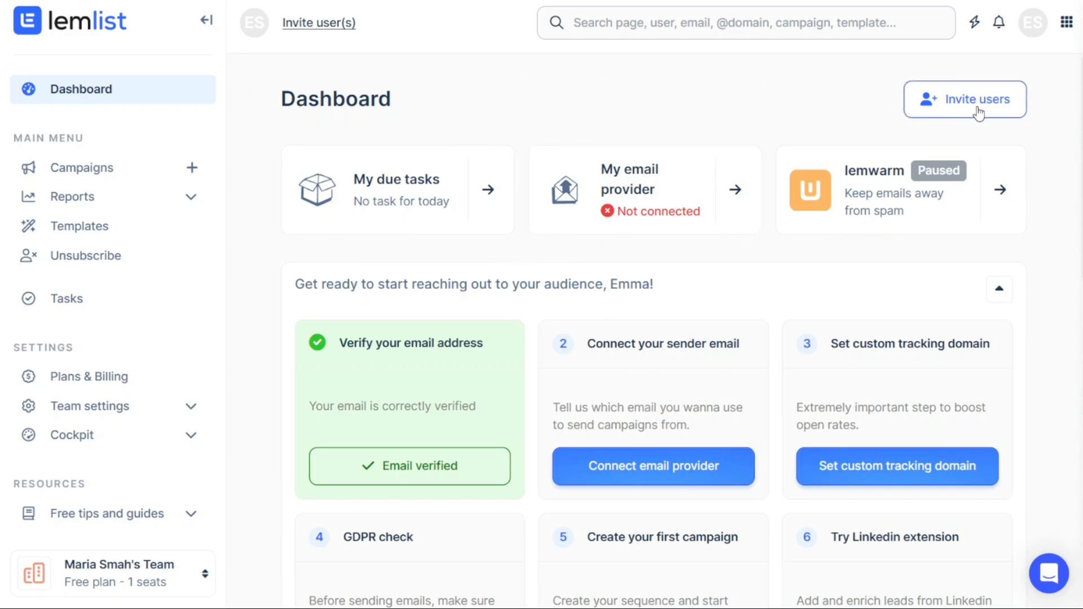
{"action": "left_click", "coordinate": [965, 99]}
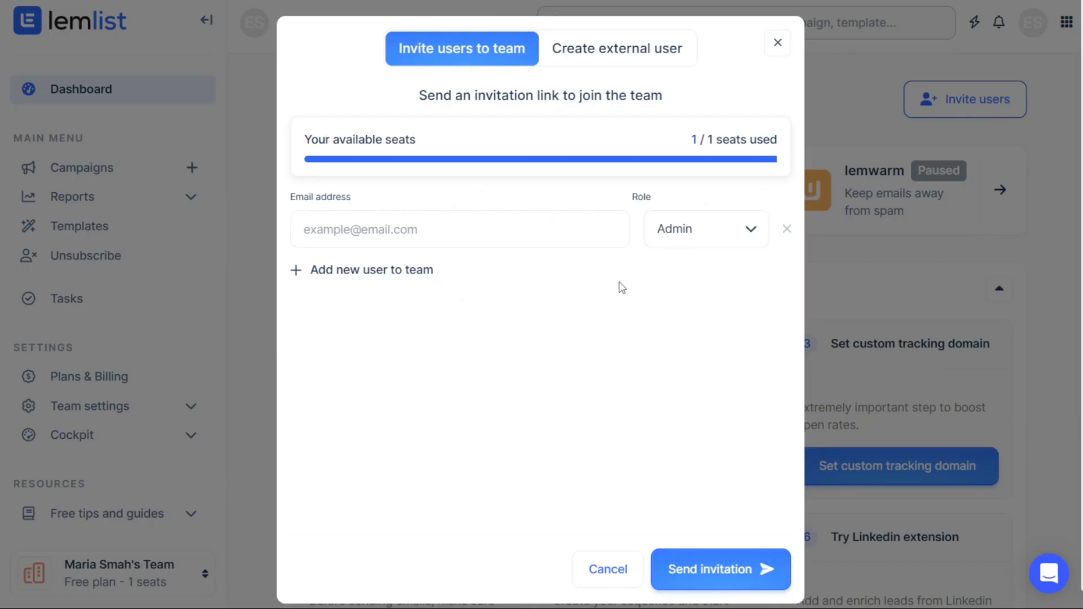
{"action": "left_click", "coordinate": [704, 229]}
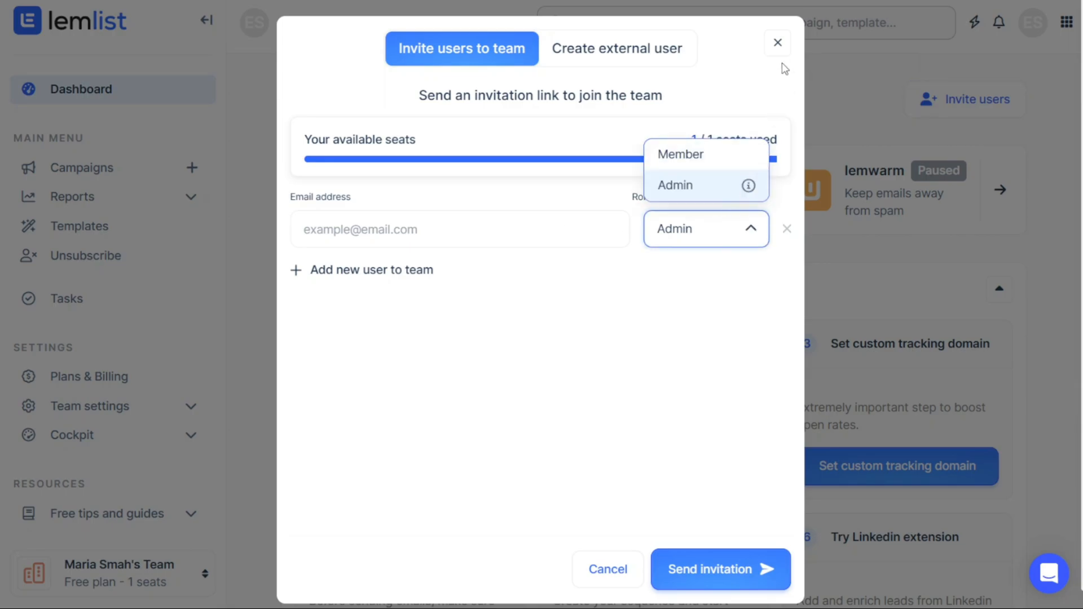
{"action": "left_click", "coordinate": [777, 42]}
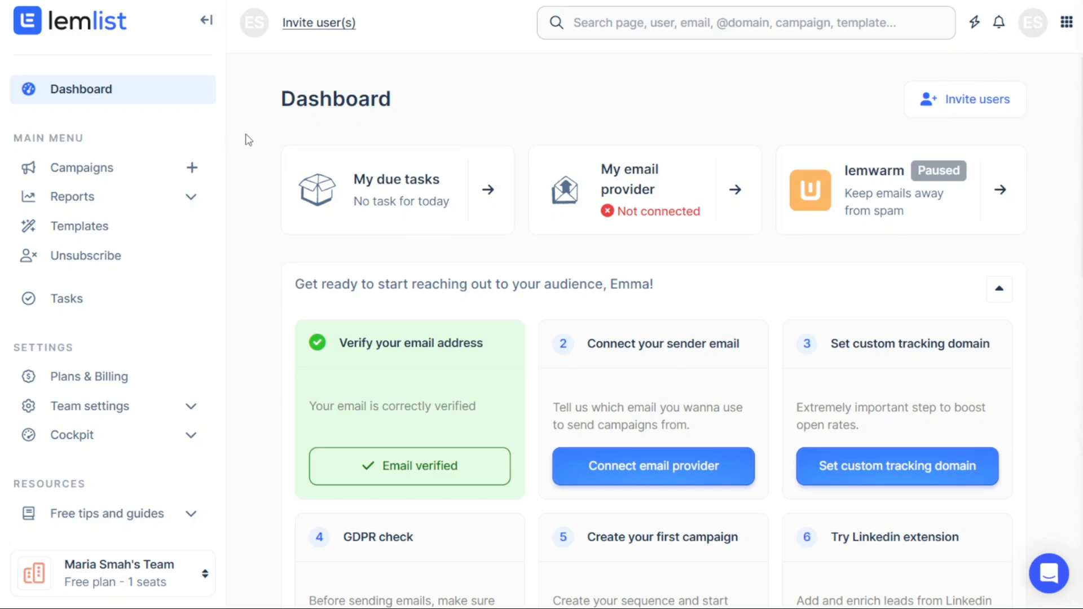
{"action": "mouse_move", "coordinate": [186, 150]}
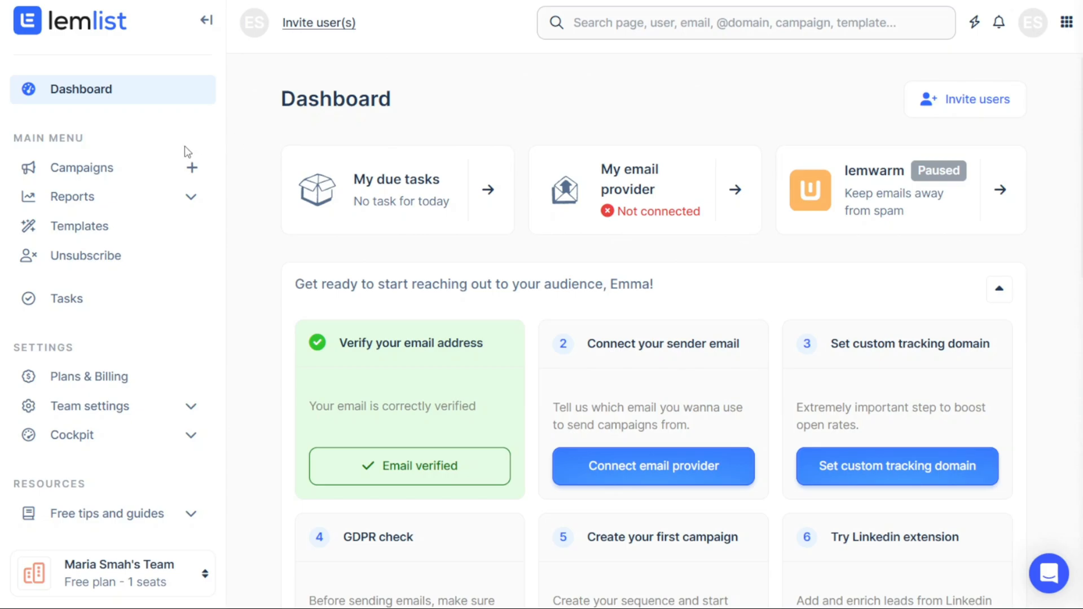
Go to the Campaigns list, which shows no campaigns found
{"action": "left_click", "coordinate": [83, 167]}
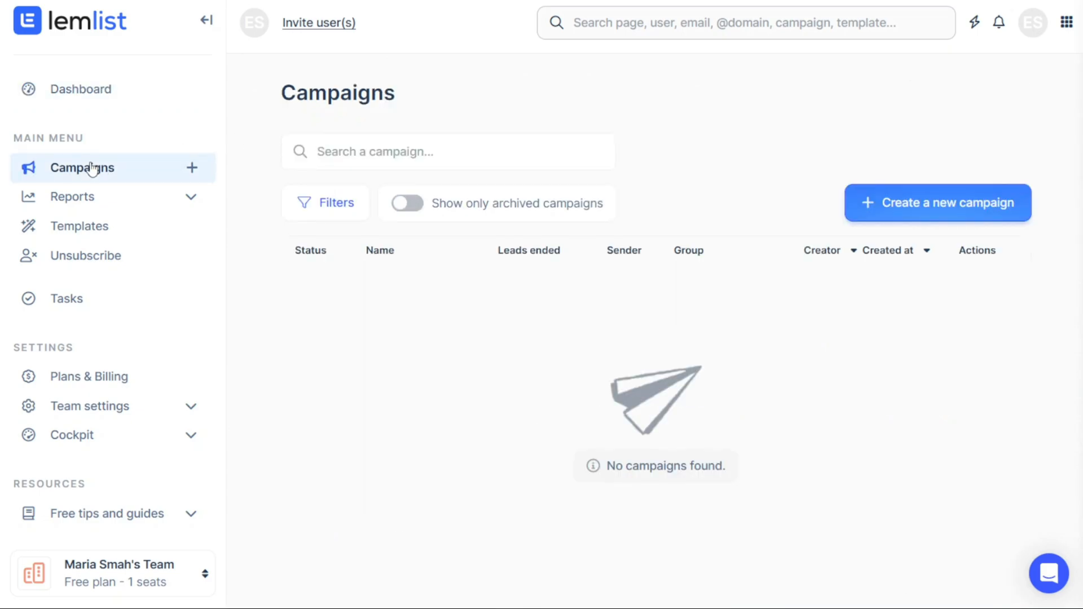
{"action": "mouse_move", "coordinate": [471, 110]}
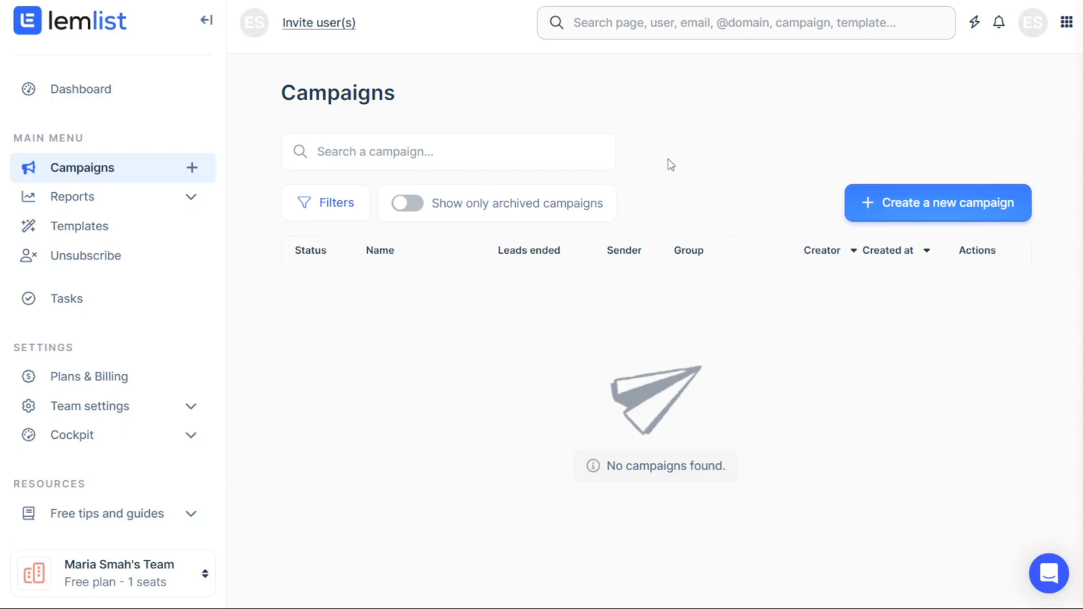
{"action": "mouse_move", "coordinate": [654, 160]}
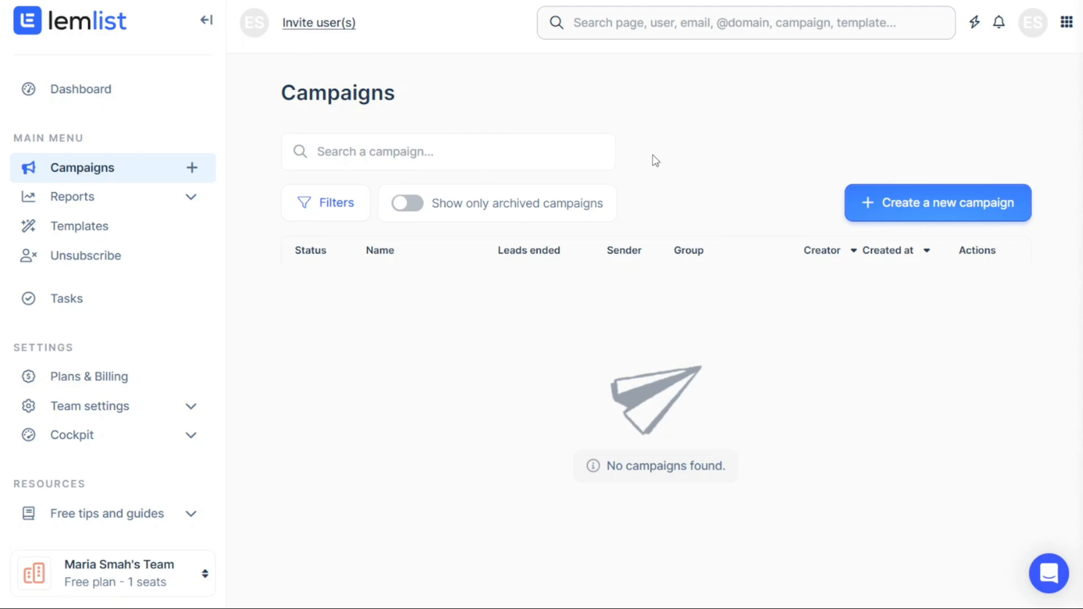
{"action": "mouse_move", "coordinate": [639, 158]}
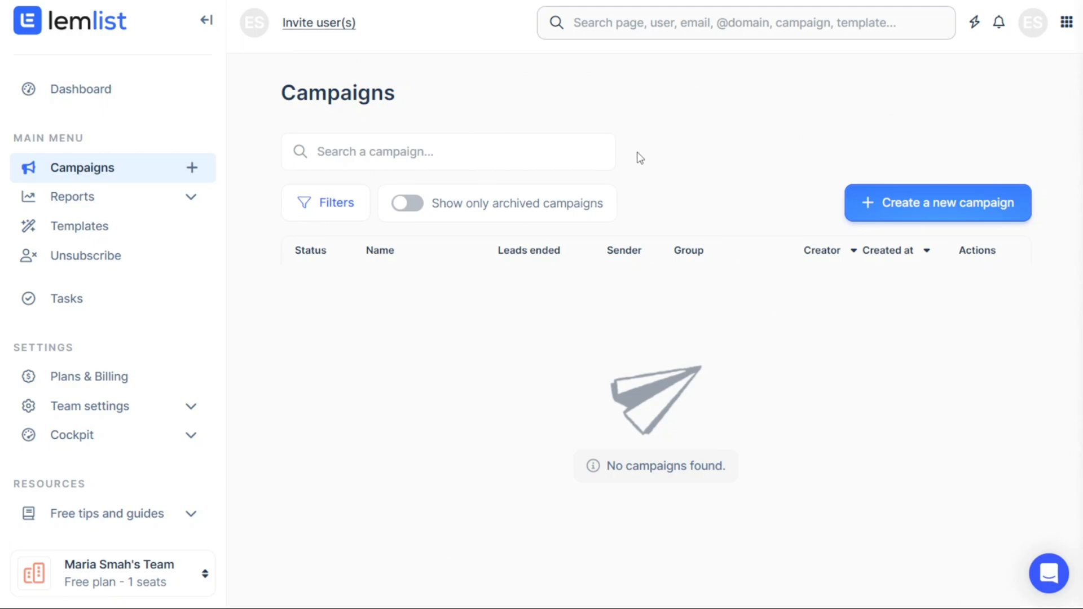
{"action": "left_click", "coordinate": [448, 151]}
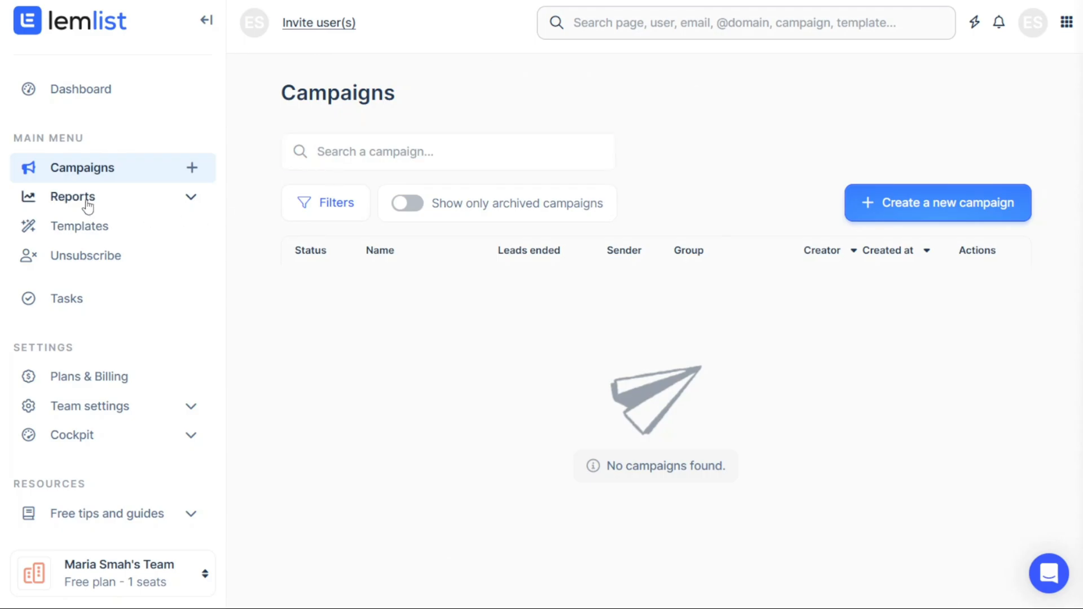
Browse the reports overview by campaign and by user, then the overall view
{"action": "left_click", "coordinate": [72, 197]}
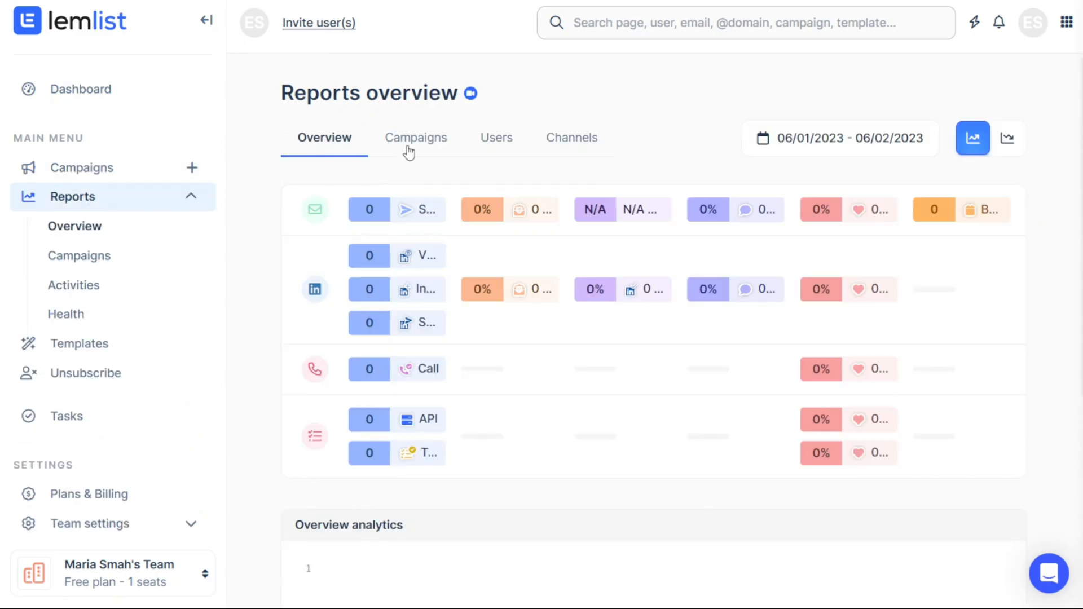
{"action": "left_click", "coordinate": [415, 138]}
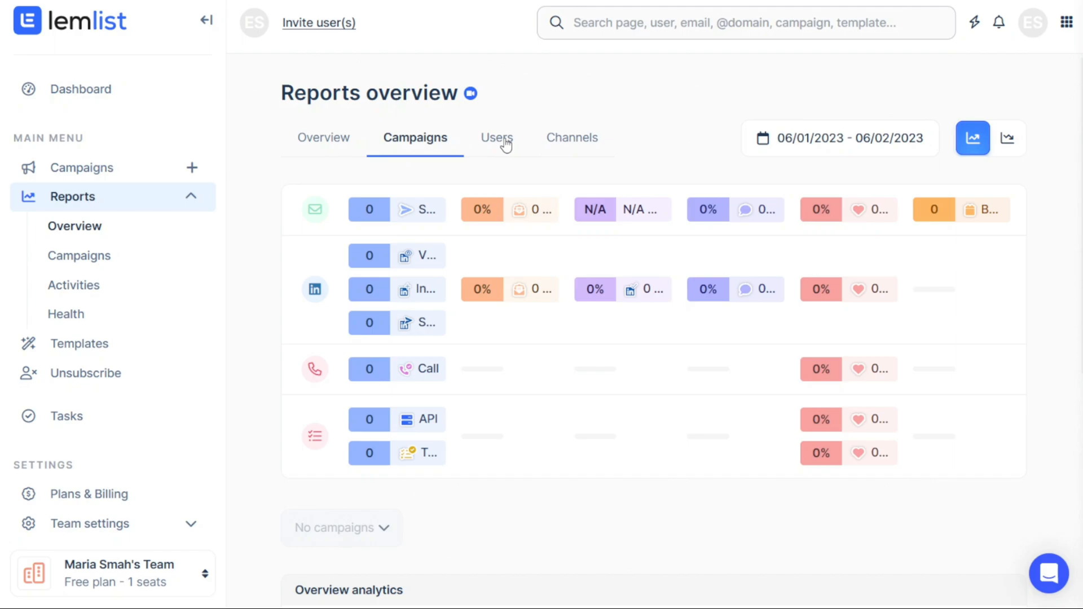
{"action": "left_click", "coordinate": [496, 137]}
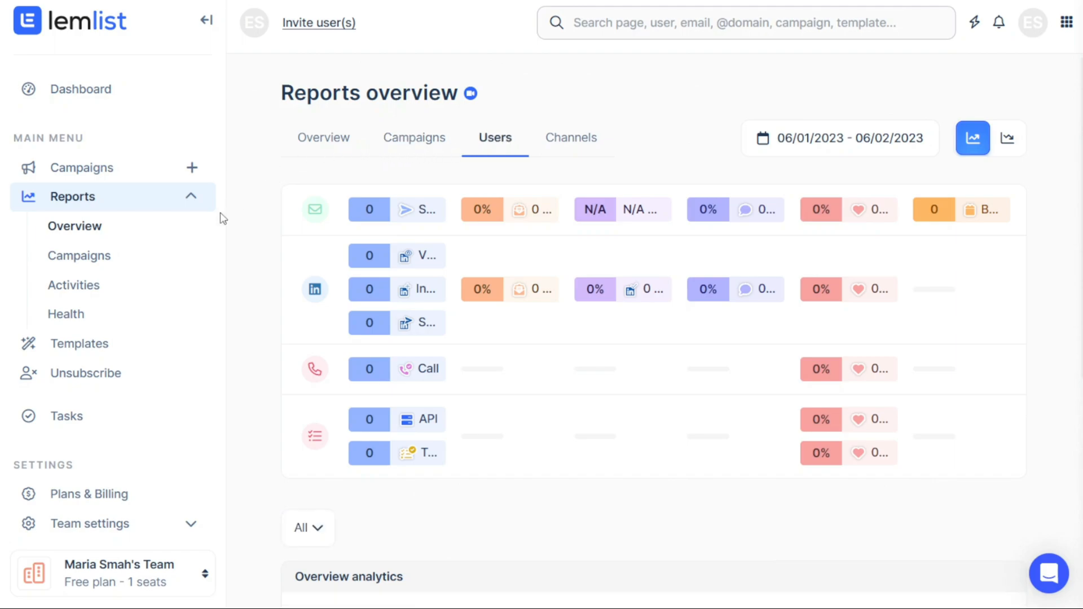
{"action": "mouse_move", "coordinate": [348, 154]}
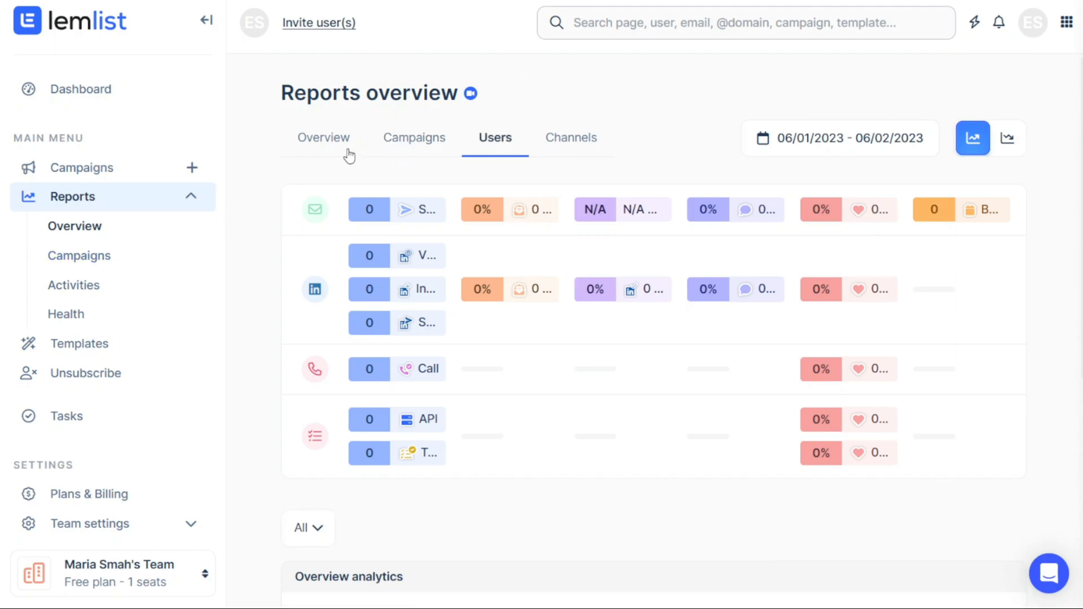
{"action": "left_click", "coordinate": [324, 138]}
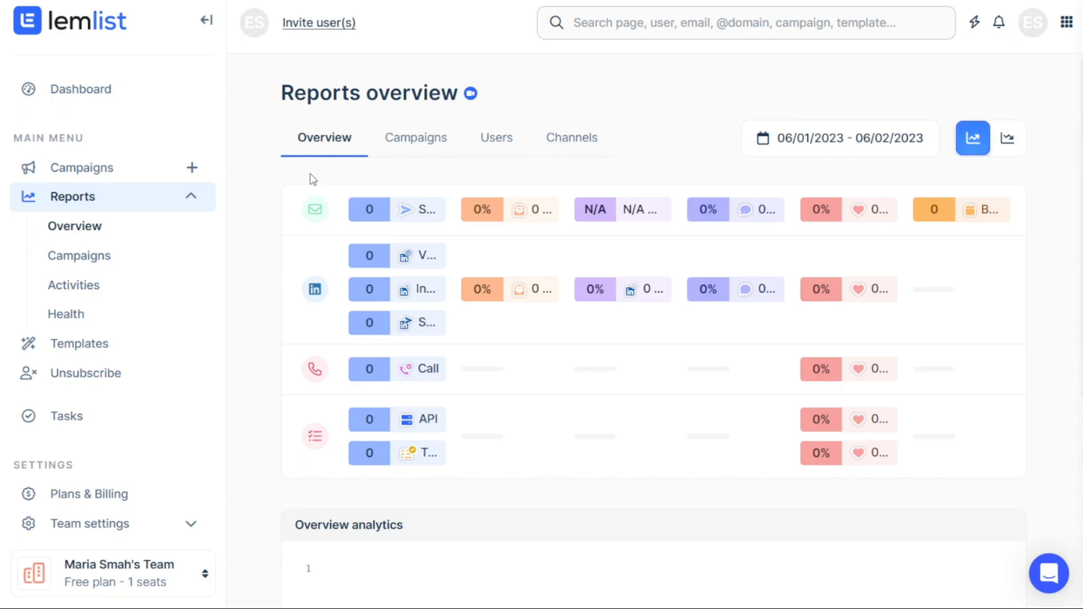
{"action": "mouse_move", "coordinate": [269, 250]}
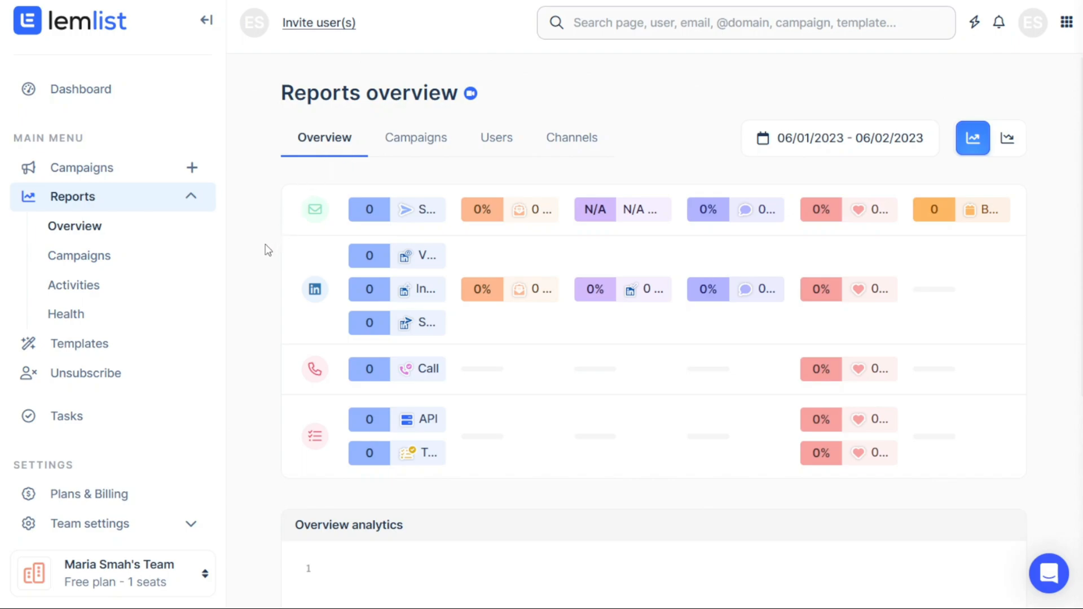
Check the campaign reports and overview, ending on the email Health report
{"action": "left_click", "coordinate": [79, 255]}
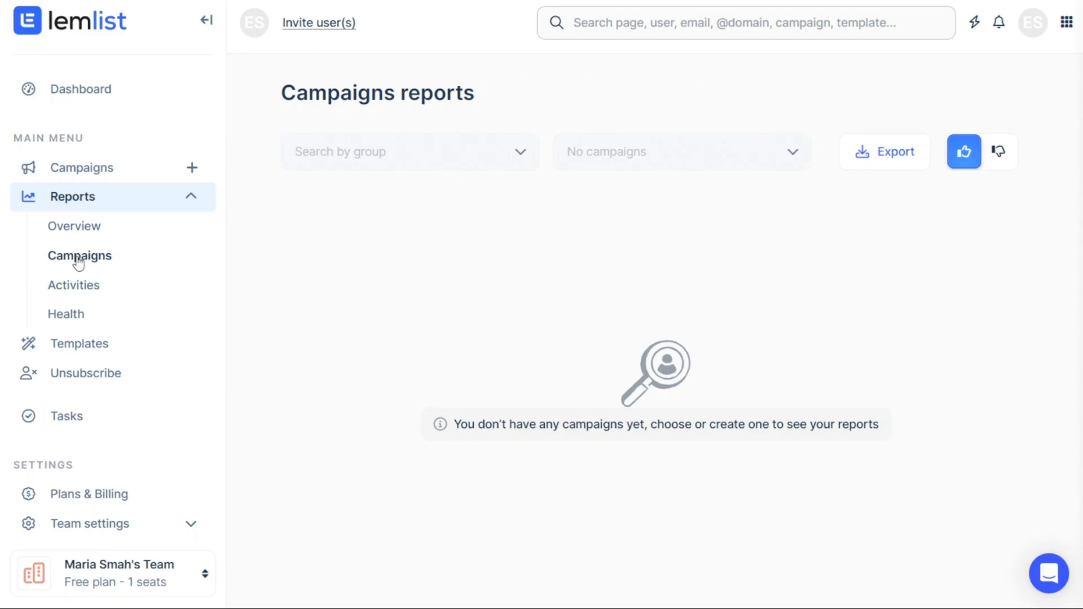
{"action": "mouse_move", "coordinate": [74, 226]}
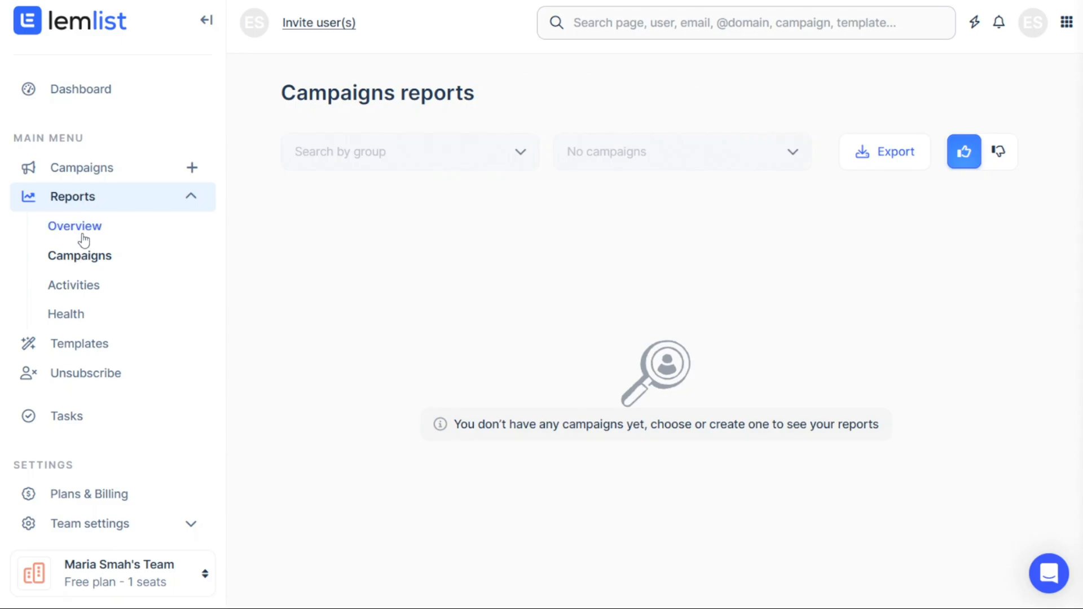
{"action": "left_click", "coordinate": [75, 226]}
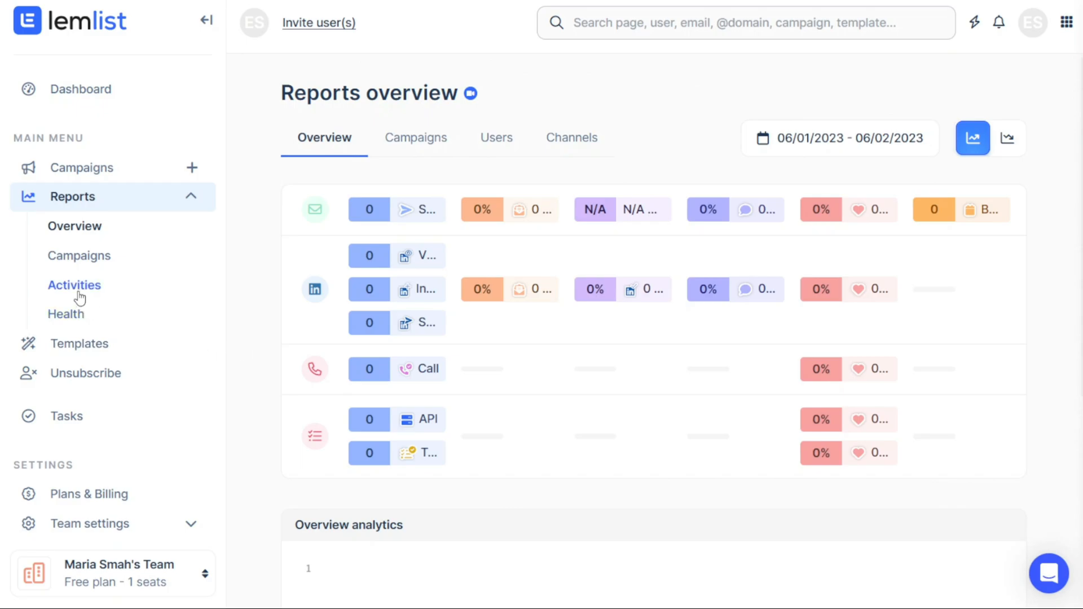
{"action": "left_click", "coordinate": [65, 313]}
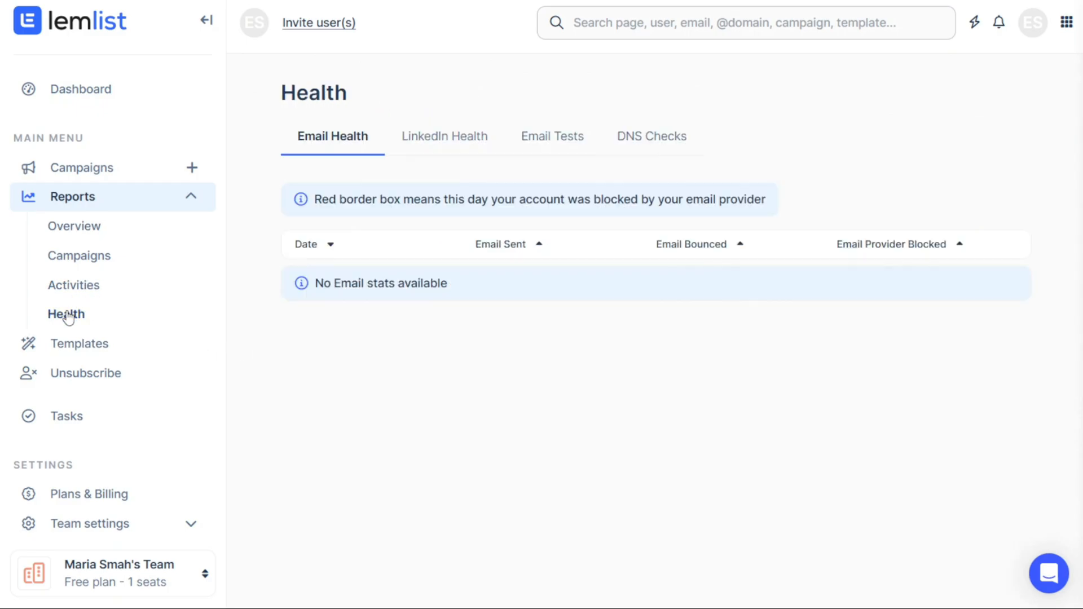
{"action": "mouse_move", "coordinate": [81, 316]}
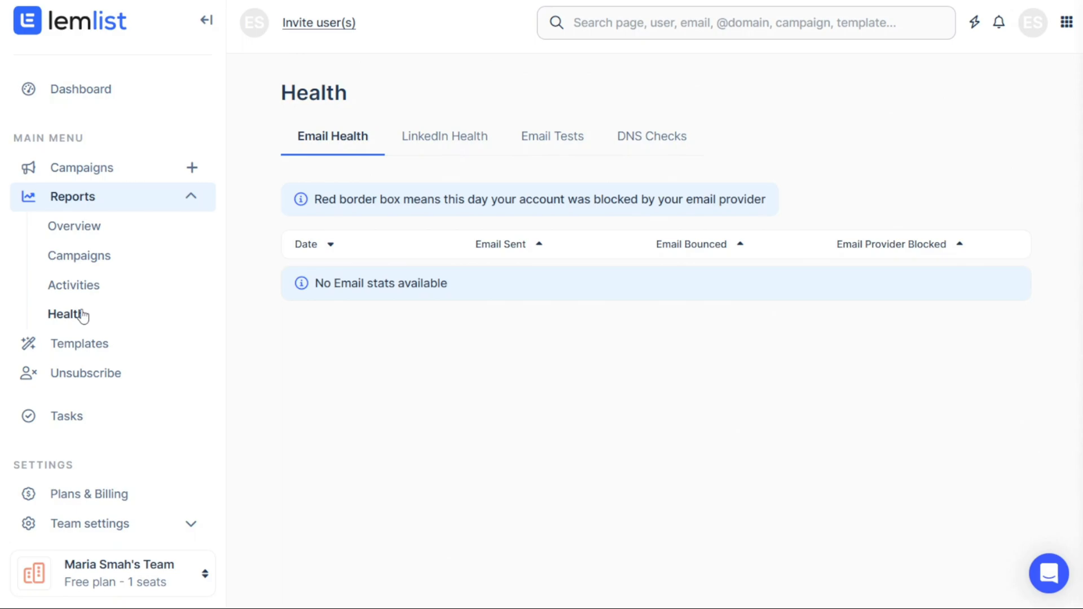
Visit the empty email Templates library, then the Unsubscribe blocklist
{"action": "left_click", "coordinate": [79, 343]}
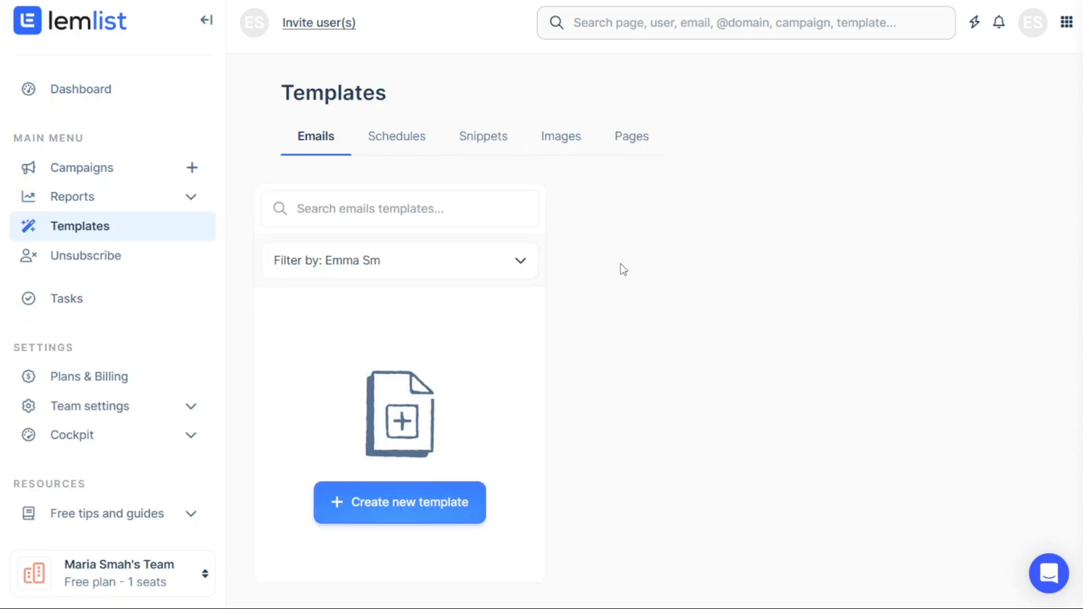
{"action": "mouse_move", "coordinate": [399, 502]}
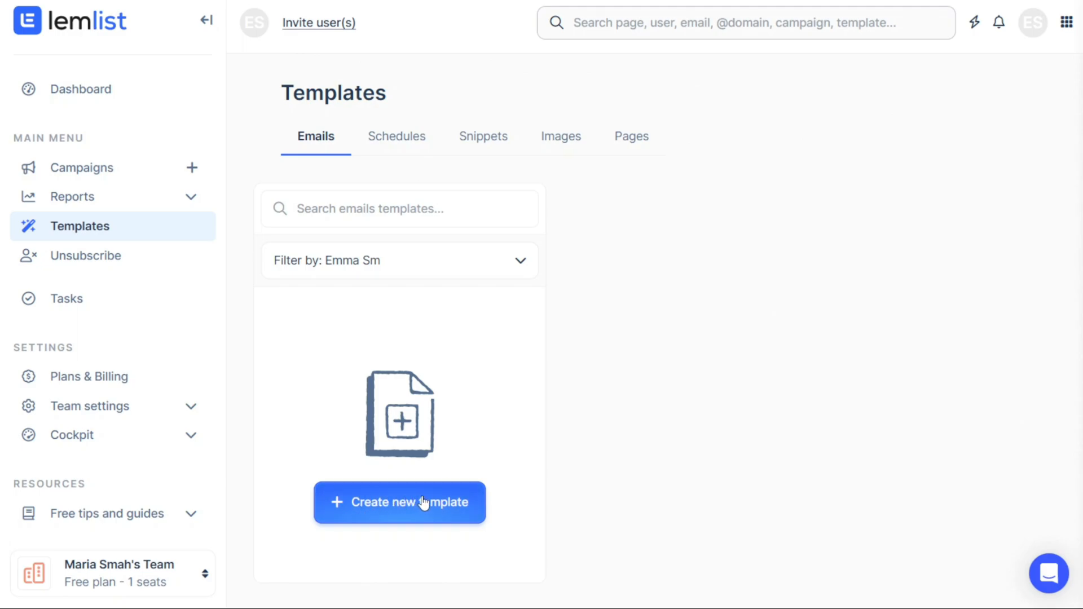
{"action": "mouse_move", "coordinate": [694, 251]}
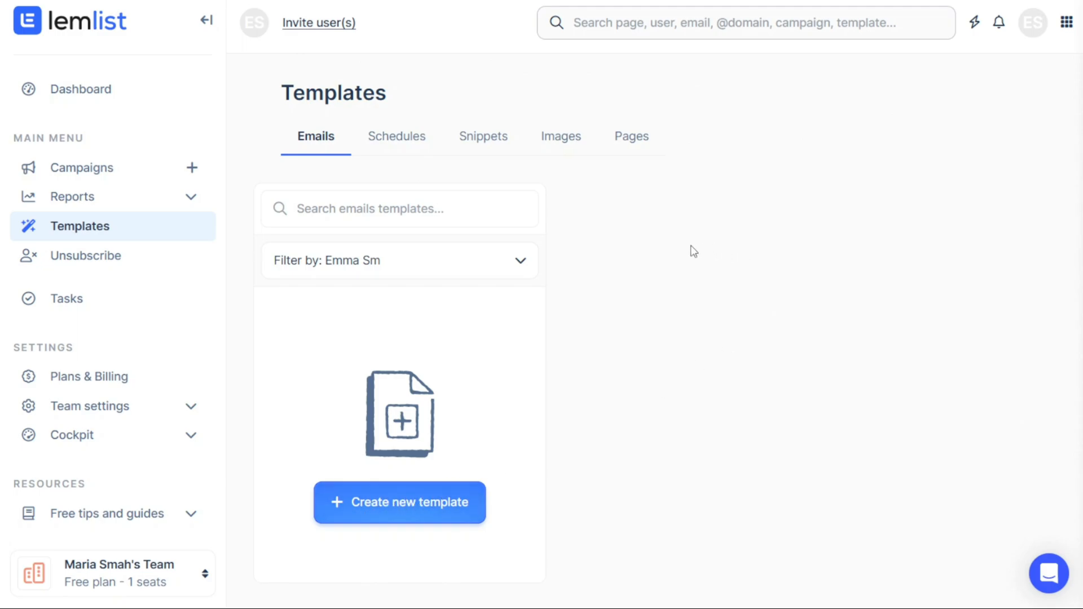
{"action": "mouse_move", "coordinate": [637, 286]}
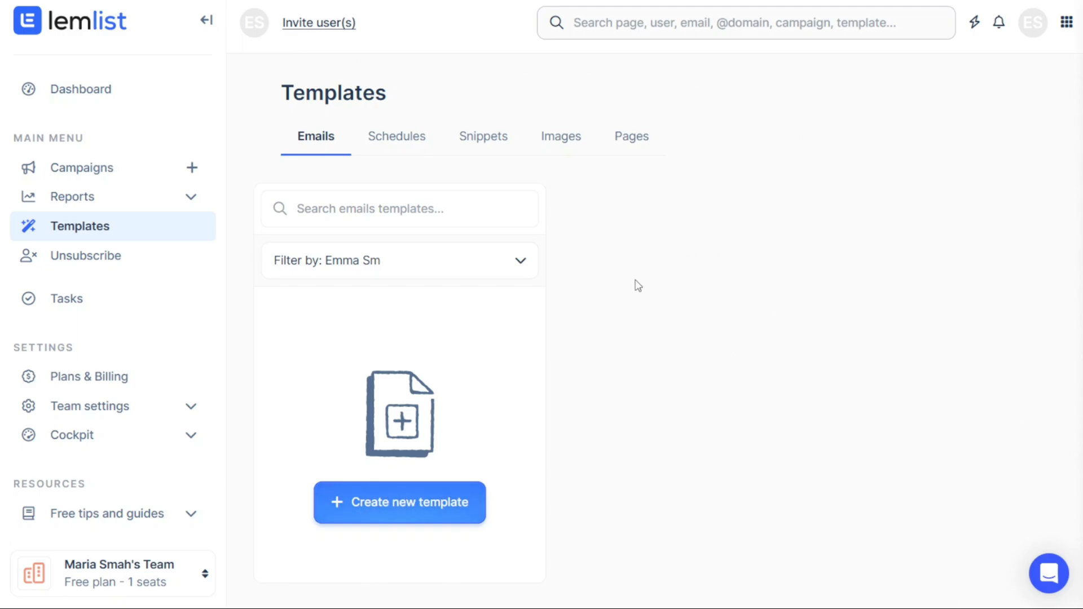
{"action": "left_click", "coordinate": [86, 256]}
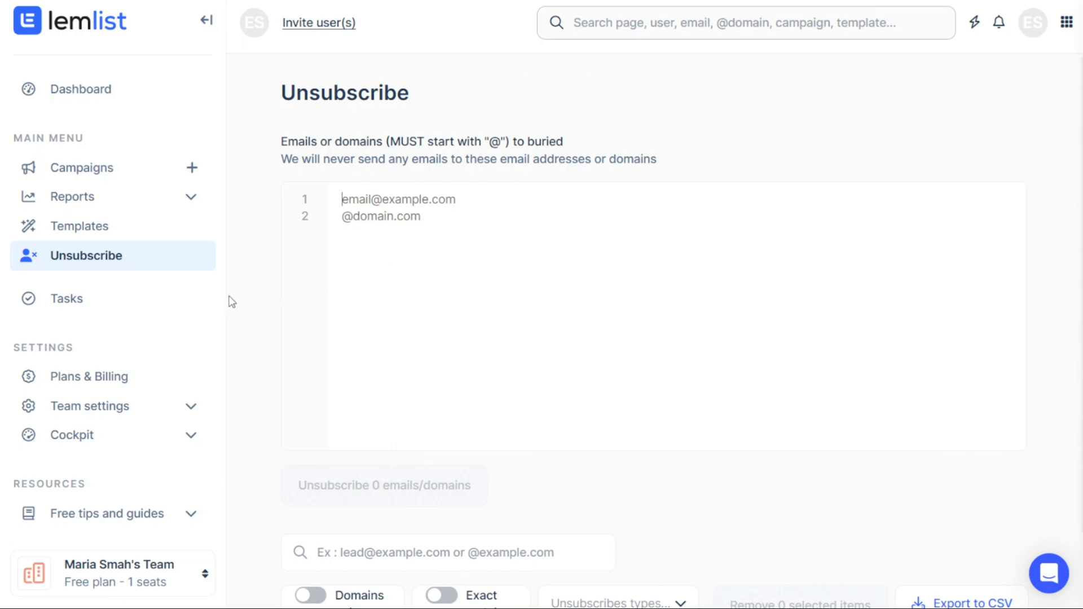
Show the Tasks page with zero due tasks
{"action": "left_click", "coordinate": [66, 298]}
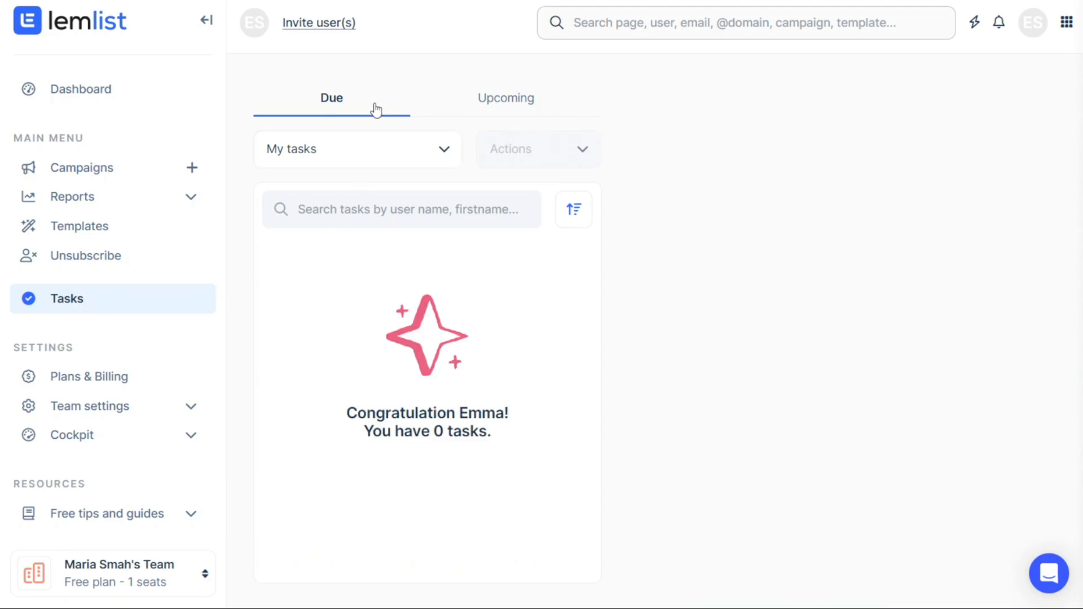
{"action": "mouse_move", "coordinate": [515, 111]}
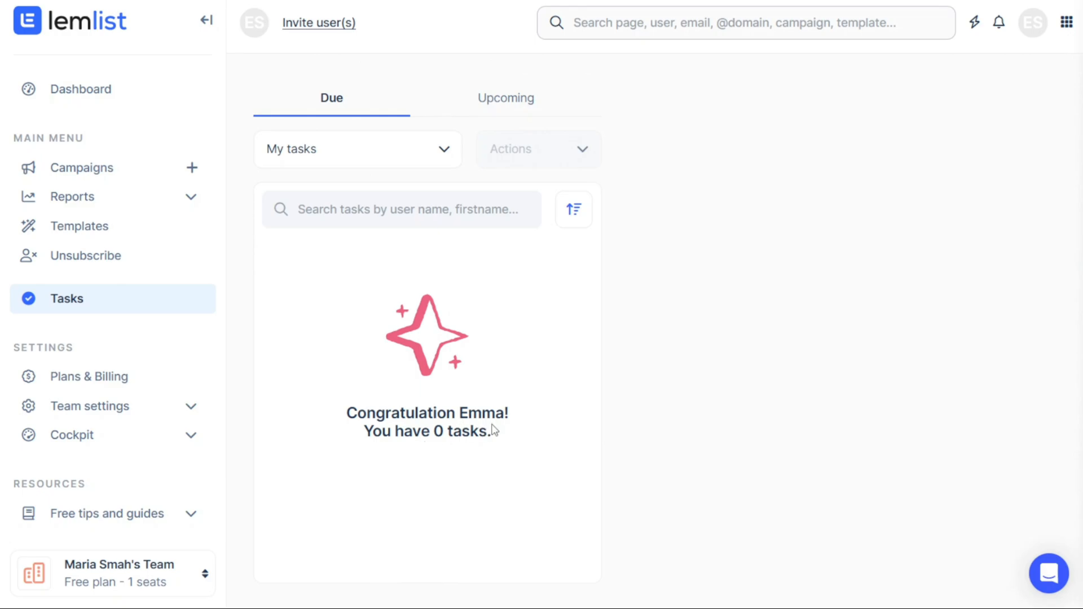
{"action": "mouse_move", "coordinate": [87, 352]}
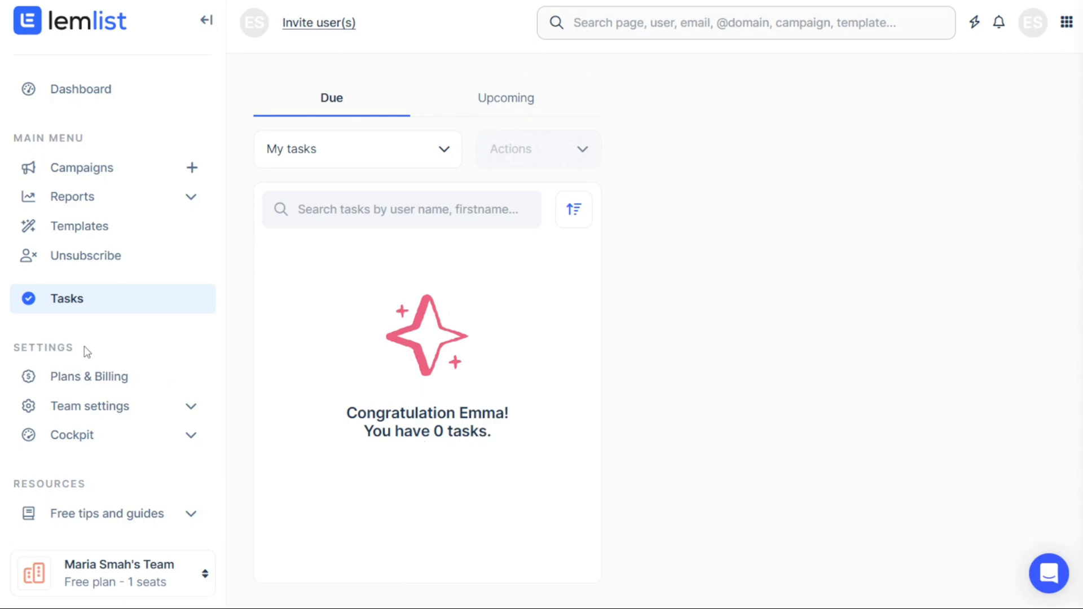
{"action": "mouse_move", "coordinate": [95, 352]}
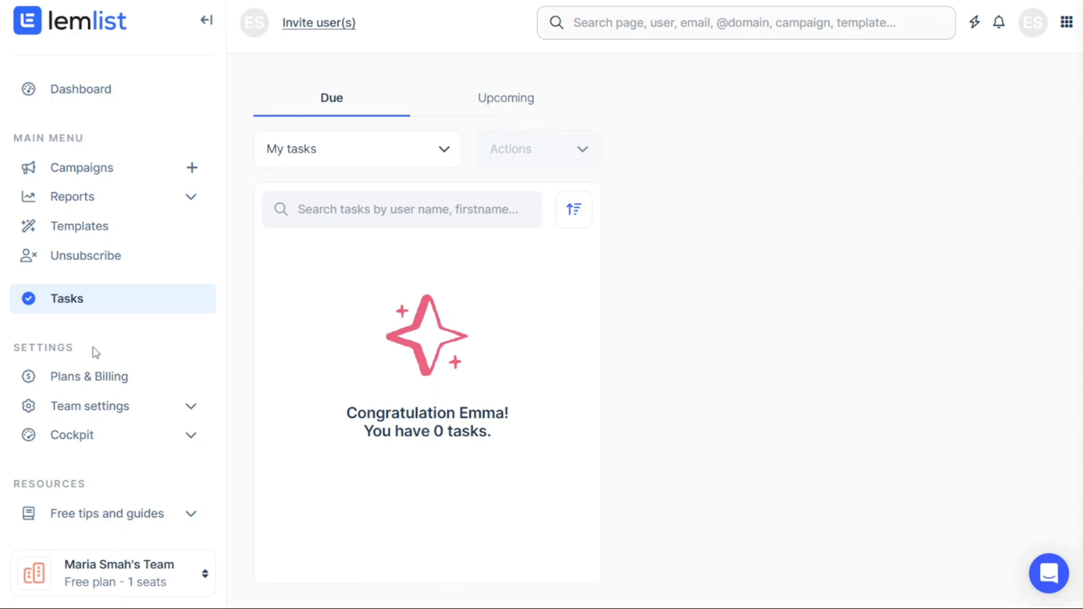
Visit Plans & Billing, Team configuration, Integrations and the team's Reports settings
{"action": "left_click", "coordinate": [89, 377]}
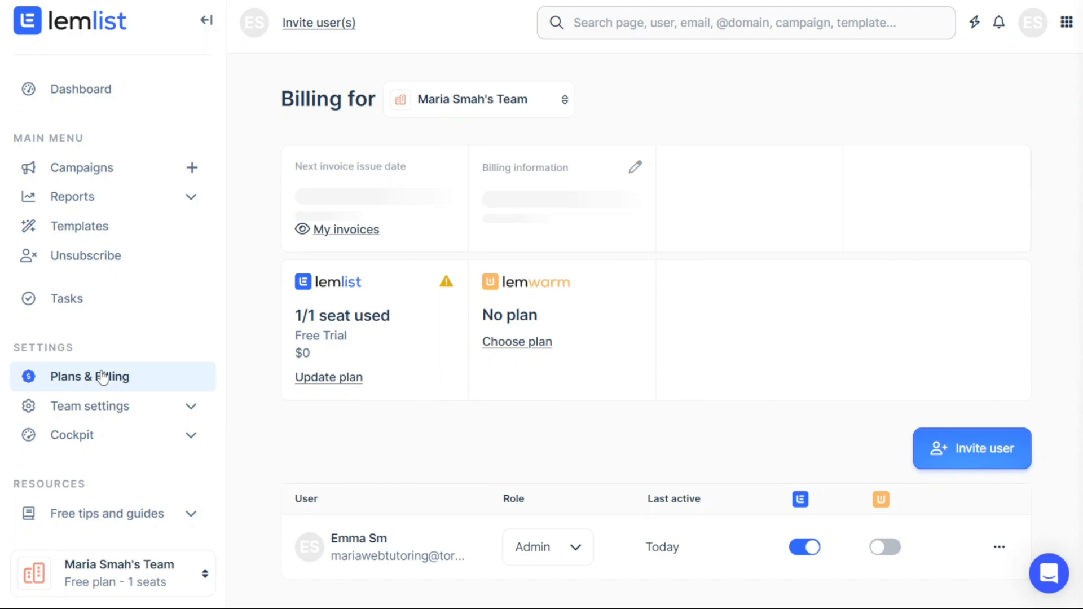
{"action": "mouse_move", "coordinate": [258, 381]}
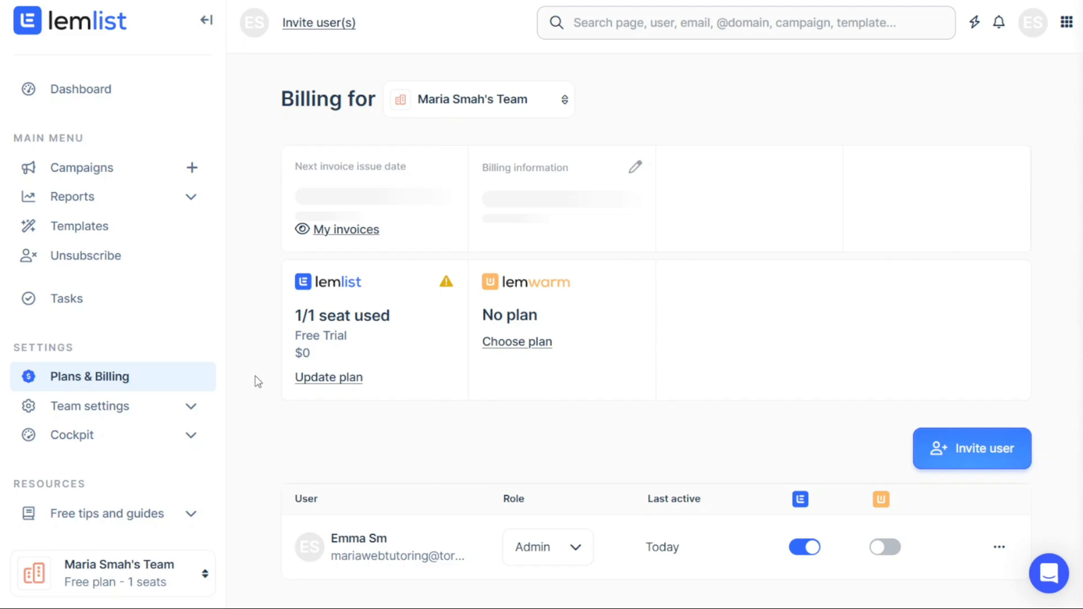
{"action": "left_click", "coordinate": [91, 405]}
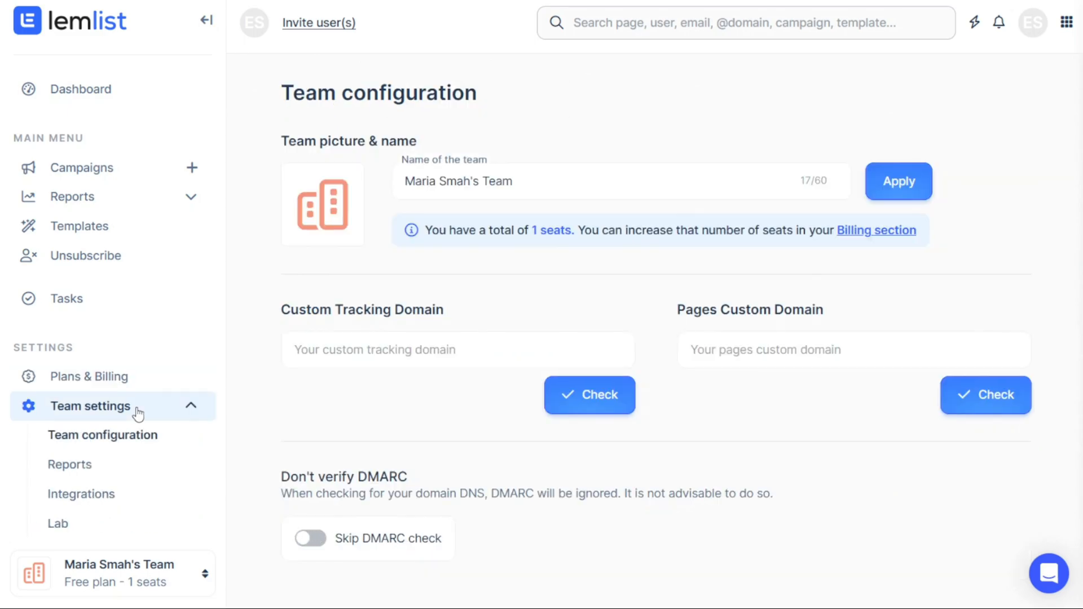
{"action": "mouse_move", "coordinate": [166, 414]}
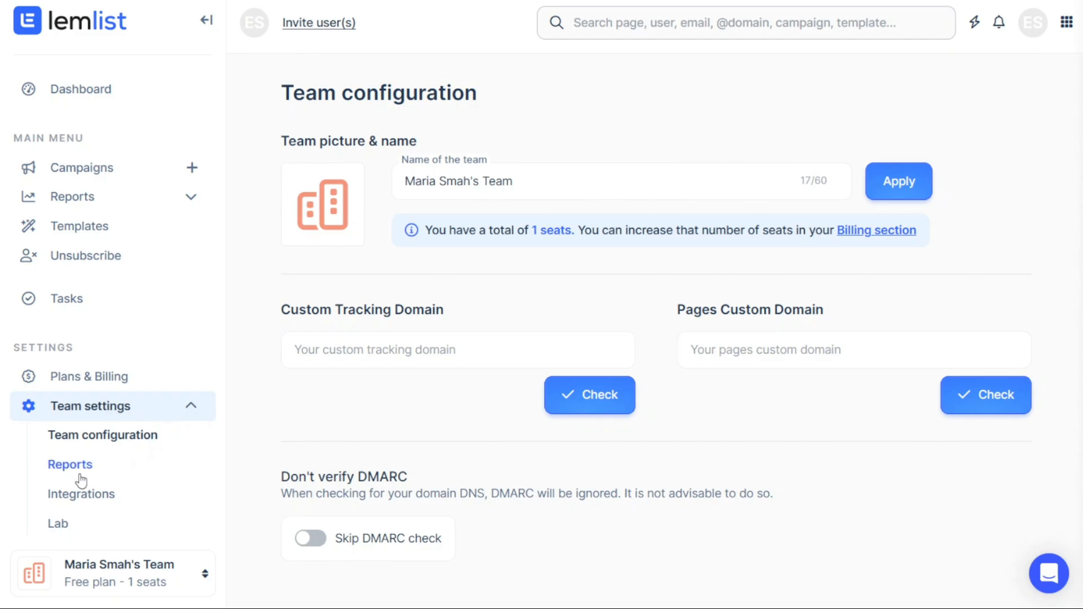
{"action": "left_click", "coordinate": [81, 494]}
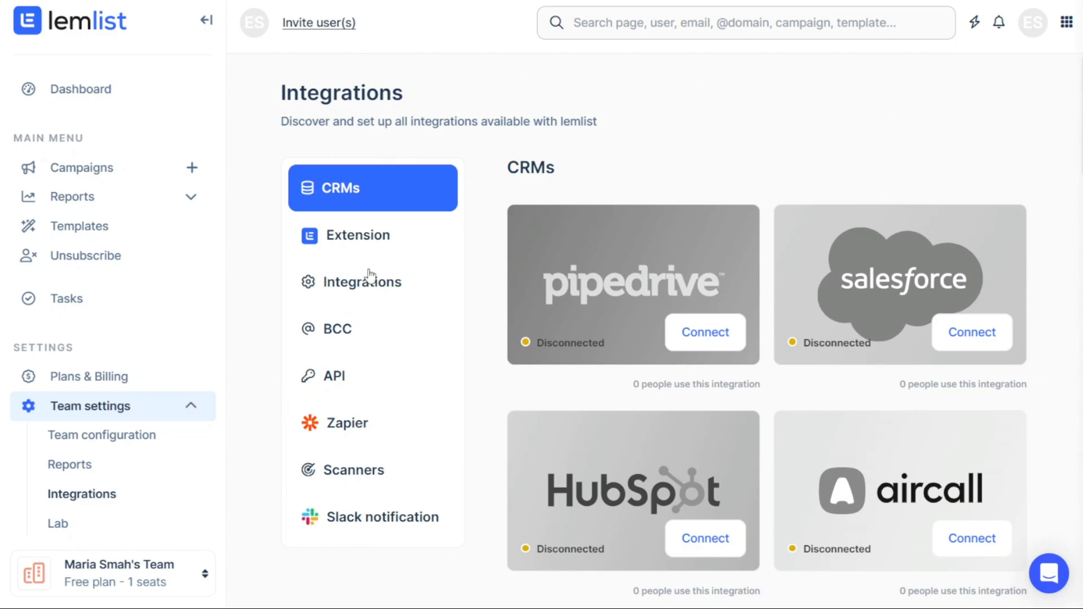
{"action": "mouse_move", "coordinate": [971, 332]}
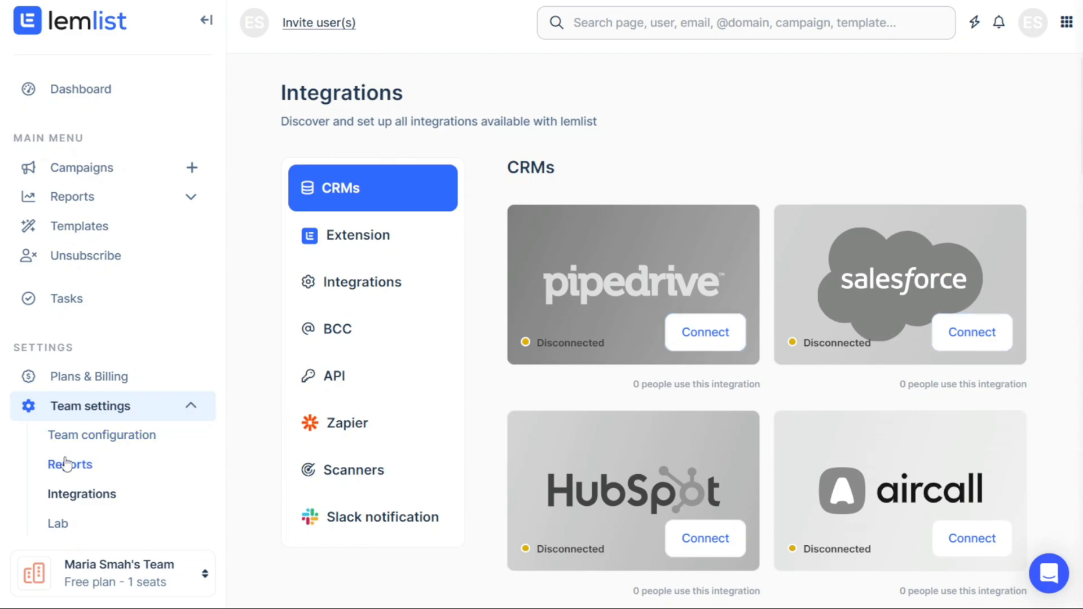
{"action": "left_click", "coordinate": [69, 464]}
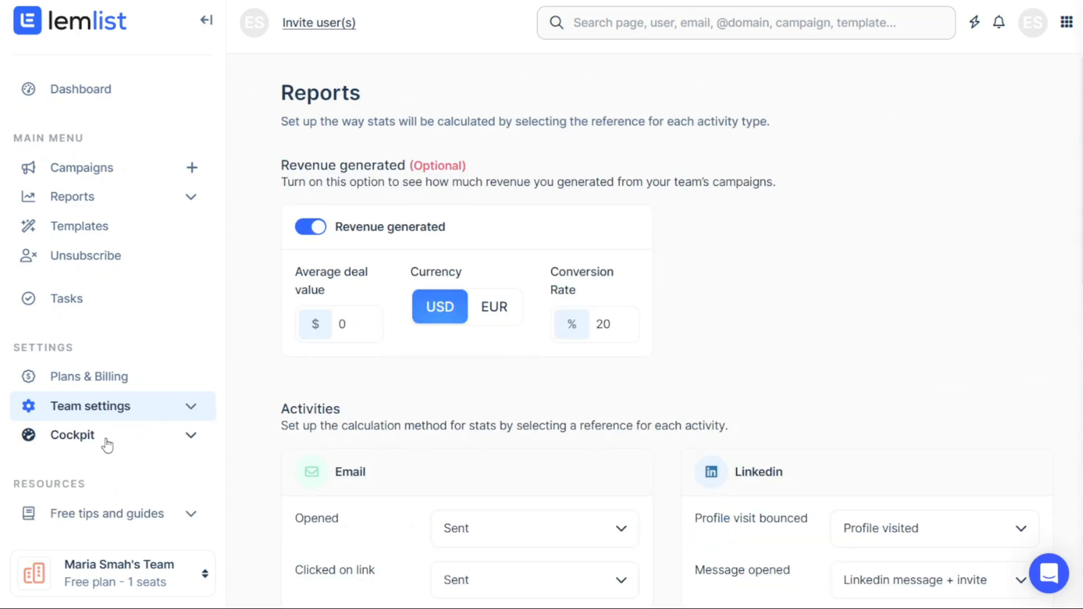
{"action": "left_click", "coordinate": [73, 434]}
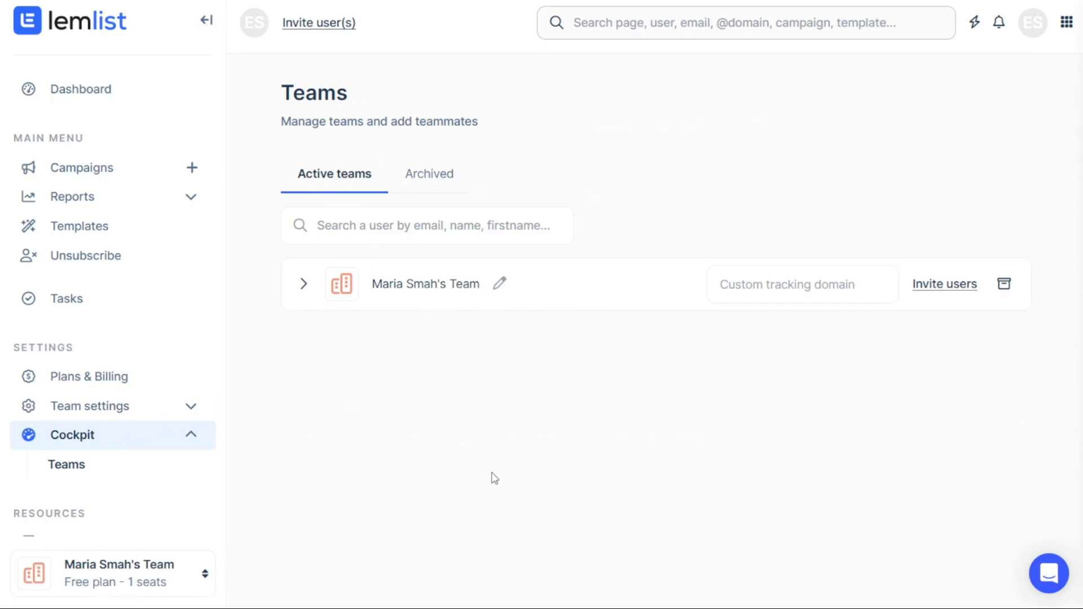
{"action": "mouse_move", "coordinate": [850, 316]}
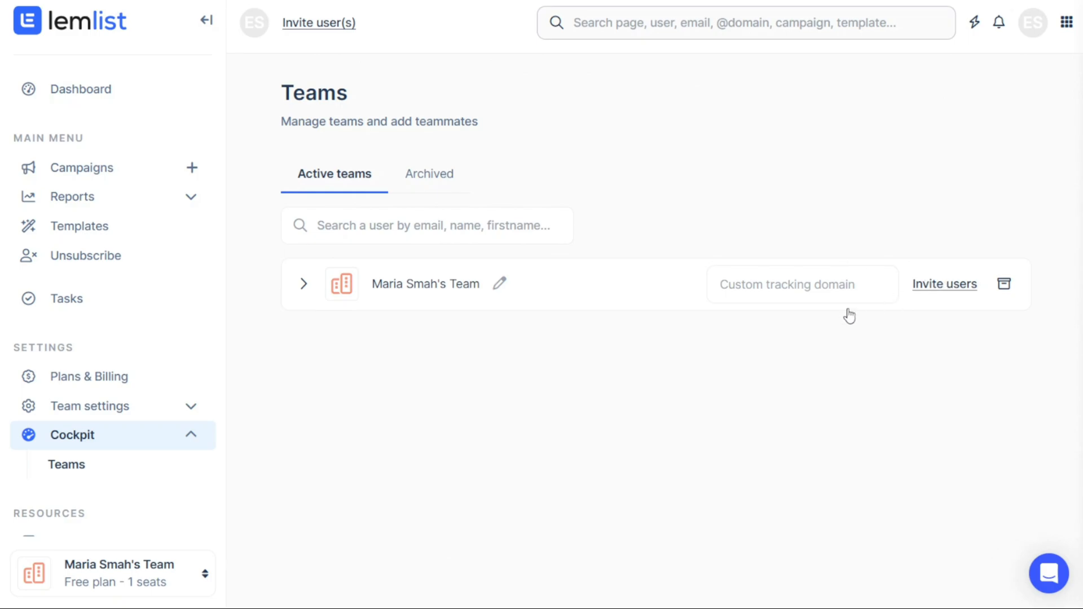
{"action": "mouse_move", "coordinate": [207, 430]}
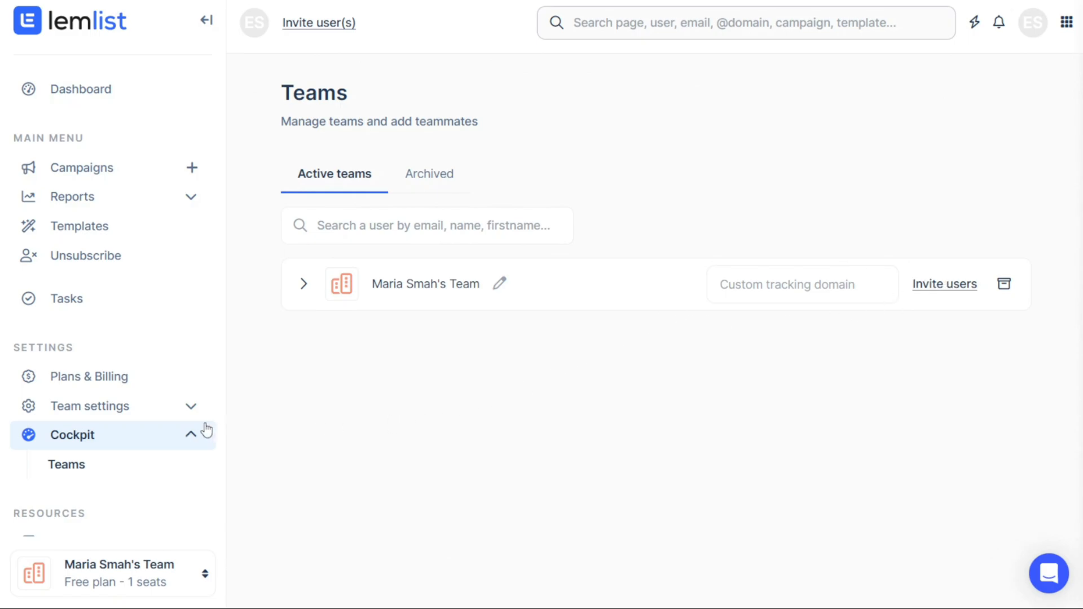
{"action": "left_click", "coordinate": [71, 434]}
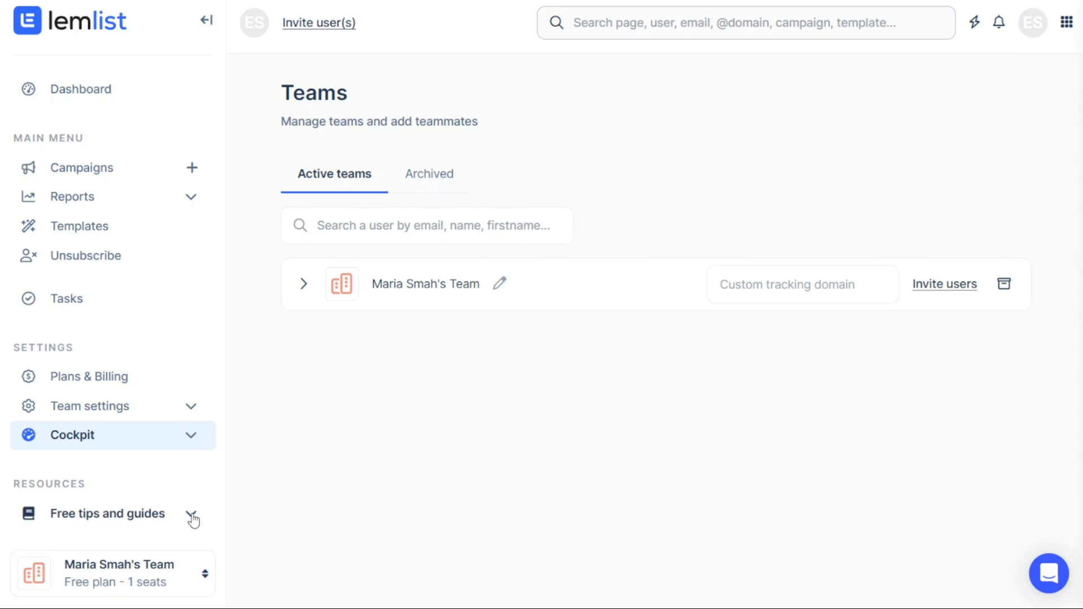
{"action": "left_click", "coordinate": [106, 514]}
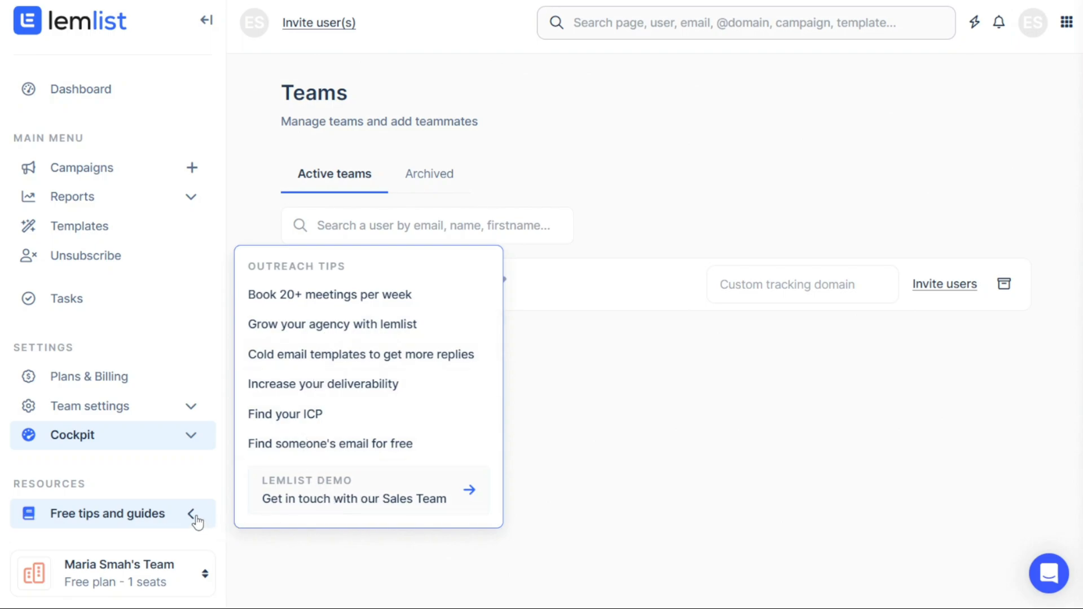
{"action": "left_click", "coordinate": [196, 514]}
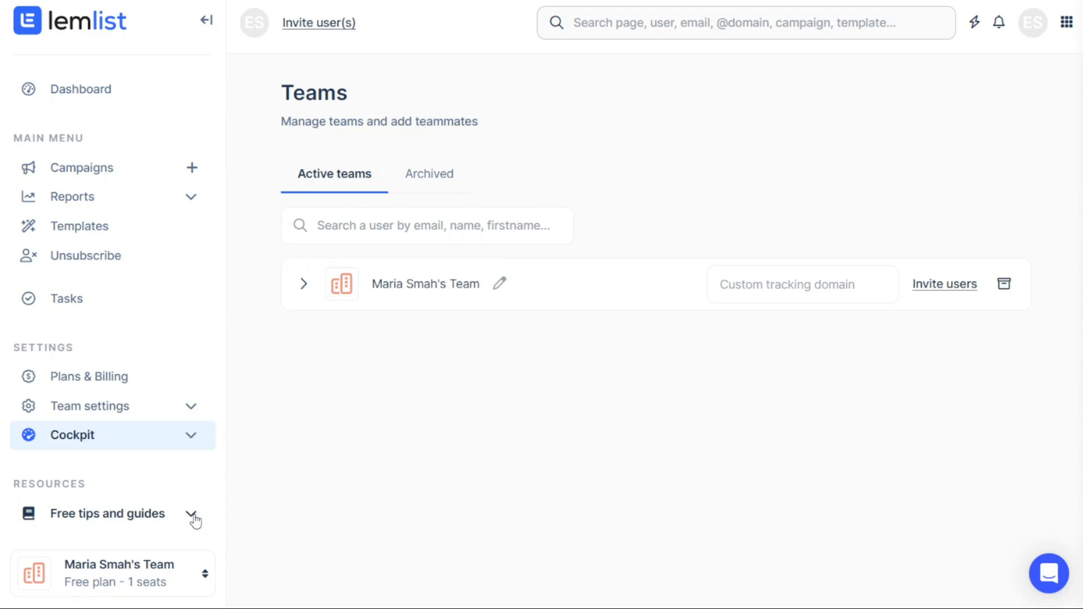
{"action": "mouse_move", "coordinate": [135, 115]}
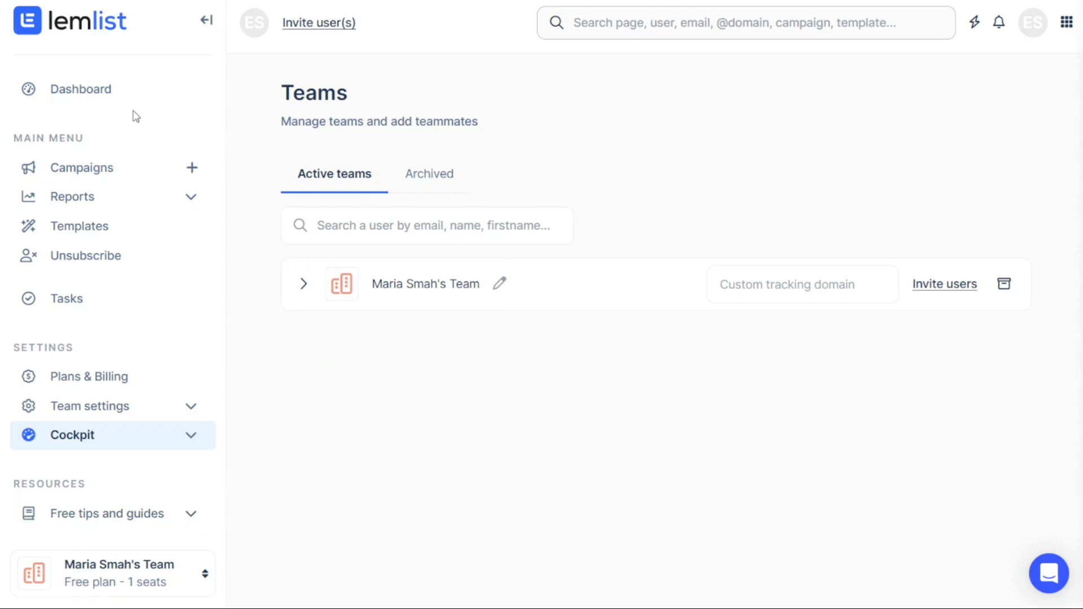
Back on the dashboard, reveal the quick actions for sending an email or making a call
{"action": "left_click", "coordinate": [81, 88]}
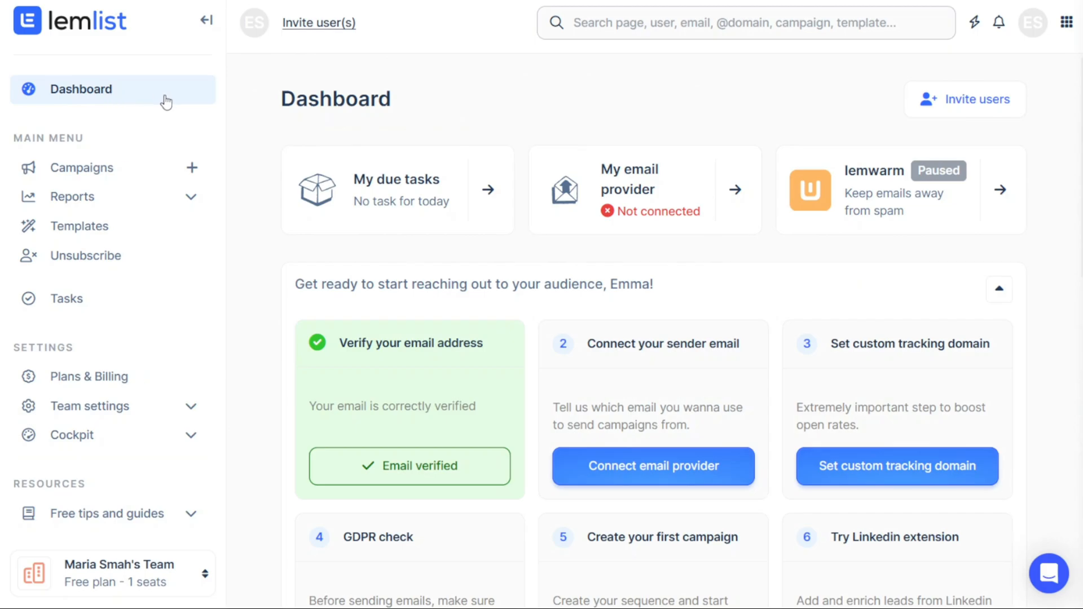
{"action": "mouse_move", "coordinate": [805, 115]}
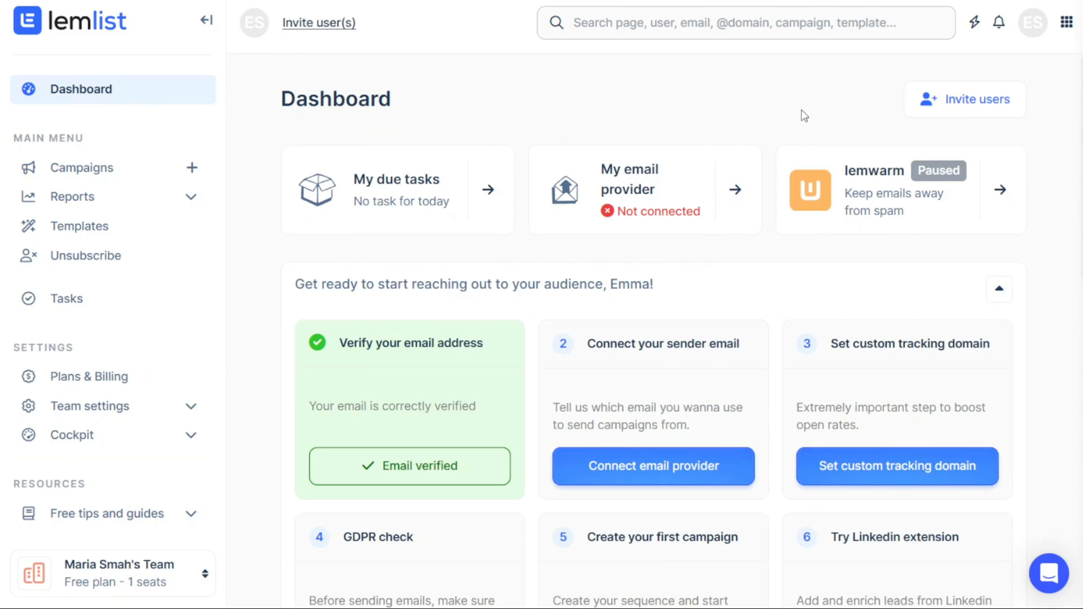
{"action": "mouse_move", "coordinate": [781, 88]}
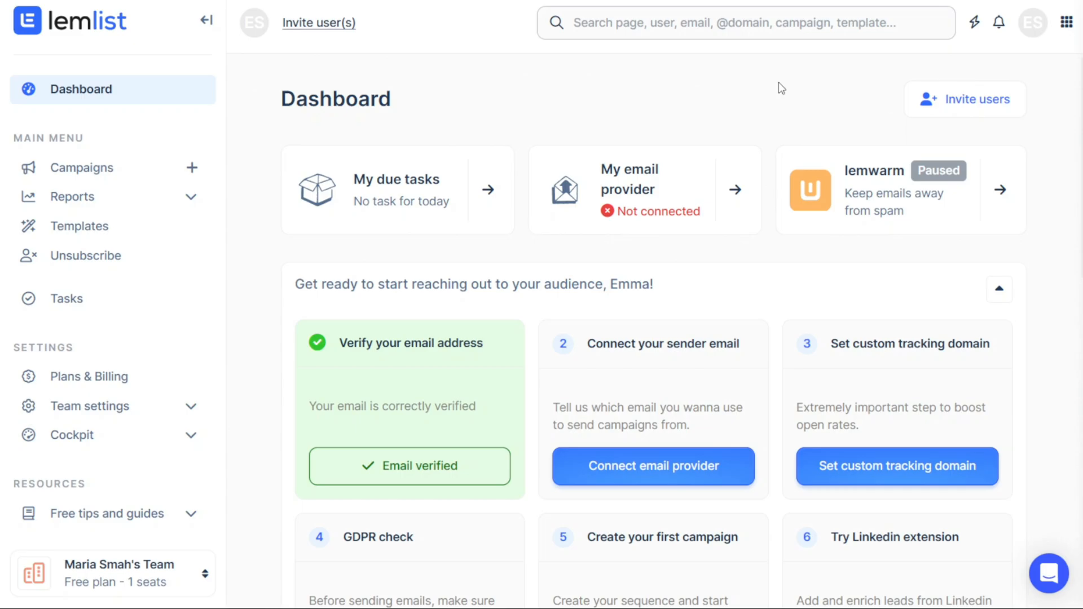
{"action": "mouse_move", "coordinate": [975, 31]}
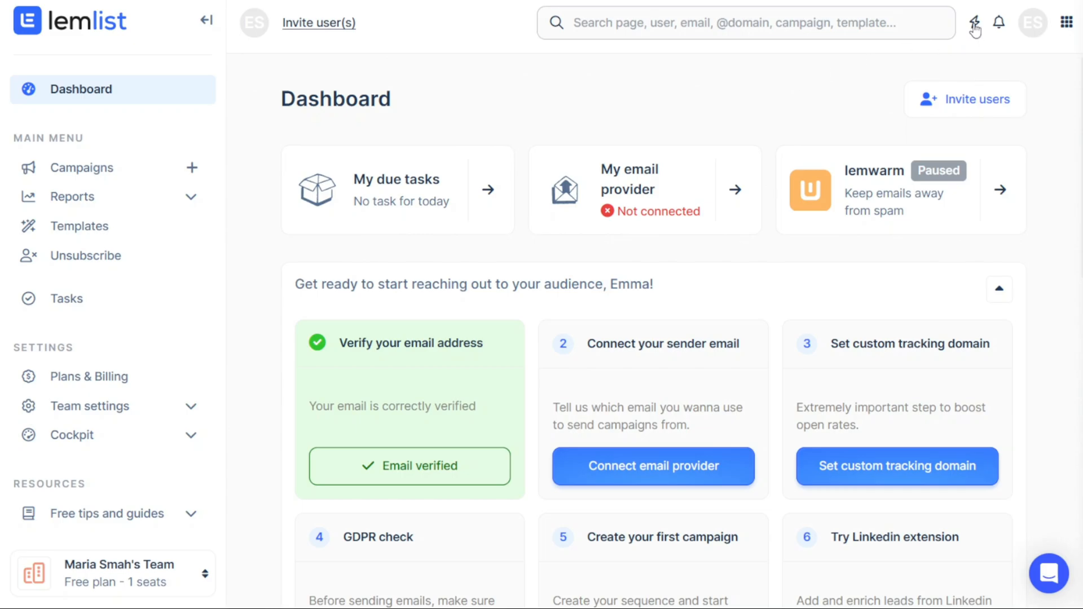
{"action": "left_click", "coordinate": [976, 22]}
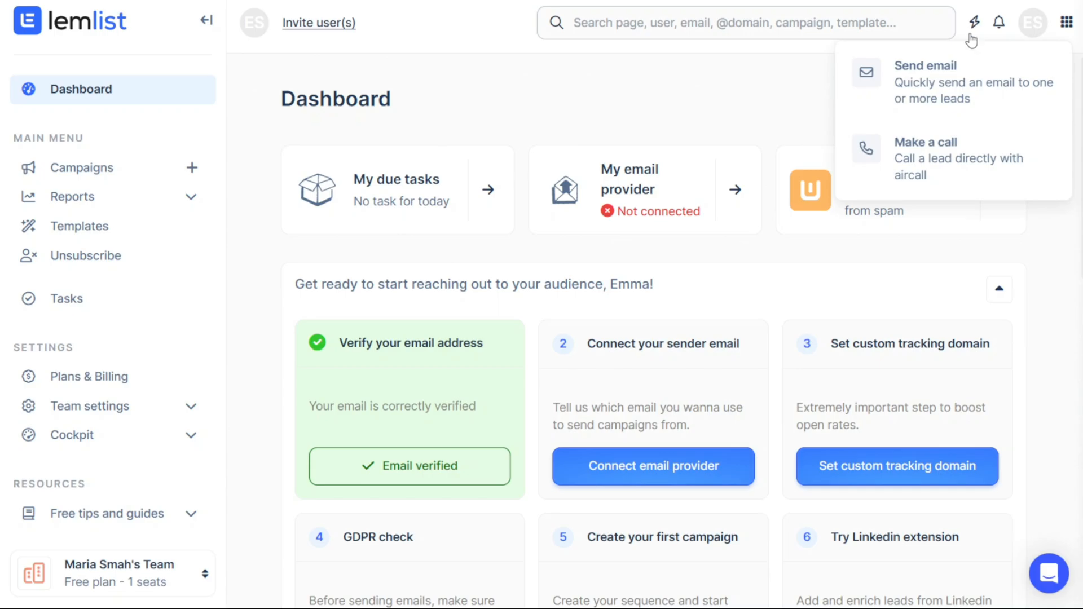
{"action": "mouse_move", "coordinate": [957, 81]}
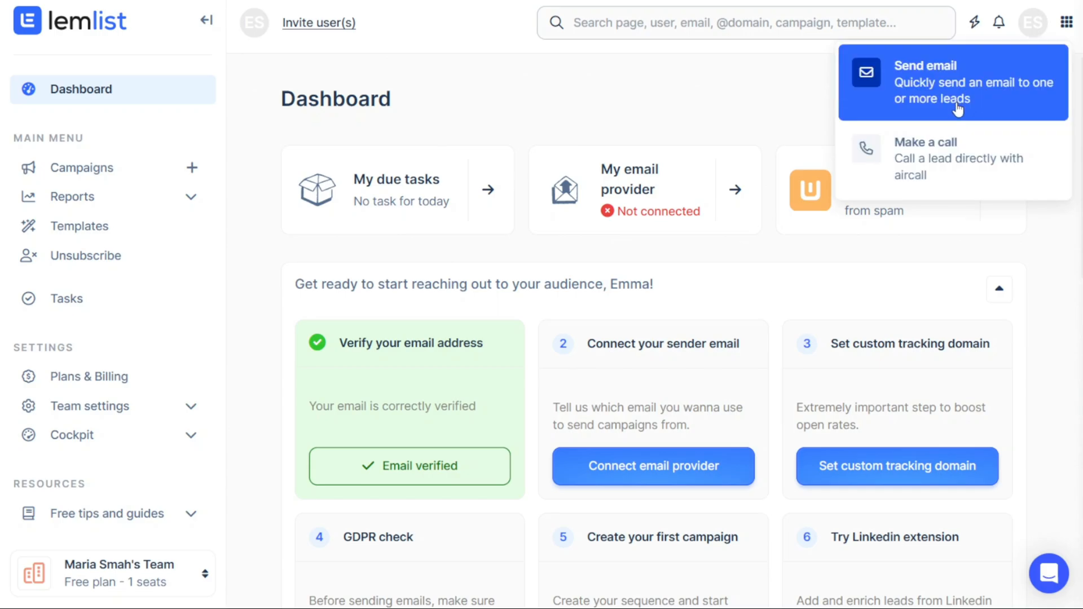
{"action": "mouse_move", "coordinate": [984, 101]}
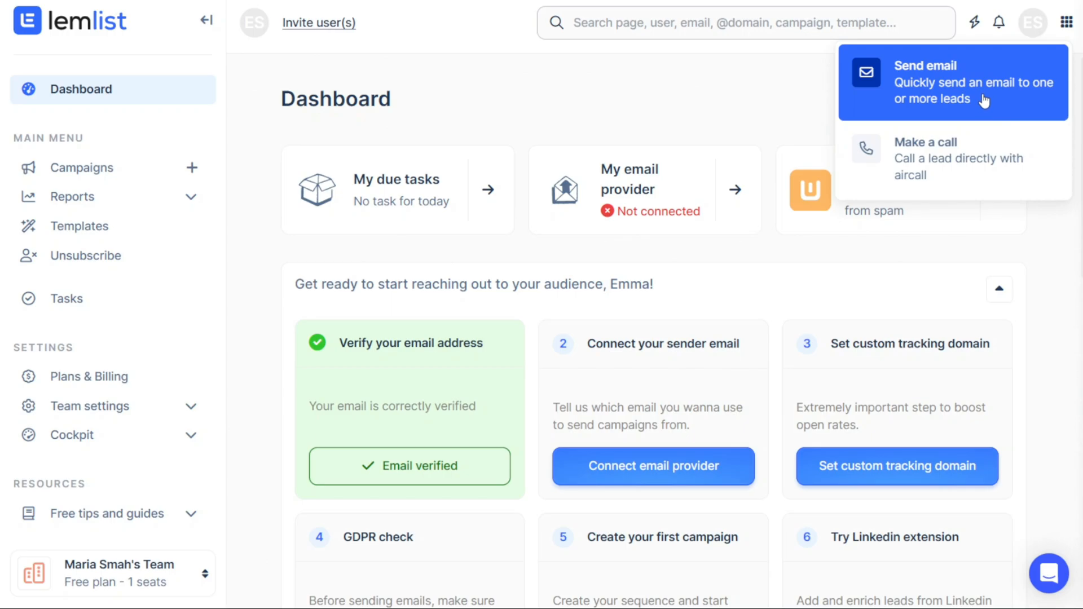
{"action": "mouse_move", "coordinate": [983, 109]}
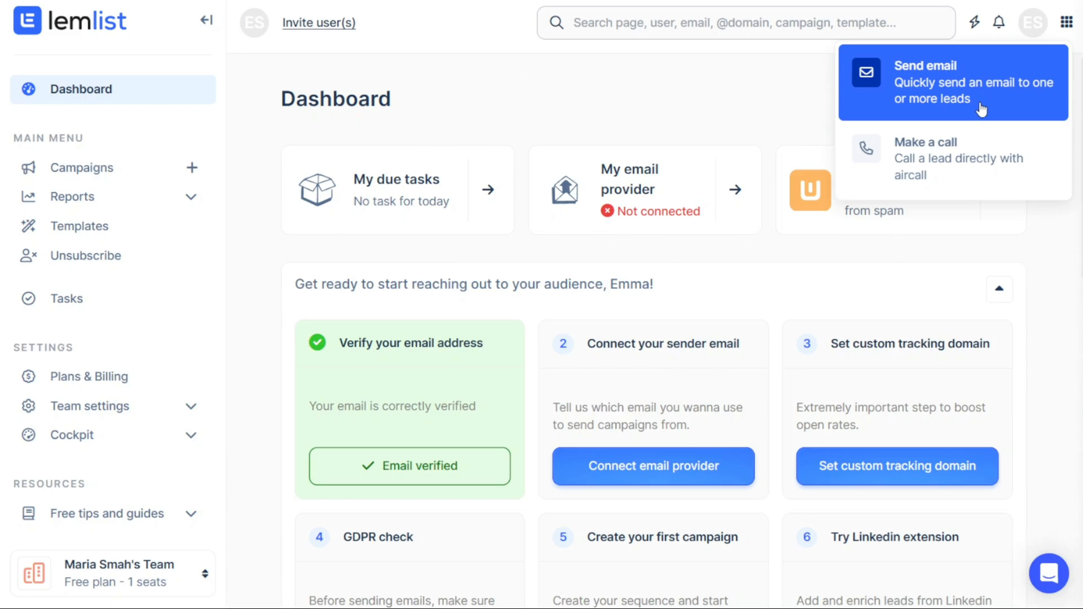
{"action": "mouse_move", "coordinate": [1019, 35]}
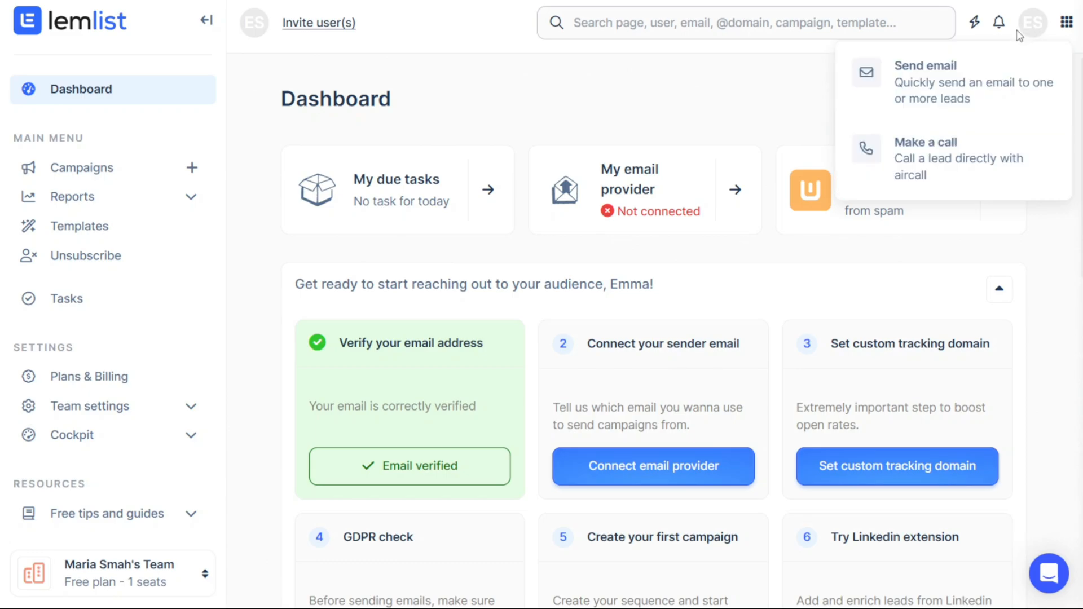
Check the notifications panel, which reports no notifications
{"action": "left_click", "coordinate": [999, 23]}
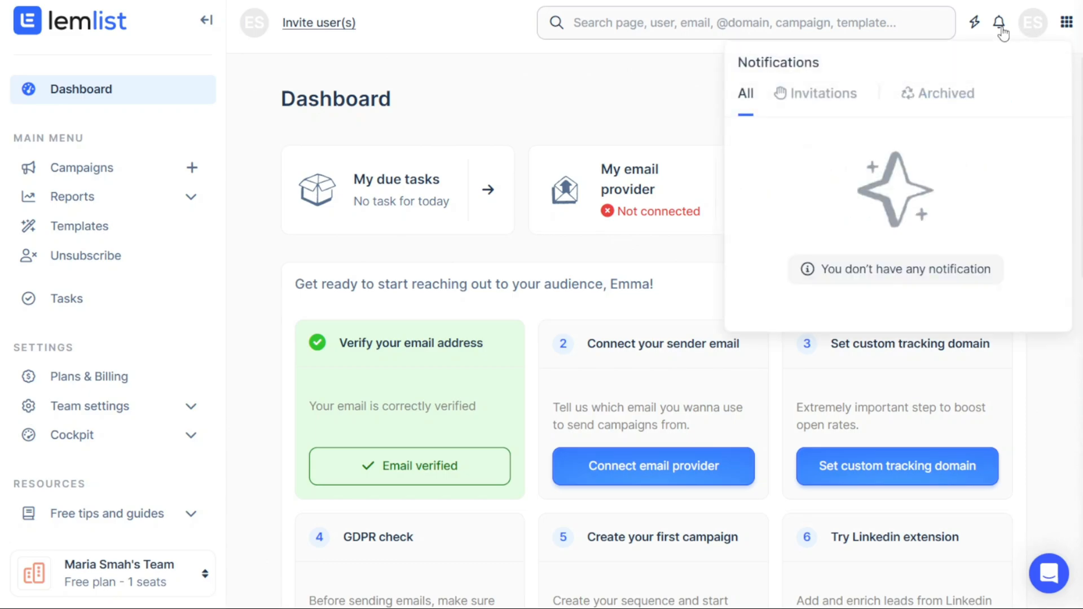
{"action": "mouse_move", "coordinate": [978, 271]}
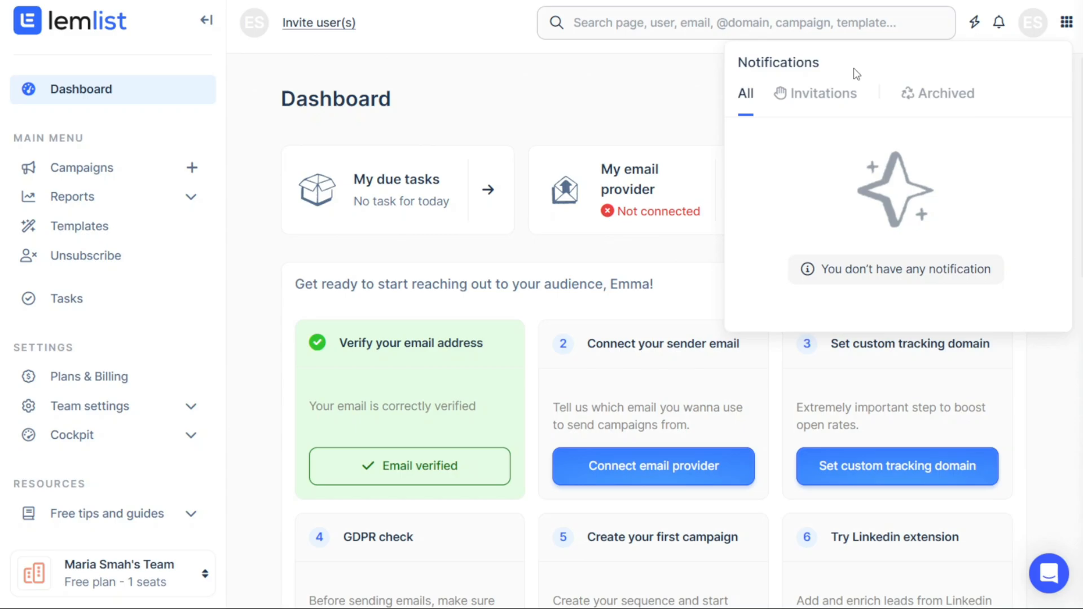
{"action": "mouse_move", "coordinate": [857, 72]}
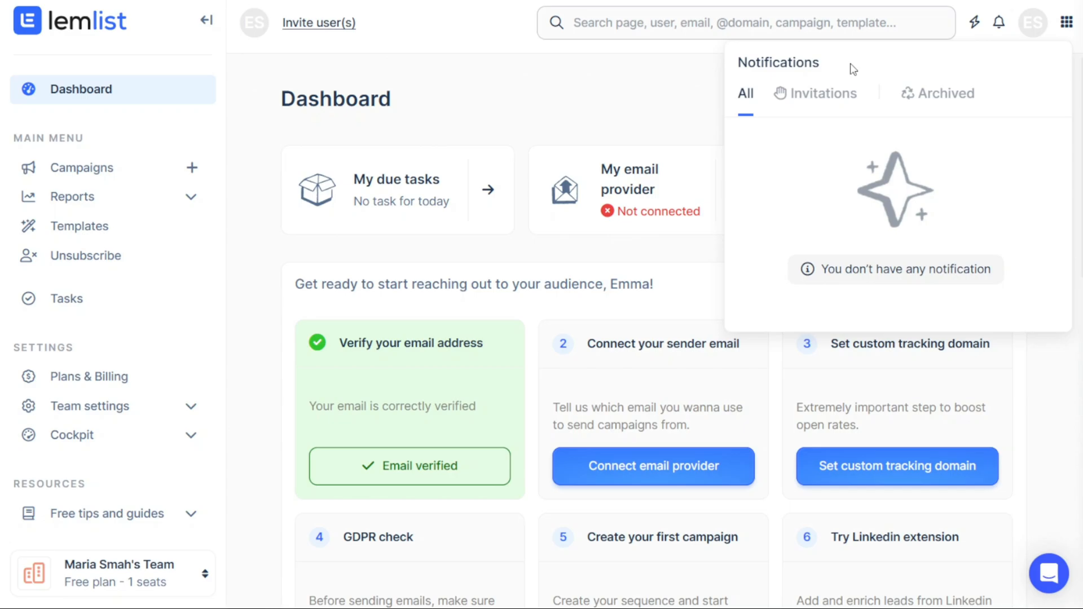
{"action": "mouse_move", "coordinate": [852, 67]}
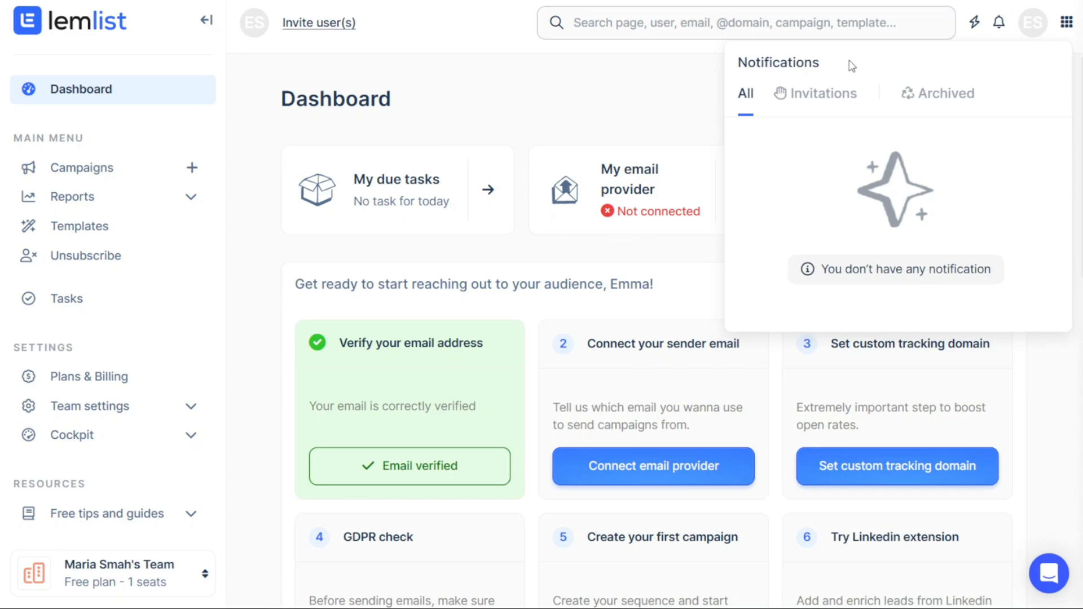
Reveal the account menu with settings, help, appearance and log out
{"action": "left_click", "coordinate": [1032, 23]}
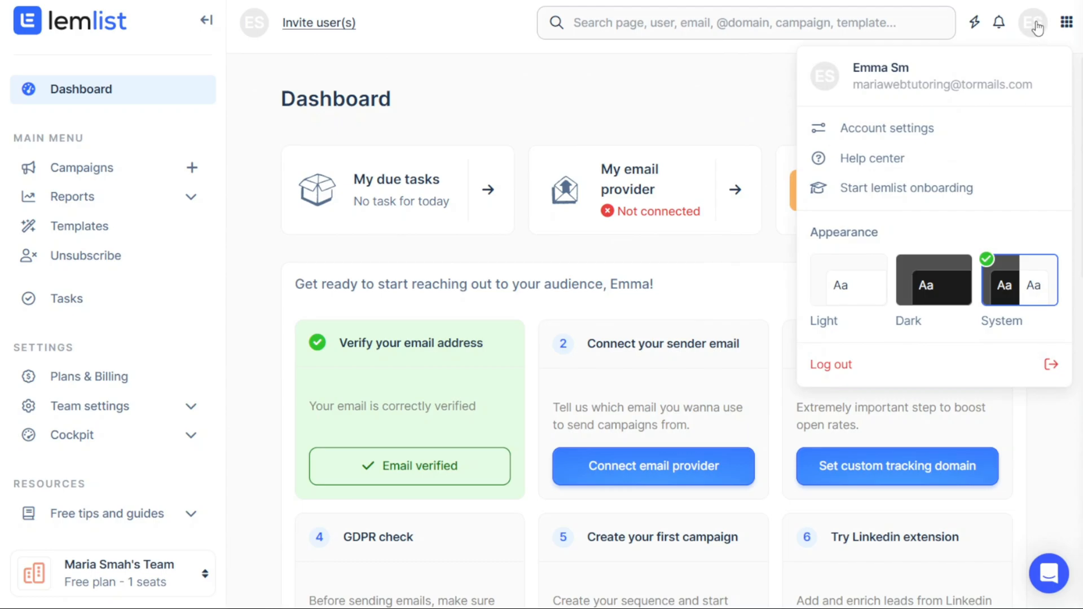
{"action": "mouse_move", "coordinate": [979, 56]}
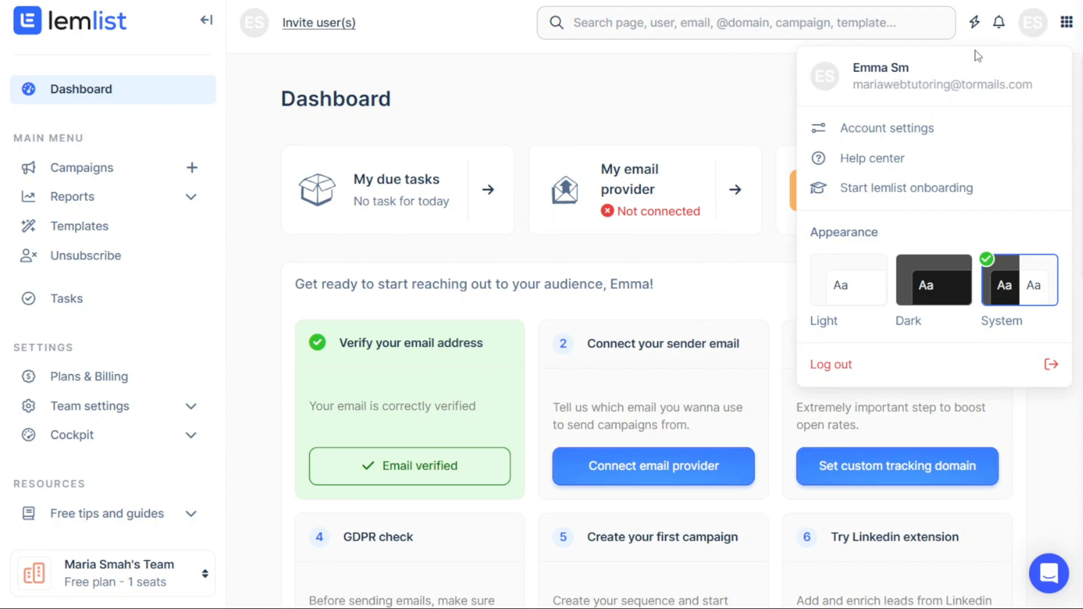
{"action": "mouse_move", "coordinate": [1066, 230]}
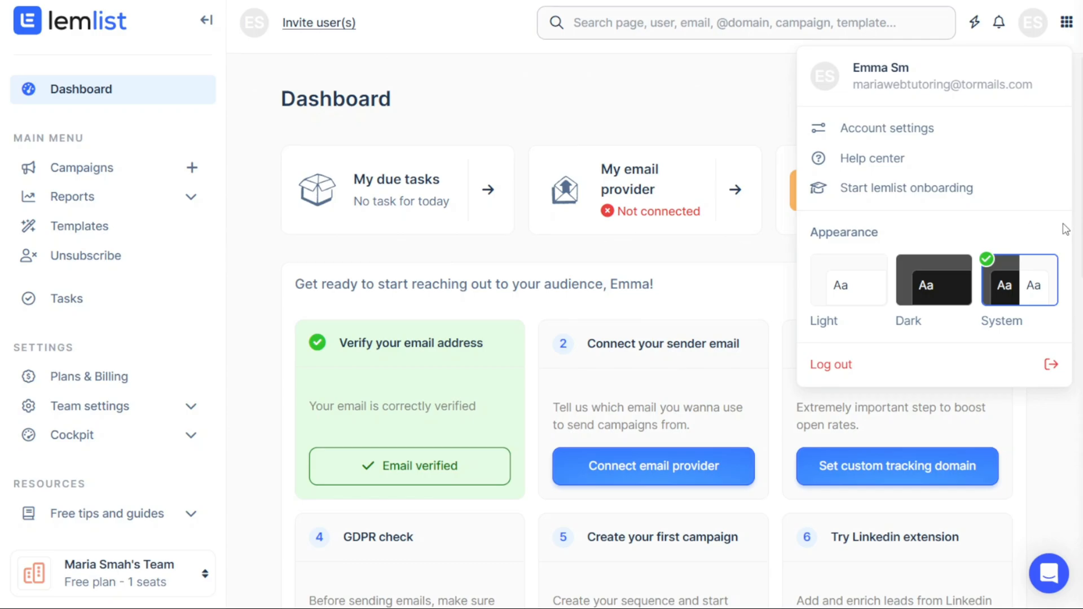
{"action": "mouse_move", "coordinate": [934, 280]}
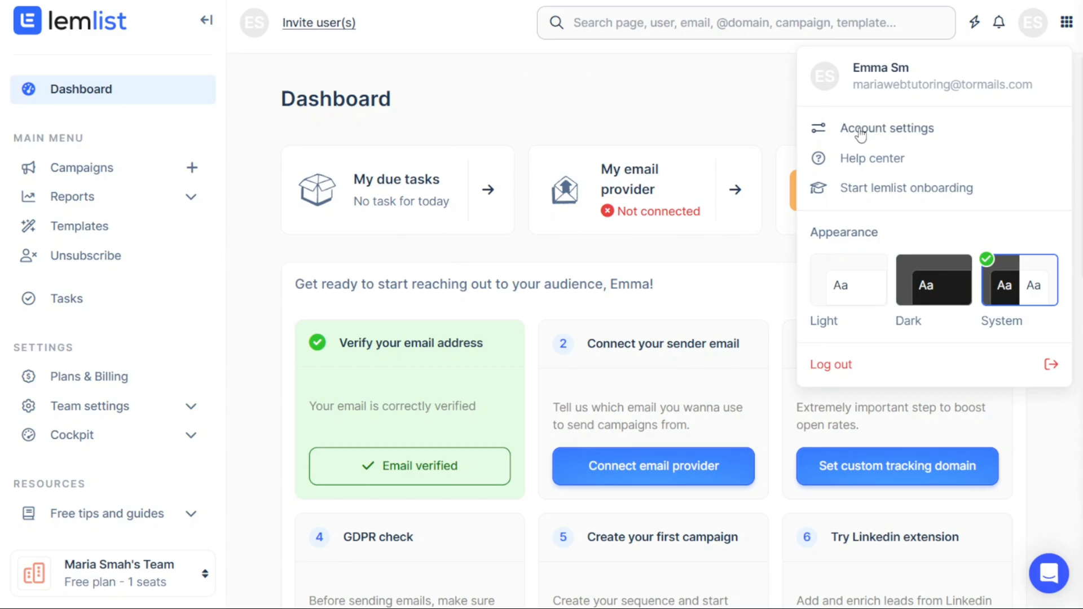
{"action": "mouse_move", "coordinate": [750, 111]}
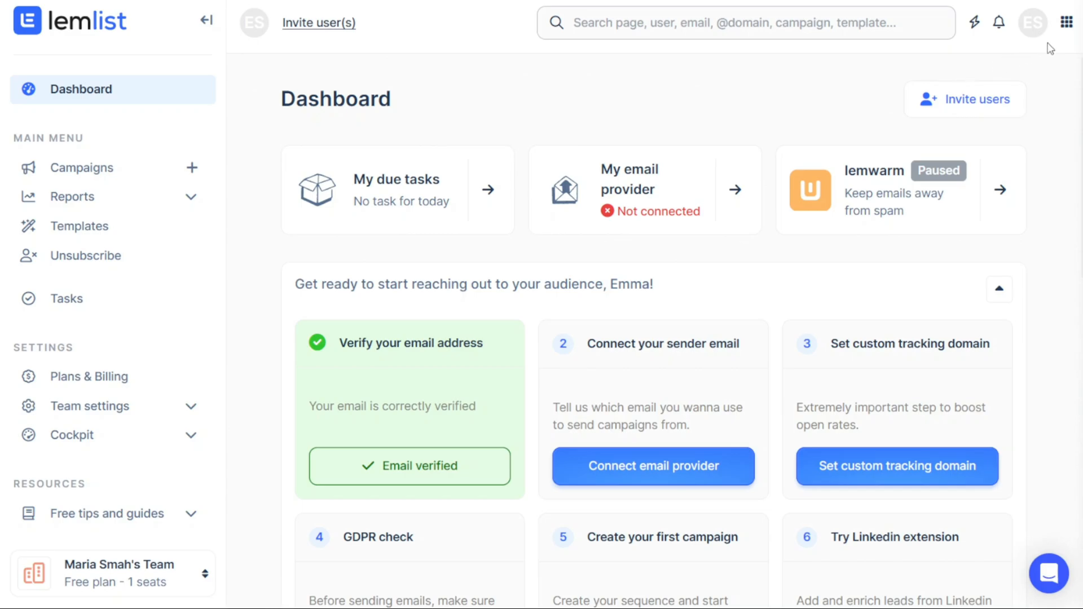
{"action": "left_click", "coordinate": [1066, 23]}
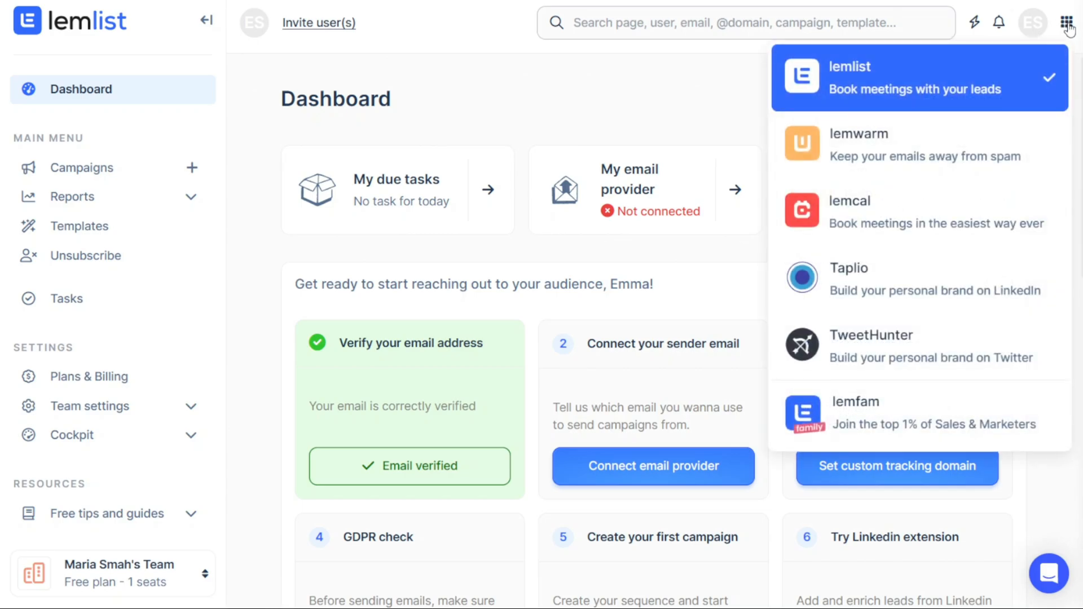
{"action": "mouse_move", "coordinate": [1015, 76]}
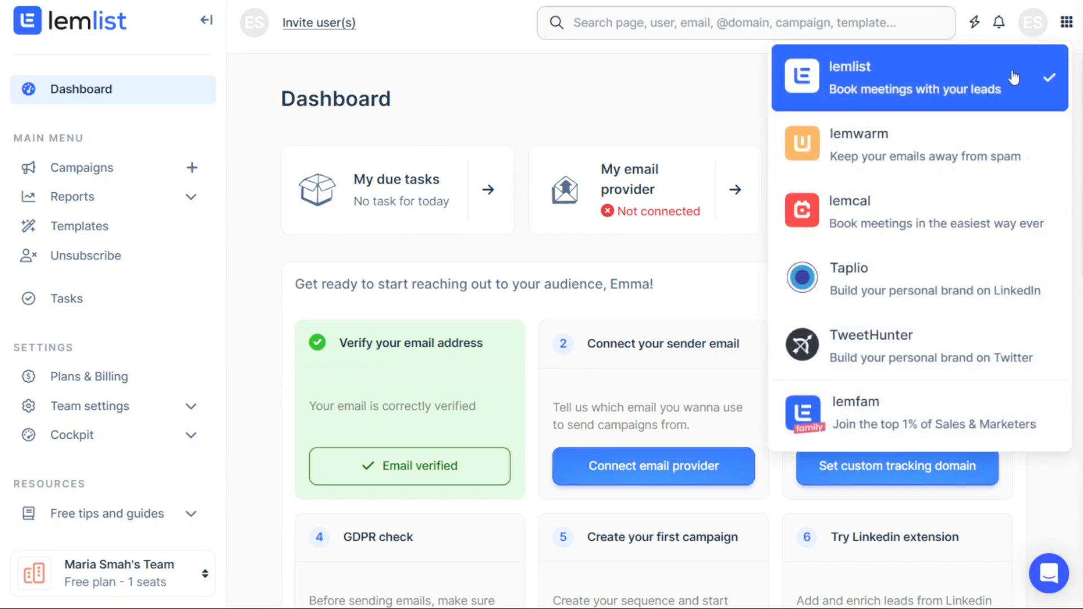
{"action": "mouse_move", "coordinate": [1002, 88]}
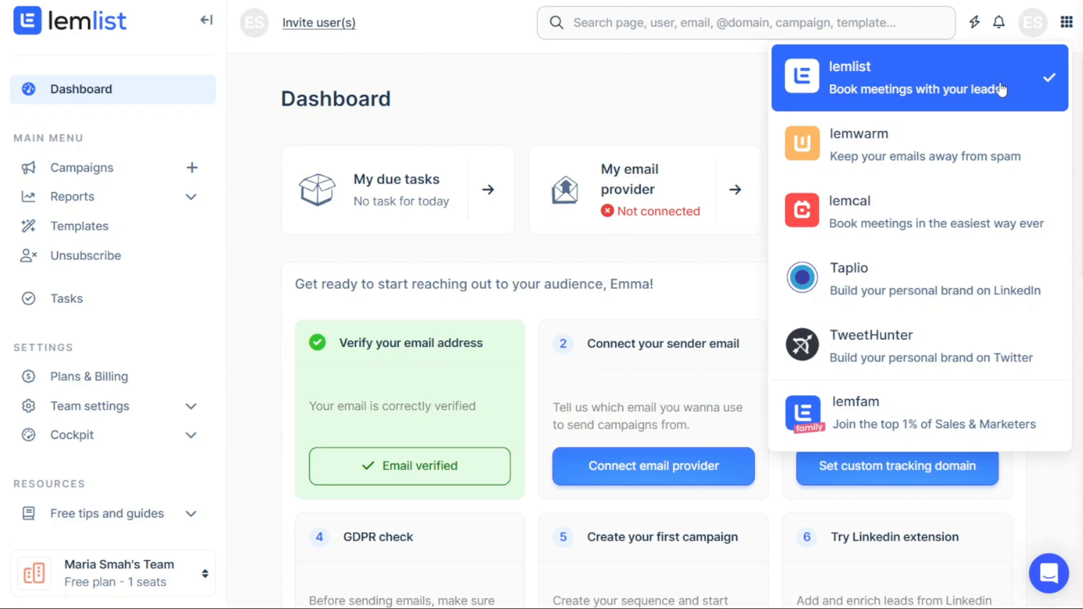
{"action": "mouse_move", "coordinate": [977, 118]}
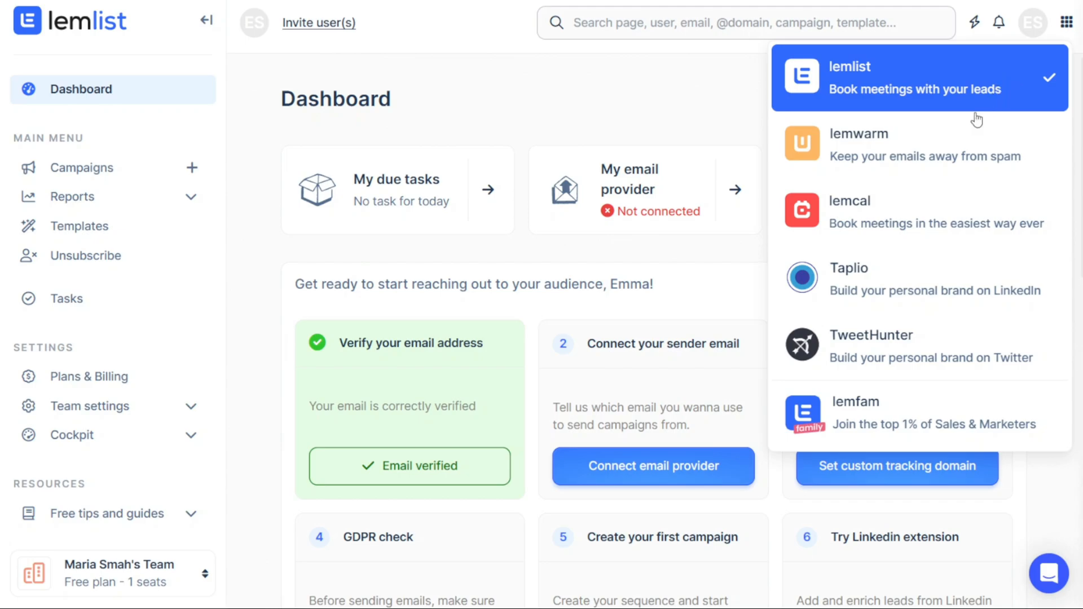
{"action": "mouse_move", "coordinate": [933, 283]}
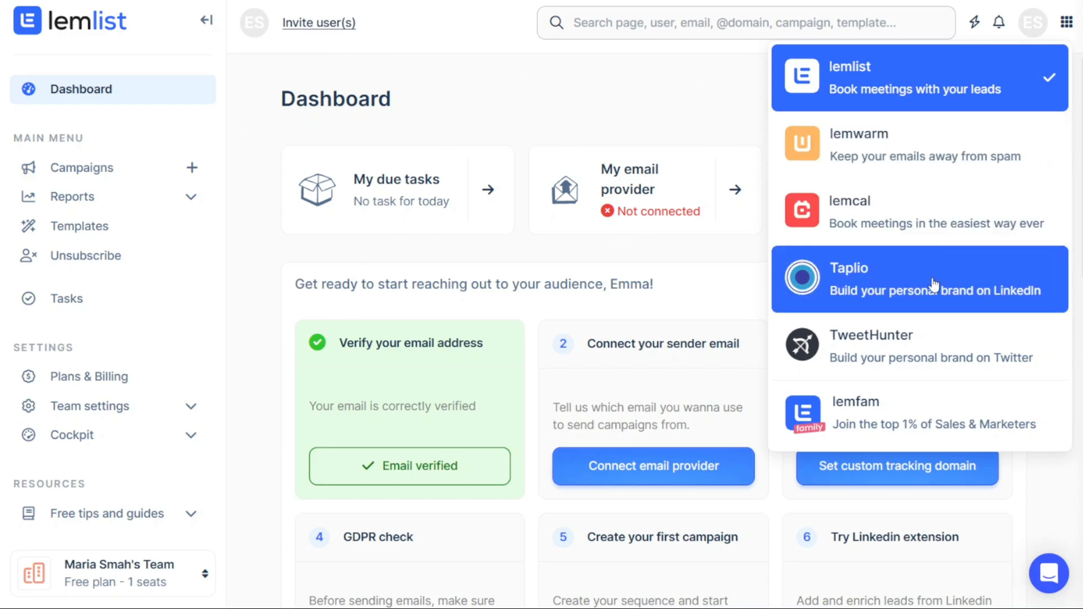
{"action": "mouse_move", "coordinate": [933, 286]}
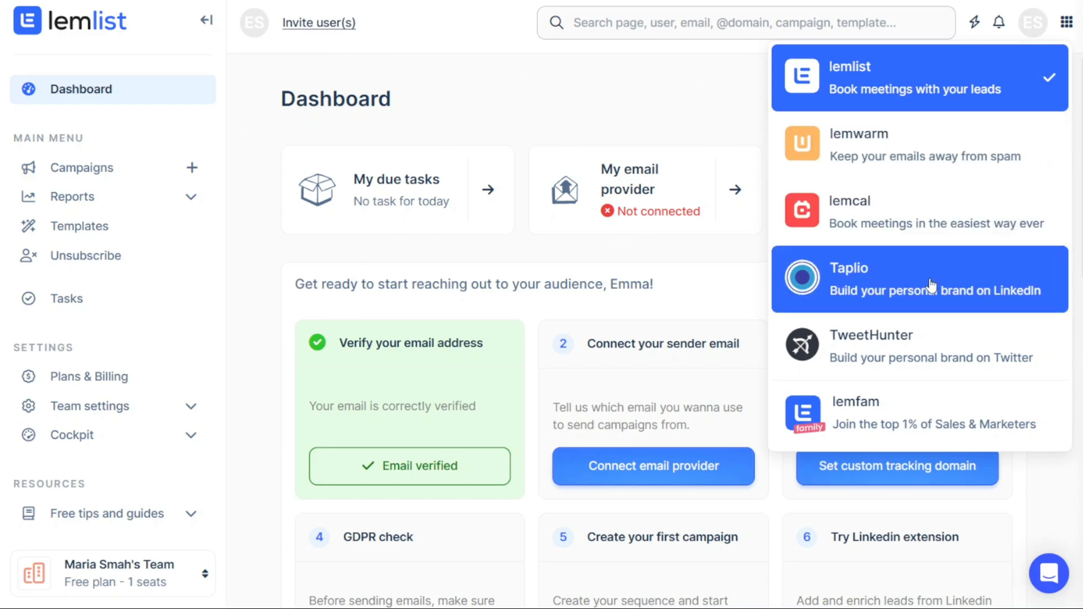
{"action": "mouse_move", "coordinate": [726, 133]}
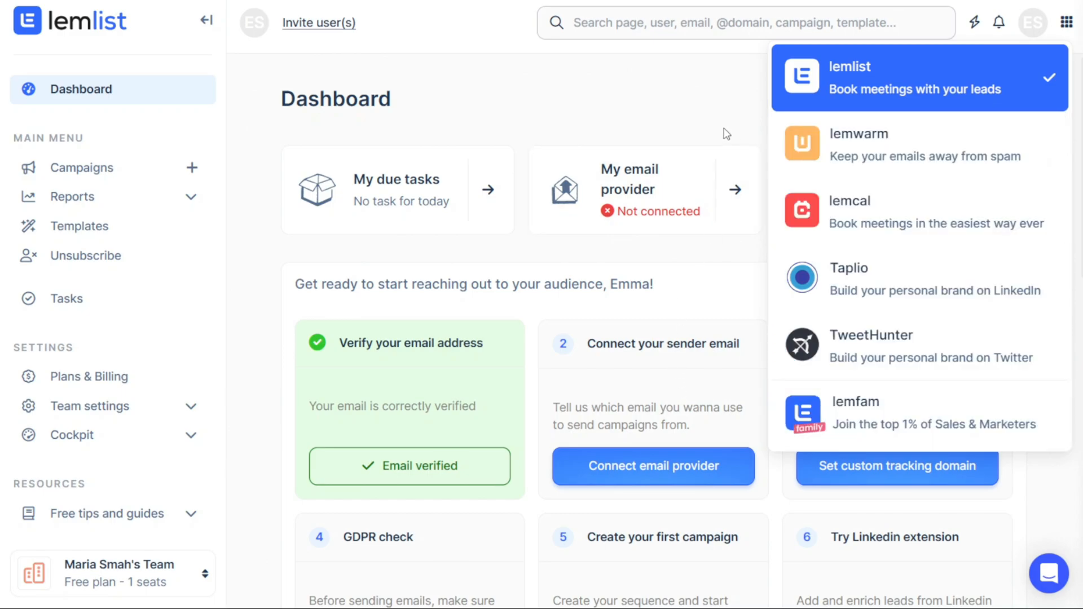
{"action": "mouse_move", "coordinate": [887, 211]}
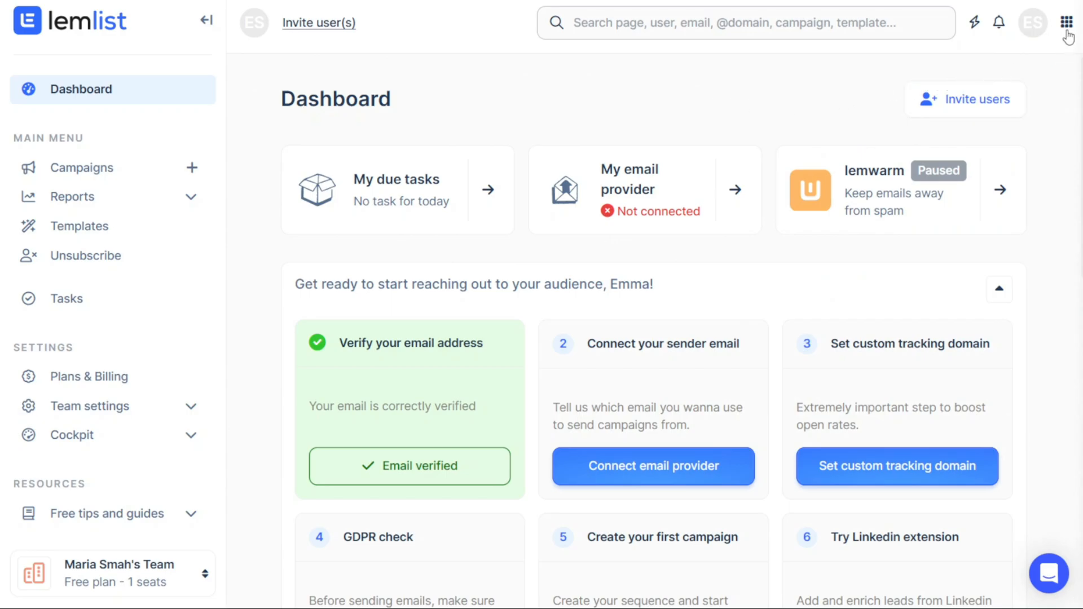
{"action": "left_click", "coordinate": [1067, 22]}
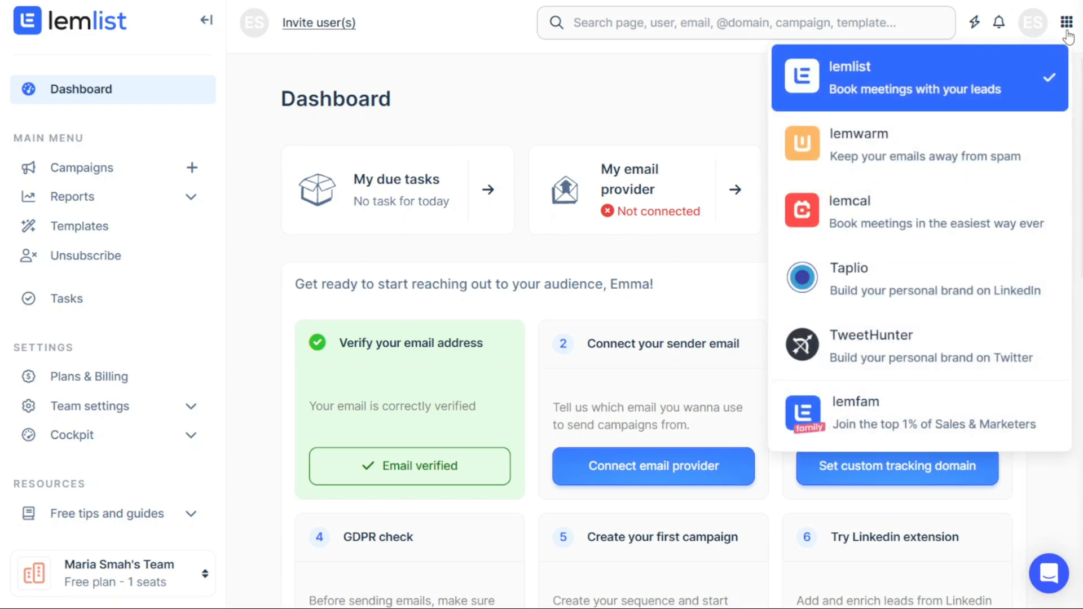
{"action": "left_click", "coordinate": [1067, 22]}
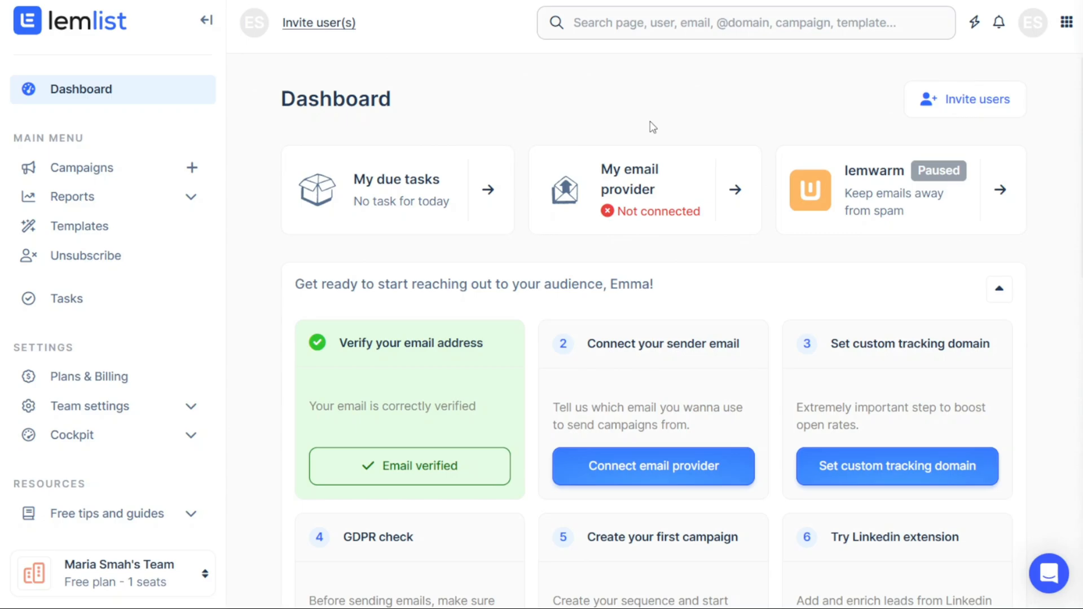
{"action": "mouse_move", "coordinate": [538, 122]}
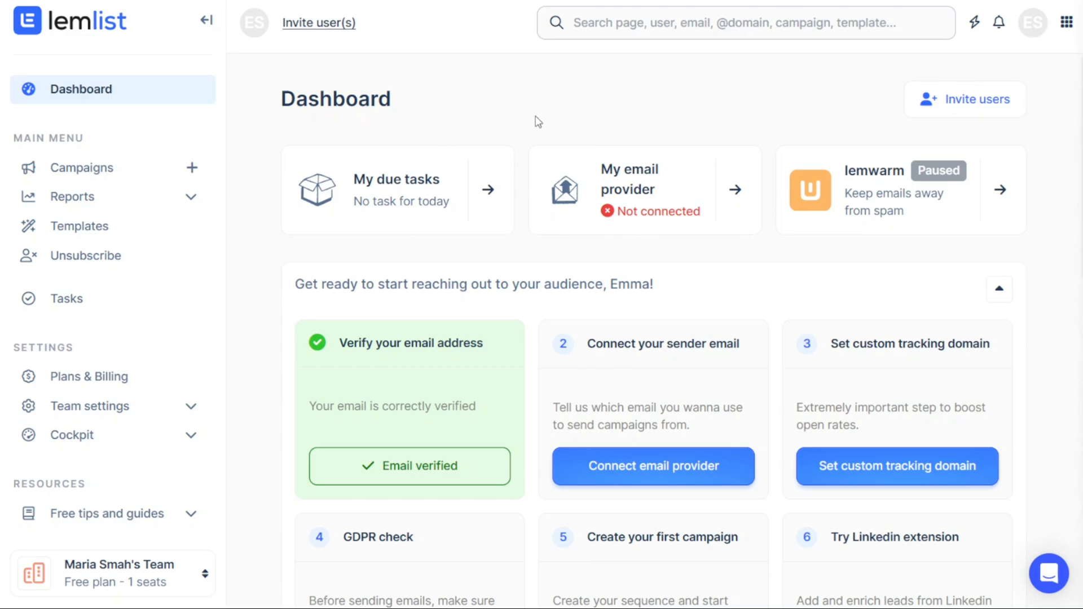
{"action": "mouse_move", "coordinate": [642, 195]}
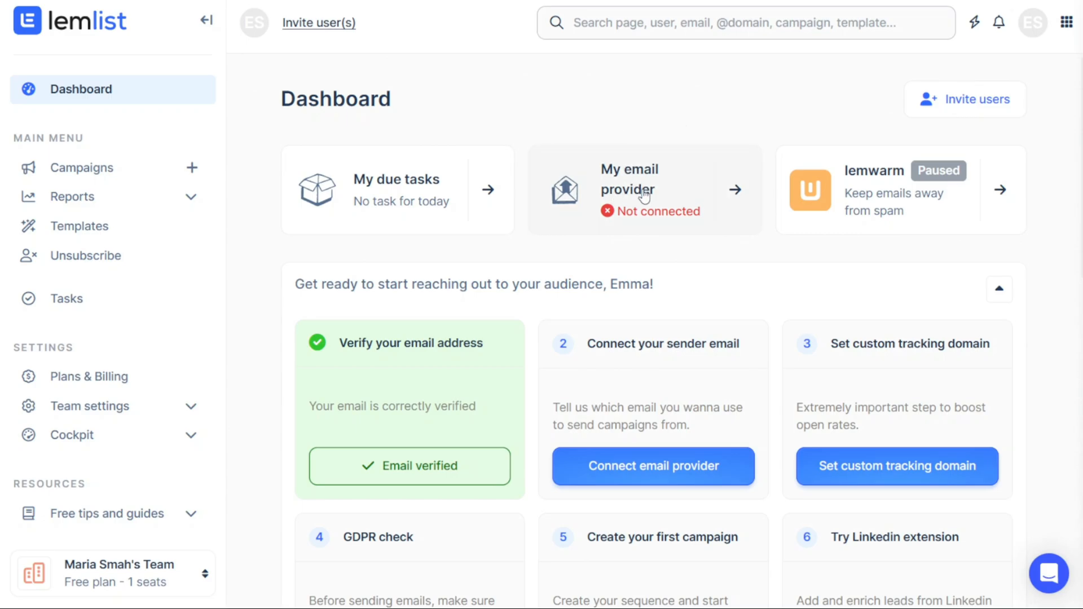
{"action": "mouse_move", "coordinate": [650, 122]}
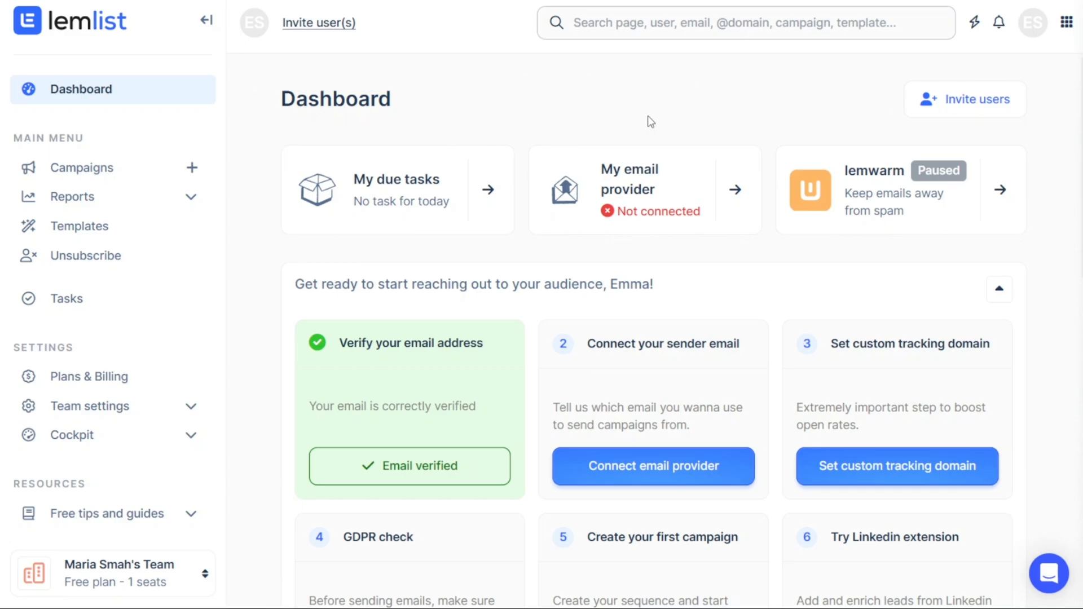
{"action": "mouse_move", "coordinate": [625, 123]}
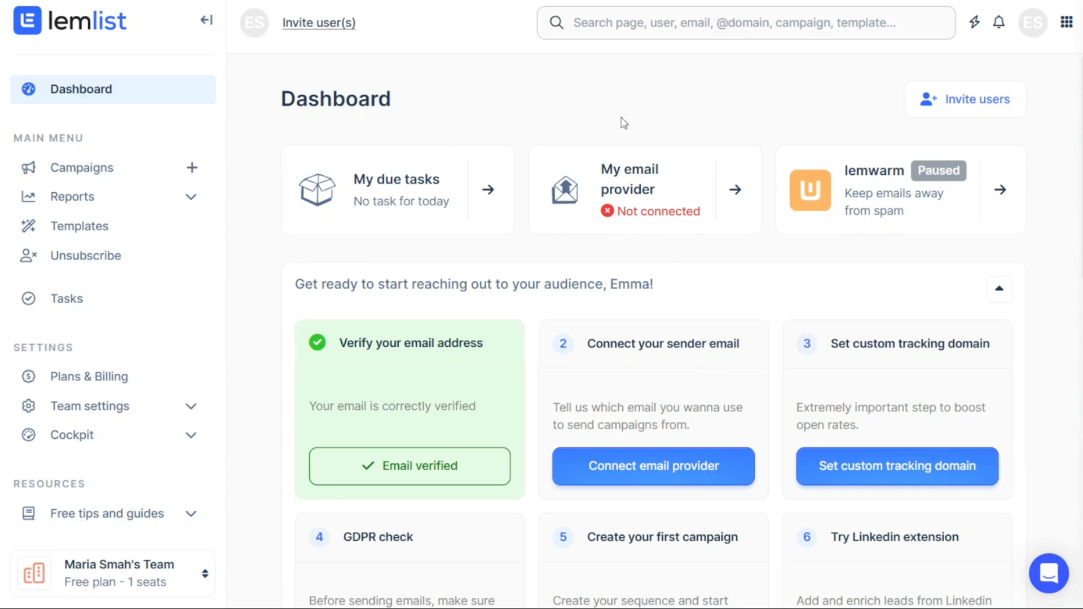
{"action": "mouse_move", "coordinate": [621, 123]}
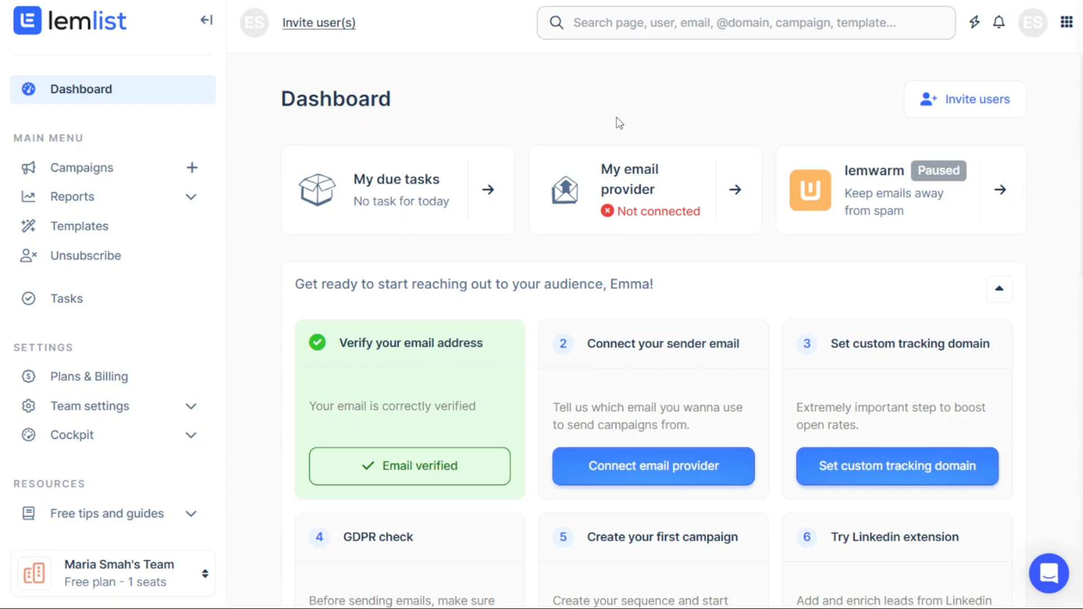
{"action": "mouse_move", "coordinate": [736, 94]}
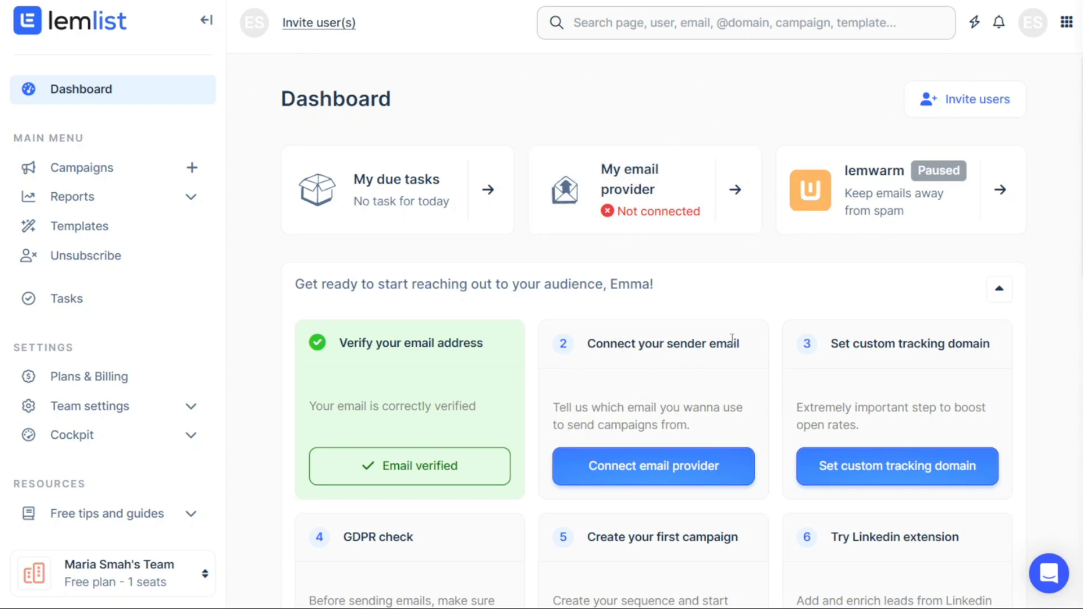
{"action": "mouse_move", "coordinate": [681, 421]}
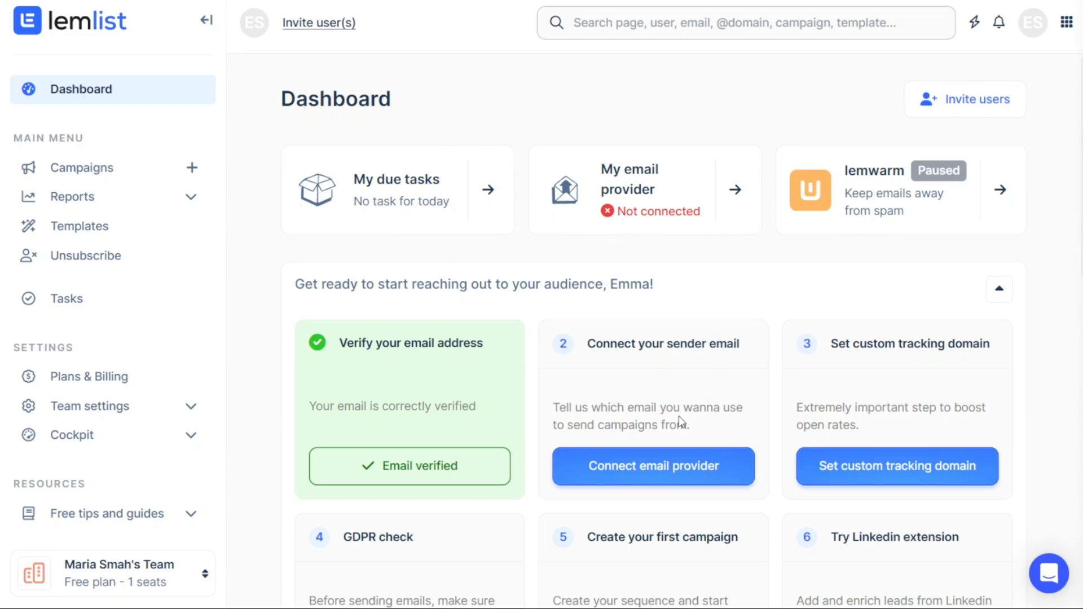
{"action": "mouse_move", "coordinate": [712, 321]}
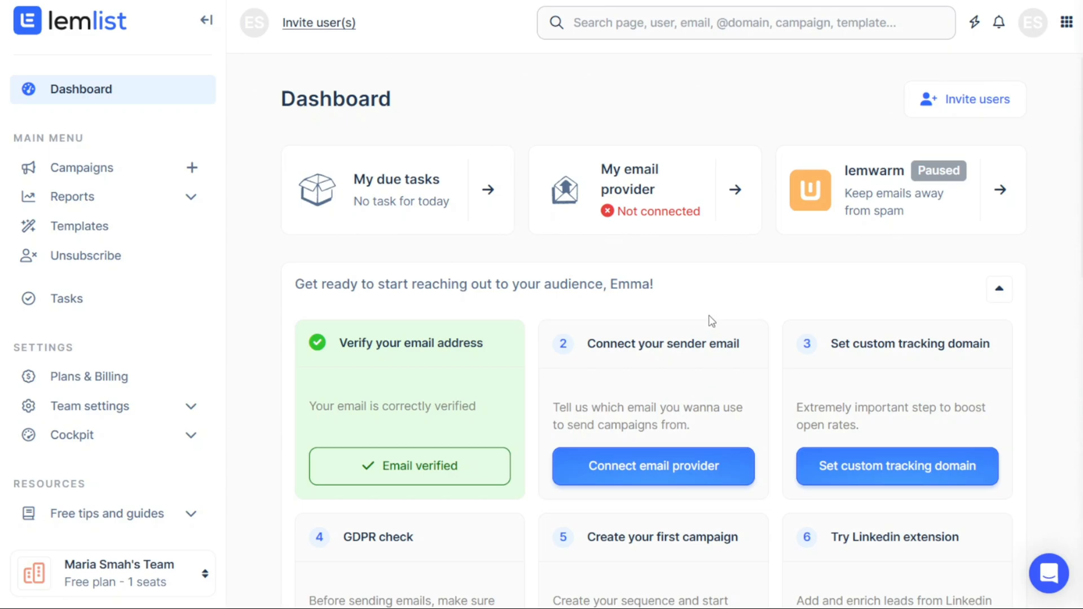
{"action": "scroll", "scroll_direction": "down", "scroll_amount": 3}
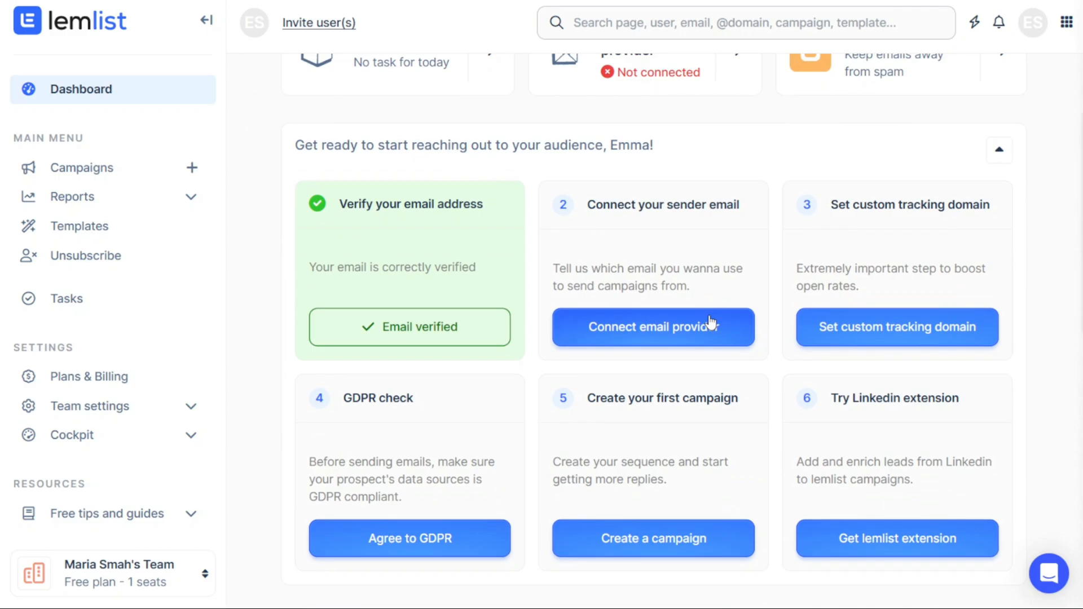
{"action": "mouse_move", "coordinate": [713, 321]}
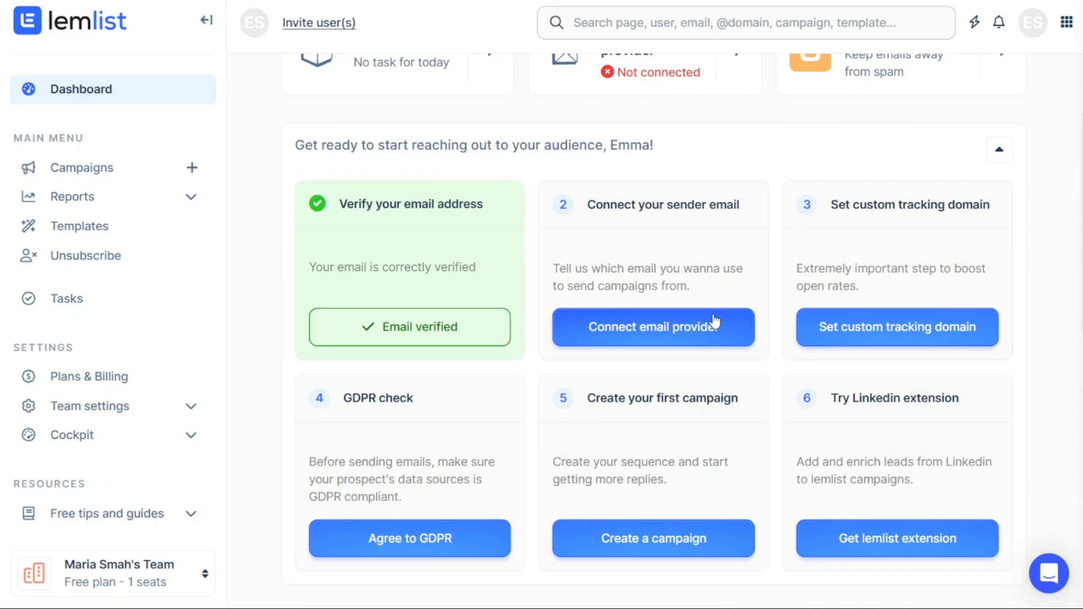
{"action": "mouse_move", "coordinate": [787, 528]}
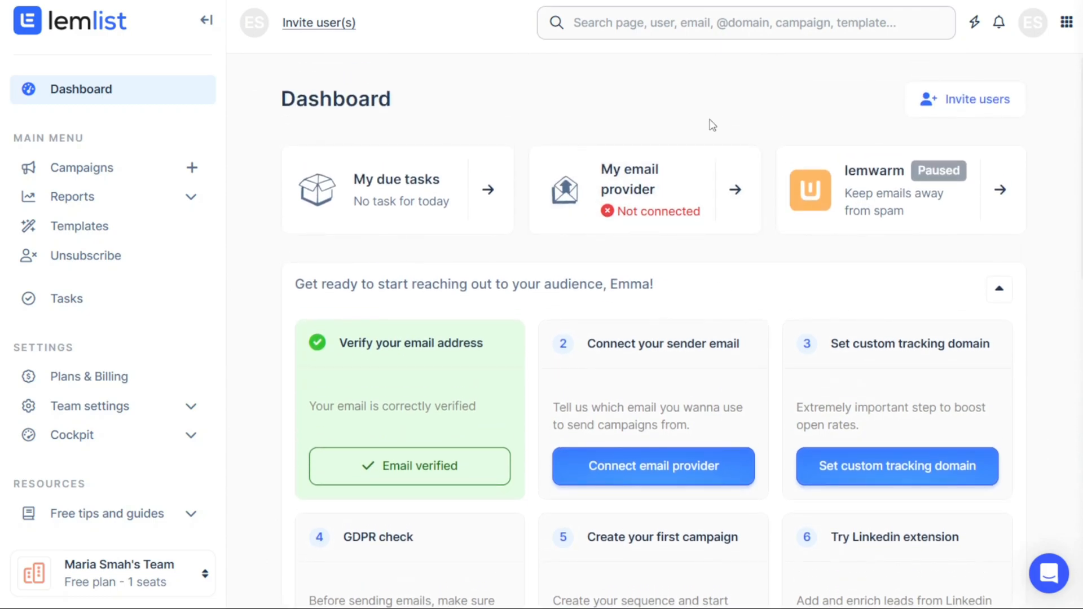
{"action": "mouse_move", "coordinate": [819, 102]}
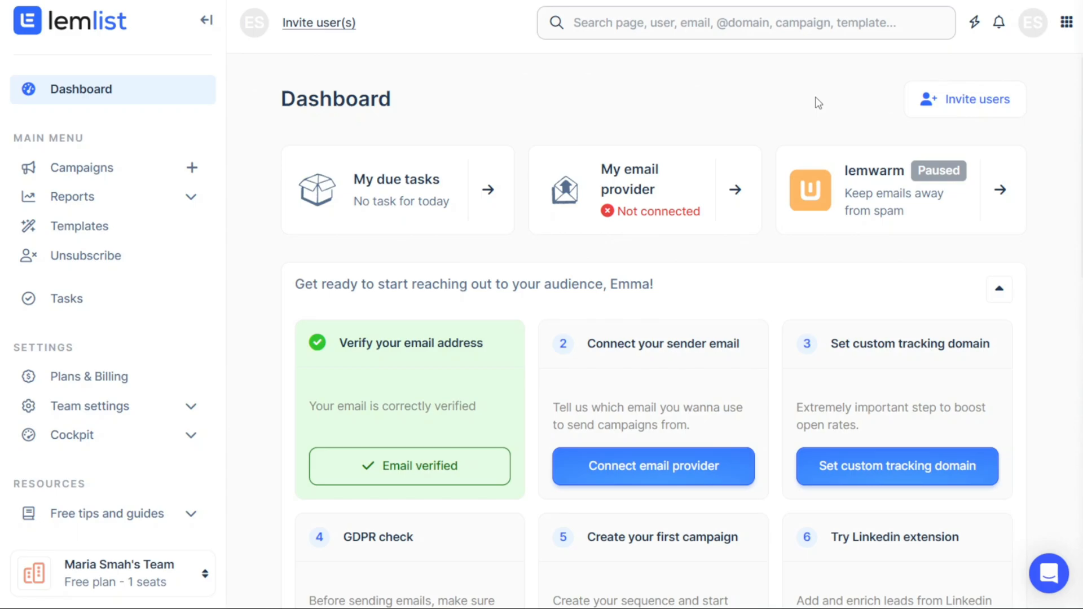
{"action": "mouse_move", "coordinate": [1035, 59]}
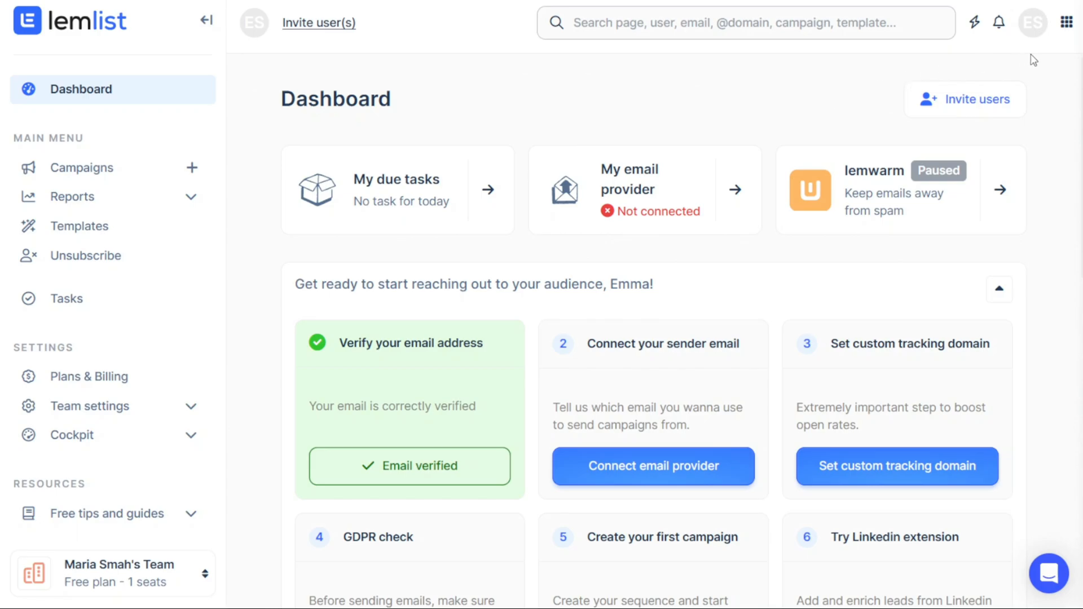
{"action": "mouse_move", "coordinate": [1038, 34]}
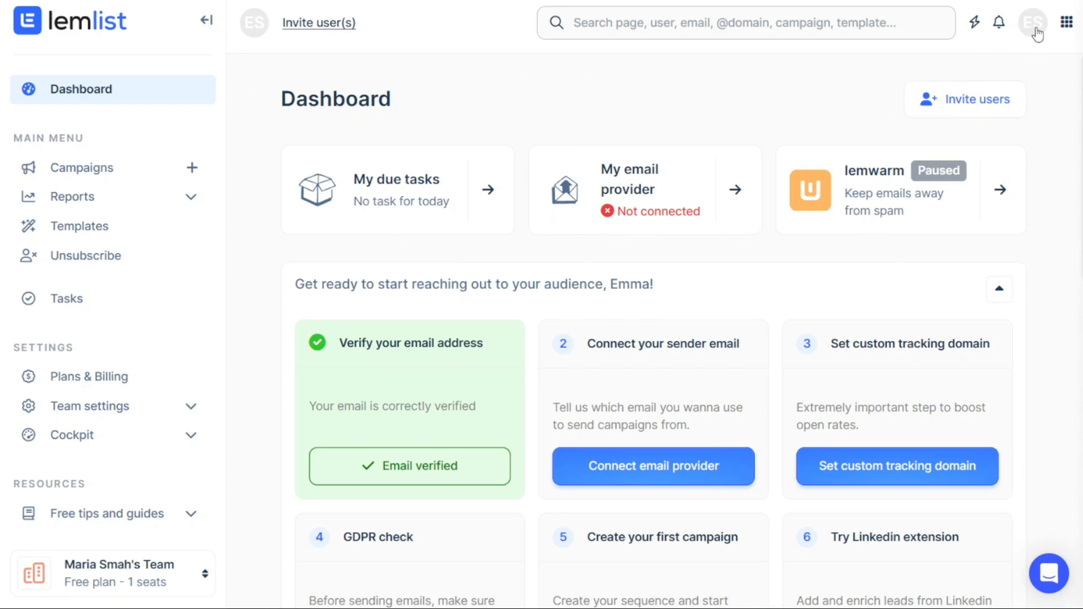
Reach the Email provider page of Account Settings offering Gmail, Office 365 or other
{"action": "left_click", "coordinate": [1033, 23]}
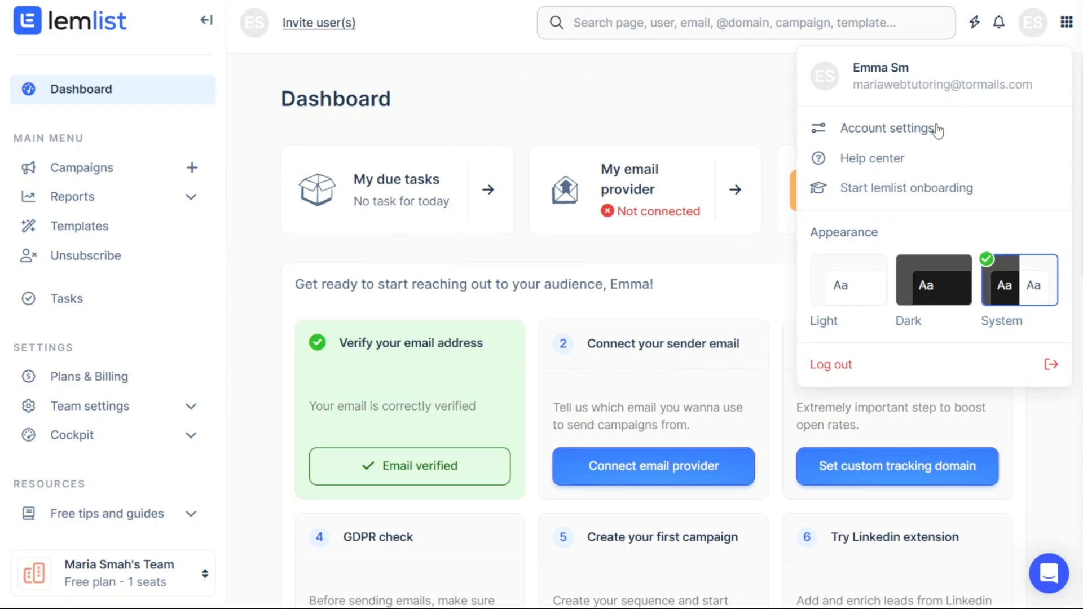
{"action": "left_click", "coordinate": [892, 128]}
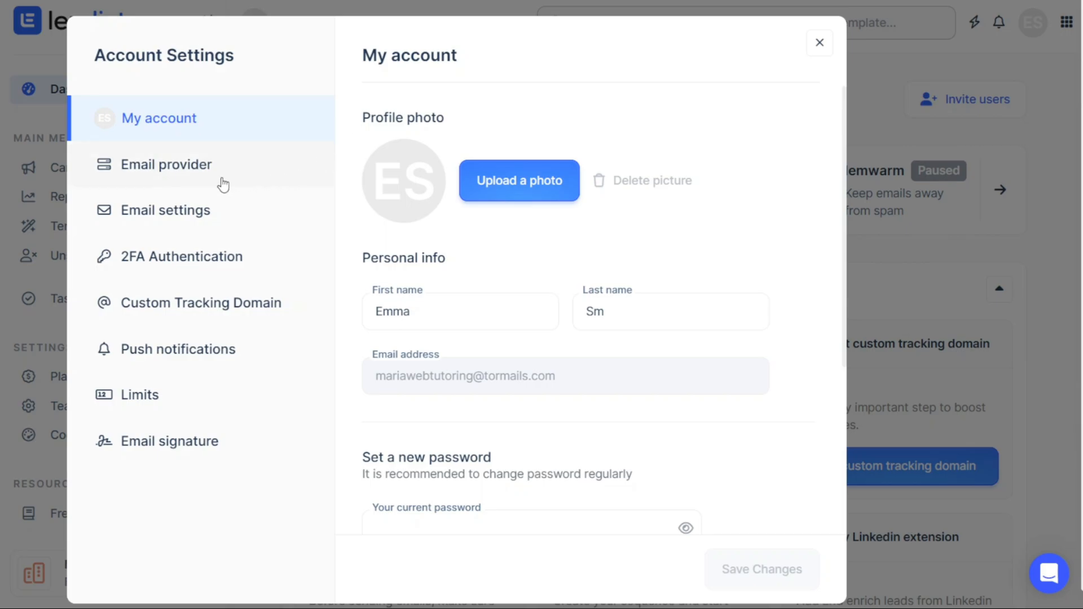
{"action": "left_click", "coordinate": [166, 165]}
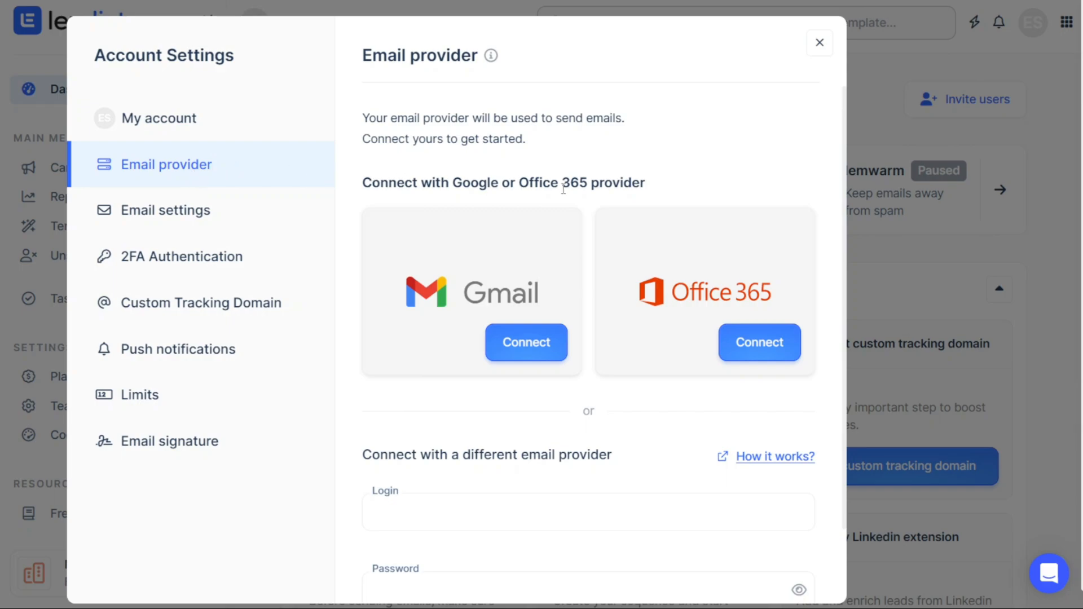
{"action": "mouse_move", "coordinate": [526, 343]}
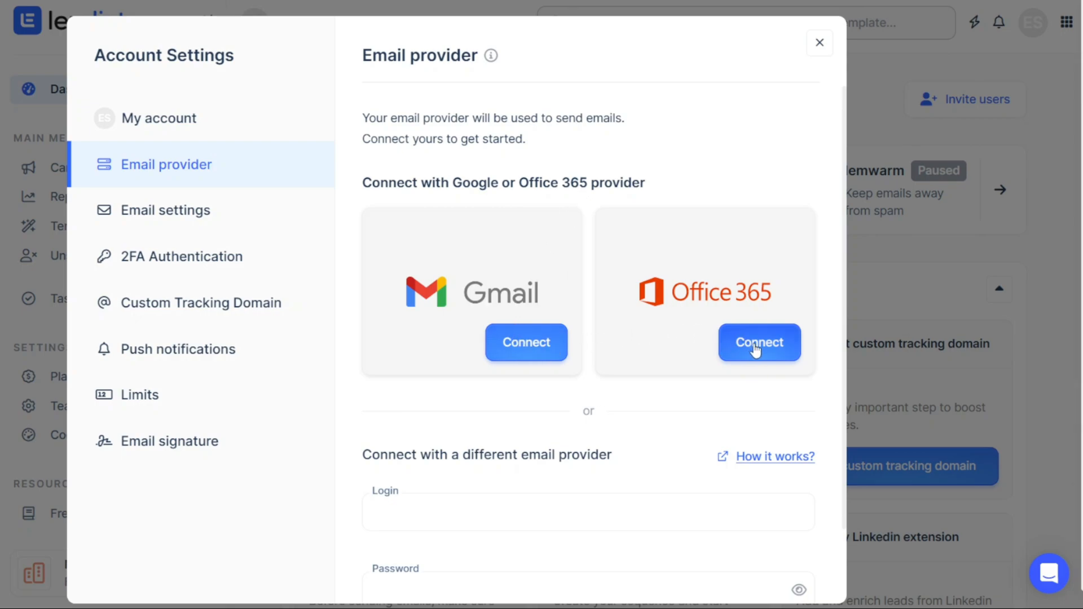
{"action": "mouse_move", "coordinate": [703, 401]}
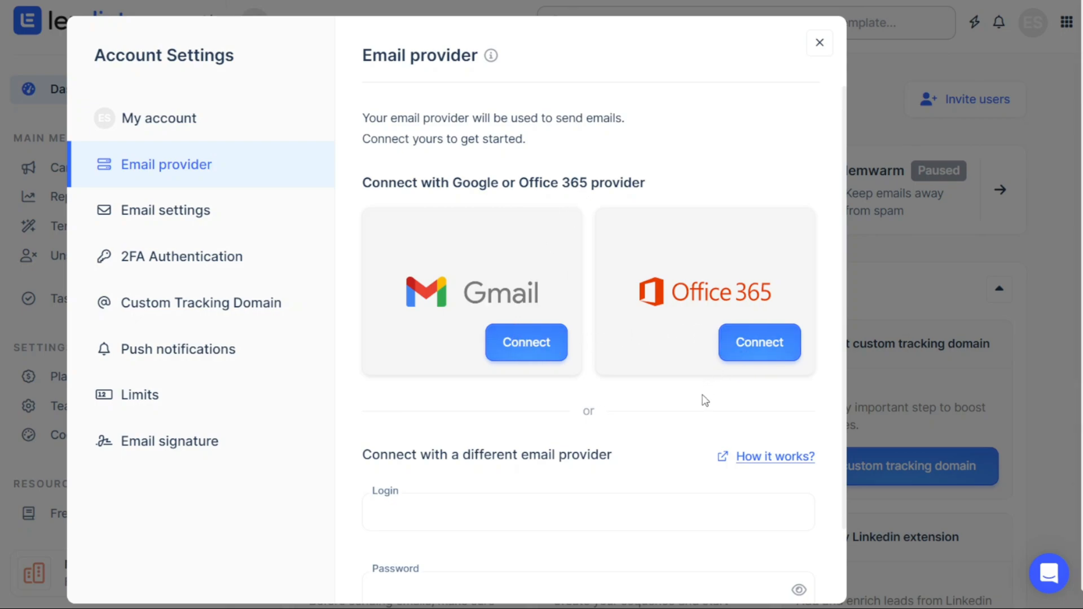
{"action": "mouse_move", "coordinate": [608, 425]}
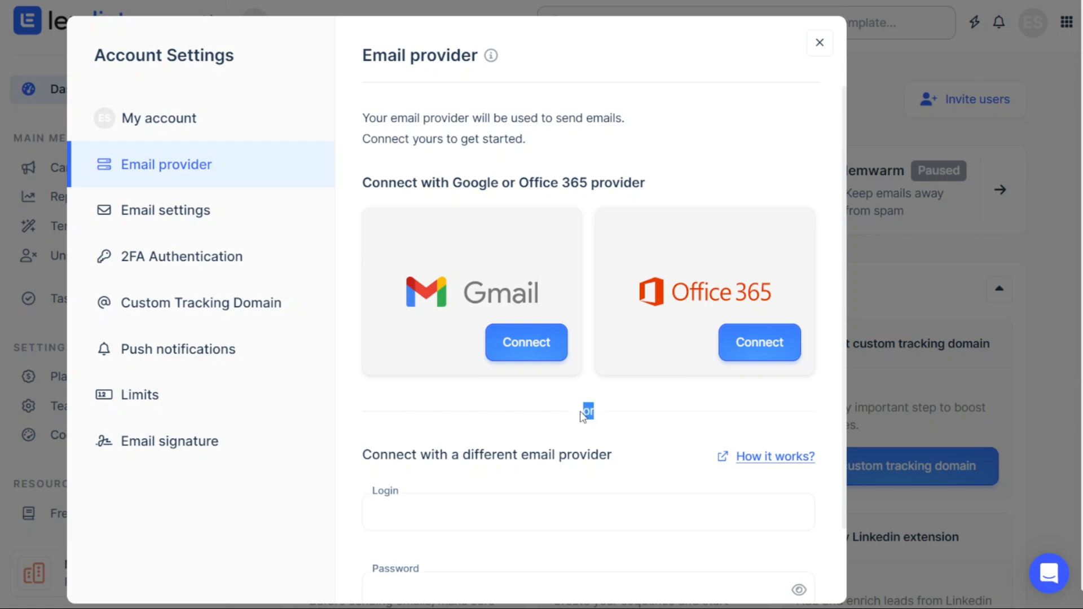
{"action": "scroll", "scroll_direction": "down", "scroll_amount": 3}
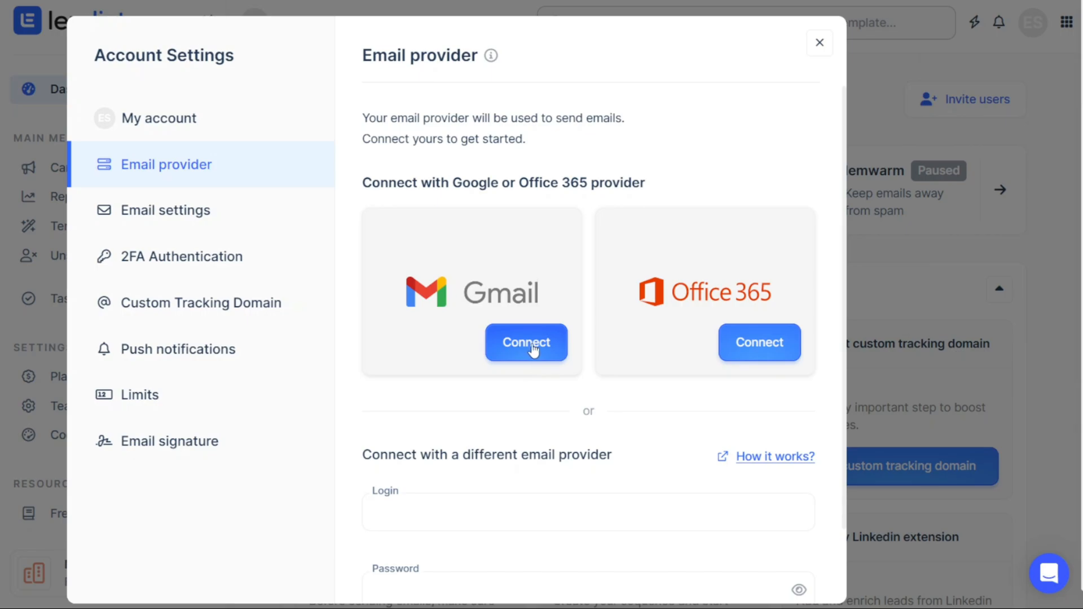
{"action": "mouse_move", "coordinate": [528, 353]}
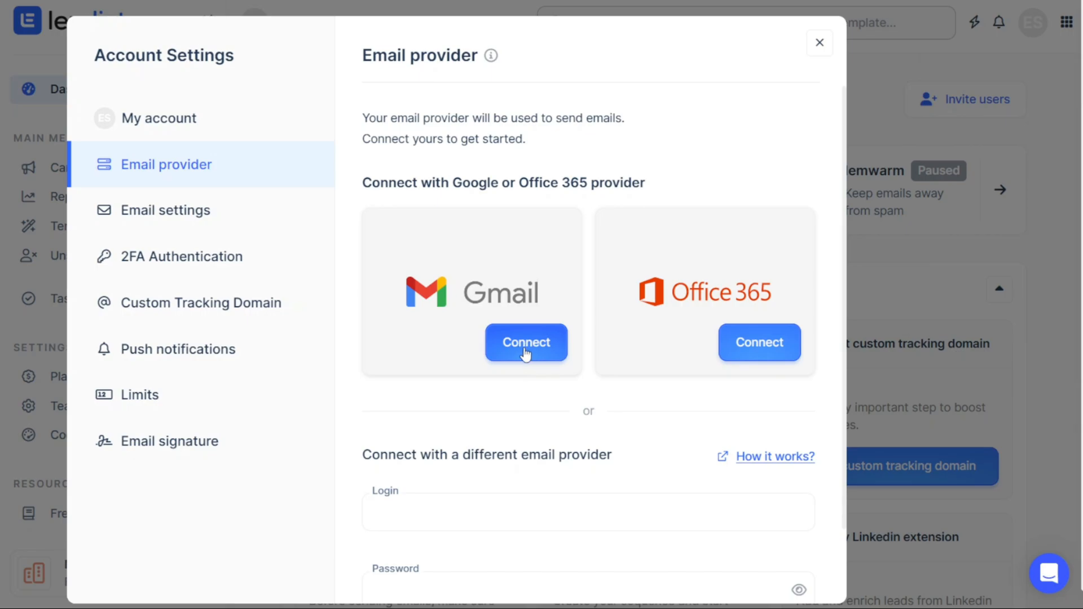
Sign in to Google as 'emasmithonline' with email and password for the Gmail connection
{"action": "left_click", "coordinate": [526, 343]}
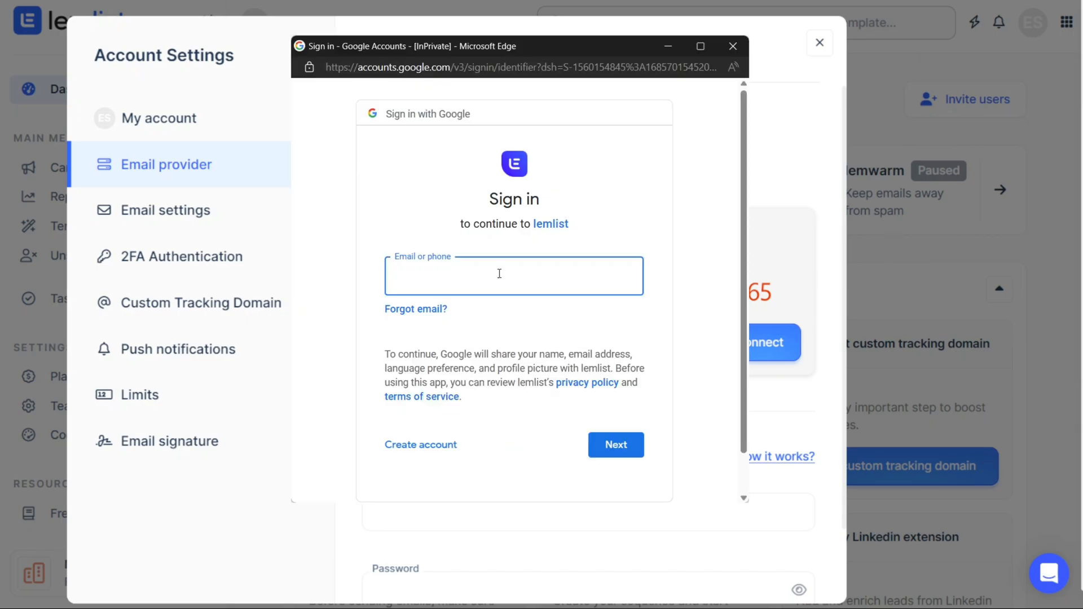
{"action": "type", "text": "emasmithonline"}
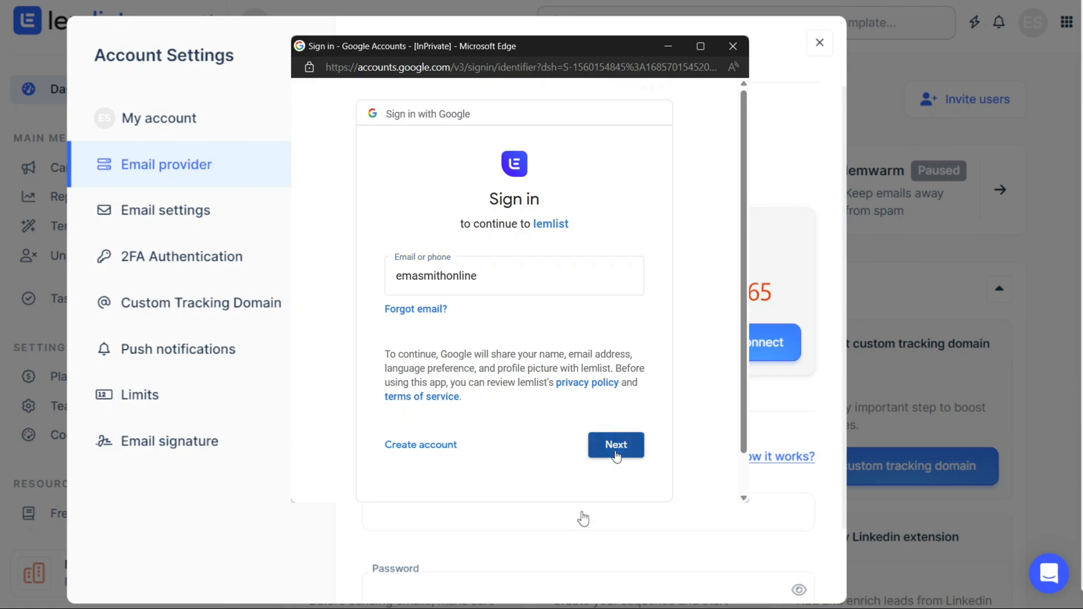
{"action": "left_click", "coordinate": [615, 445]}
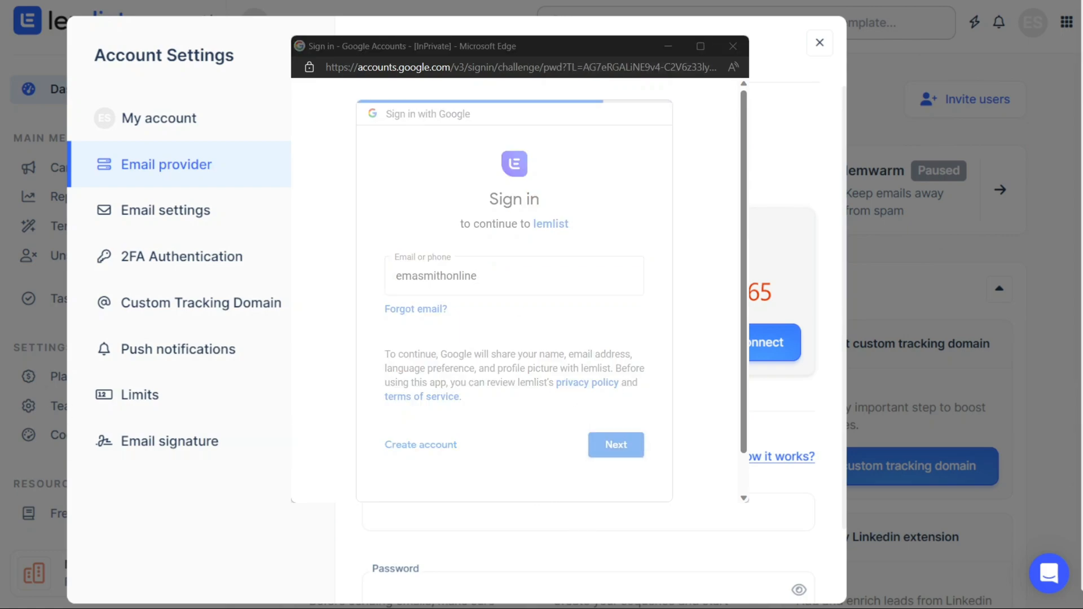
{"action": "left_click", "coordinate": [614, 445]}
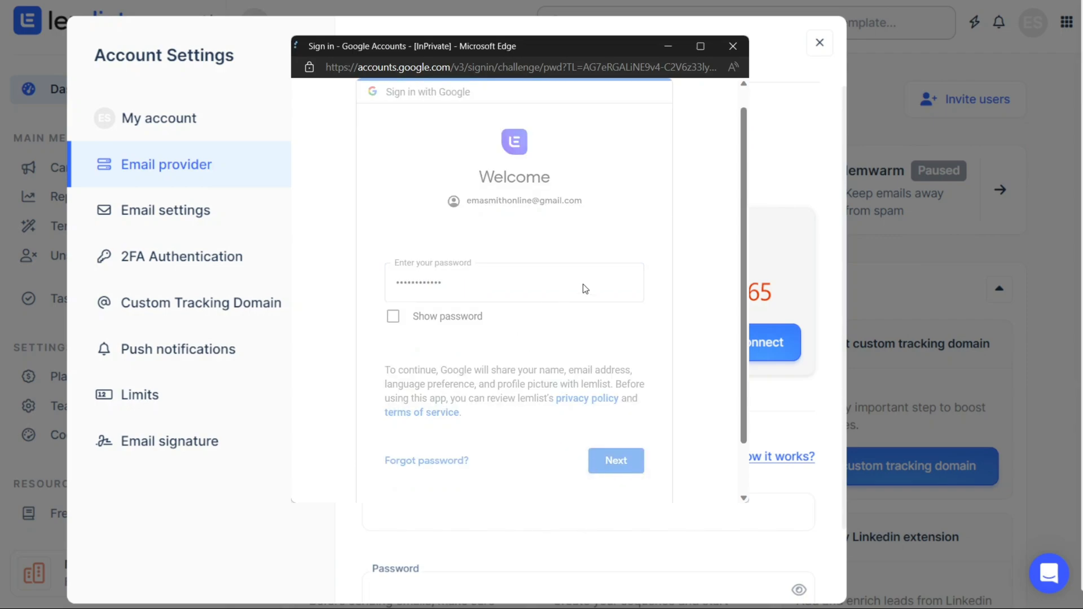
{"action": "left_click", "coordinate": [614, 461]}
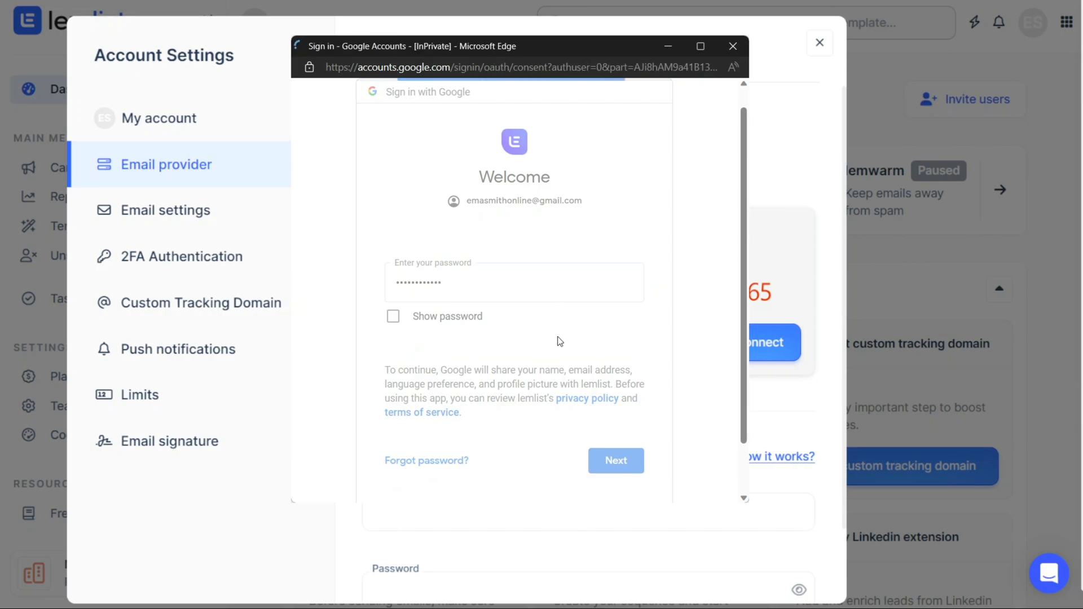
{"action": "left_click", "coordinate": [615, 460]}
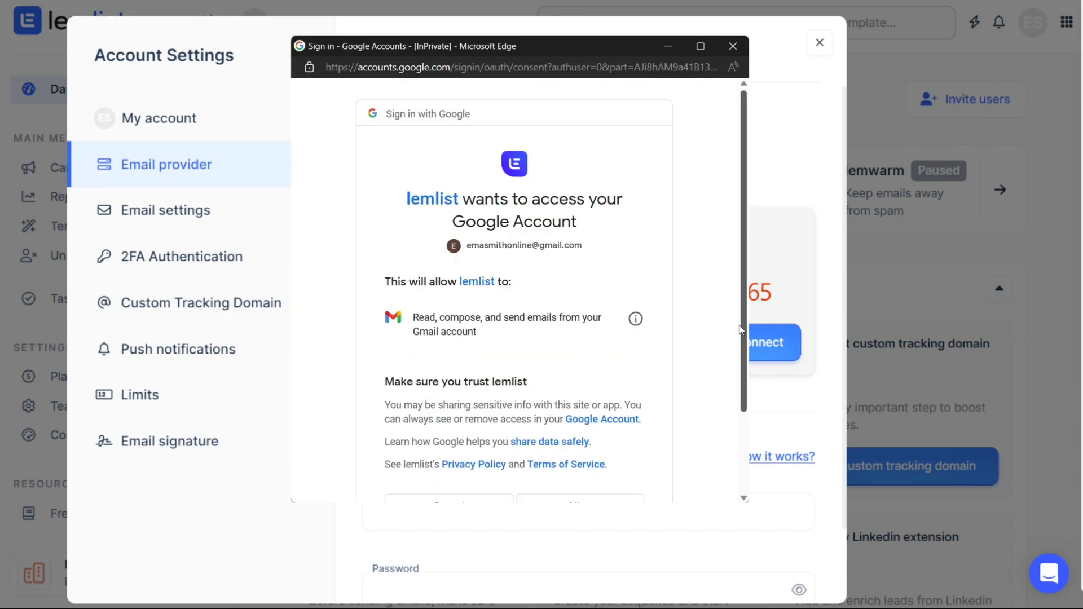
Allow lemlist to read, compose and send emails from the Gmail account
{"action": "scroll", "scroll_direction": "down", "scroll_amount": 3}
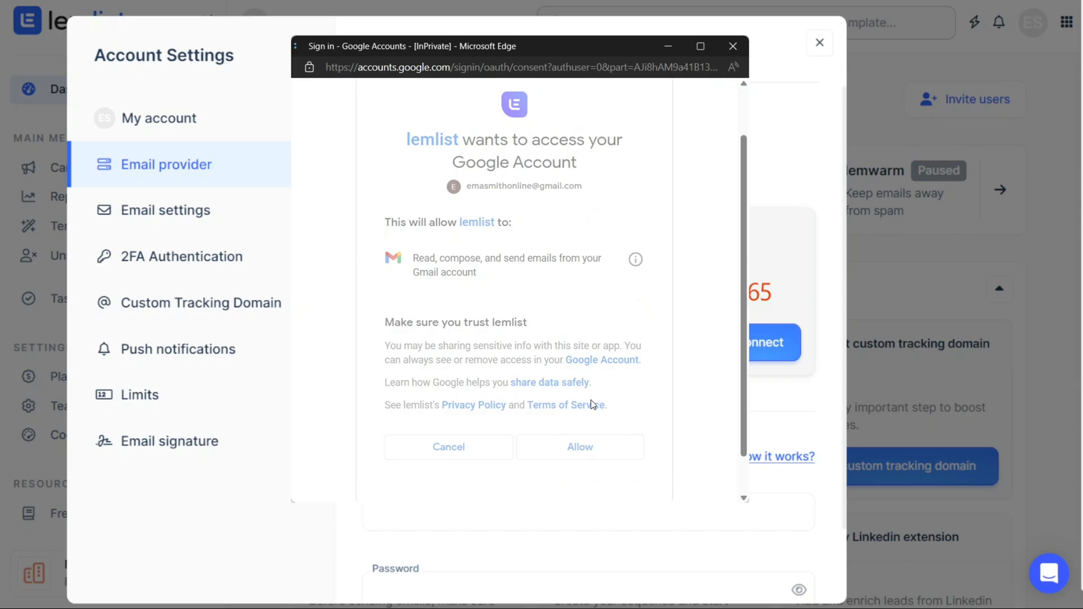
{"action": "left_click", "coordinate": [579, 447]}
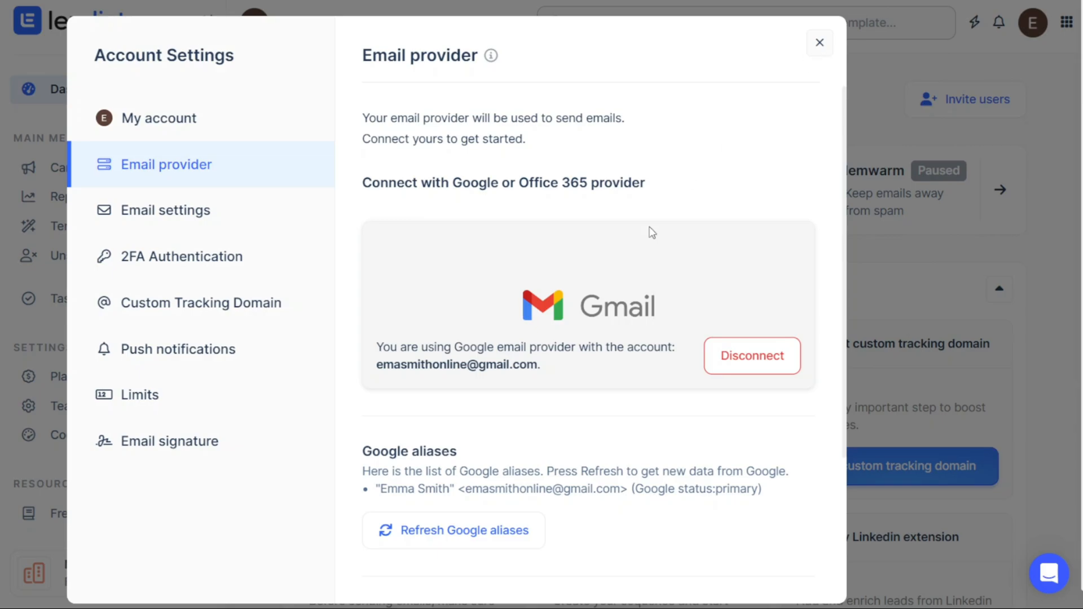
{"action": "mouse_move", "coordinate": [572, 347]}
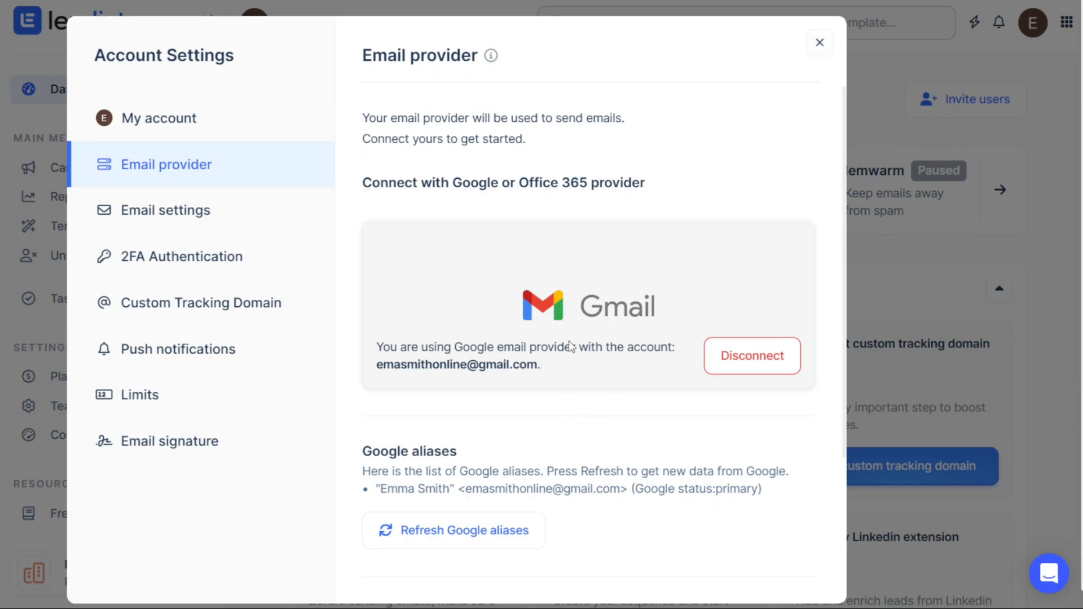
Return to the Dashboard showing the email provider as Connected
{"action": "left_click", "coordinate": [820, 42]}
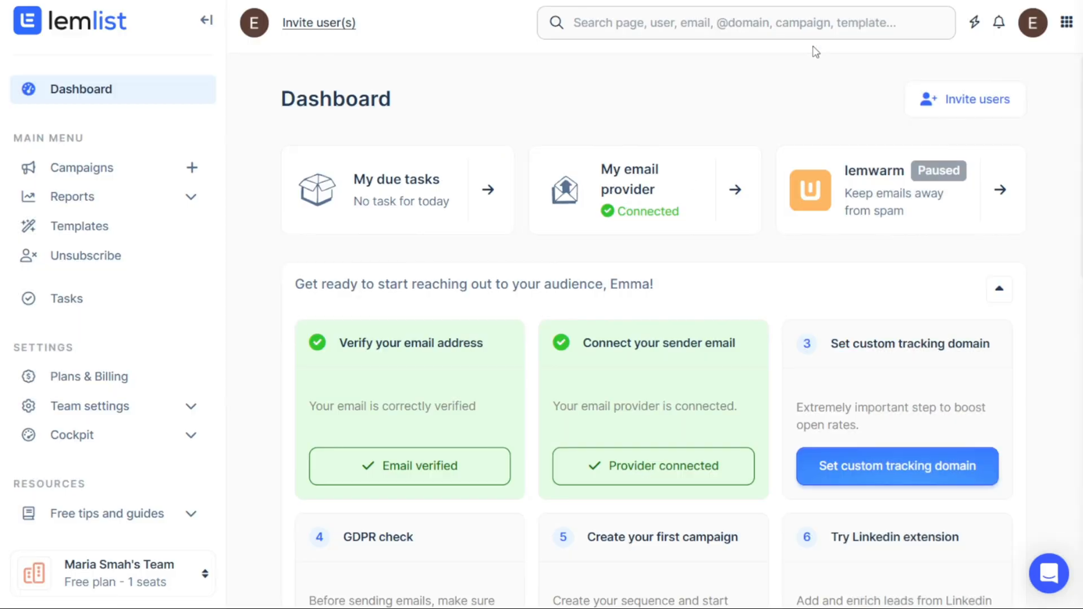
{"action": "mouse_move", "coordinate": [671, 111]}
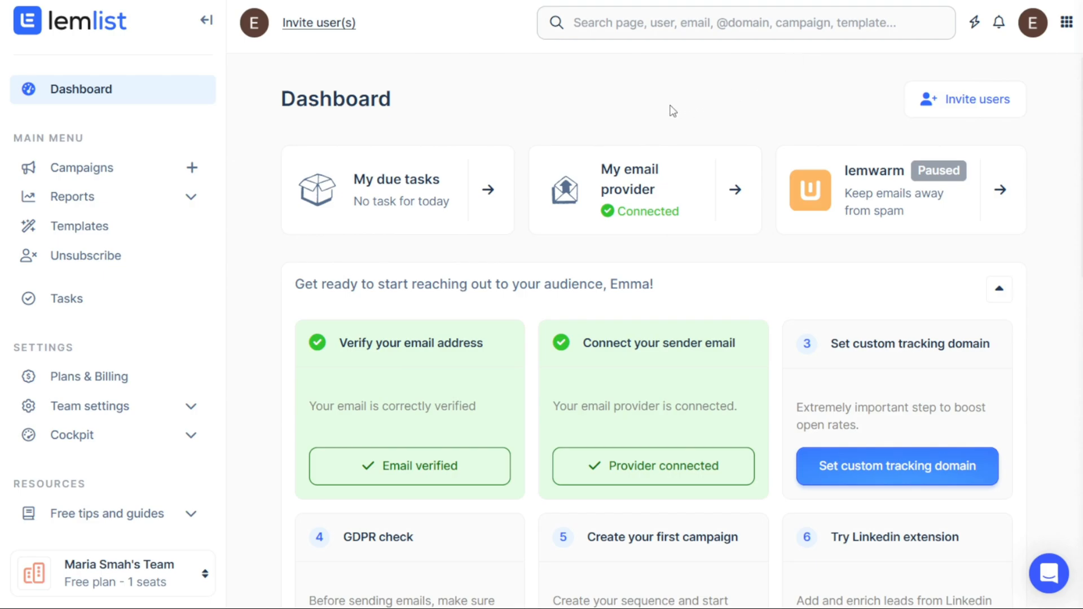
{"action": "mouse_move", "coordinate": [620, 120]}
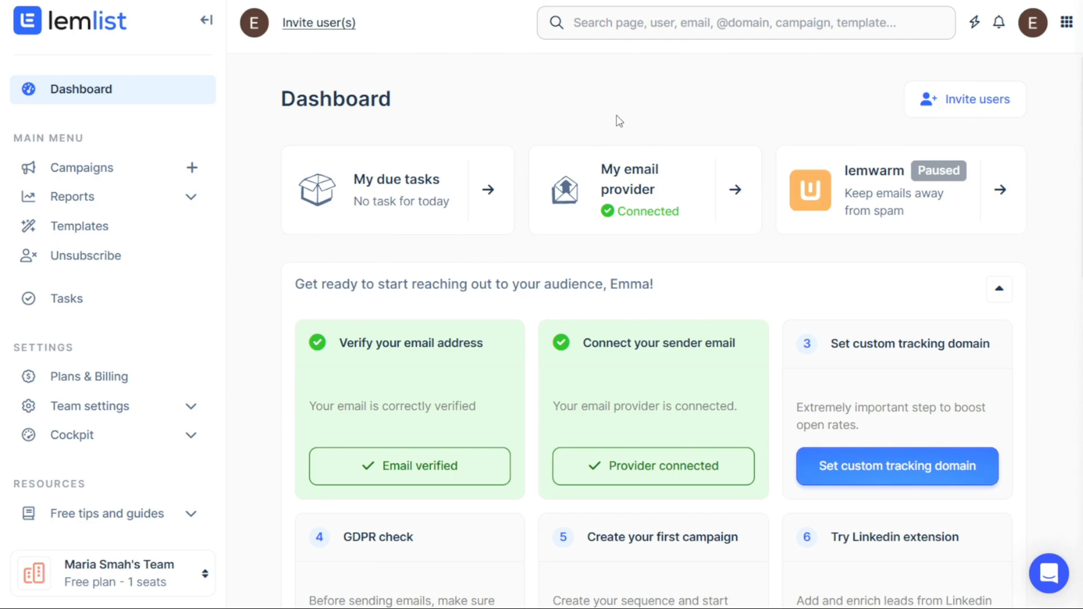
{"action": "mouse_move", "coordinate": [398, 128]}
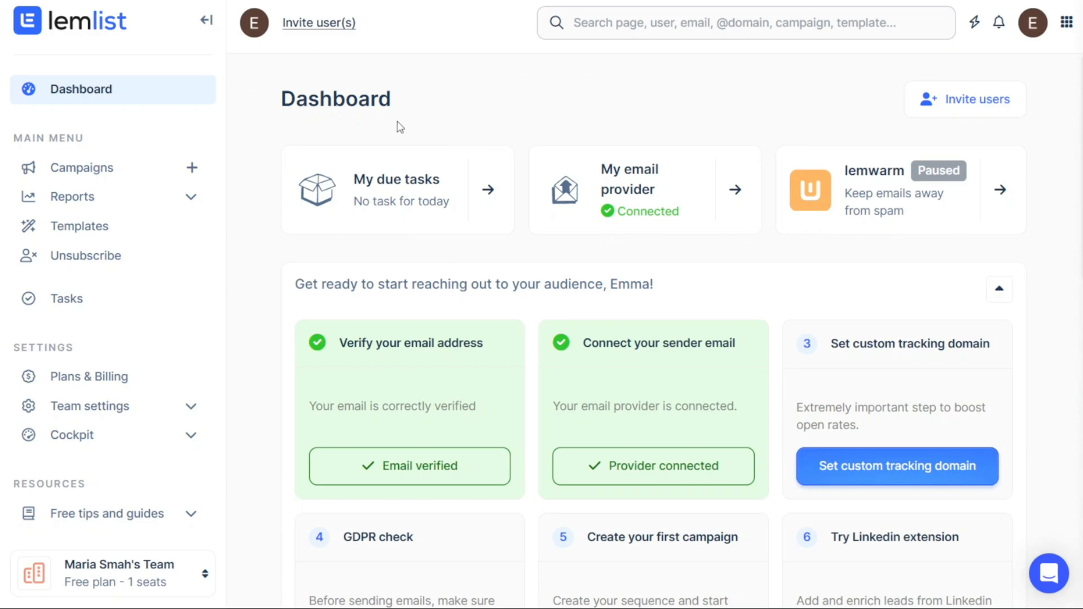
{"action": "mouse_move", "coordinate": [84, 168]}
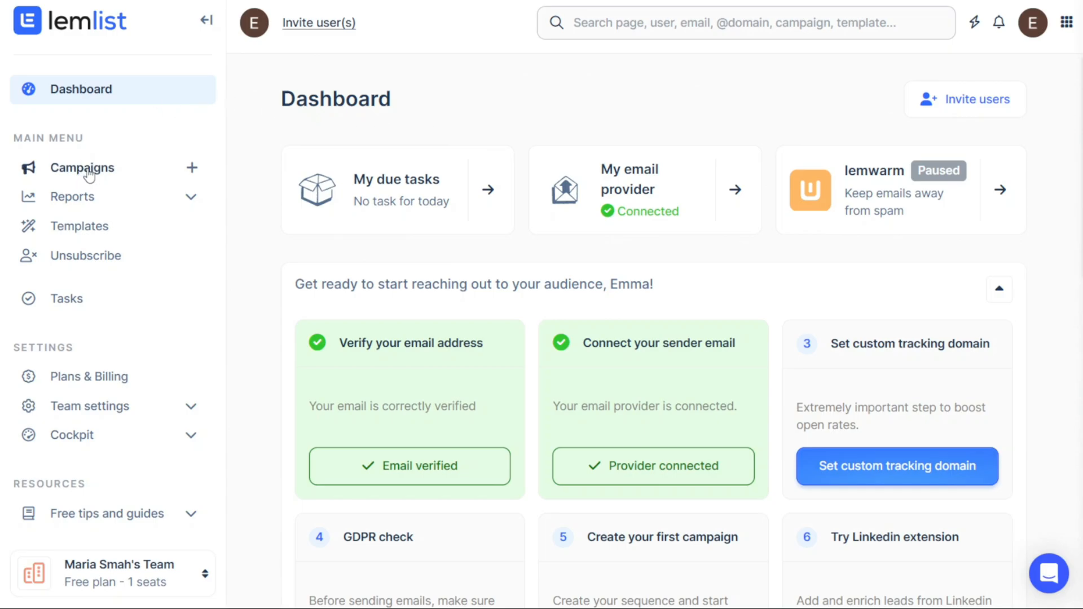
Create a new campaign from the Campaigns list, landing on its leads import step
{"action": "left_click", "coordinate": [82, 167]}
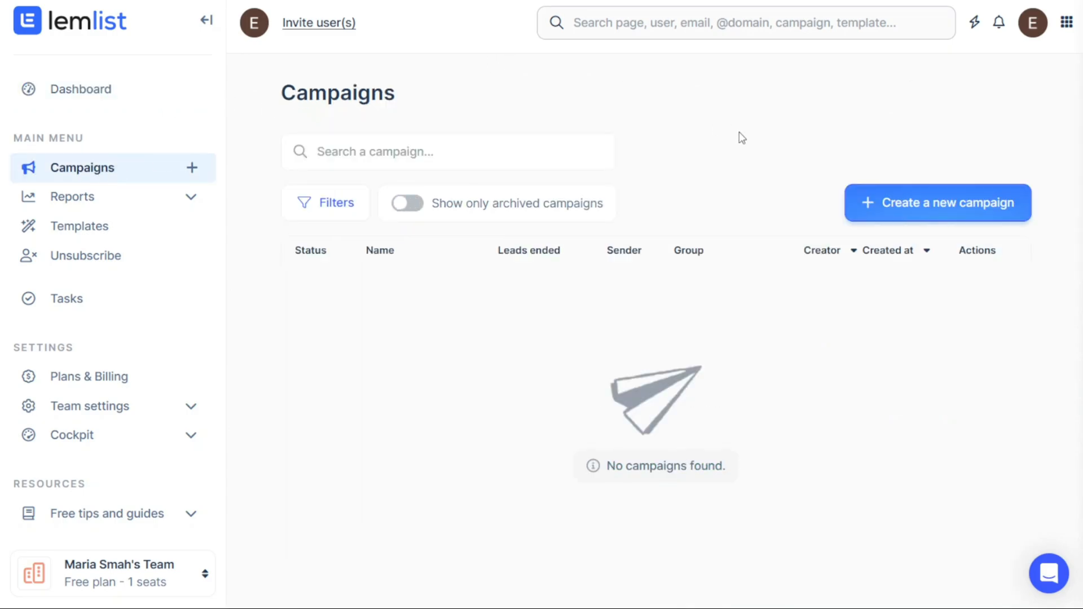
{"action": "mouse_move", "coordinate": [961, 210]}
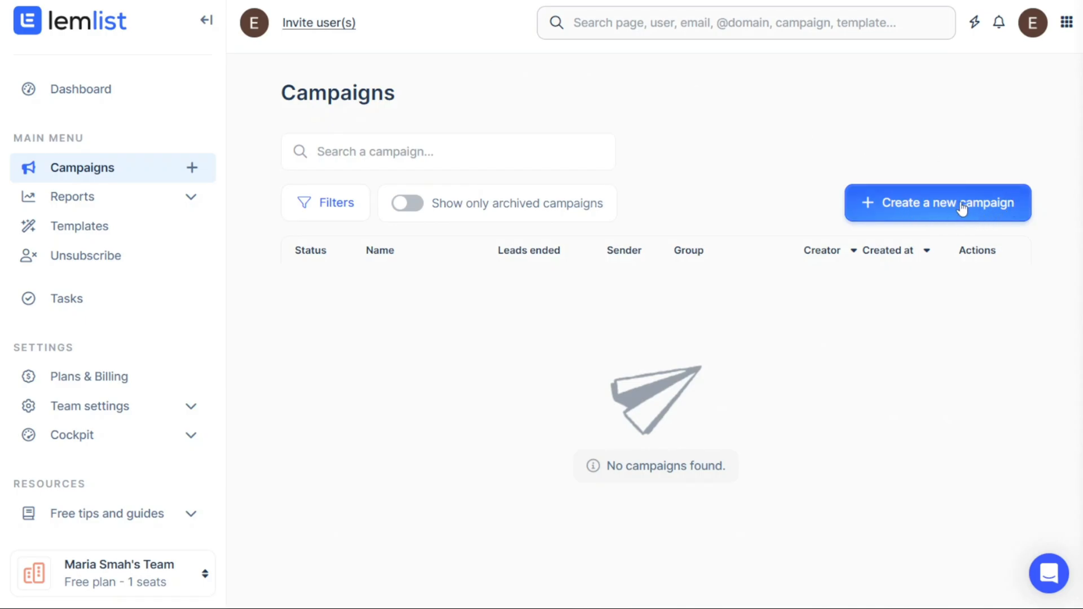
{"action": "left_click", "coordinate": [937, 202]}
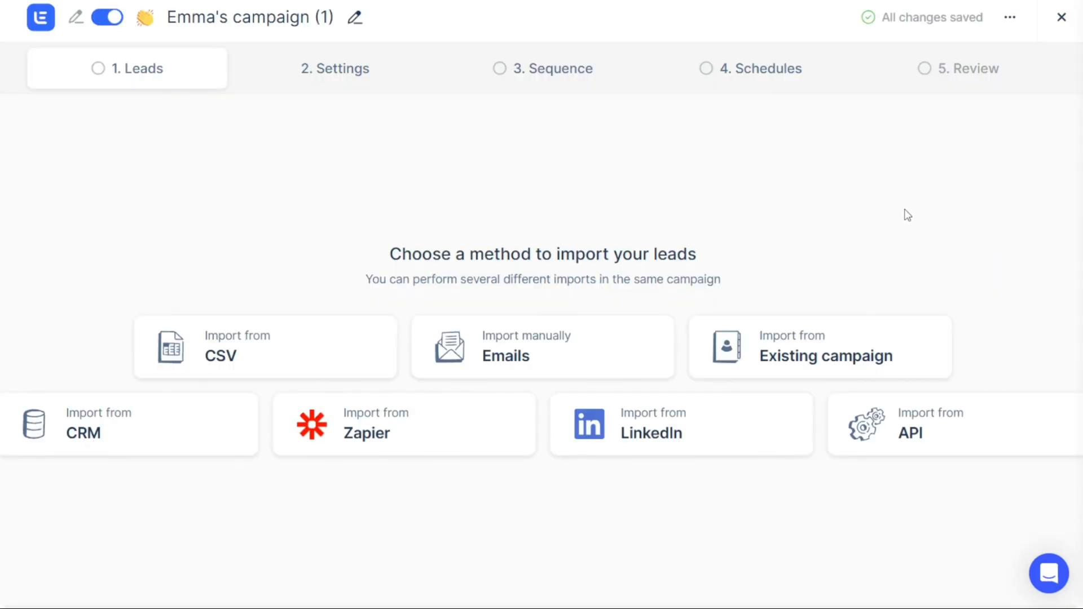
{"action": "mouse_move", "coordinate": [346, 178]}
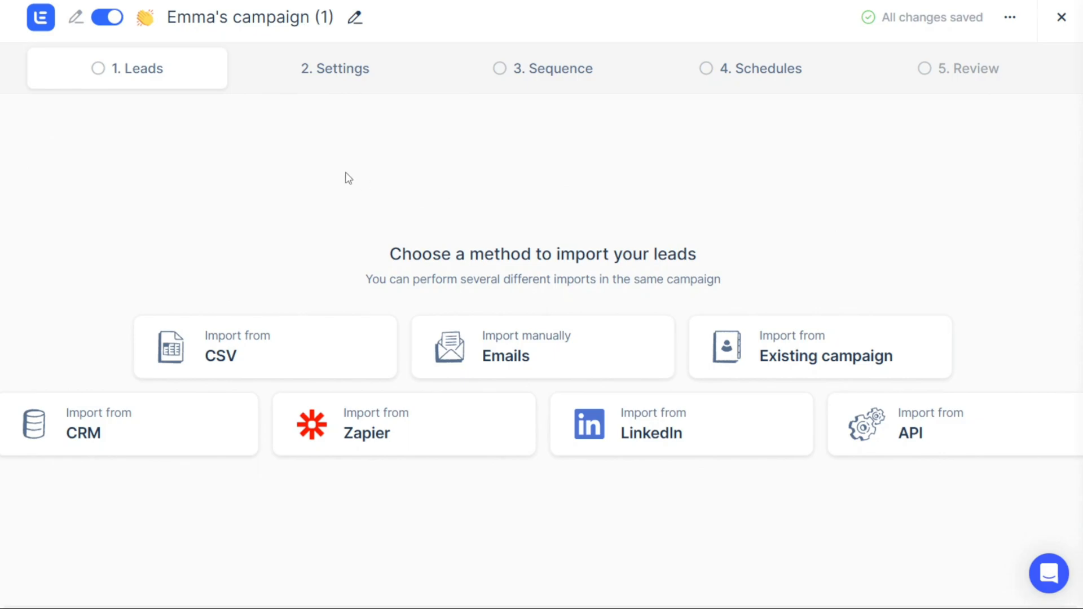
{"action": "mouse_move", "coordinate": [158, 76]}
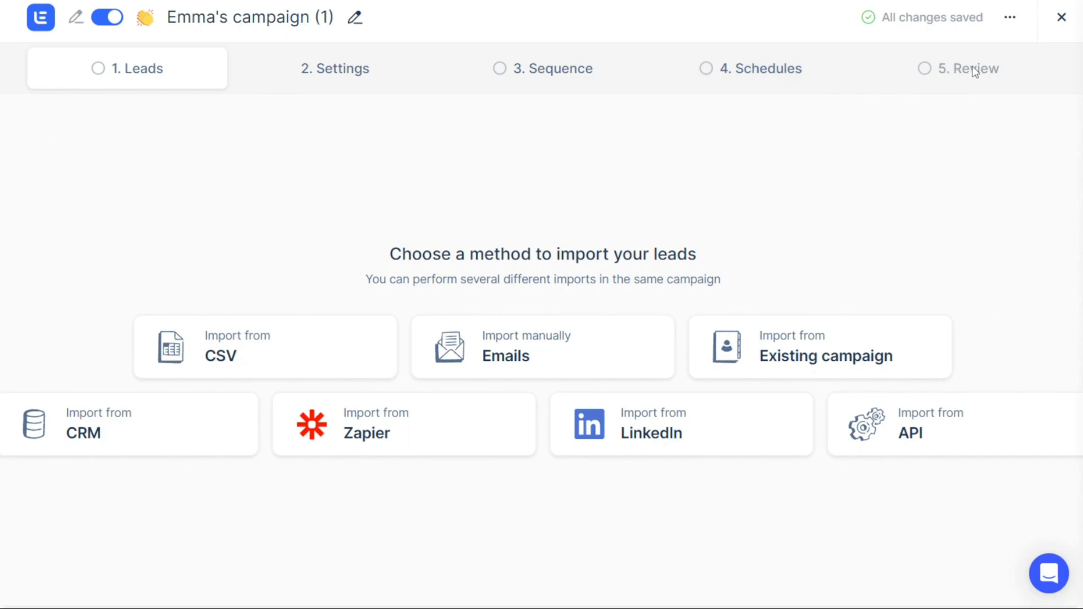
{"action": "mouse_move", "coordinate": [654, 226]}
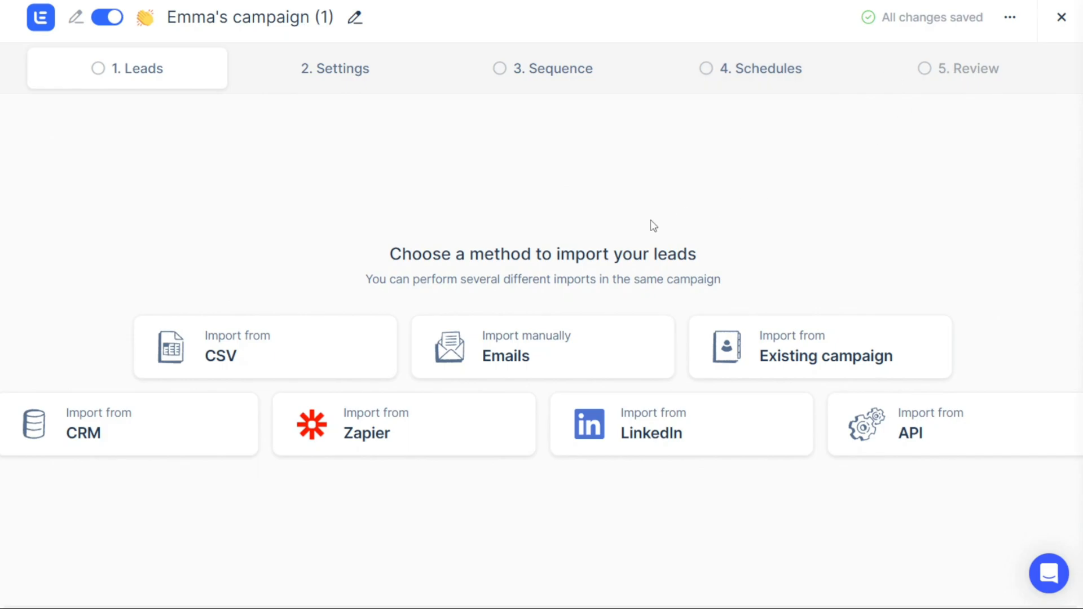
{"action": "mouse_move", "coordinate": [455, 236]}
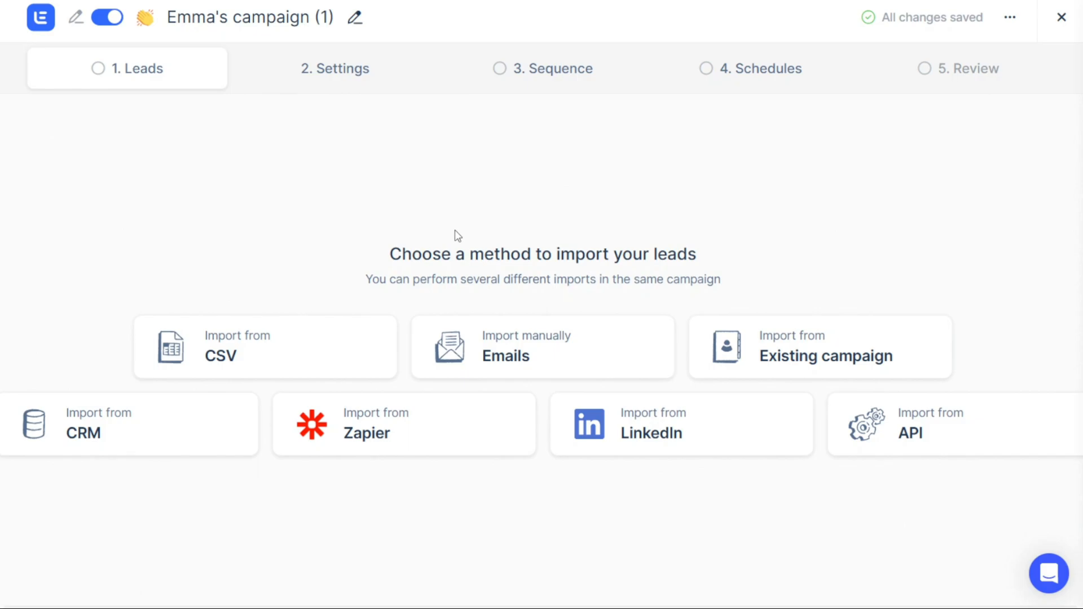
{"action": "mouse_move", "coordinate": [399, 313]}
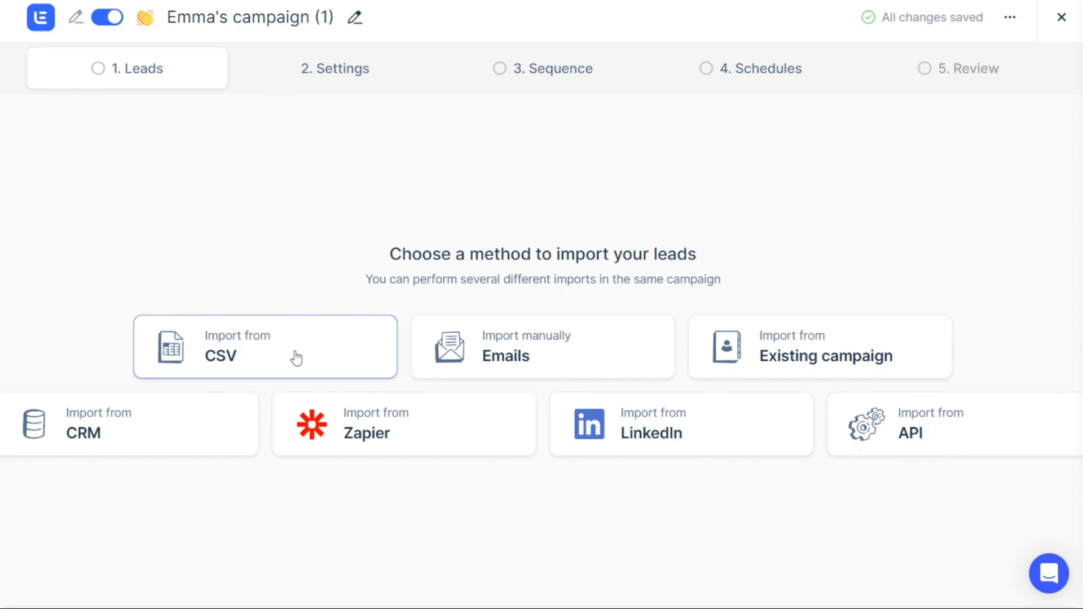
{"action": "mouse_move", "coordinate": [490, 338]}
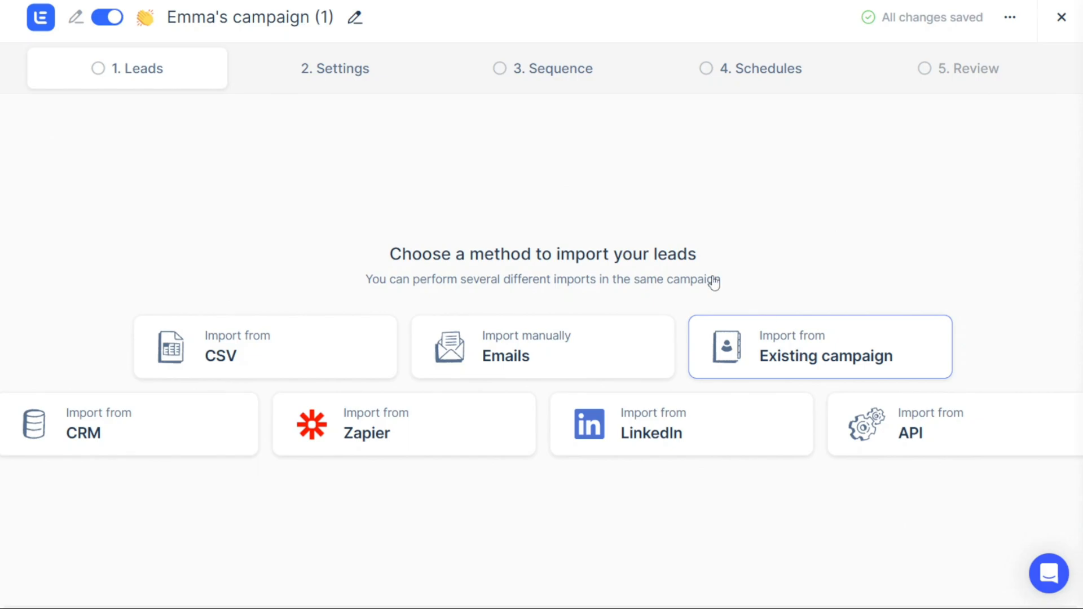
{"action": "mouse_move", "coordinate": [115, 436]}
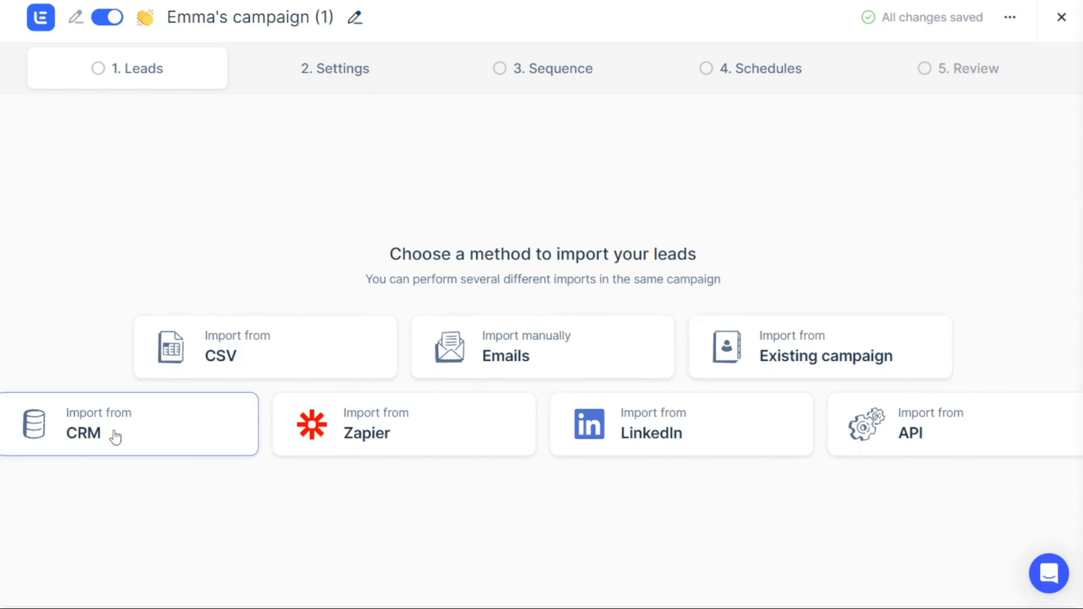
{"action": "mouse_move", "coordinate": [414, 441]}
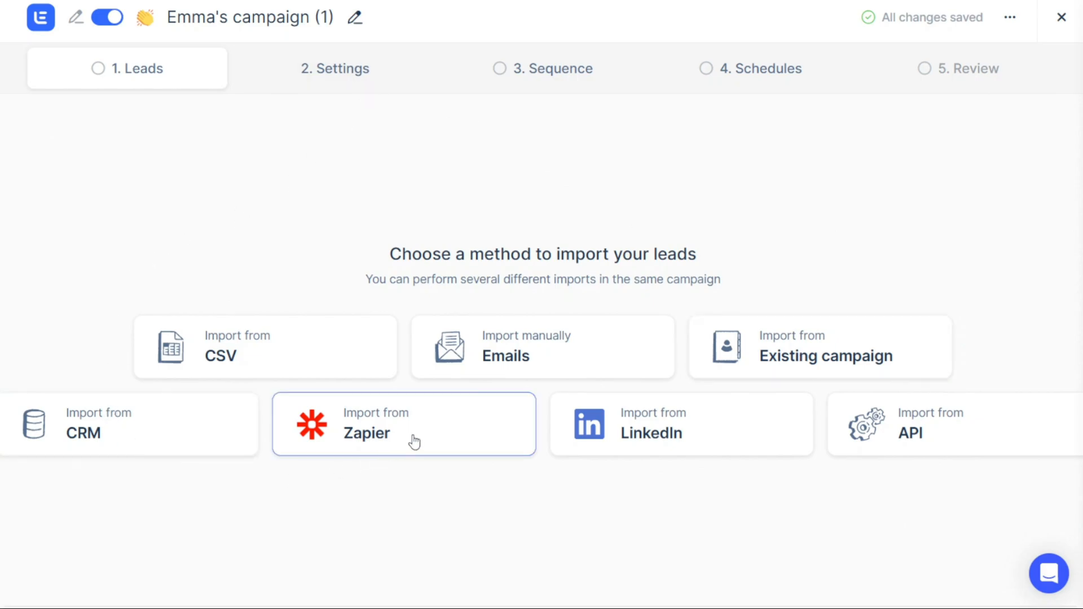
{"action": "mouse_move", "coordinate": [923, 424]}
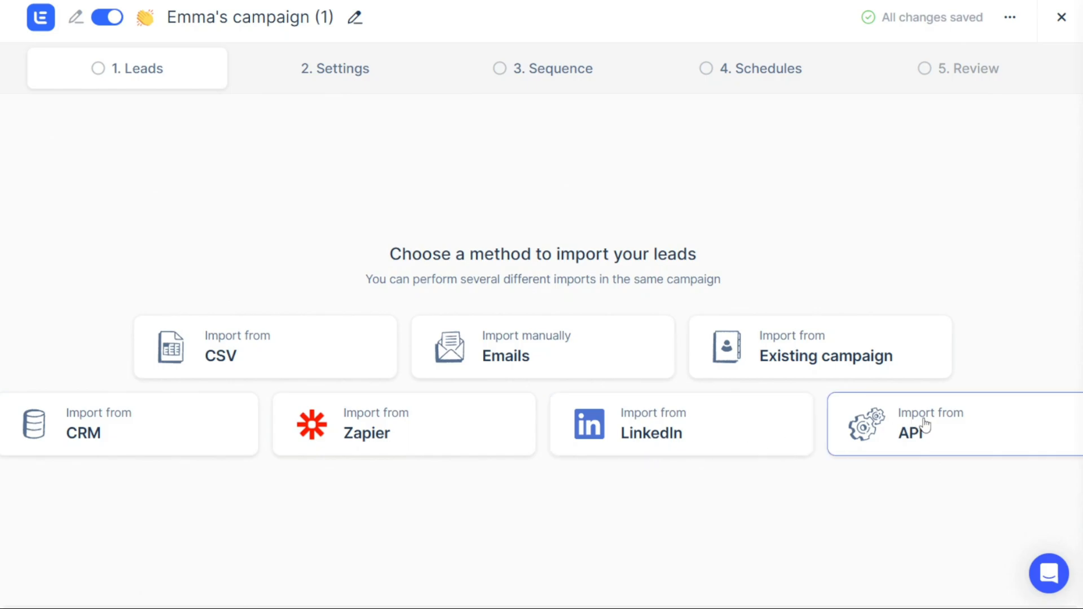
{"action": "mouse_move", "coordinate": [856, 473]}
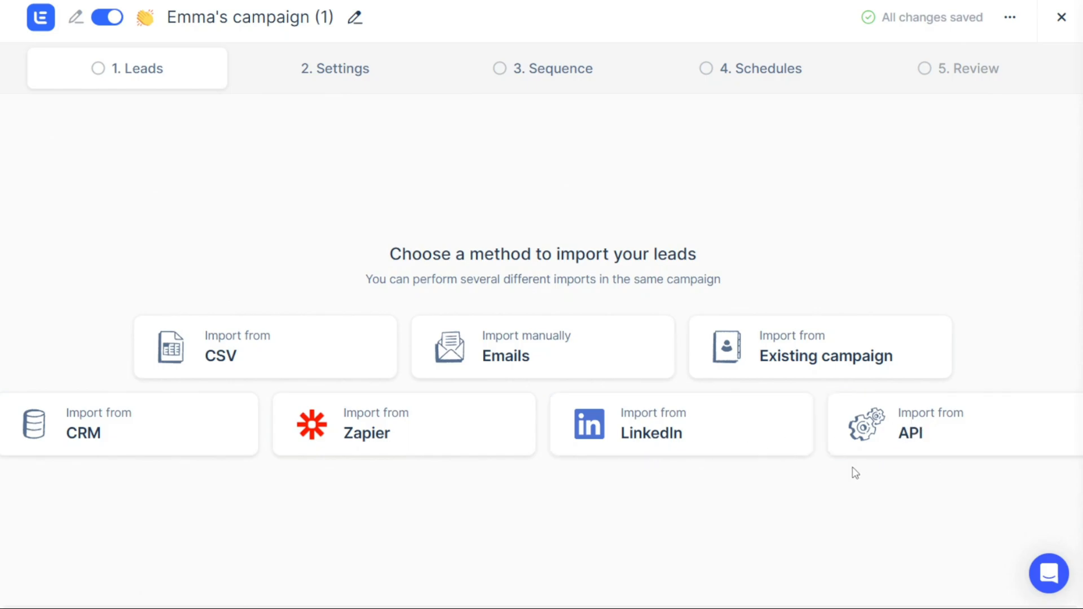
{"action": "mouse_move", "coordinate": [540, 471]}
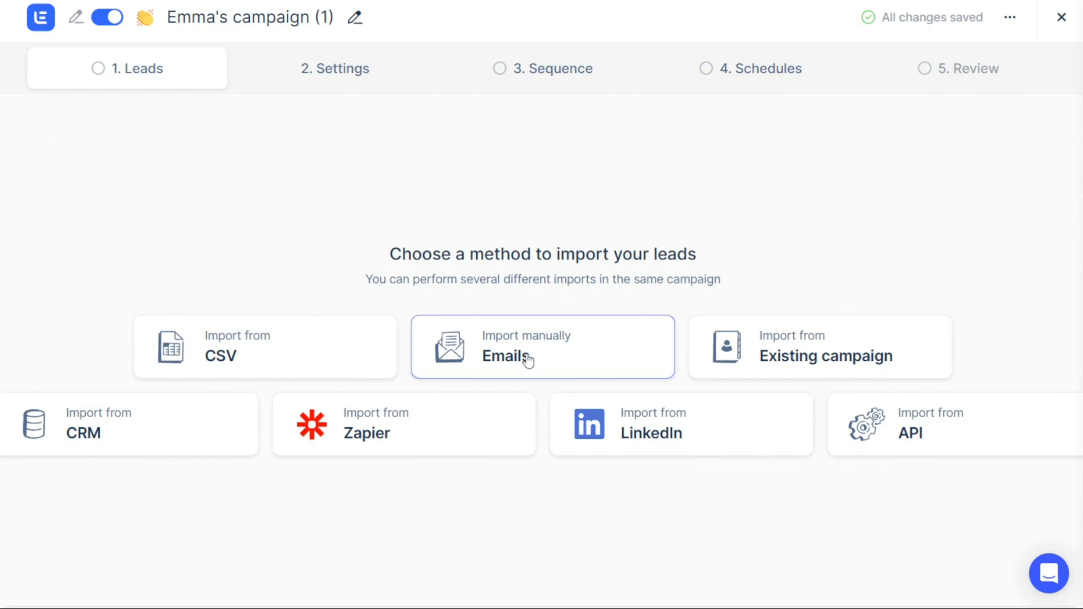
Import five pasted email addresses manually as leads into Emma's campaign (1)
{"action": "left_click", "coordinate": [541, 346]}
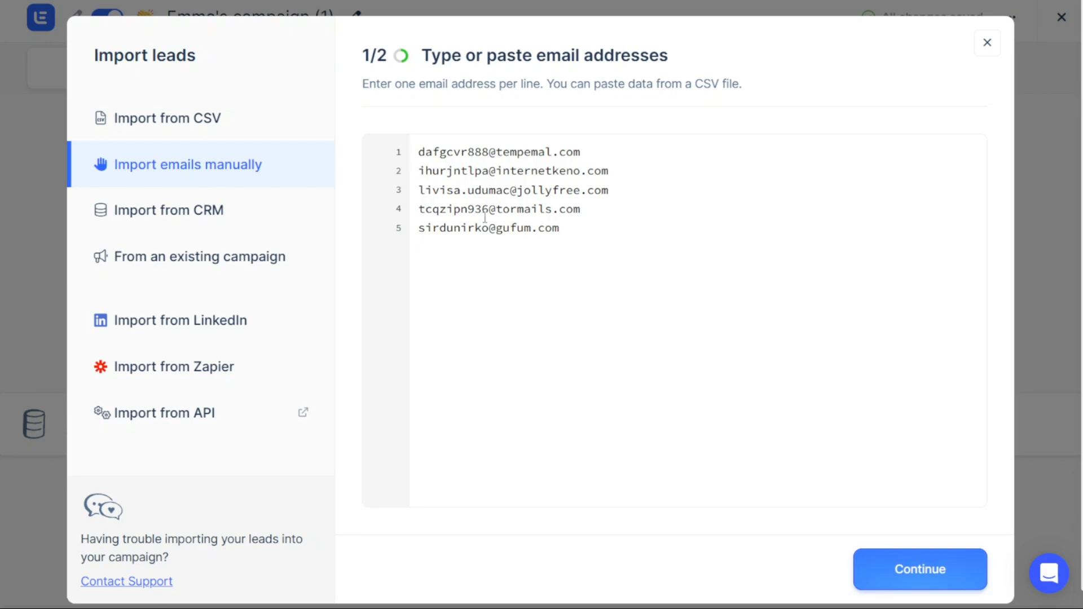
{"action": "mouse_move", "coordinate": [184, 132]}
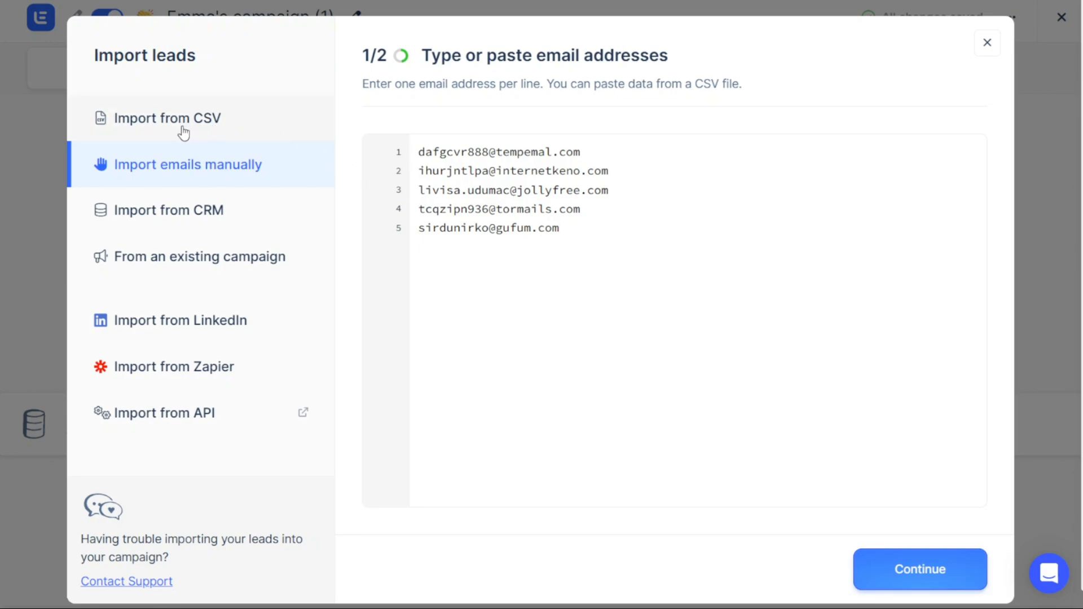
{"action": "mouse_move", "coordinate": [933, 550]}
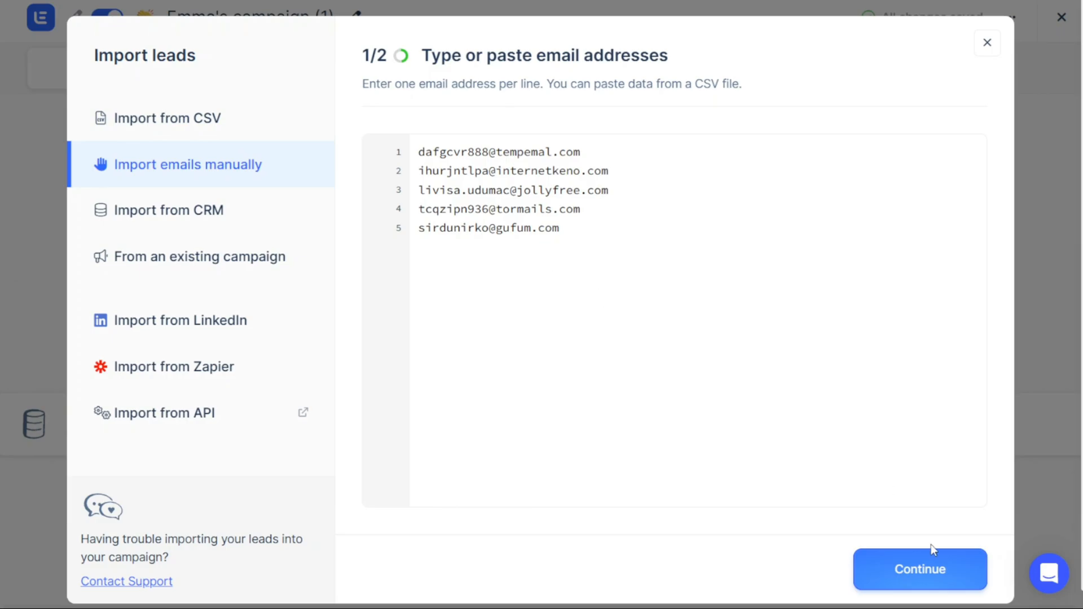
{"action": "left_click", "coordinate": [920, 568]}
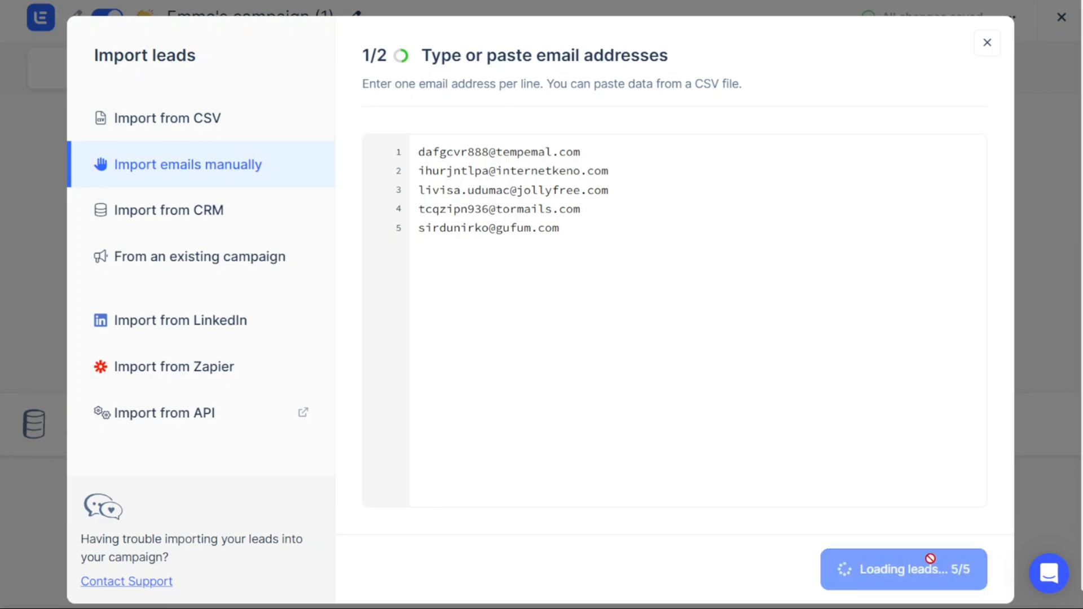
{"action": "left_click", "coordinate": [903, 569]}
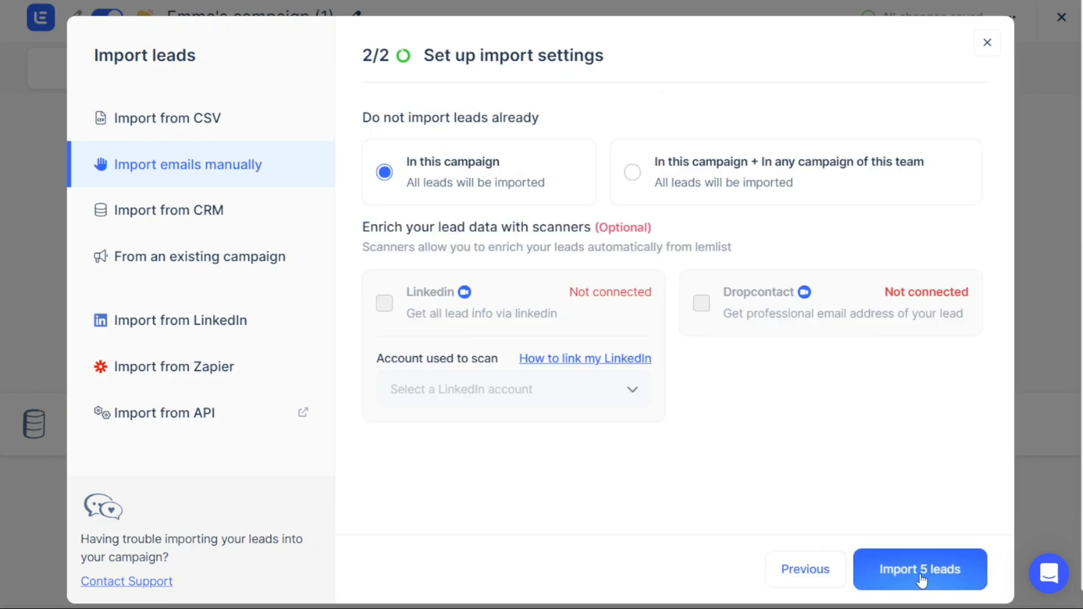
{"action": "left_click", "coordinate": [920, 569]}
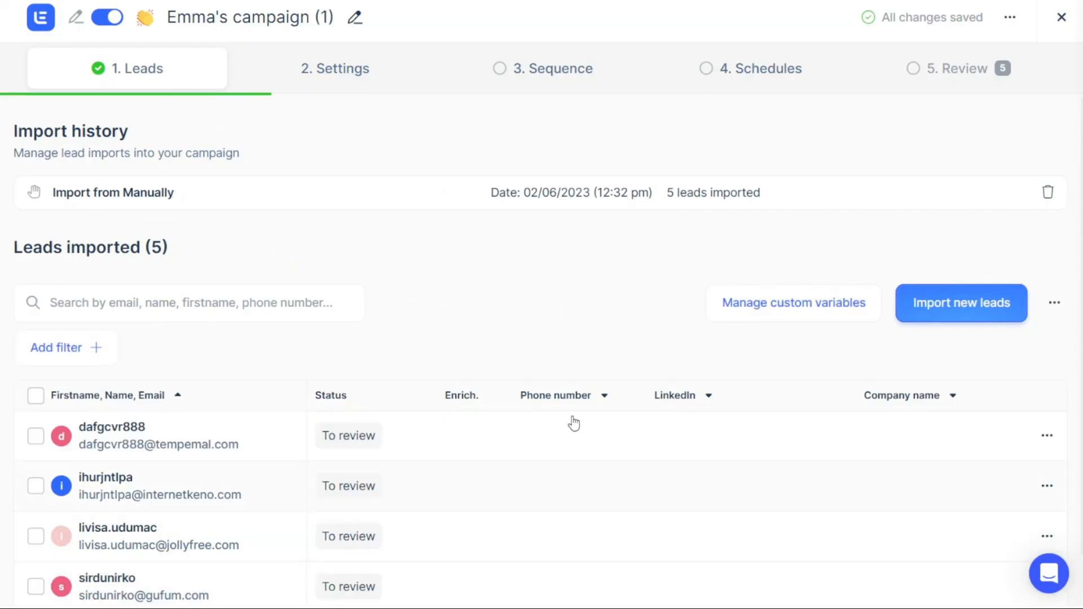
Scroll the imported leads table listing the five addresses to review
{"action": "scroll", "scroll_direction": "down", "scroll_amount": 3}
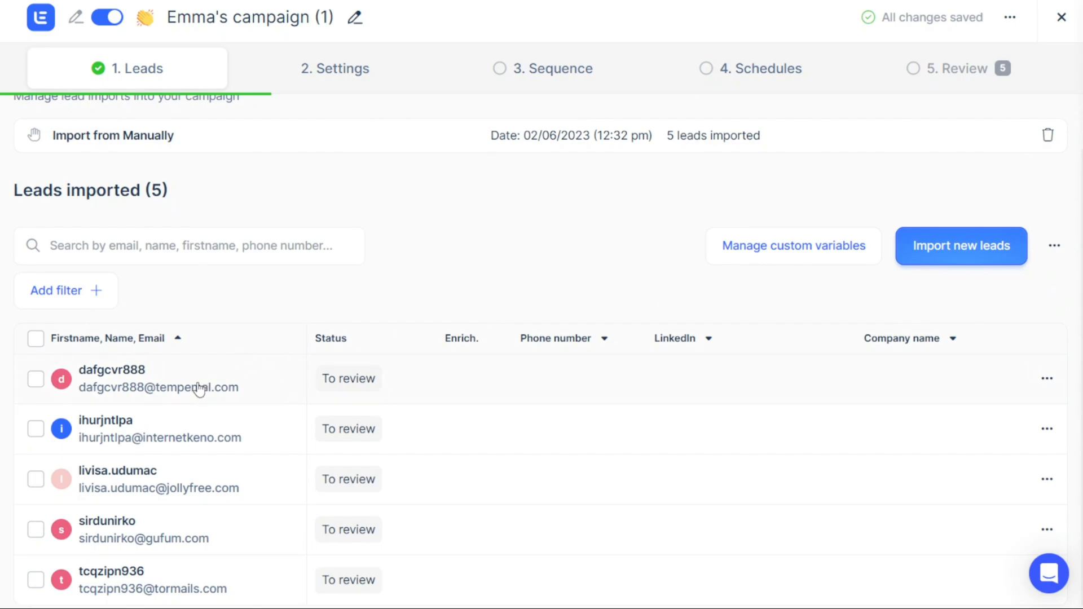
{"action": "mouse_move", "coordinate": [449, 297]}
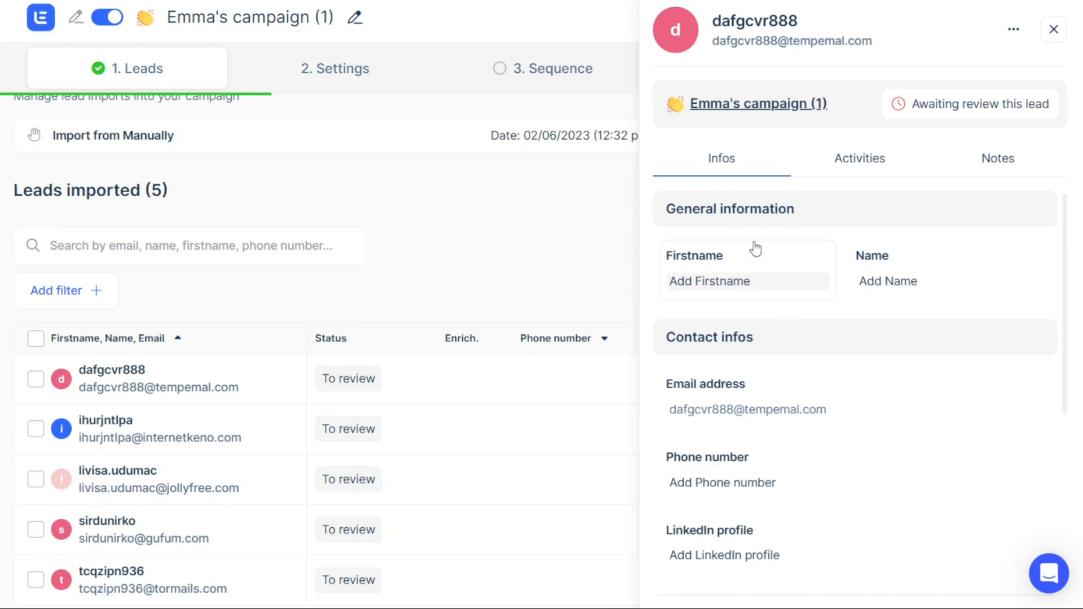
Check the first lead's Infos, empty Activities, then ready a note in its Notes field
{"action": "left_click", "coordinate": [746, 281]}
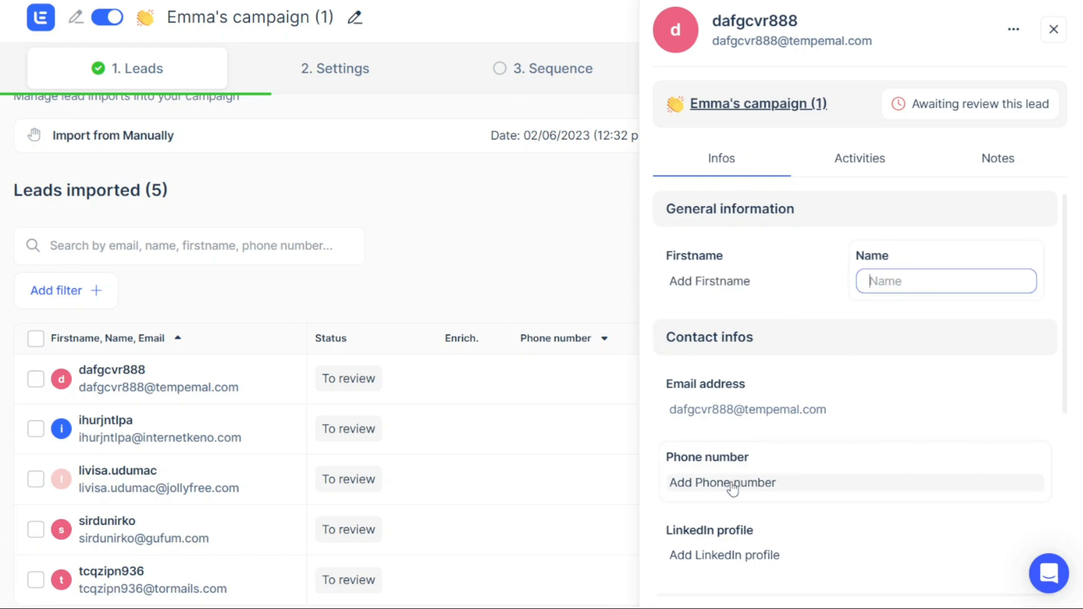
{"action": "mouse_move", "coordinate": [956, 356]}
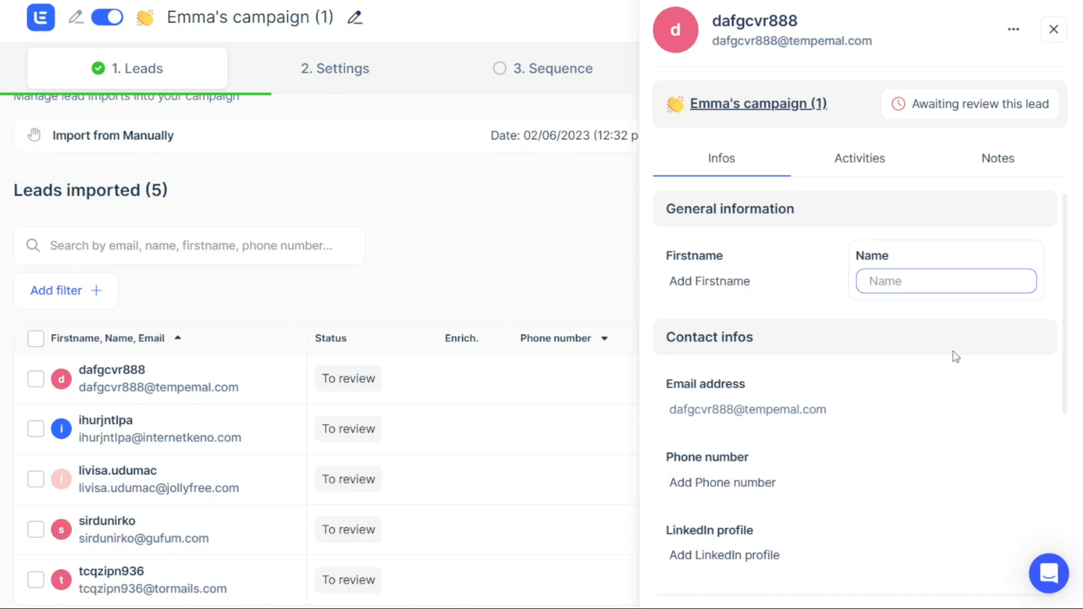
{"action": "scroll", "scroll_direction": "down", "scroll_amount": 3}
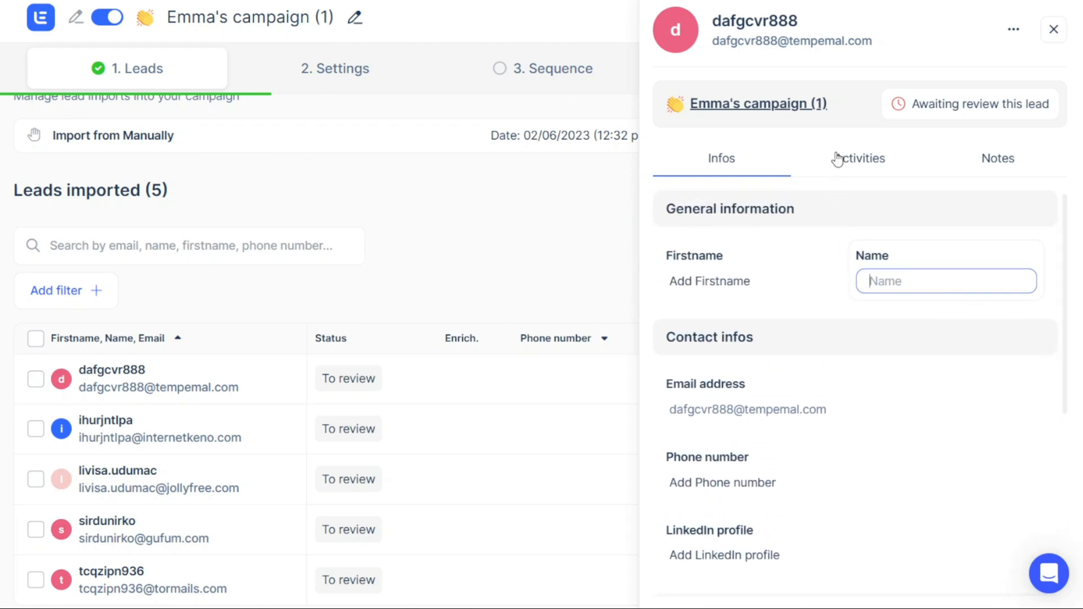
{"action": "left_click", "coordinate": [860, 158]}
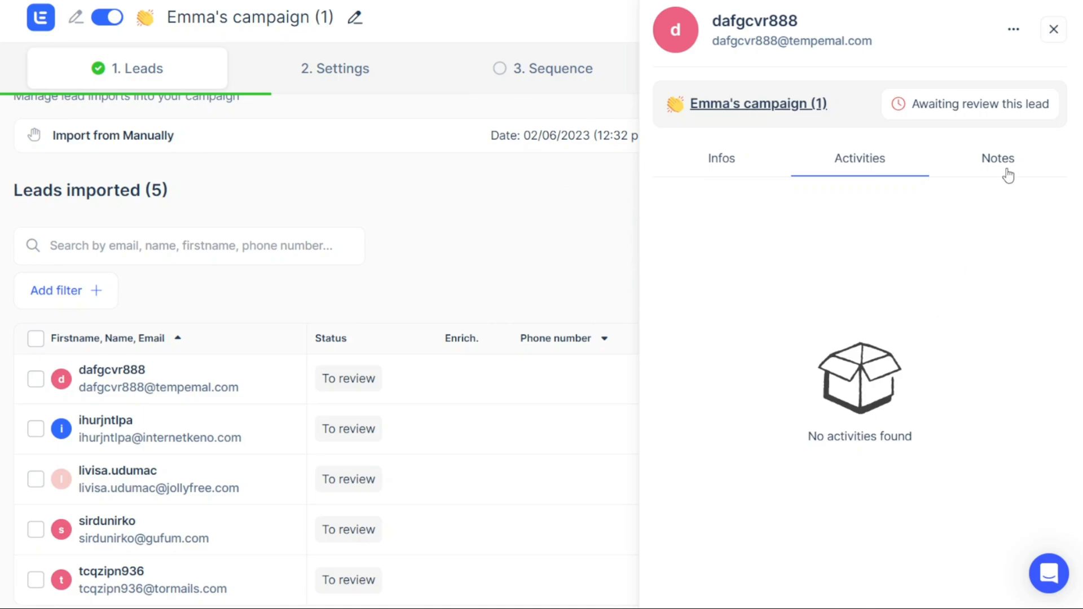
{"action": "left_click", "coordinate": [998, 158]}
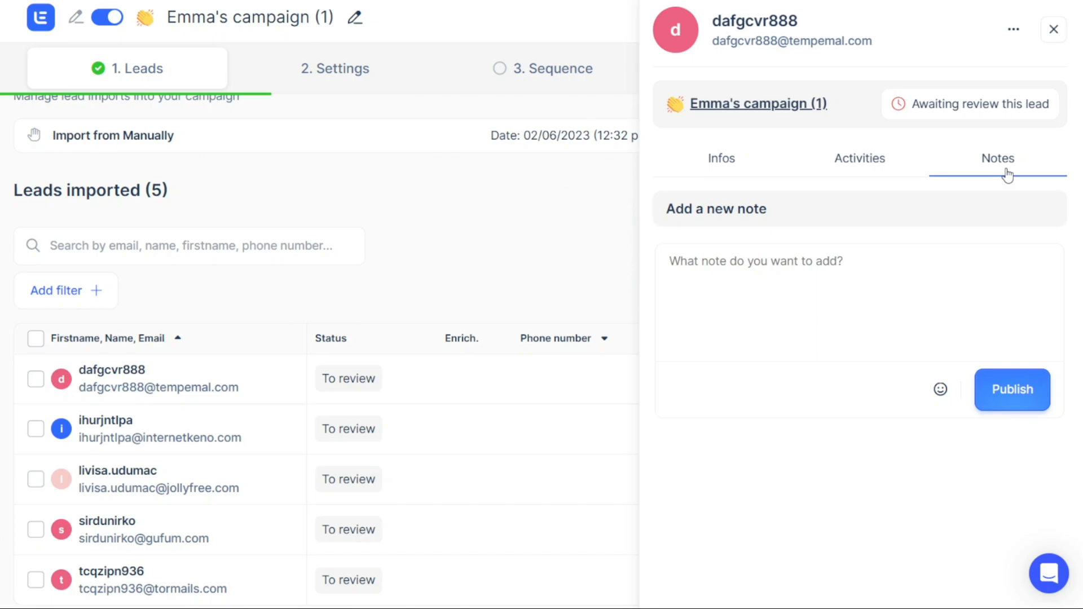
{"action": "left_click", "coordinate": [834, 297]}
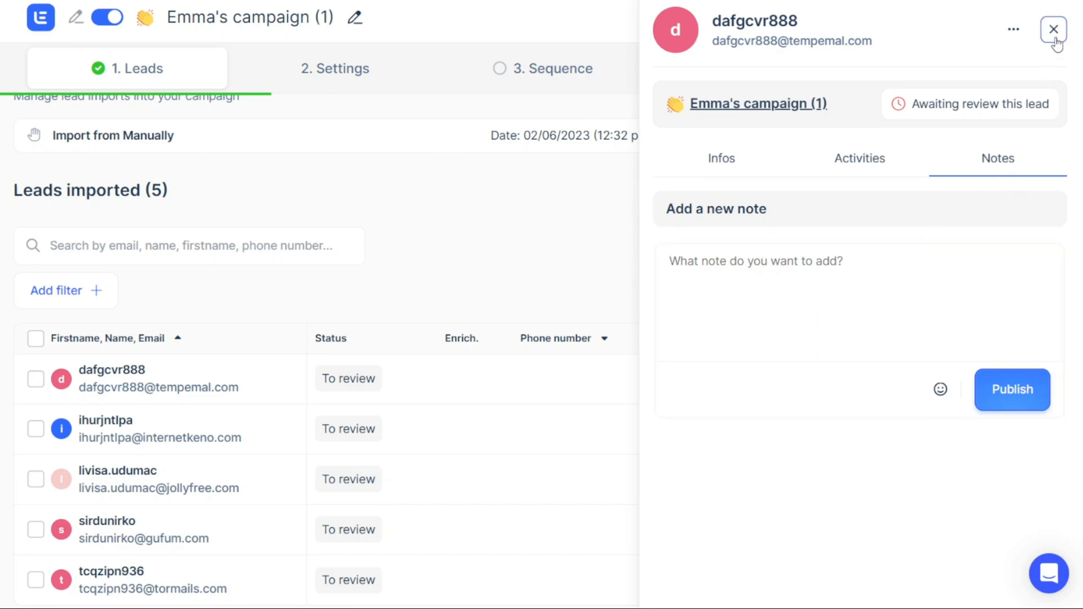
Close the lead panel and move to the '2. Settings' campaign step
{"action": "left_click", "coordinate": [1055, 29]}
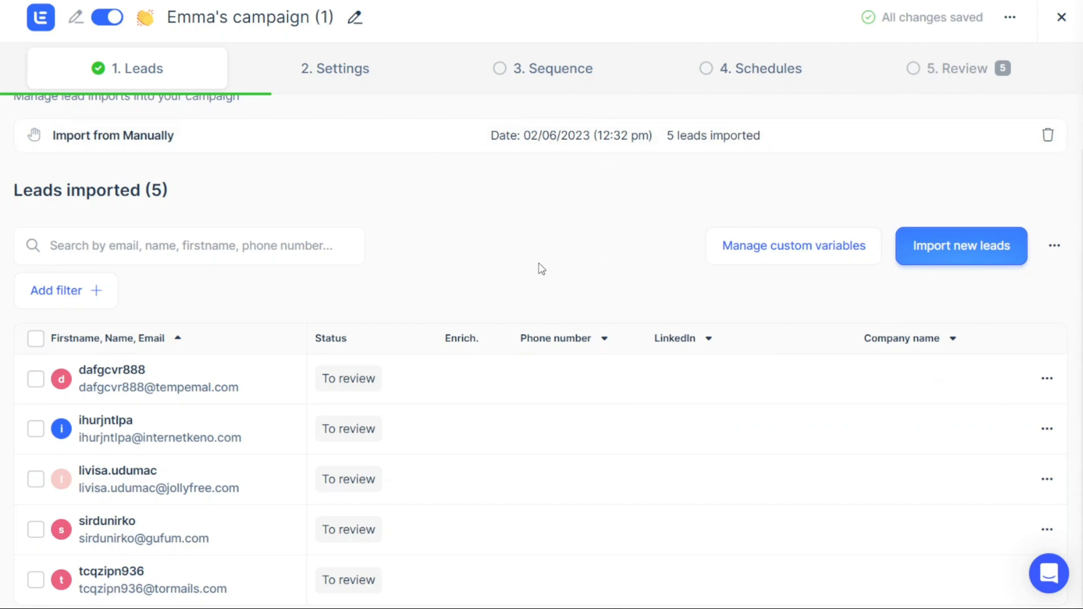
{"action": "mouse_move", "coordinate": [599, 256]}
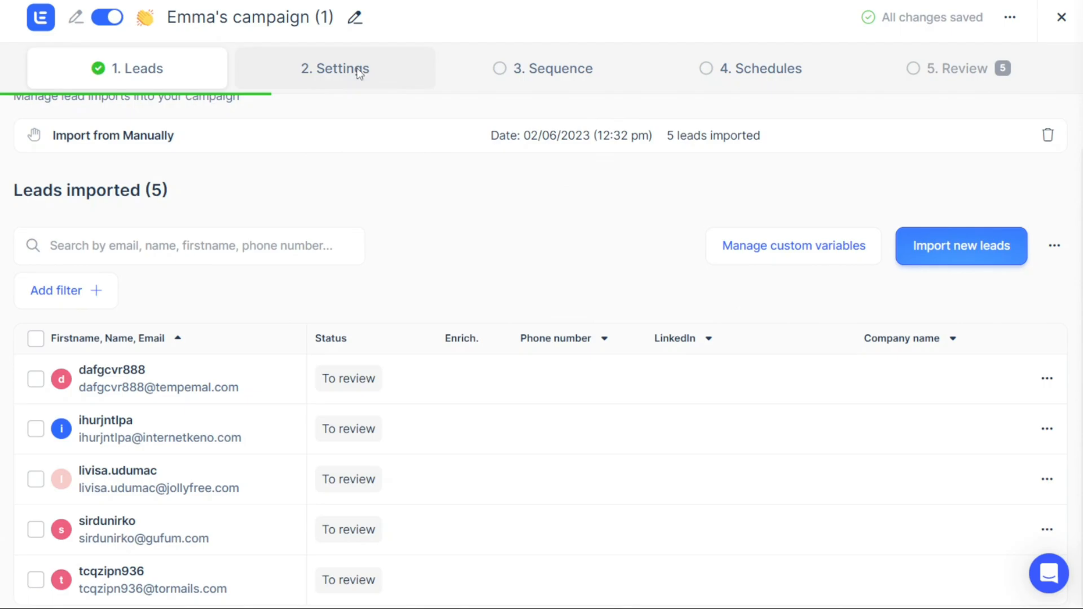
{"action": "left_click", "coordinate": [335, 68]}
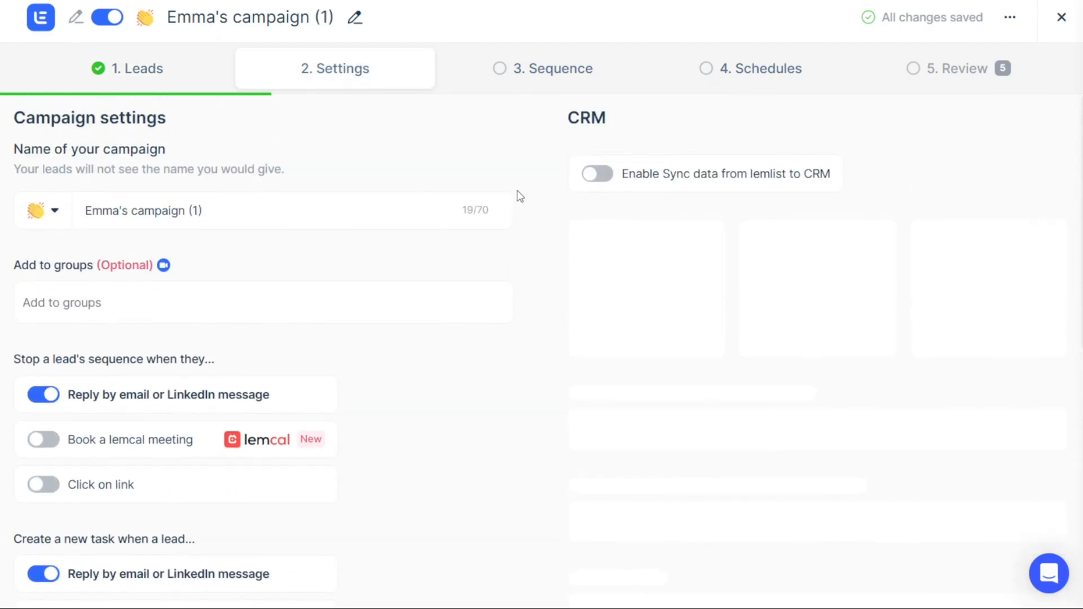
{"action": "mouse_move", "coordinate": [329, 191]}
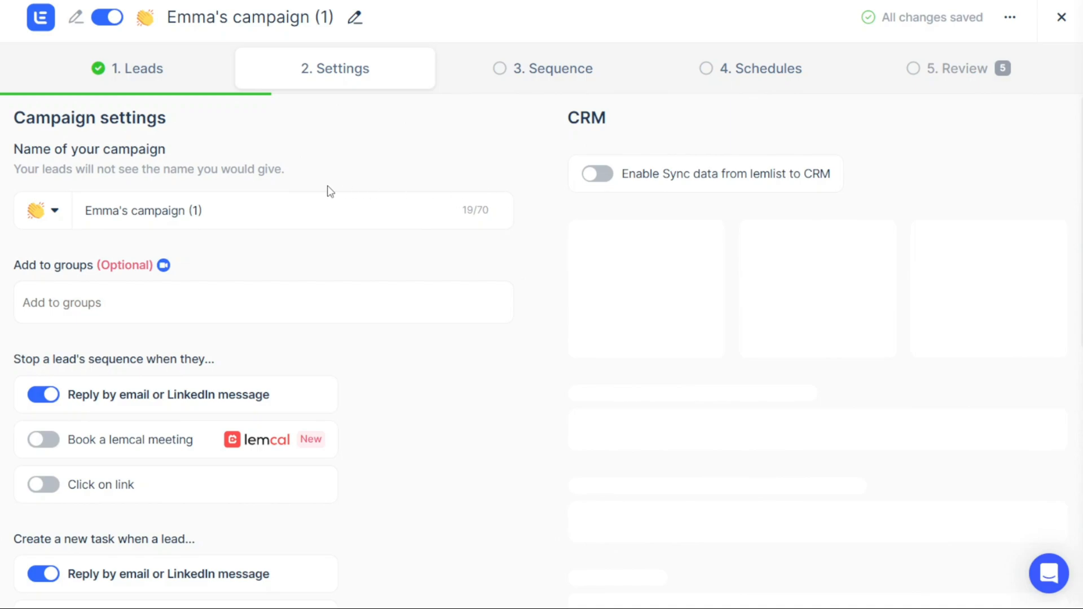
{"action": "mouse_move", "coordinate": [268, 254]}
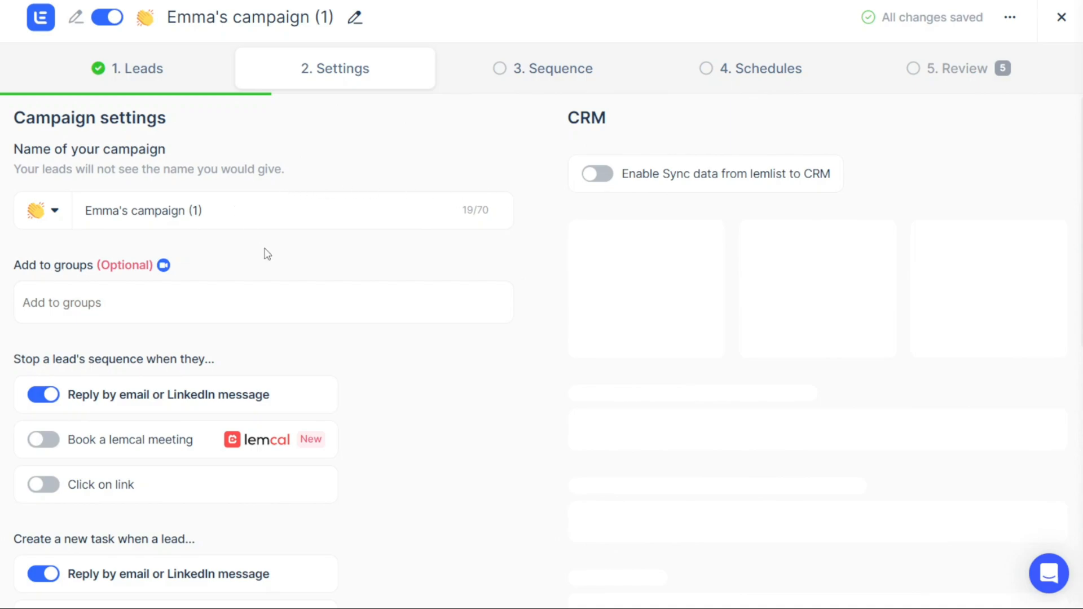
Keep the campaign name unchanged, review stop-sequence options, and continue to '3. Sequence'
{"action": "double_click", "coordinate": [149, 212]}
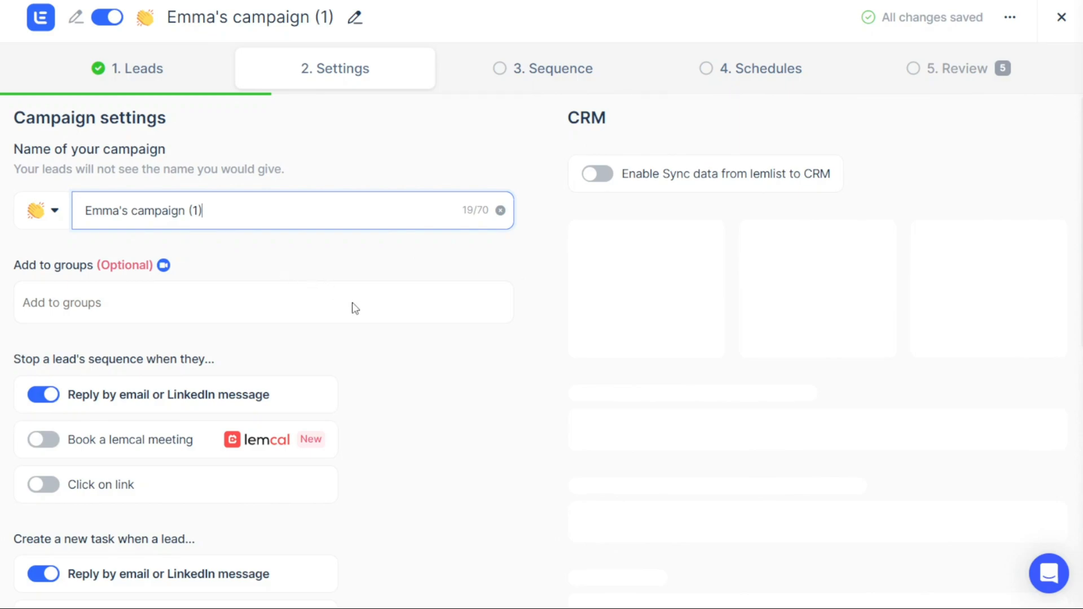
{"action": "left_click", "coordinate": [595, 174]}
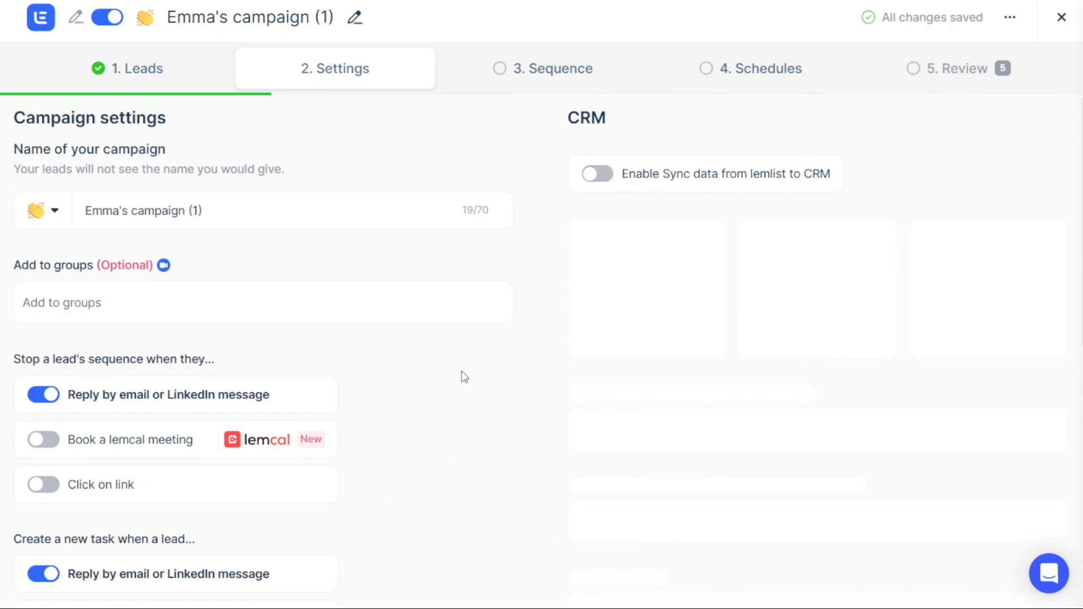
{"action": "scroll", "scroll_direction": "down", "scroll_amount": 3}
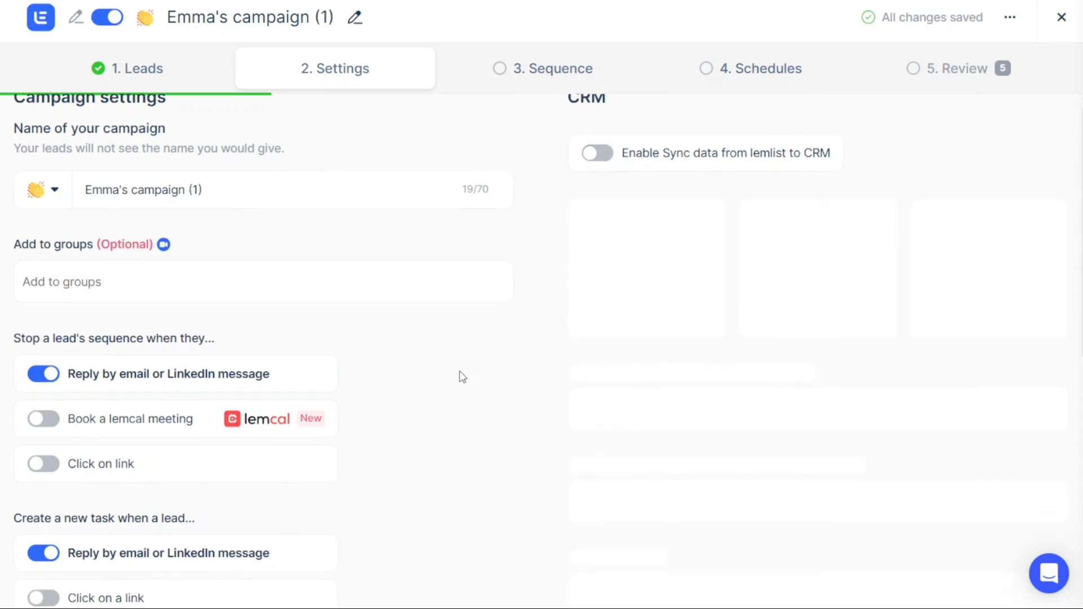
{"action": "scroll", "scroll_direction": "down", "scroll_amount": 3}
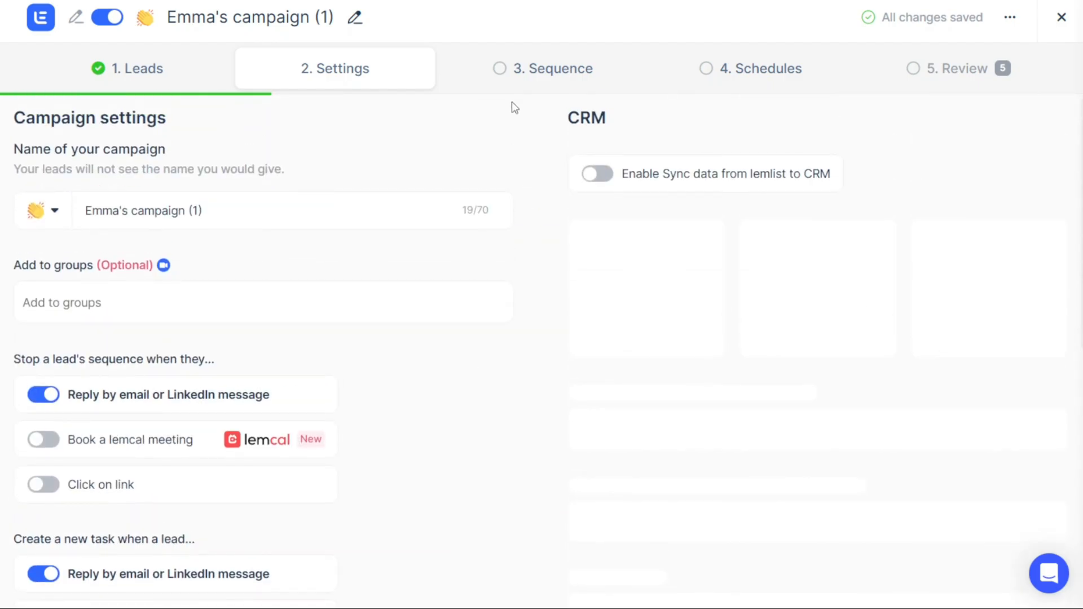
{"action": "left_click", "coordinate": [543, 67]}
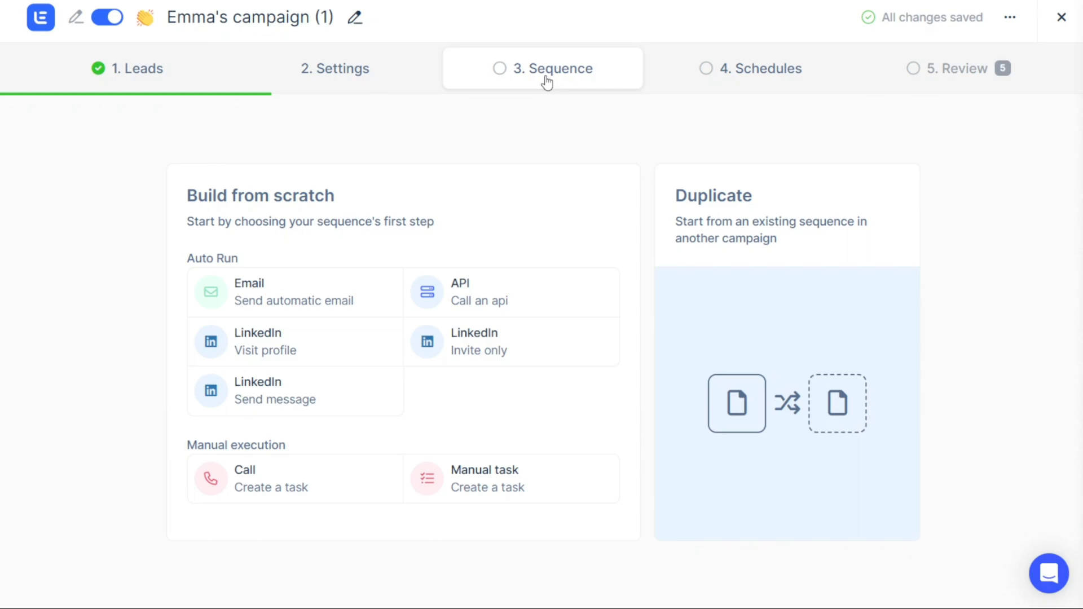
{"action": "mouse_move", "coordinate": [545, 175]}
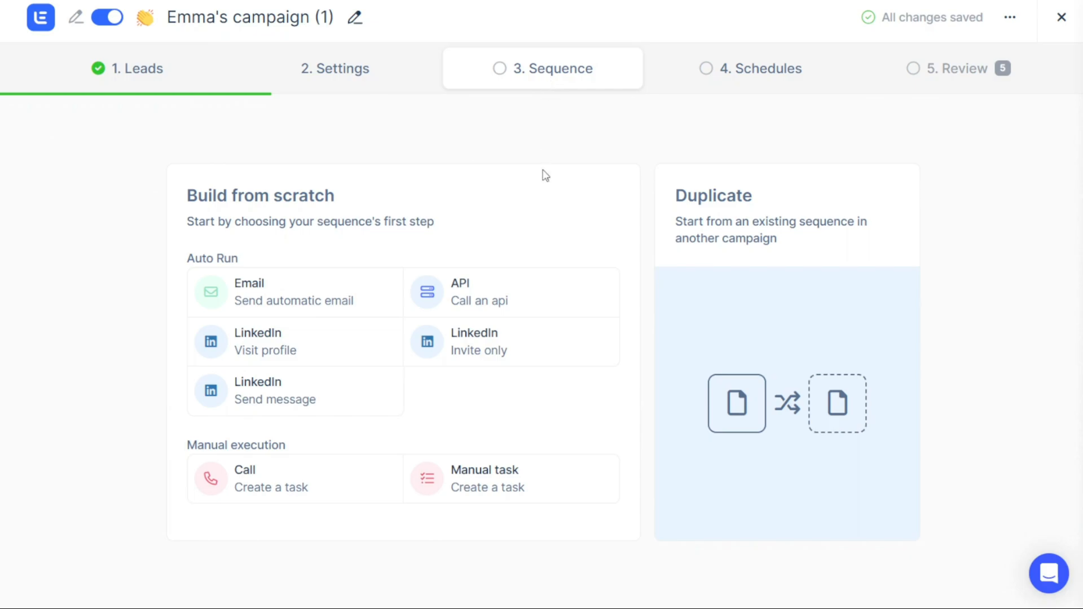
{"action": "mouse_move", "coordinate": [275, 270]}
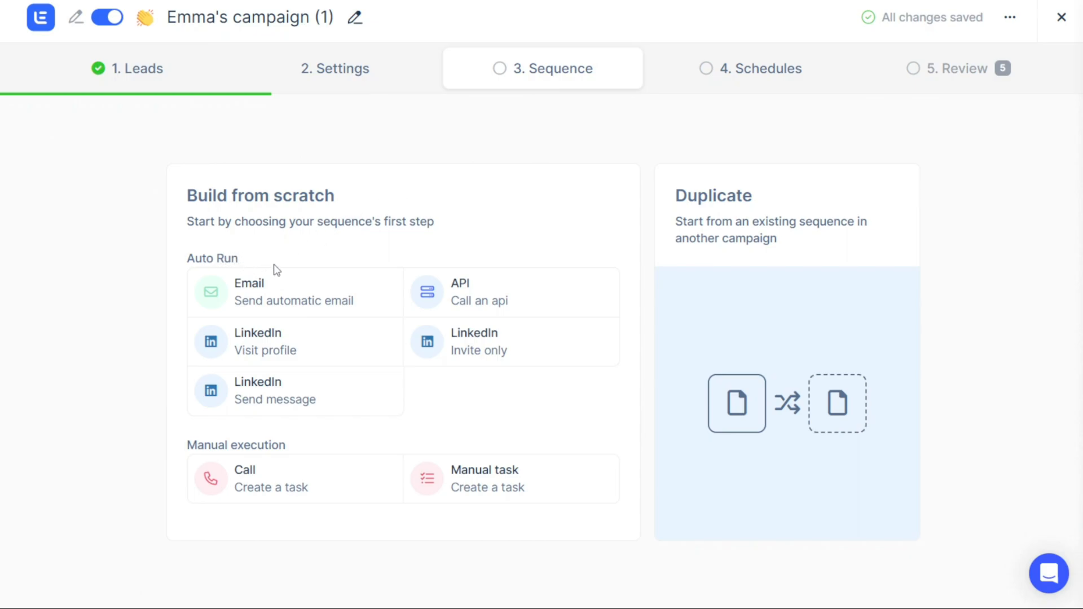
{"action": "mouse_move", "coordinate": [462, 298]}
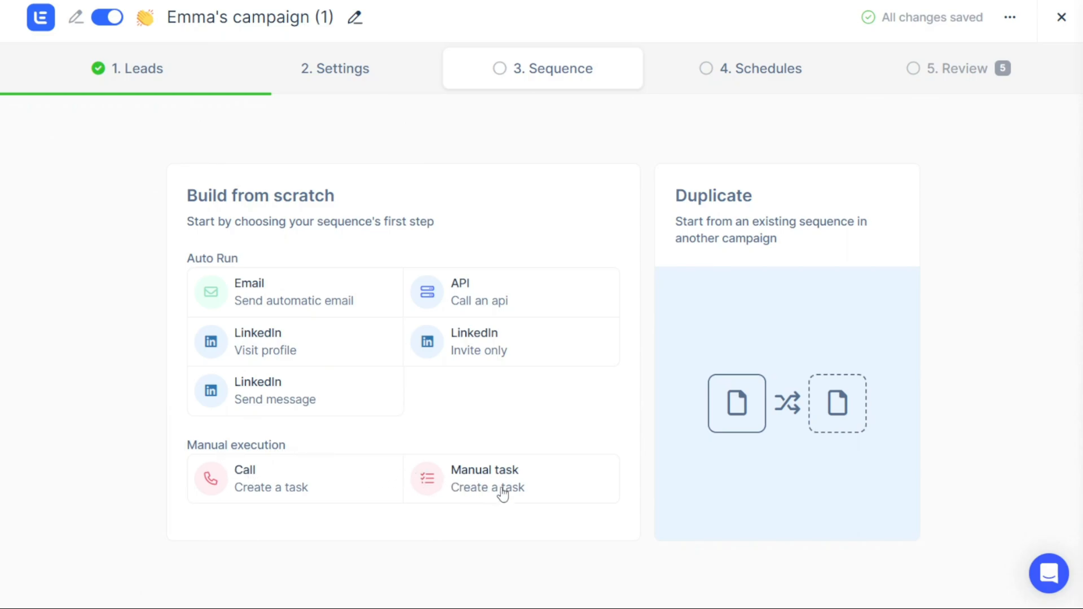
{"action": "mouse_move", "coordinate": [547, 427]}
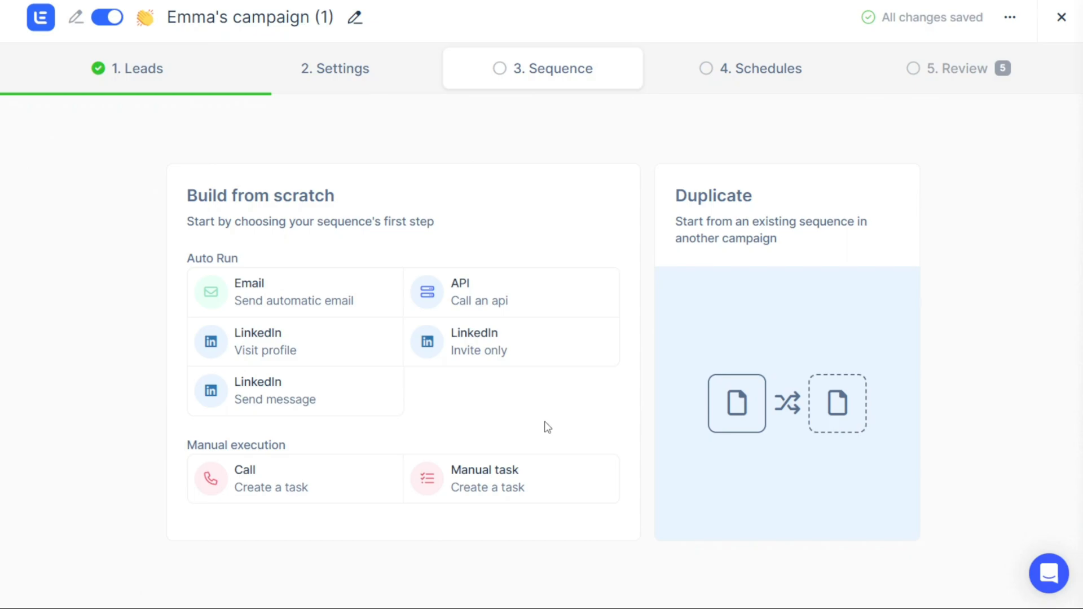
{"action": "mouse_move", "coordinate": [764, 208]}
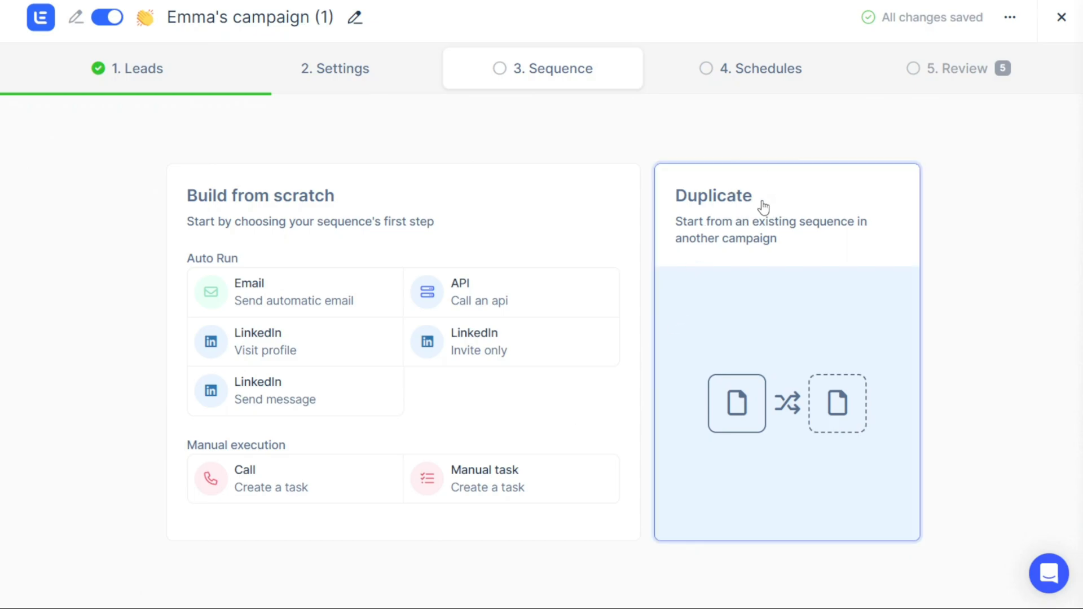
{"action": "mouse_move", "coordinate": [479, 202]}
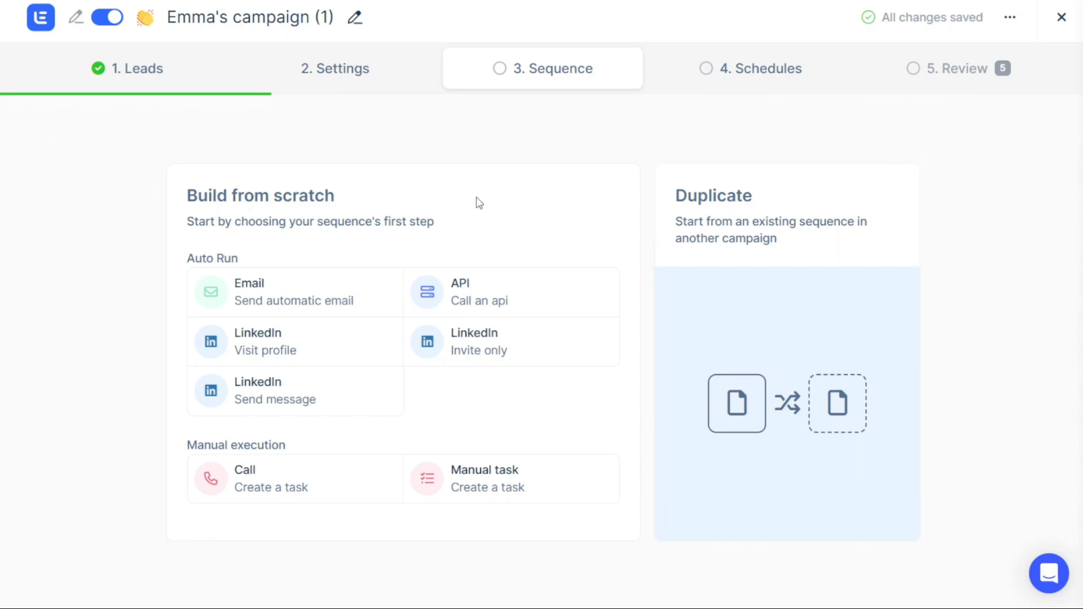
{"action": "mouse_move", "coordinate": [292, 291]}
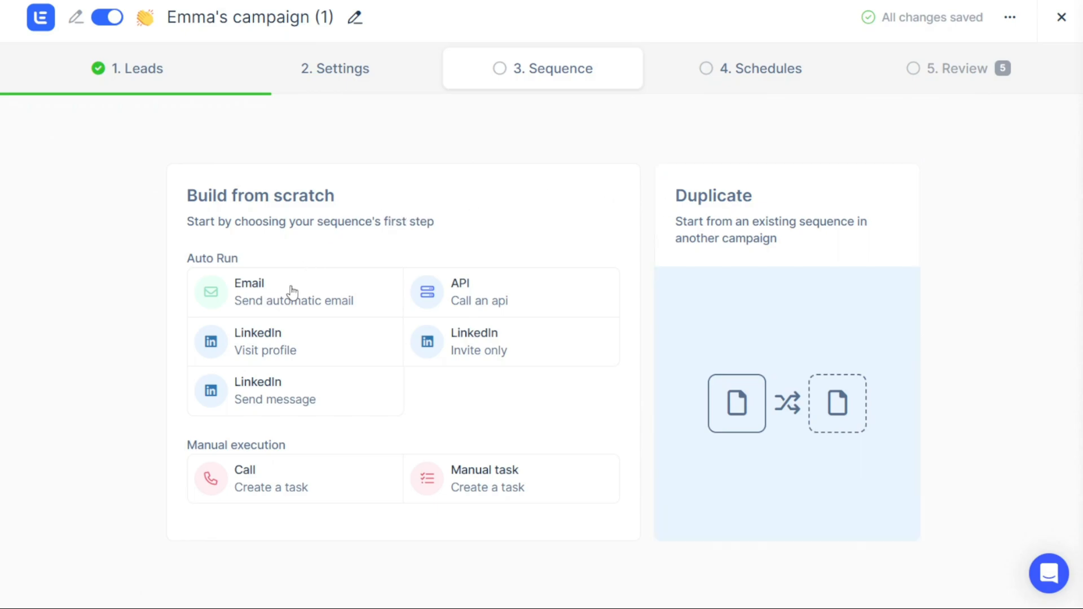
Add 'Email – Send automatic email' as the sequence's first step
{"action": "left_click", "coordinate": [294, 291]}
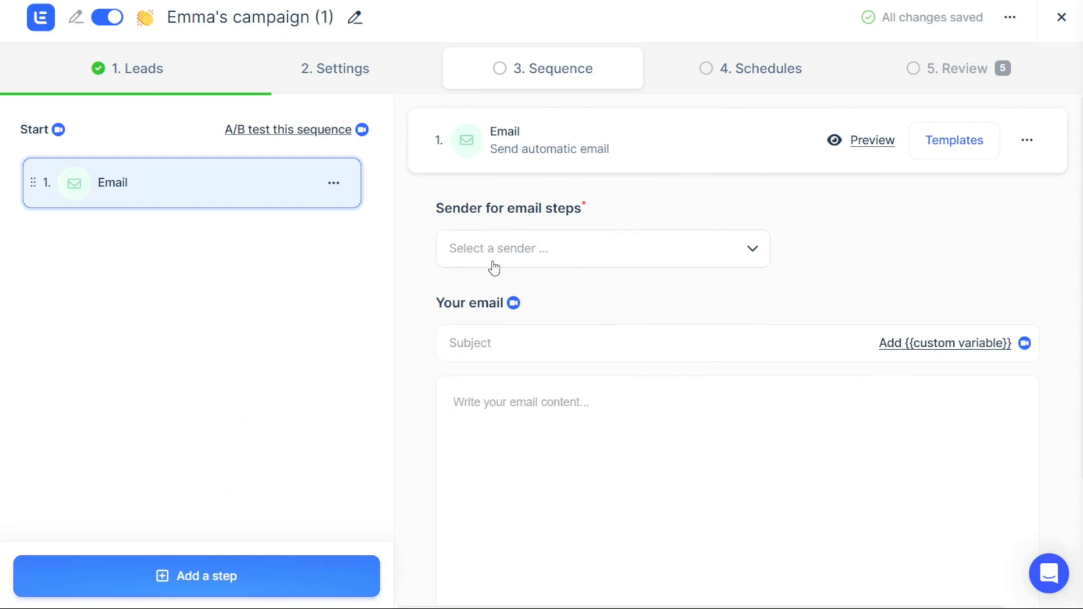
{"action": "left_click", "coordinate": [601, 248]}
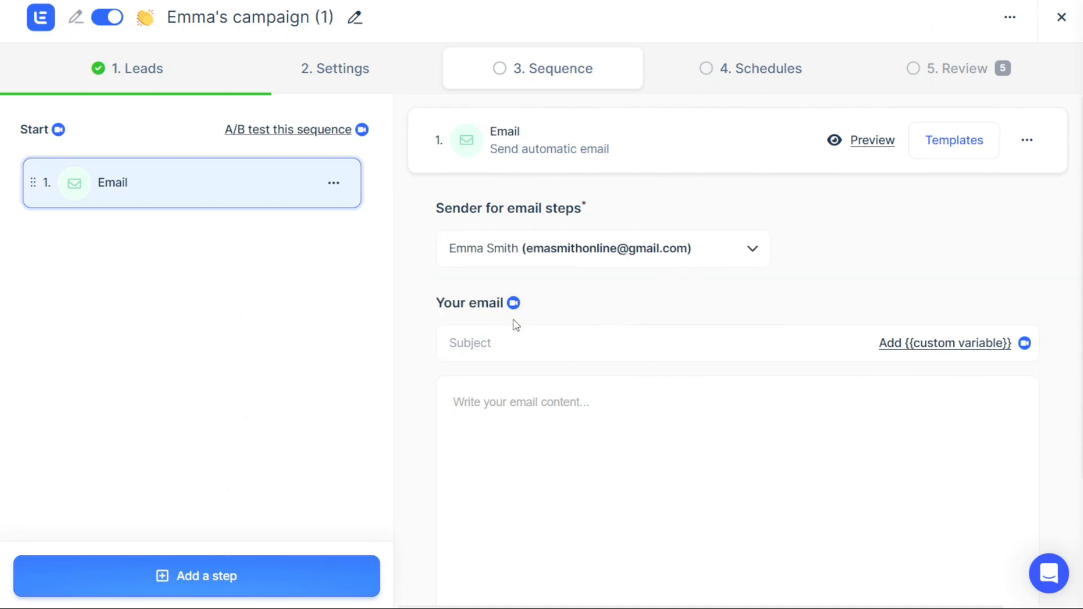
{"action": "left_click", "coordinate": [556, 343]}
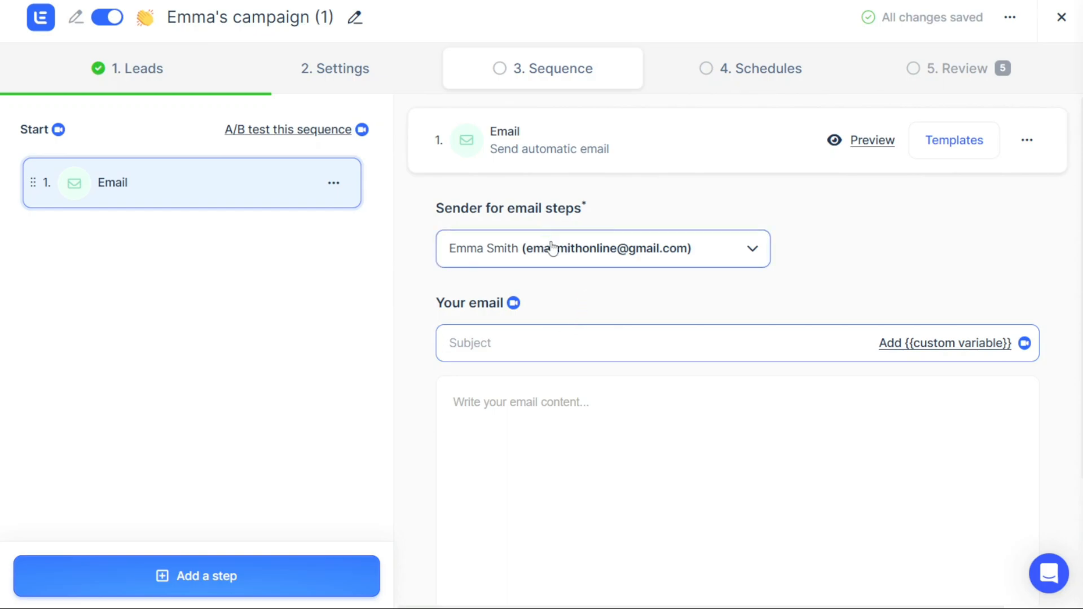
{"action": "type", "text": "Su"}
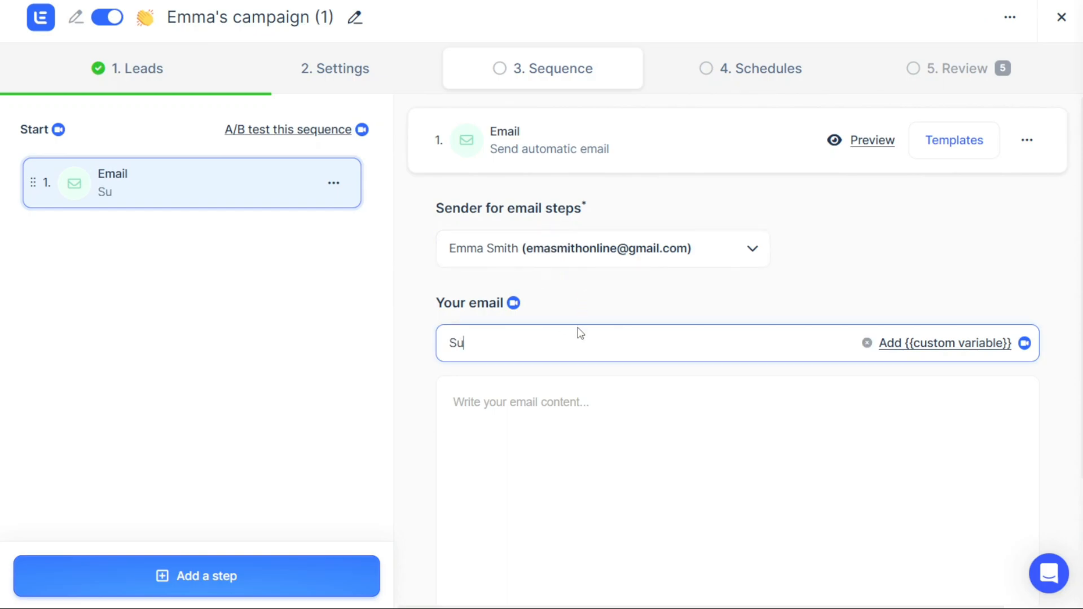
{"action": "type", "text": "bject"}
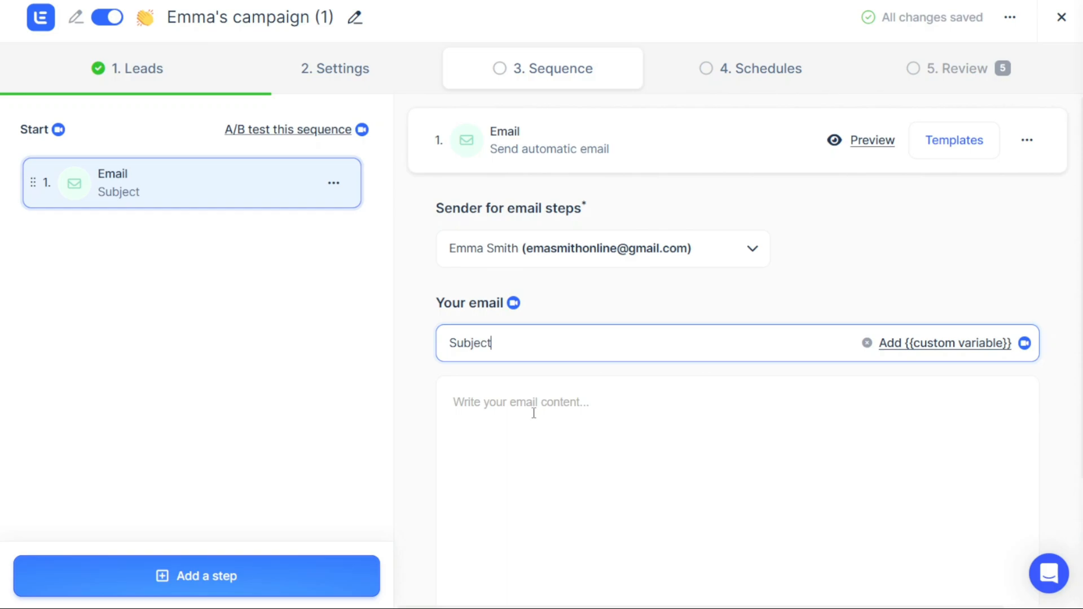
{"action": "type", "text": "Bio"}
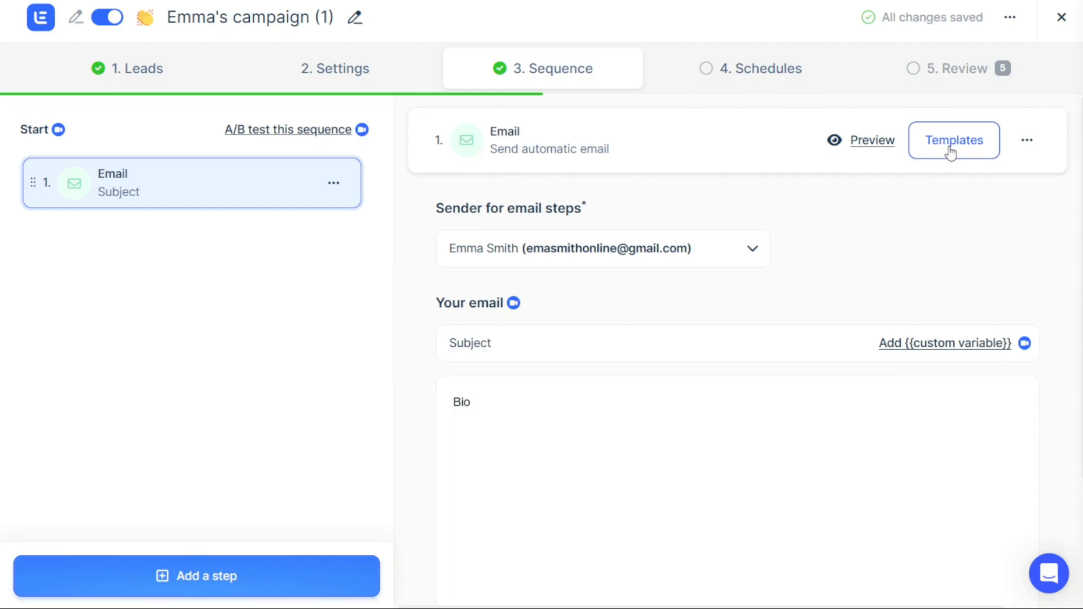
{"action": "left_click", "coordinate": [953, 140]}
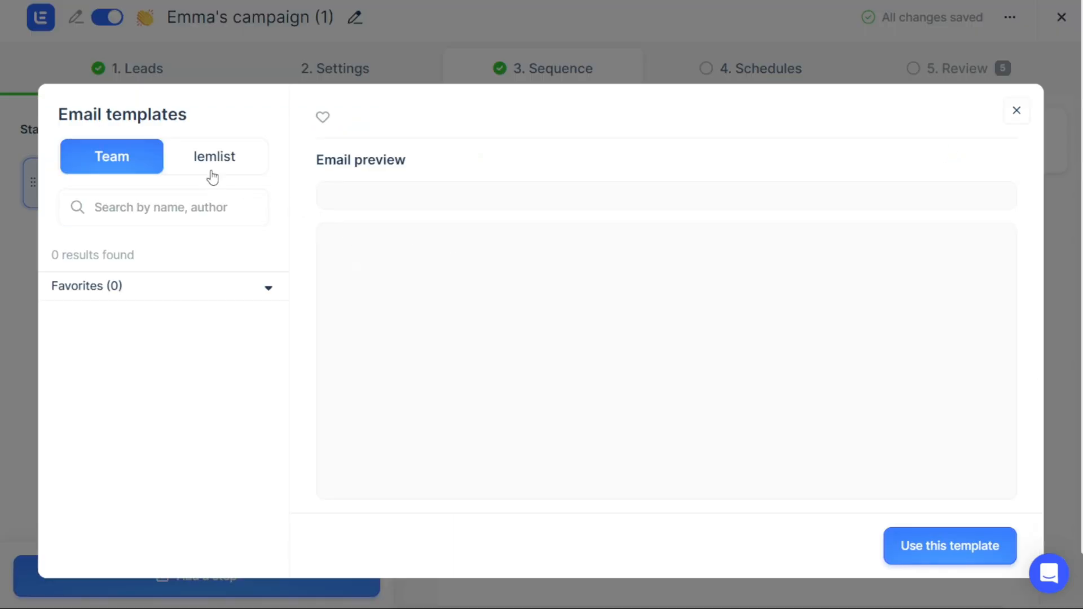
{"action": "mouse_move", "coordinate": [210, 168]}
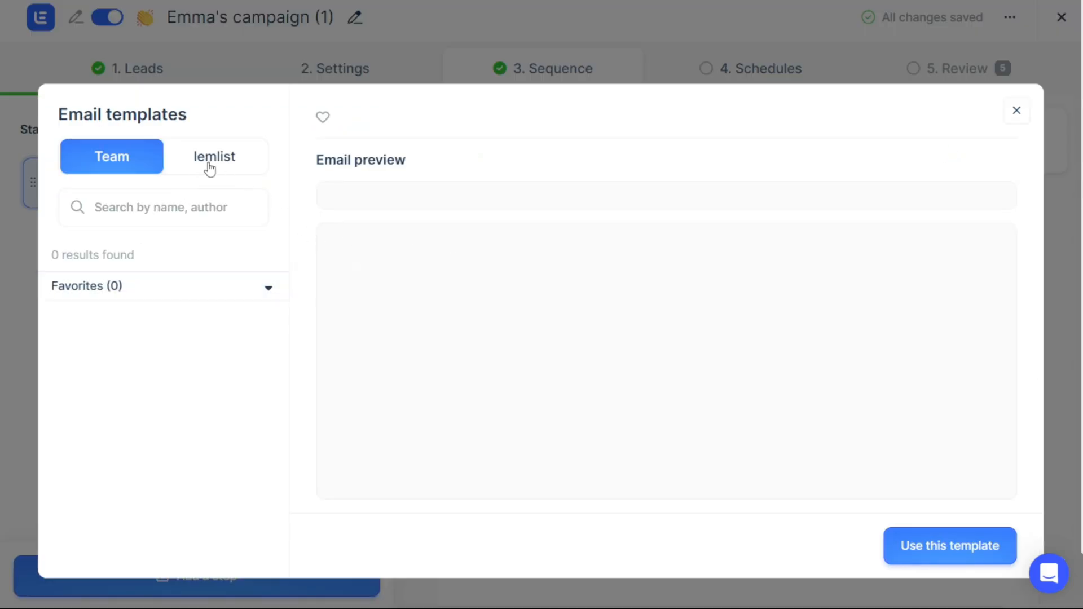
{"action": "left_click", "coordinate": [214, 155]}
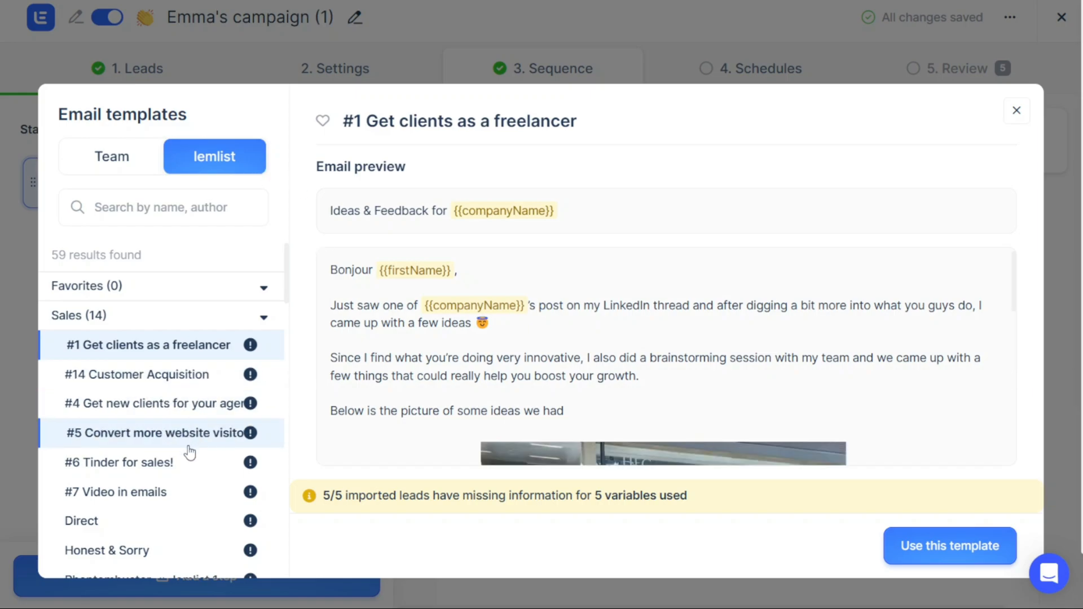
{"action": "left_click", "coordinate": [121, 463]}
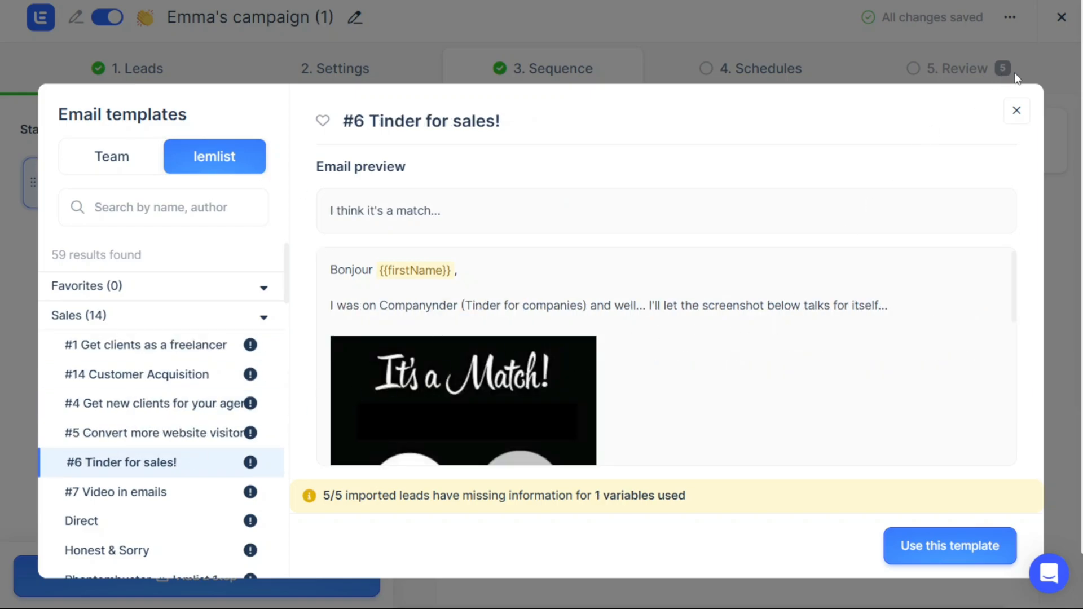
{"action": "left_click", "coordinate": [1017, 110]}
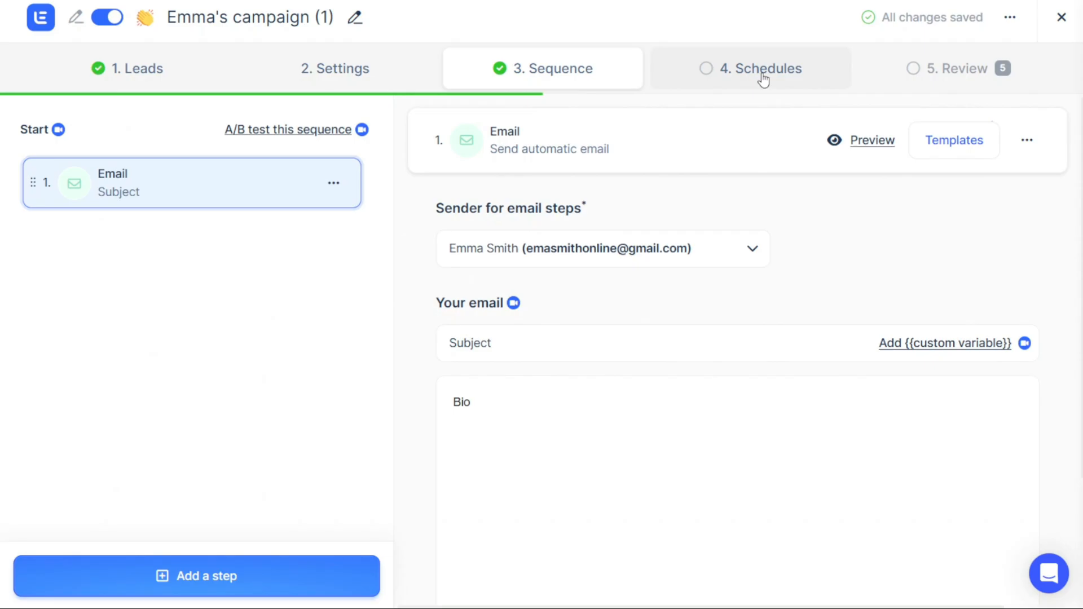
{"action": "left_click", "coordinate": [751, 68]}
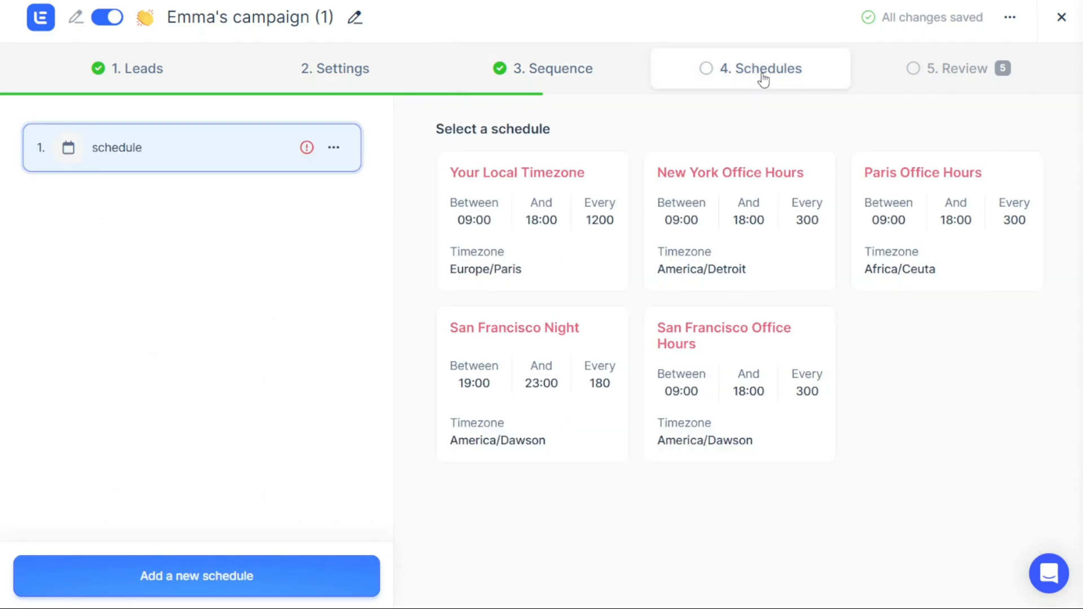
{"action": "mouse_move", "coordinate": [636, 119]}
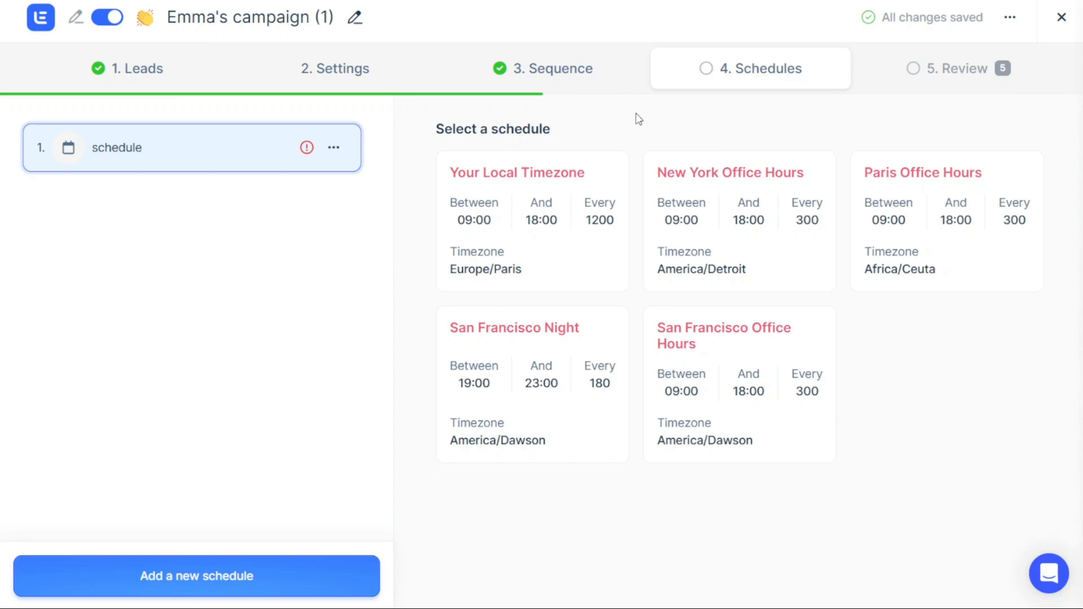
{"action": "mouse_move", "coordinate": [635, 121]}
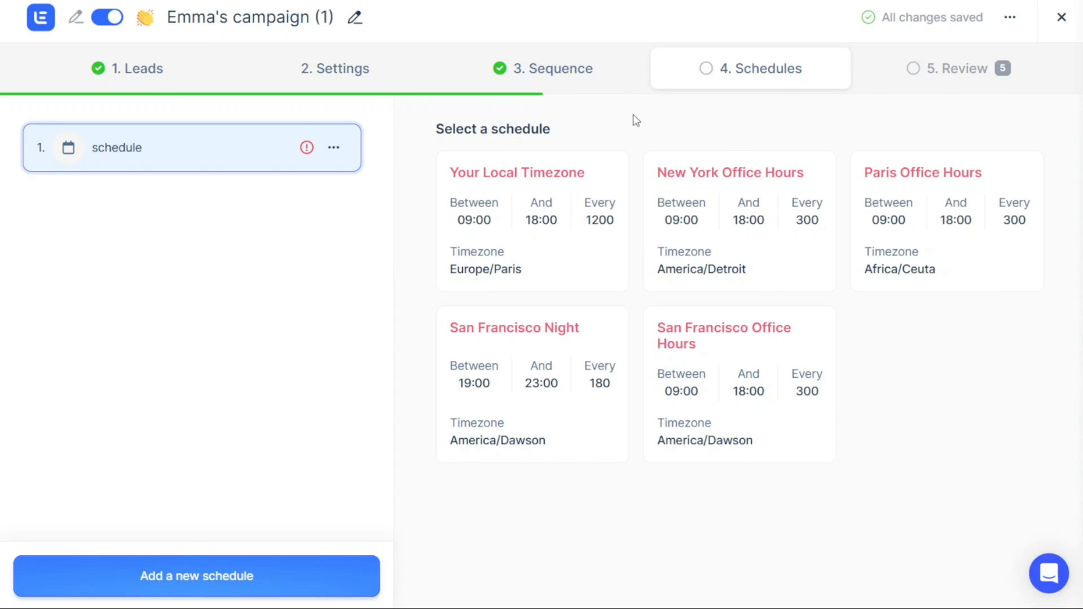
{"action": "mouse_move", "coordinate": [891, 179]}
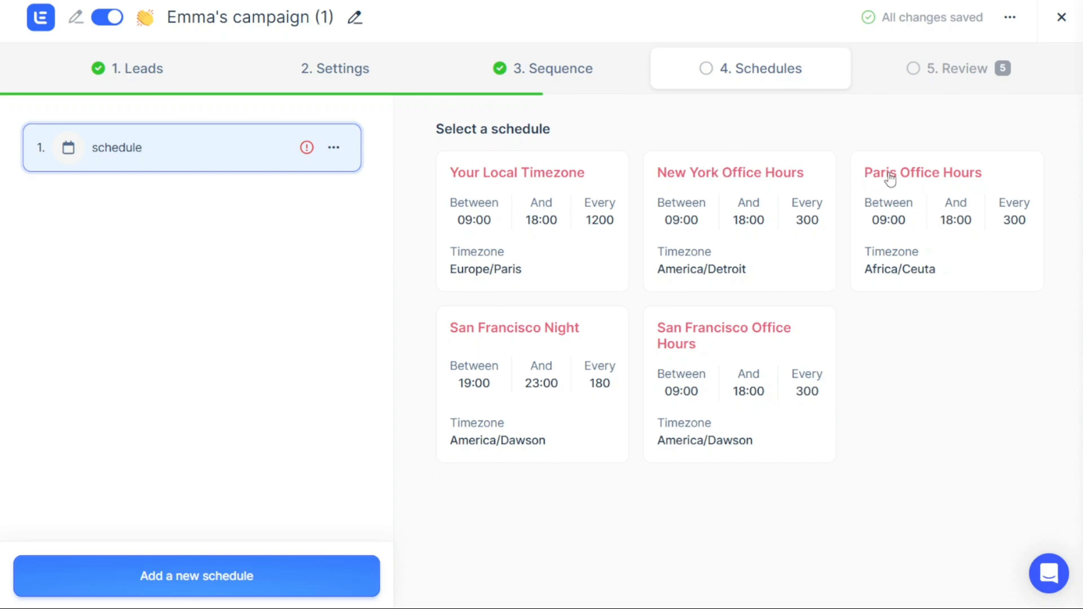
{"action": "mouse_move", "coordinate": [533, 336]}
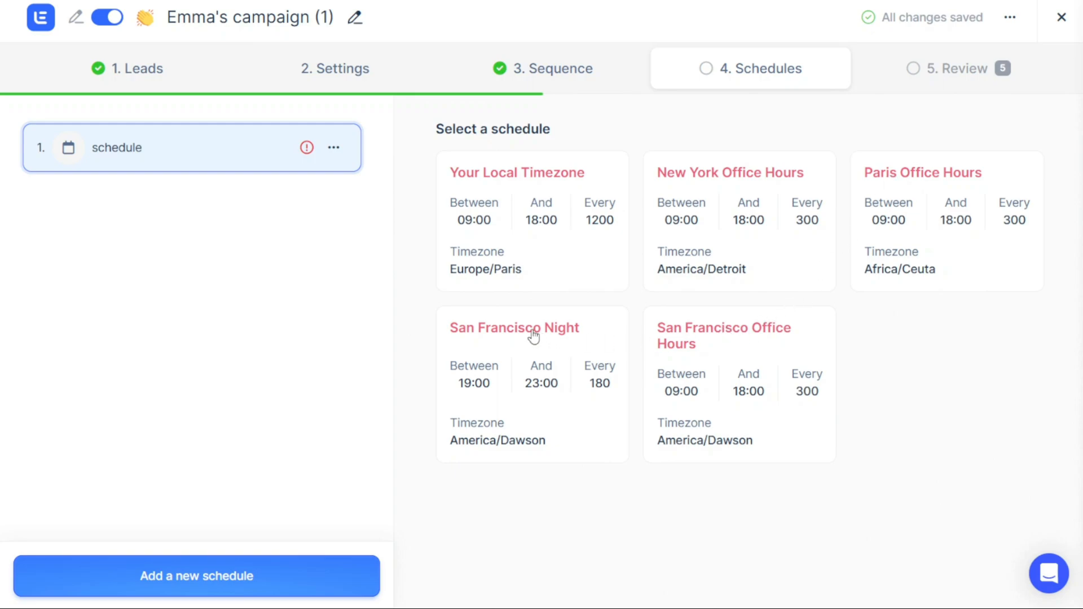
{"action": "mouse_move", "coordinate": [506, 181]}
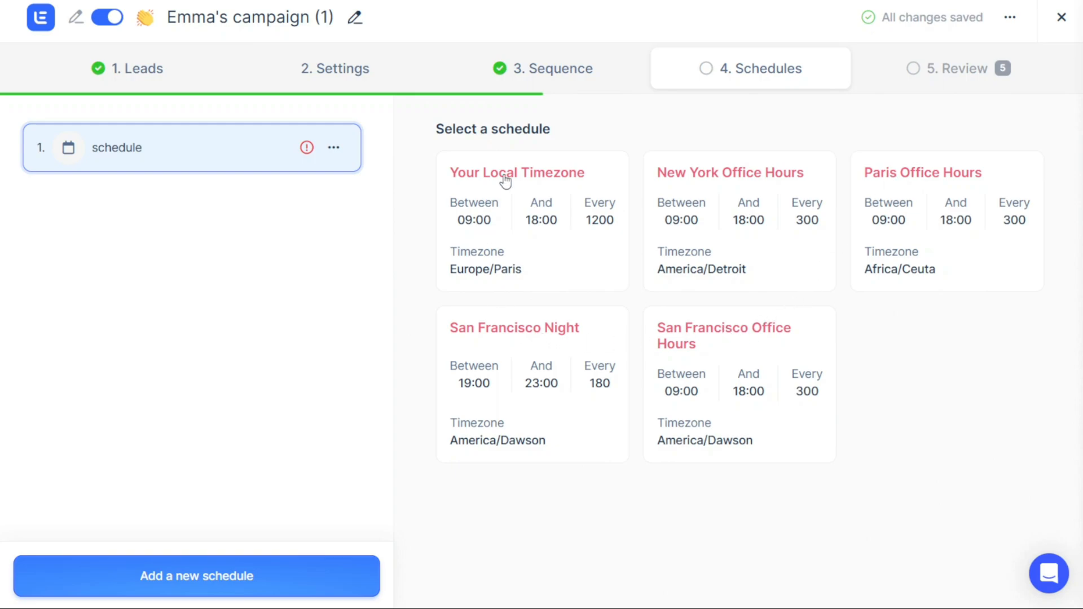
Apply the Your Local Timezone schedule and check its timezone setting
{"action": "left_click", "coordinate": [516, 173]}
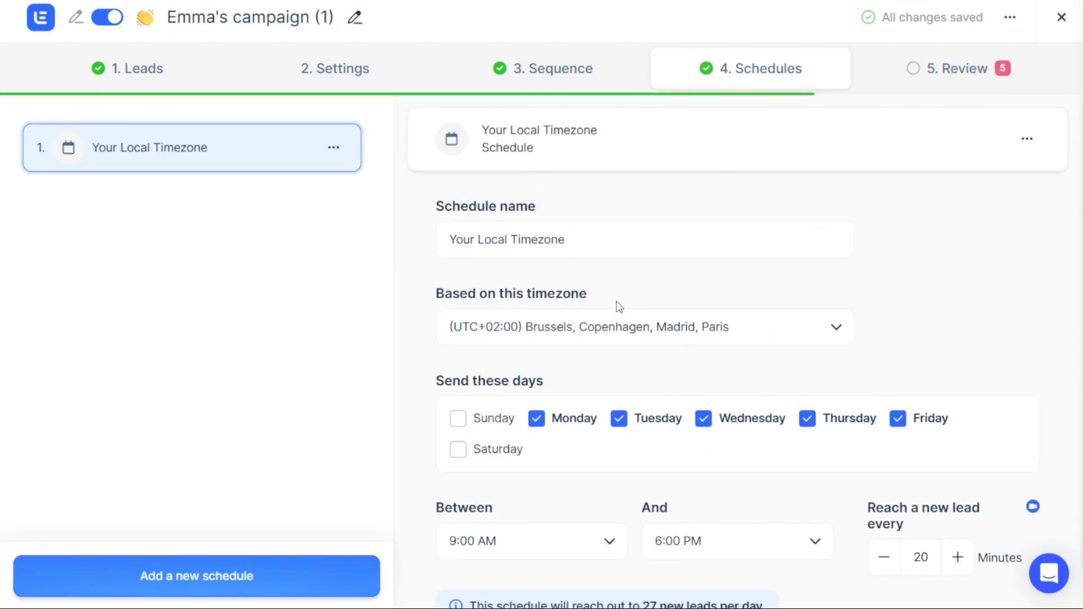
{"action": "double_click", "coordinate": [540, 240]}
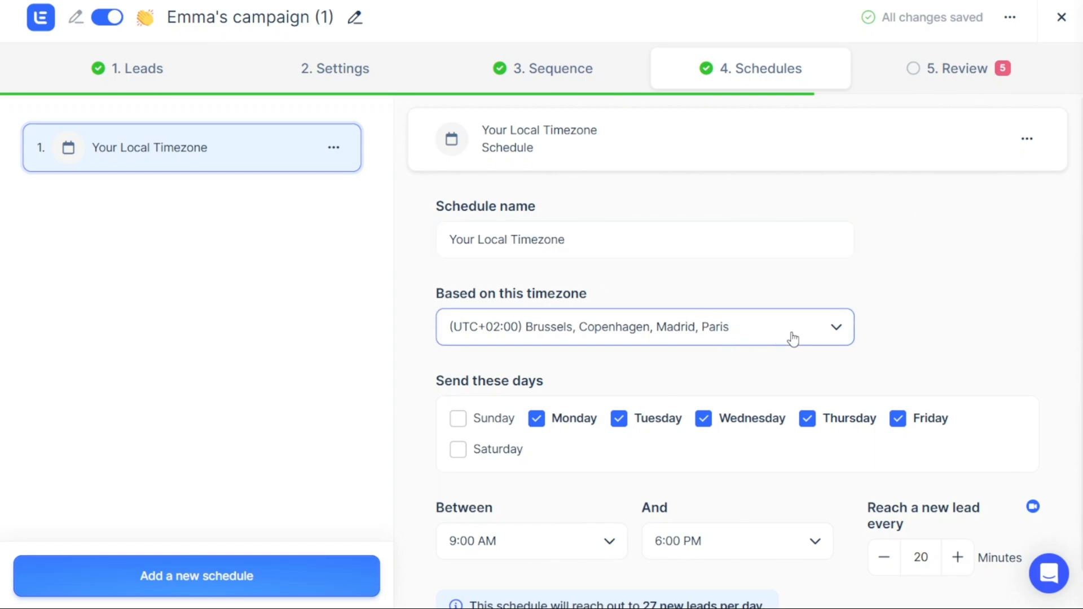
{"action": "left_click", "coordinate": [643, 328]}
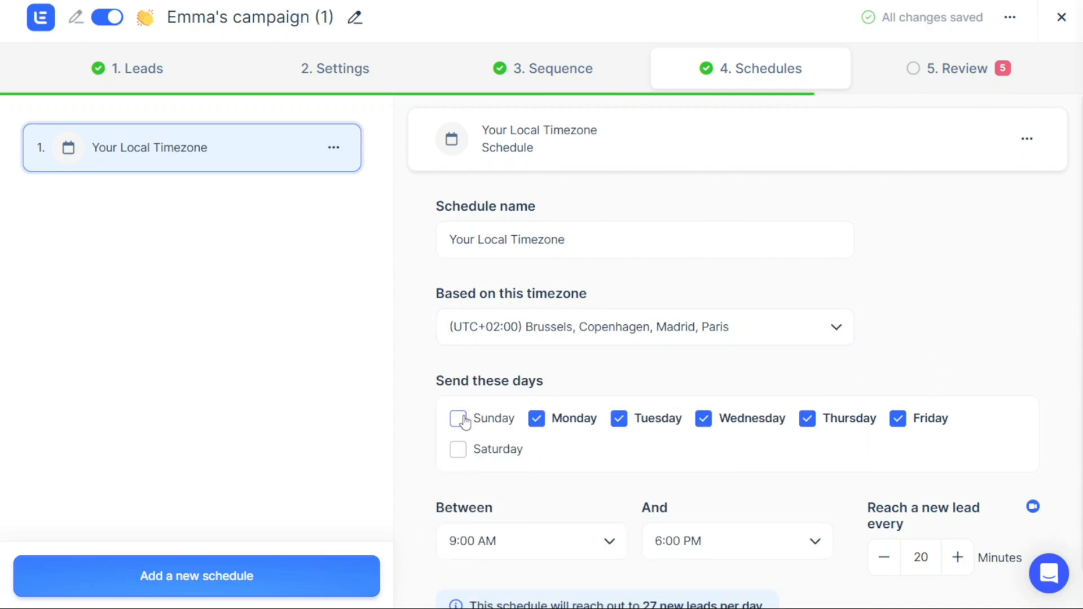
Add Saturday and remove Friday from the schedule's sending days
{"action": "left_click", "coordinate": [458, 450]}
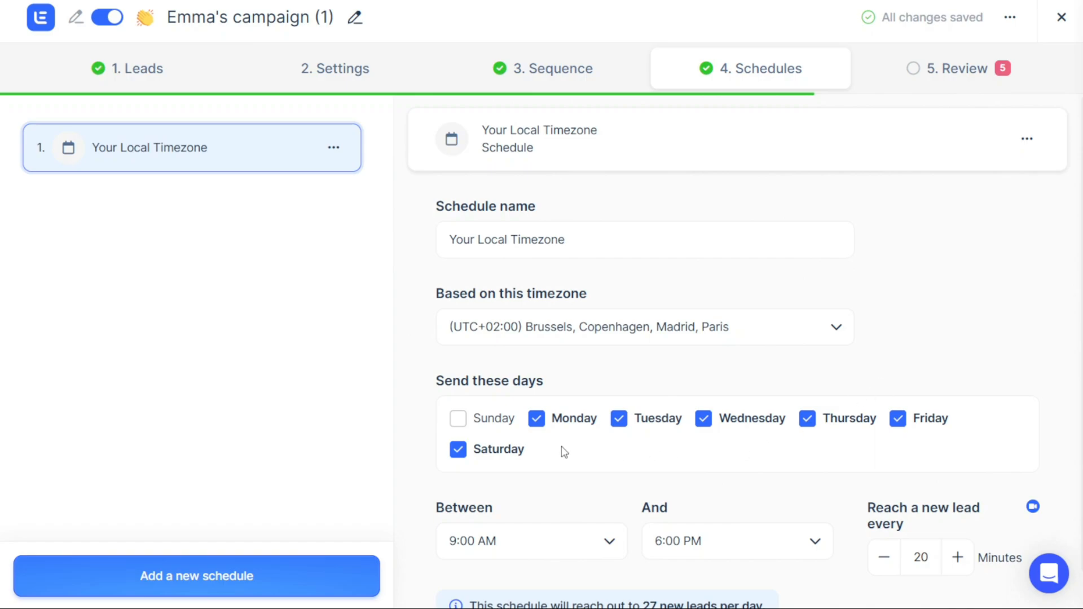
{"action": "left_click", "coordinate": [897, 419]}
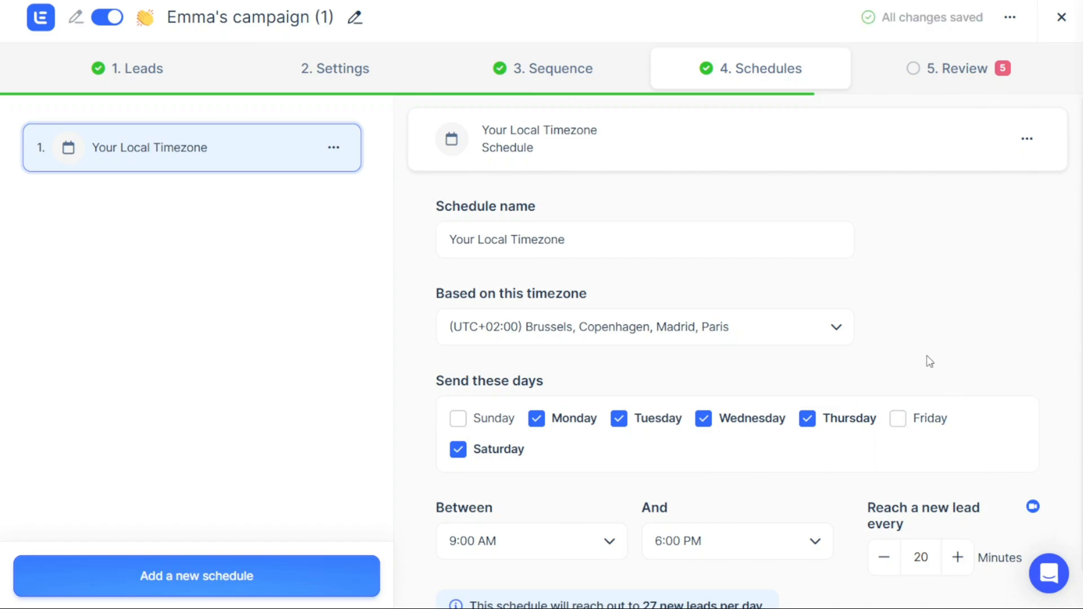
{"action": "mouse_move", "coordinate": [945, 307]}
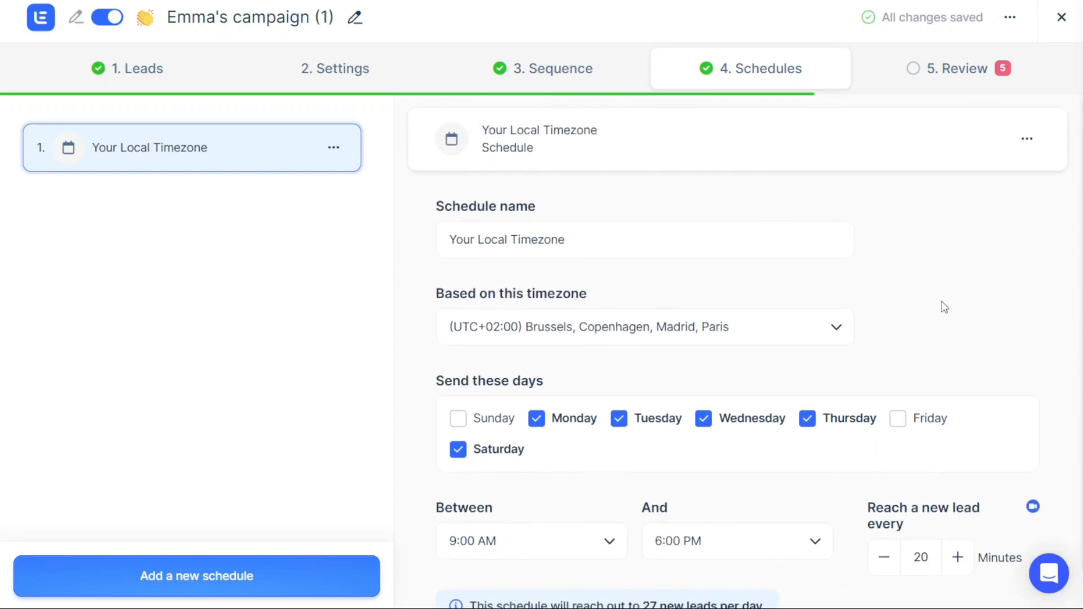
{"action": "mouse_move", "coordinate": [822, 294]}
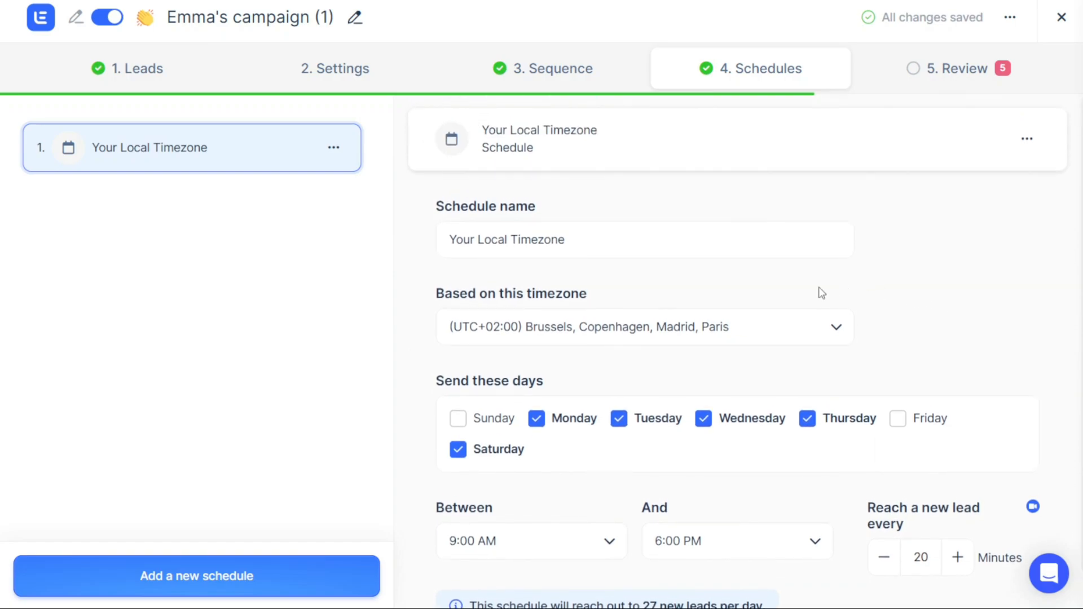
Select all five leads on the Review step and mark them reviewed
{"action": "left_click", "coordinate": [959, 68]}
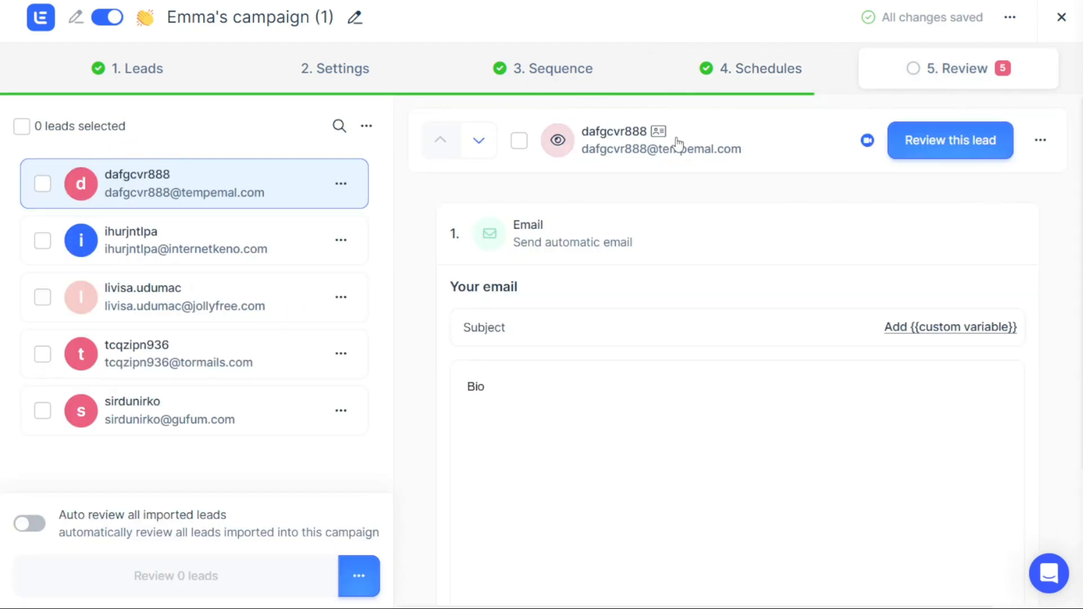
{"action": "mouse_move", "coordinate": [641, 176]}
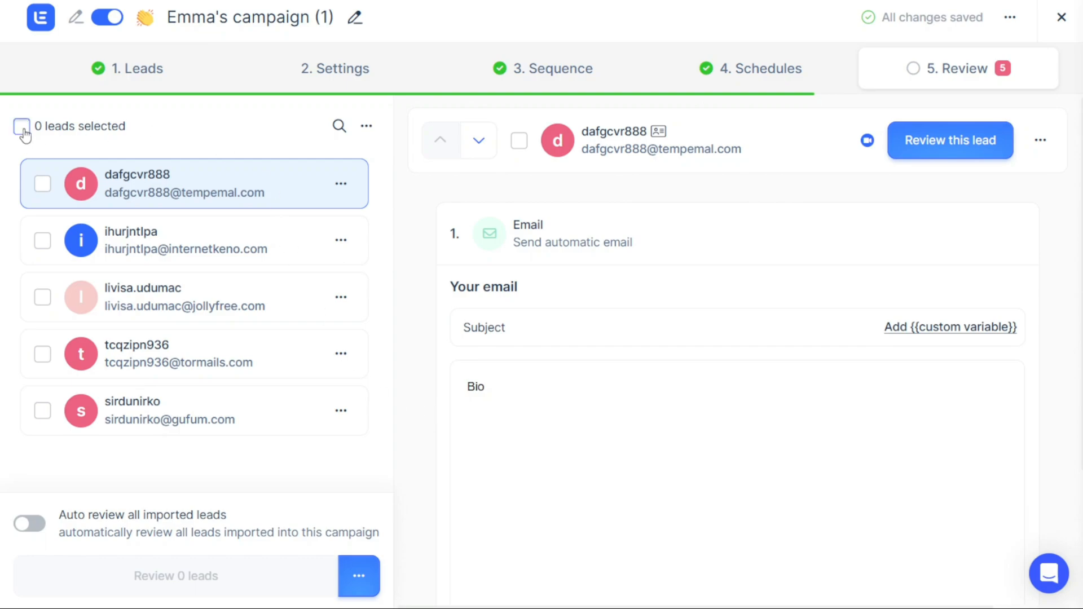
{"action": "left_click", "coordinate": [21, 125]}
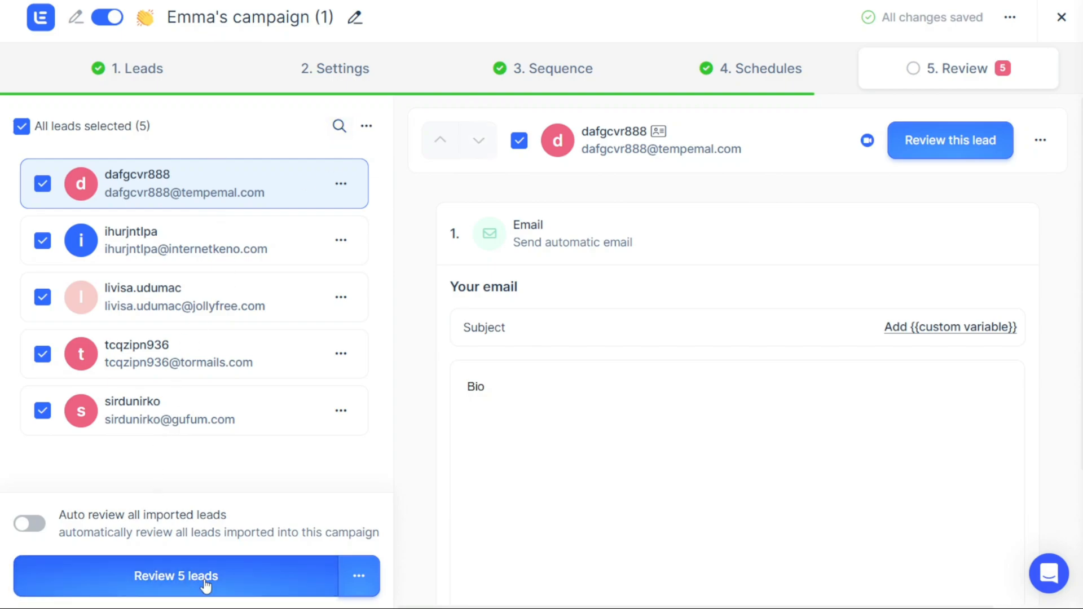
{"action": "left_click", "coordinate": [176, 576]}
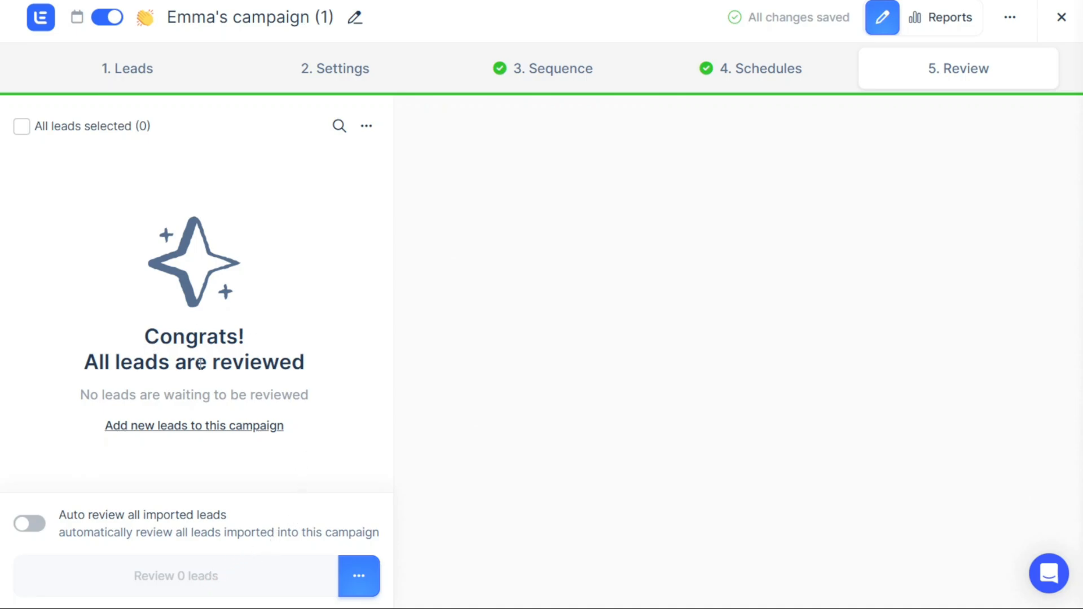
{"action": "mouse_move", "coordinate": [467, 312]}
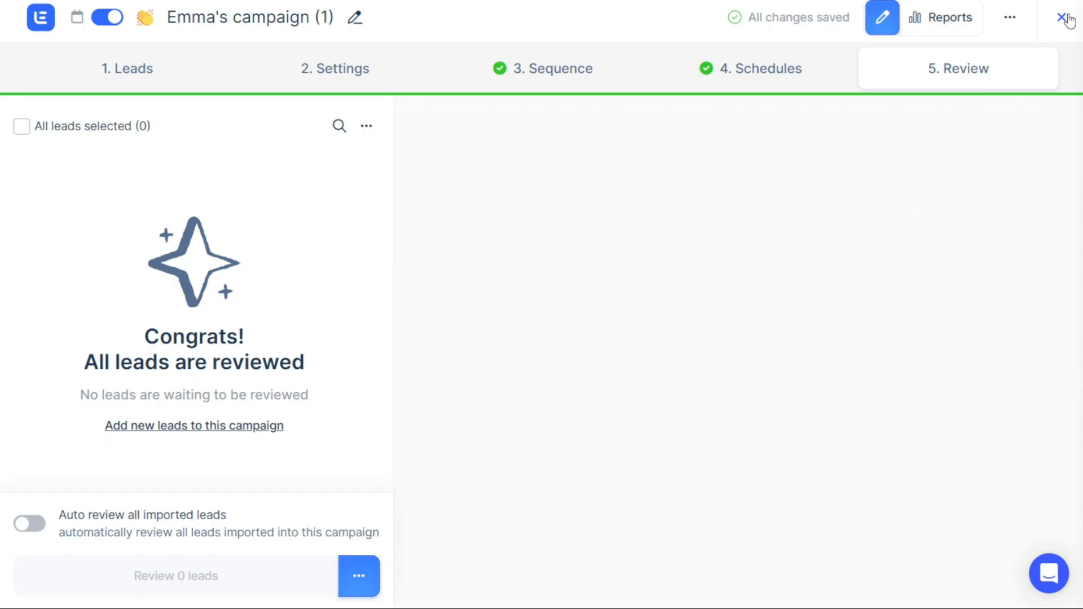
Return to the Campaigns list and view the reports for Emma's campaign
{"action": "left_click", "coordinate": [1066, 17]}
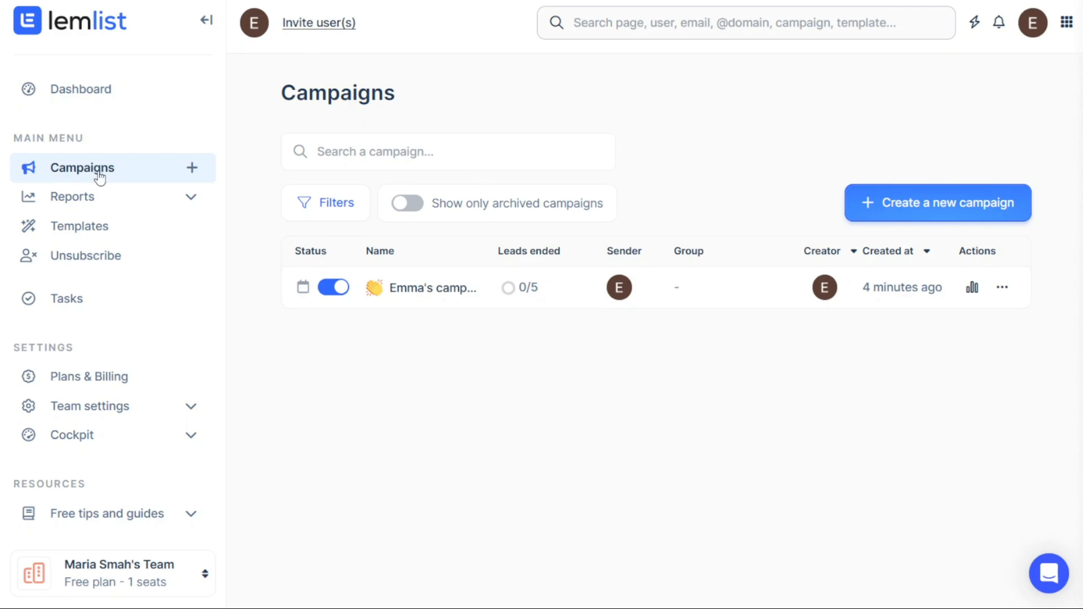
{"action": "mouse_move", "coordinate": [459, 298]}
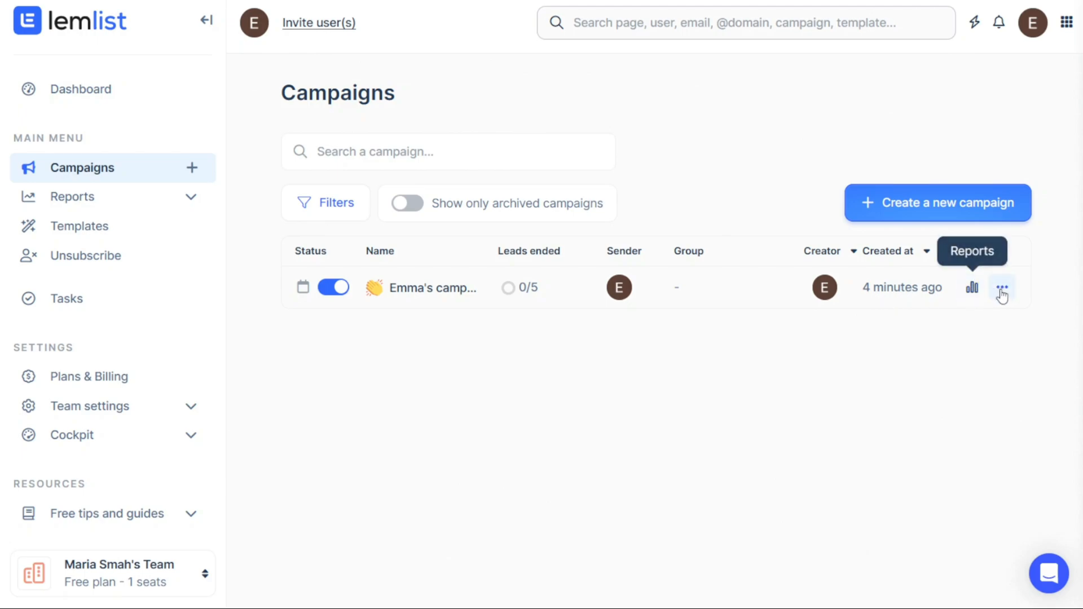
{"action": "left_click", "coordinate": [1002, 288]}
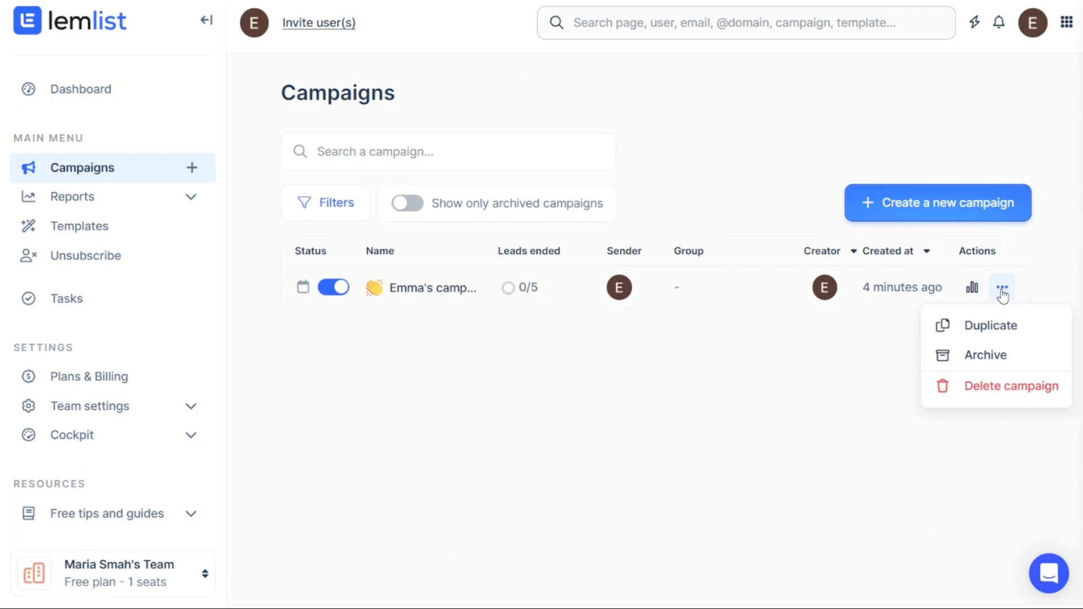
{"action": "mouse_move", "coordinate": [990, 331]}
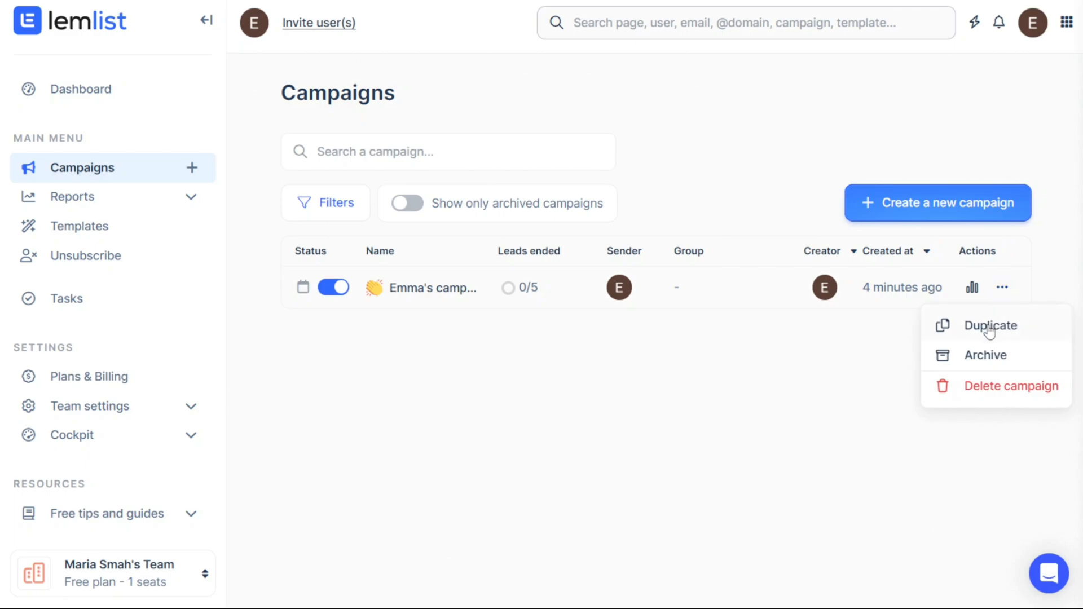
{"action": "mouse_move", "coordinate": [1007, 398]}
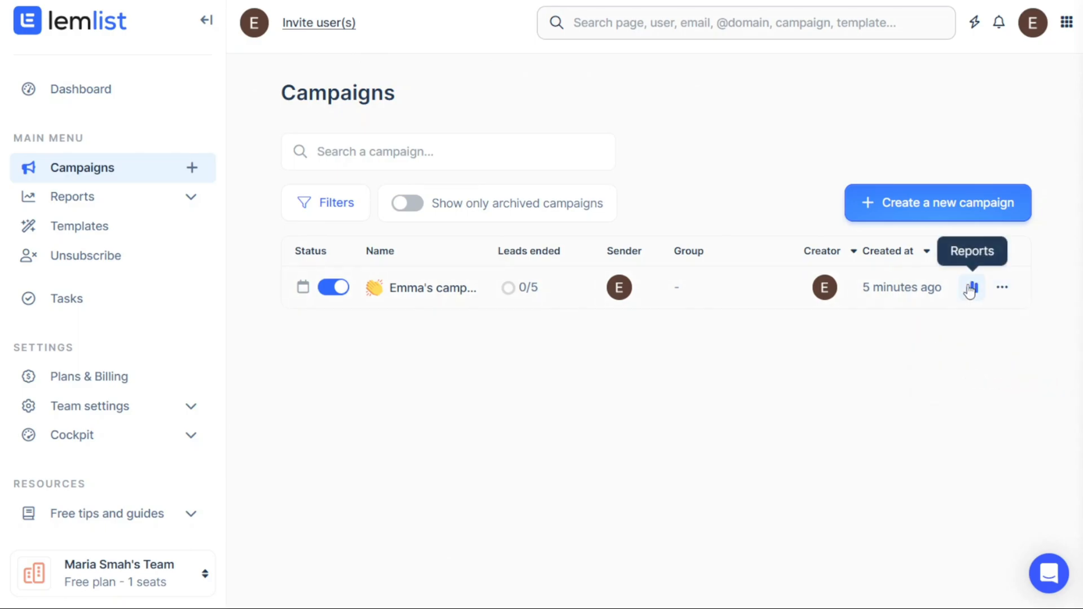
{"action": "left_click", "coordinate": [972, 288]}
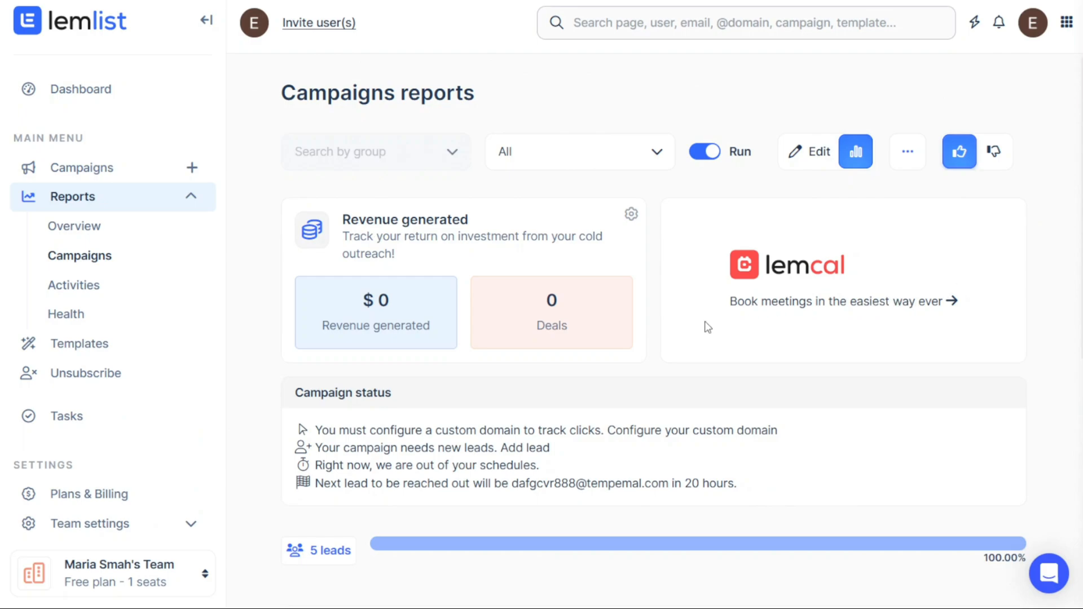
{"action": "mouse_move", "coordinate": [615, 401]}
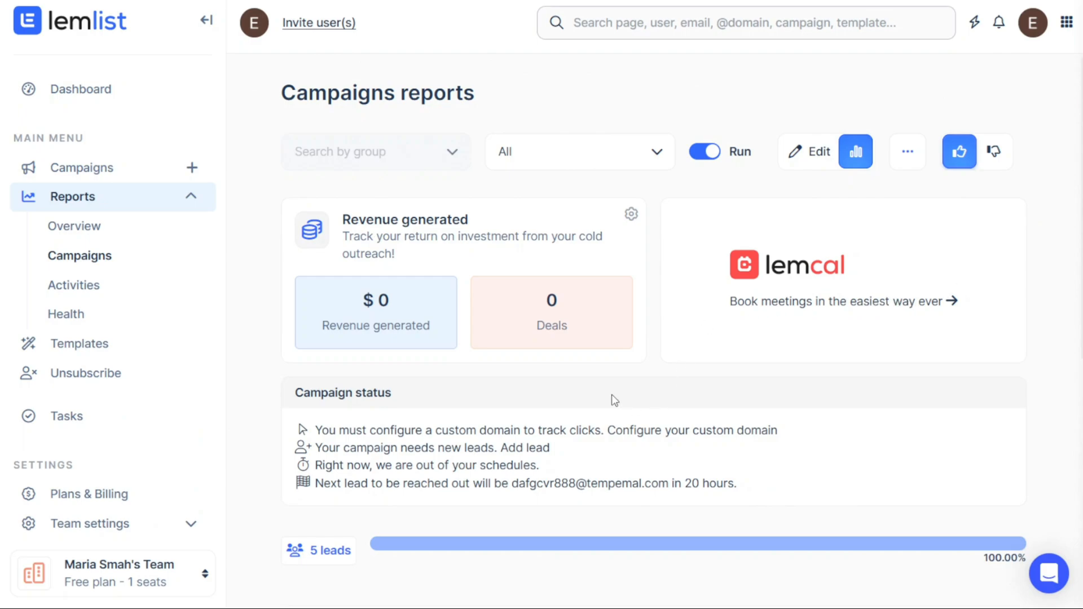
{"action": "scroll", "scroll_direction": "down", "scroll_amount": 3}
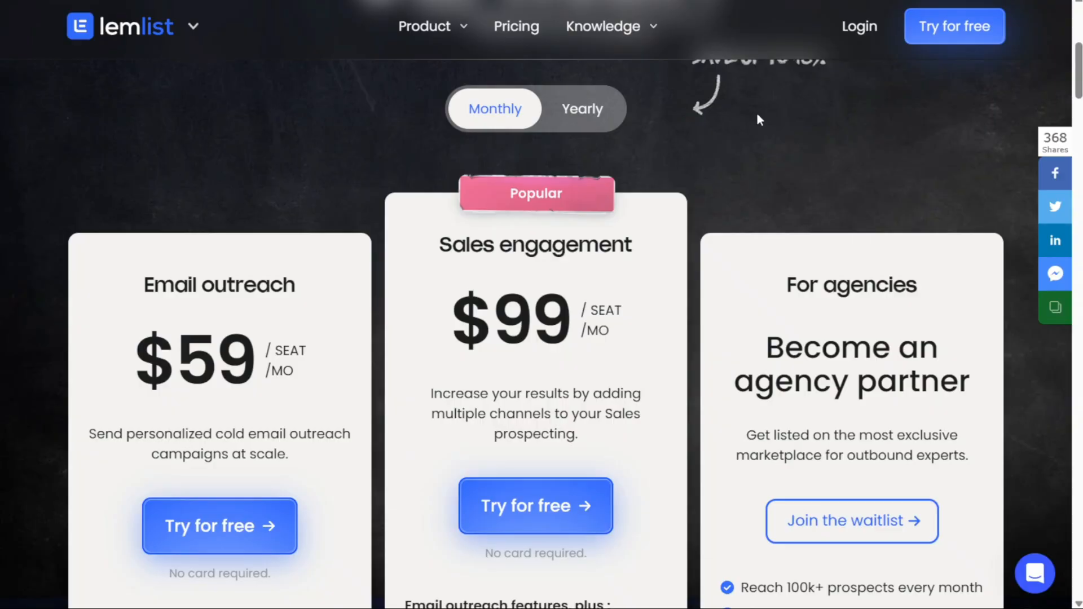
Check yearly prices ($50, $83), return to monthly, and read the plan feature lists
{"action": "scroll", "scroll_direction": "down", "scroll_amount": 3}
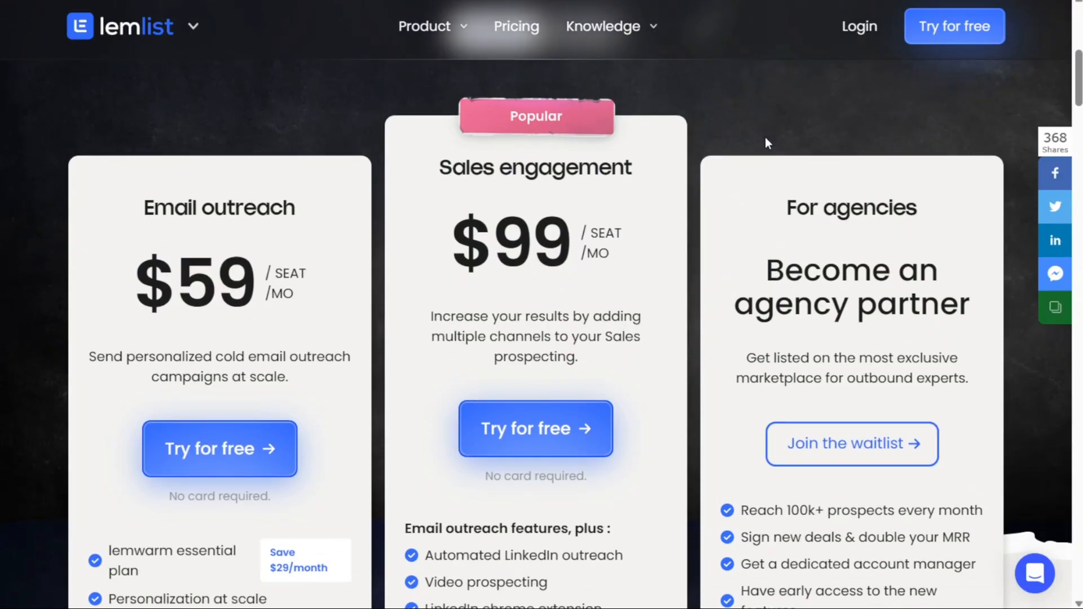
{"action": "mouse_move", "coordinate": [812, 234]}
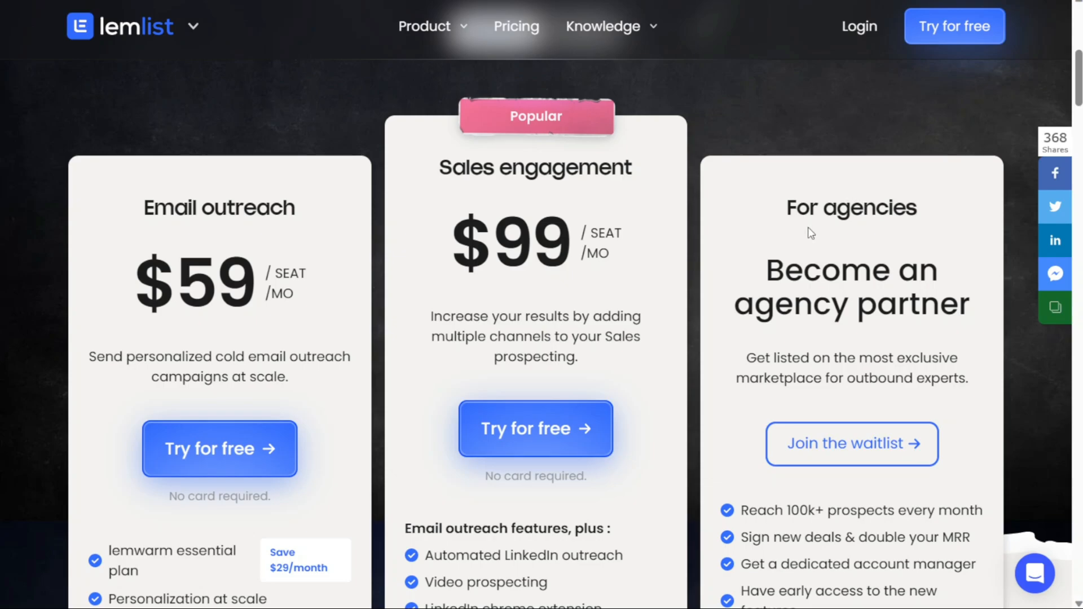
{"action": "mouse_move", "coordinate": [377, 190]}
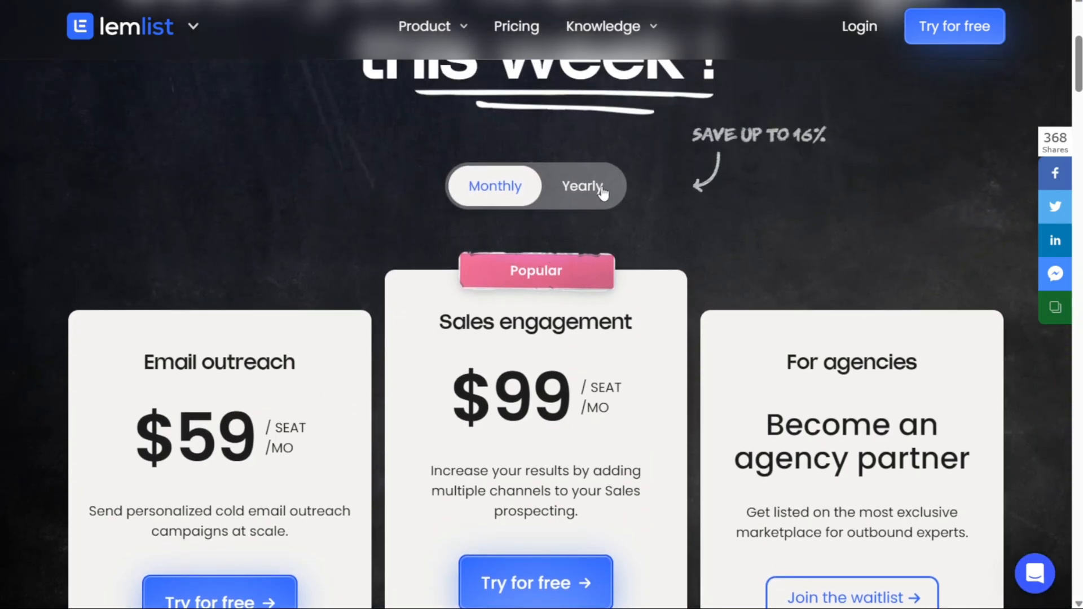
{"action": "left_click", "coordinate": [583, 187]}
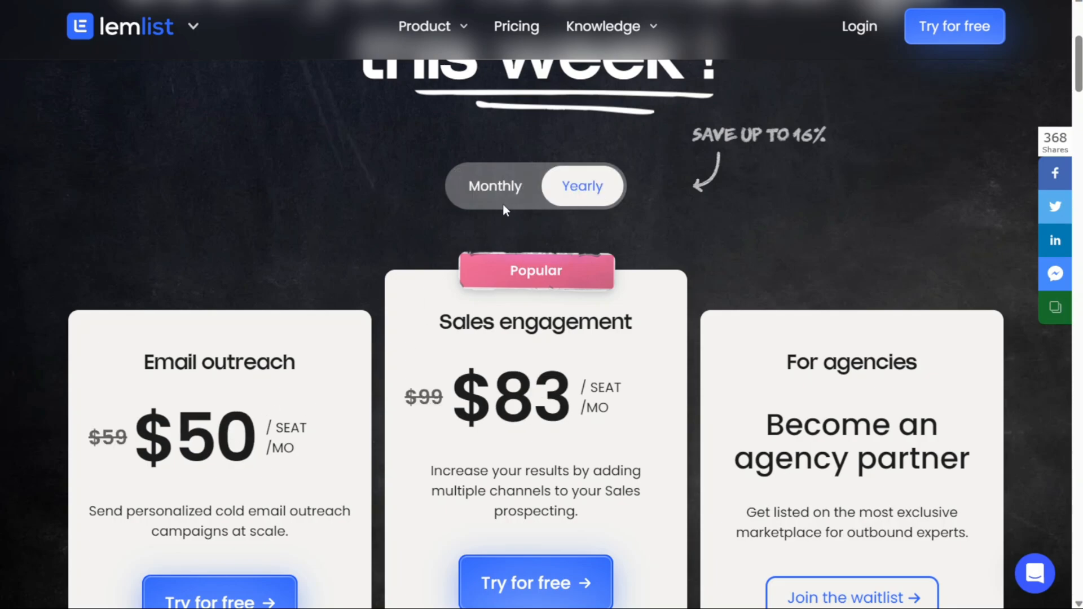
{"action": "left_click", "coordinate": [494, 186]}
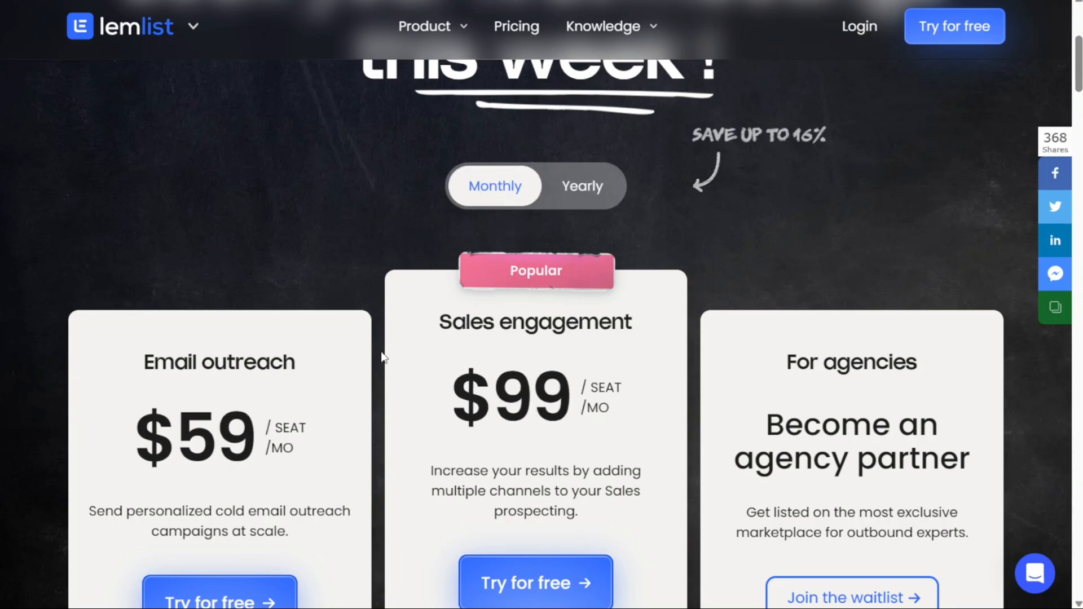
{"action": "scroll", "scroll_direction": "down", "scroll_amount": 3}
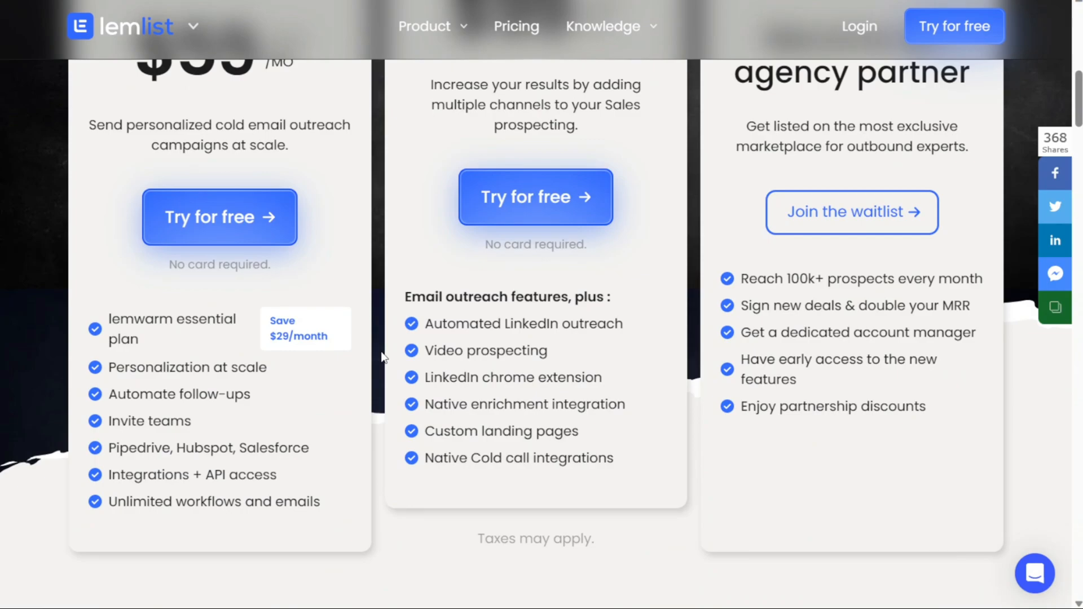
{"action": "scroll", "scroll_direction": "down", "scroll_amount": 3}
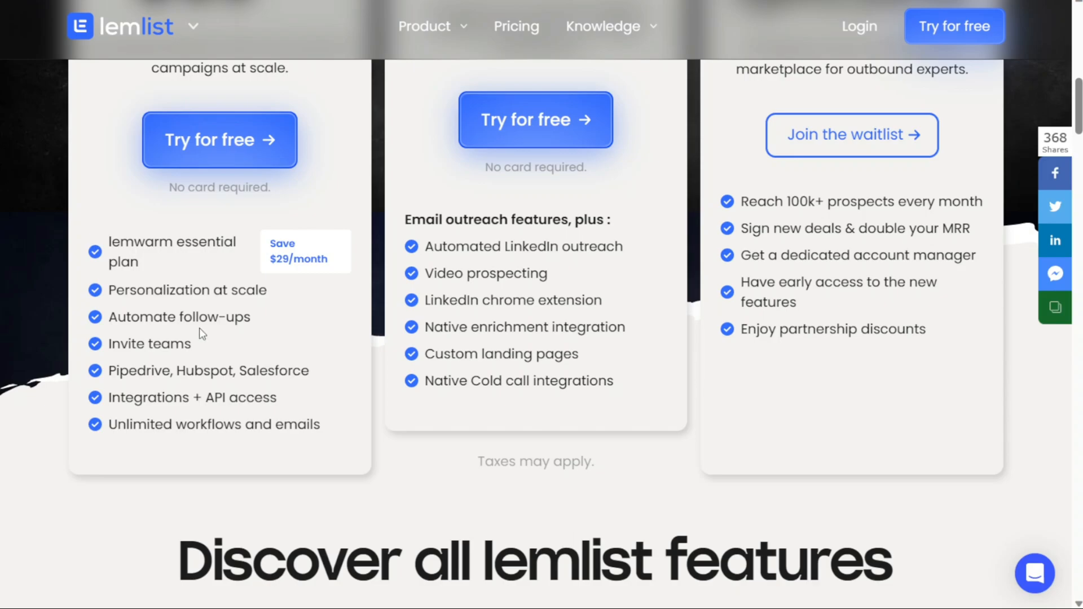
{"action": "mouse_move", "coordinate": [151, 450]}
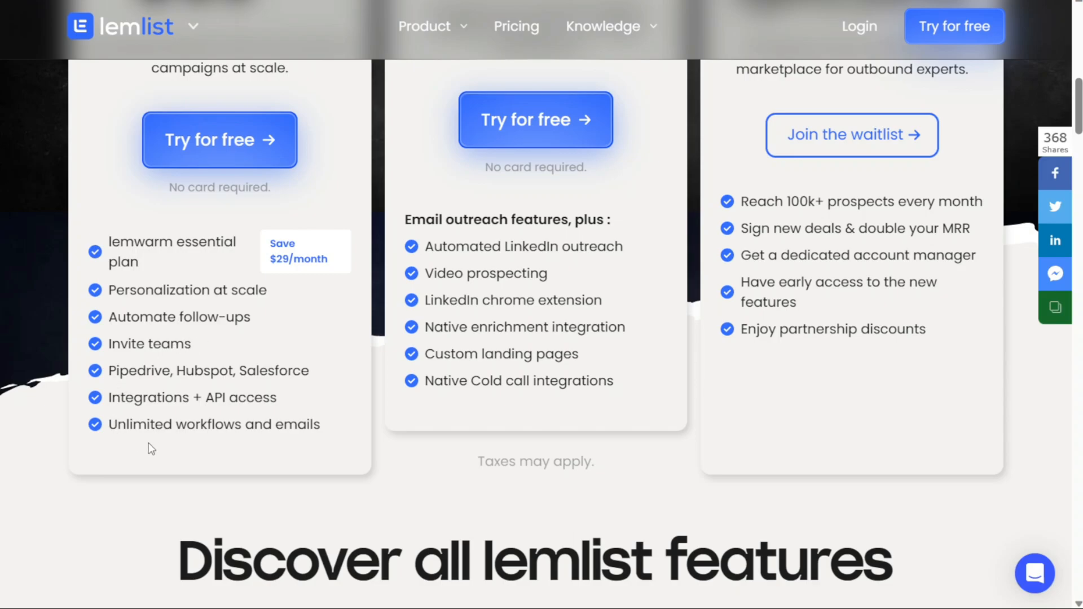
{"action": "mouse_move", "coordinate": [309, 389]}
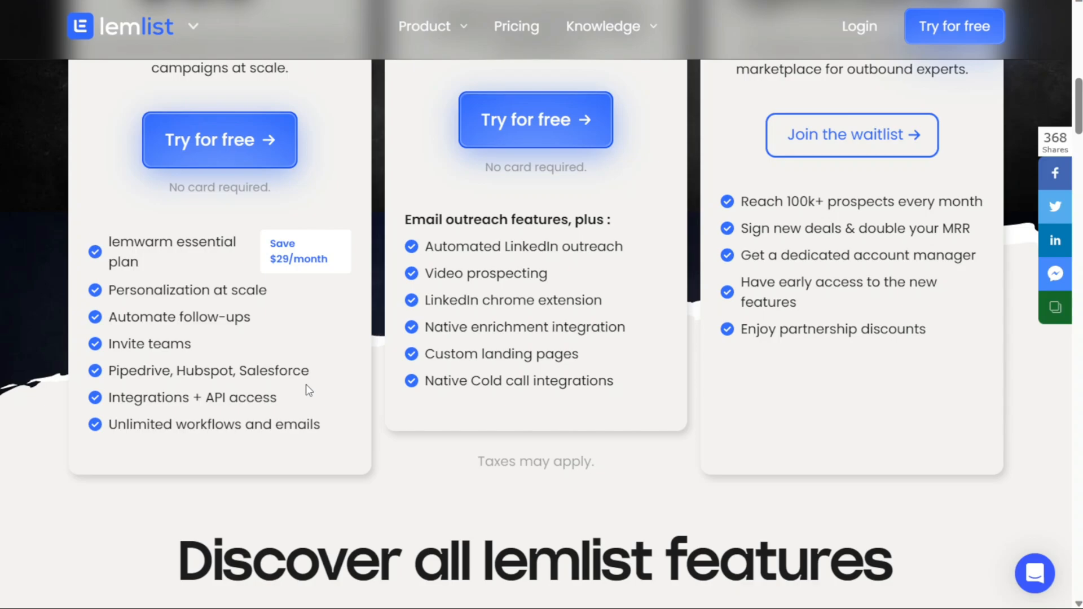
{"action": "mouse_move", "coordinate": [337, 397]}
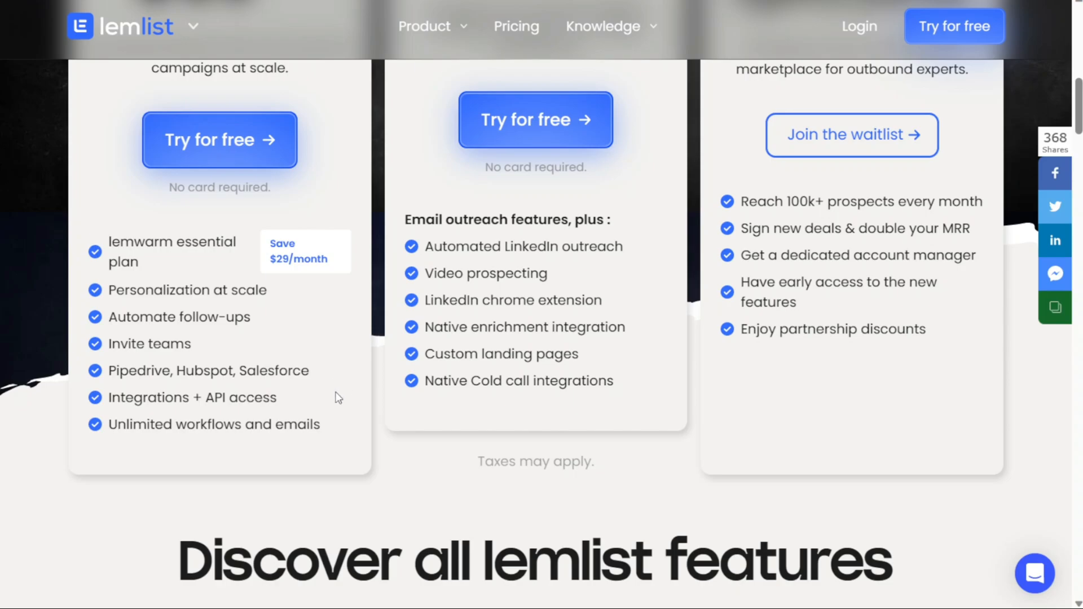
{"action": "mouse_move", "coordinate": [367, 407]}
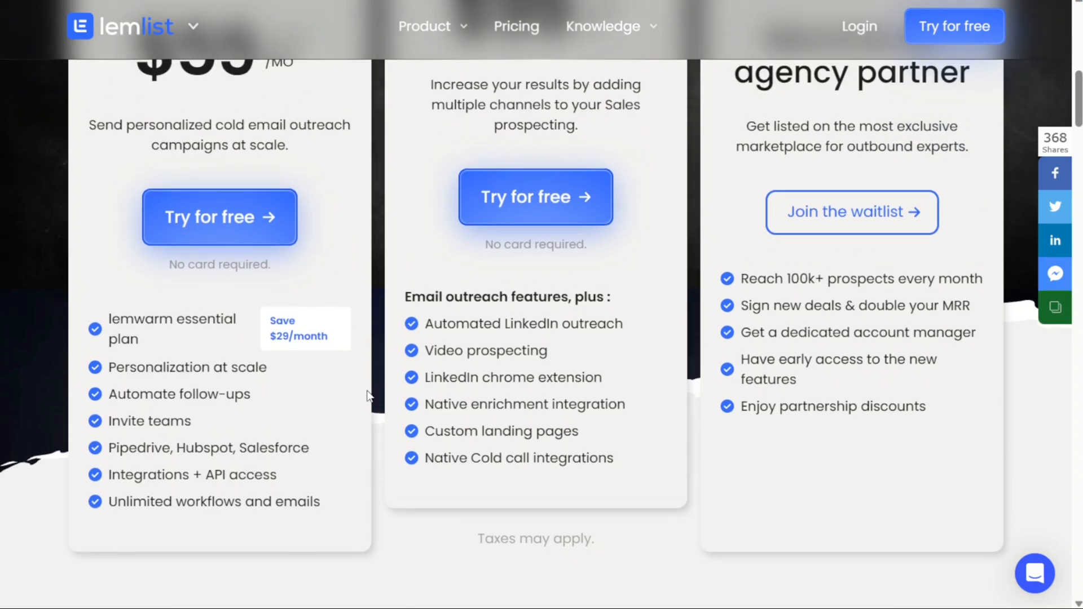
Compare yearly ($50, $83) with monthly ($59, $99) prices again and review the plan cards
{"action": "left_click", "coordinate": [603, 26]}
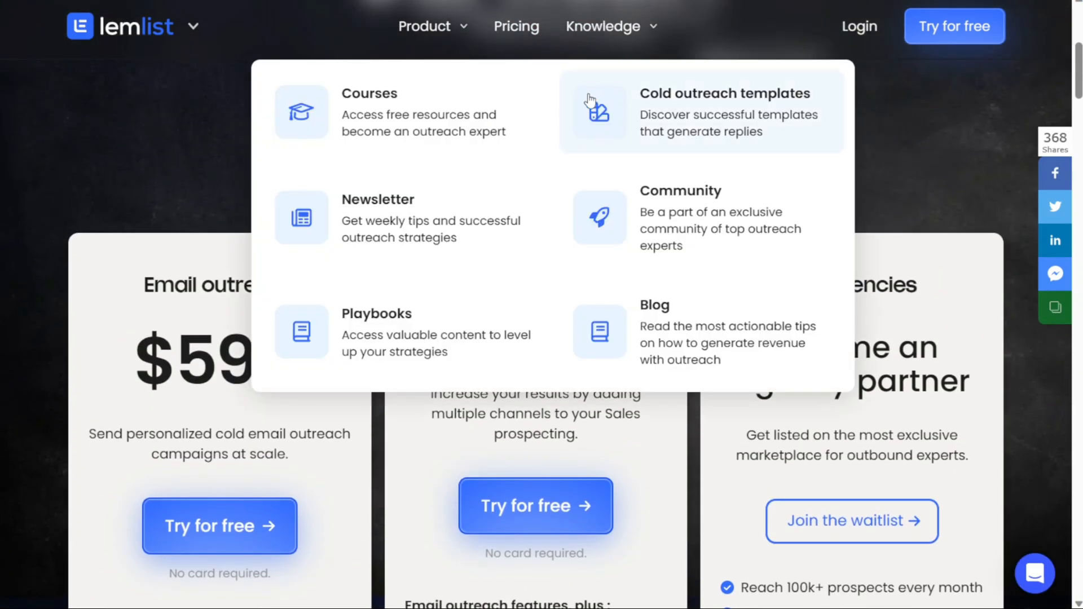
{"action": "left_click", "coordinate": [582, 109]}
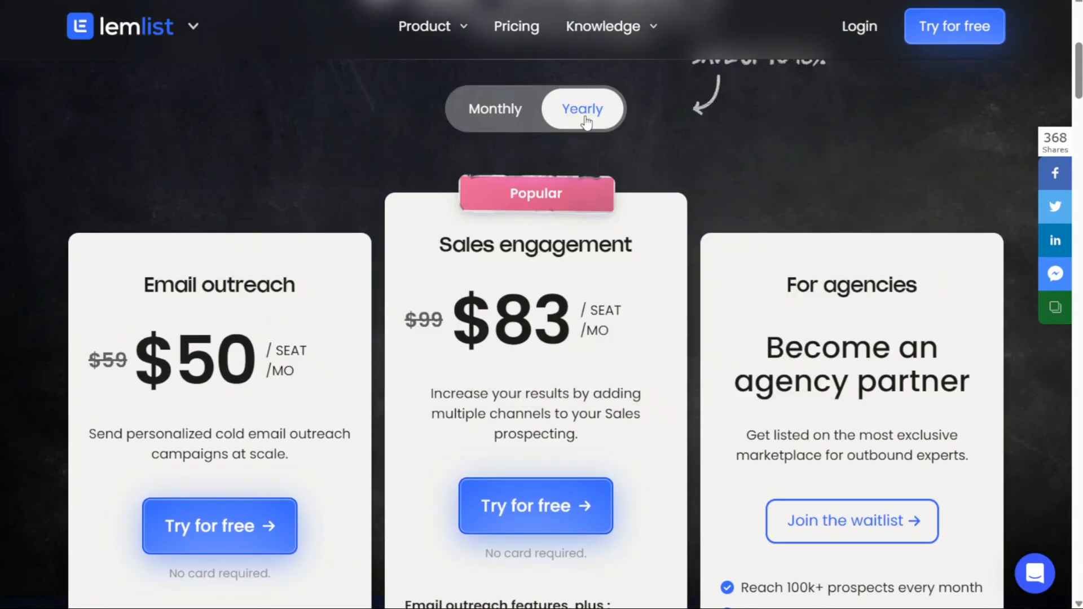
{"action": "left_click", "coordinate": [495, 108]}
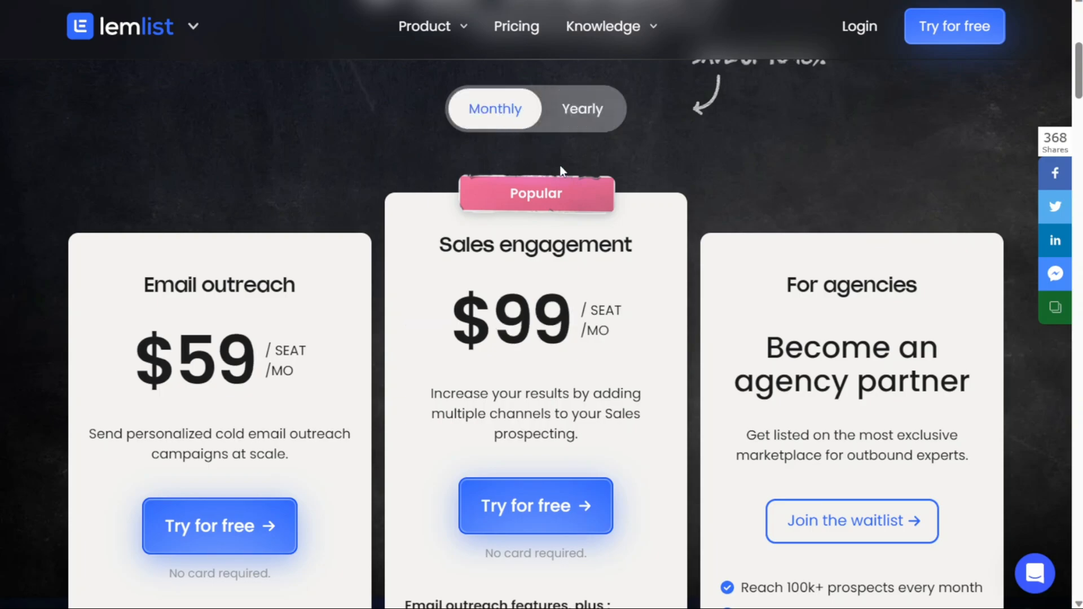
{"action": "scroll", "scroll_direction": "down", "scroll_amount": 3}
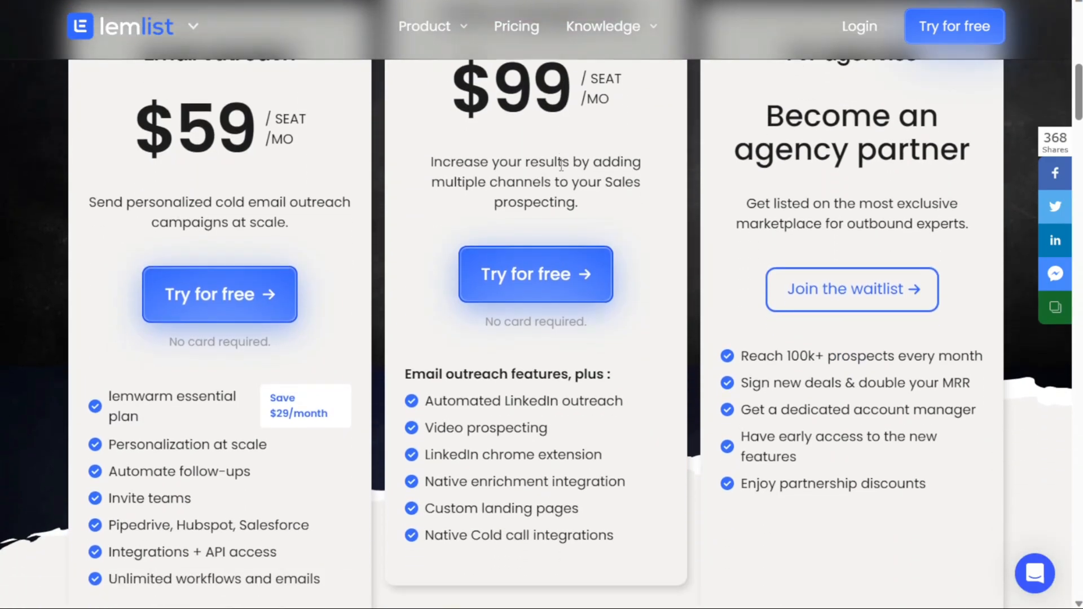
{"action": "scroll", "scroll_direction": "down", "scroll_amount": 3}
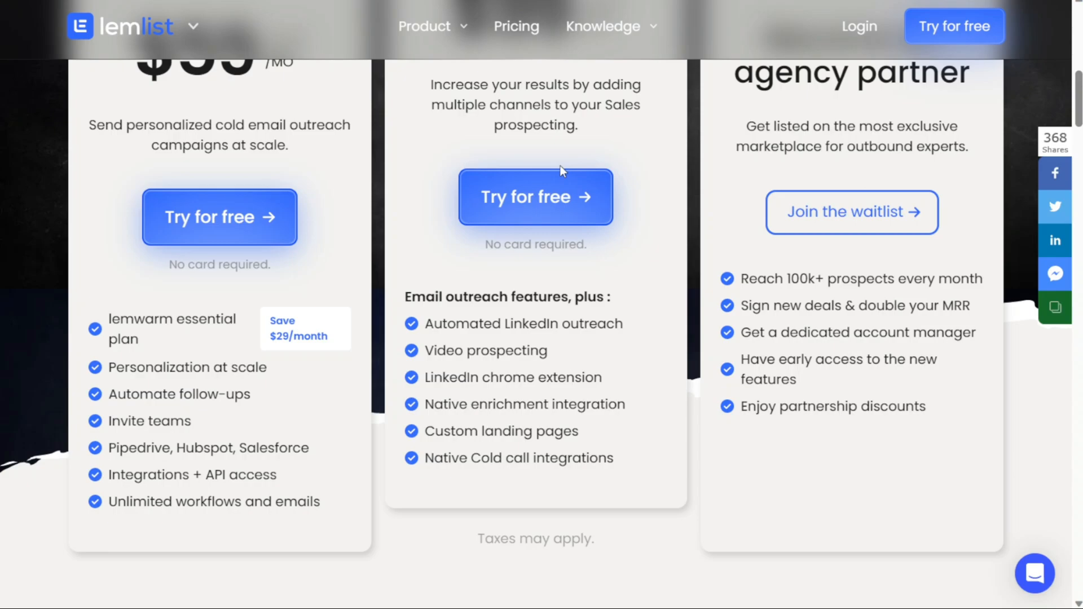
{"action": "mouse_move", "coordinate": [531, 348]}
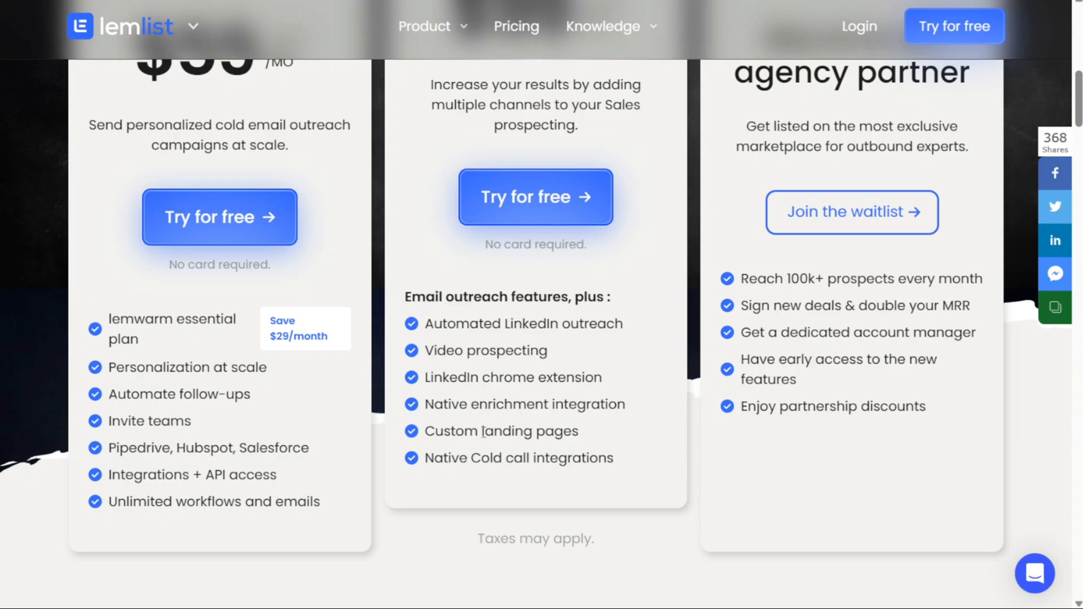
{"action": "mouse_move", "coordinate": [484, 460]}
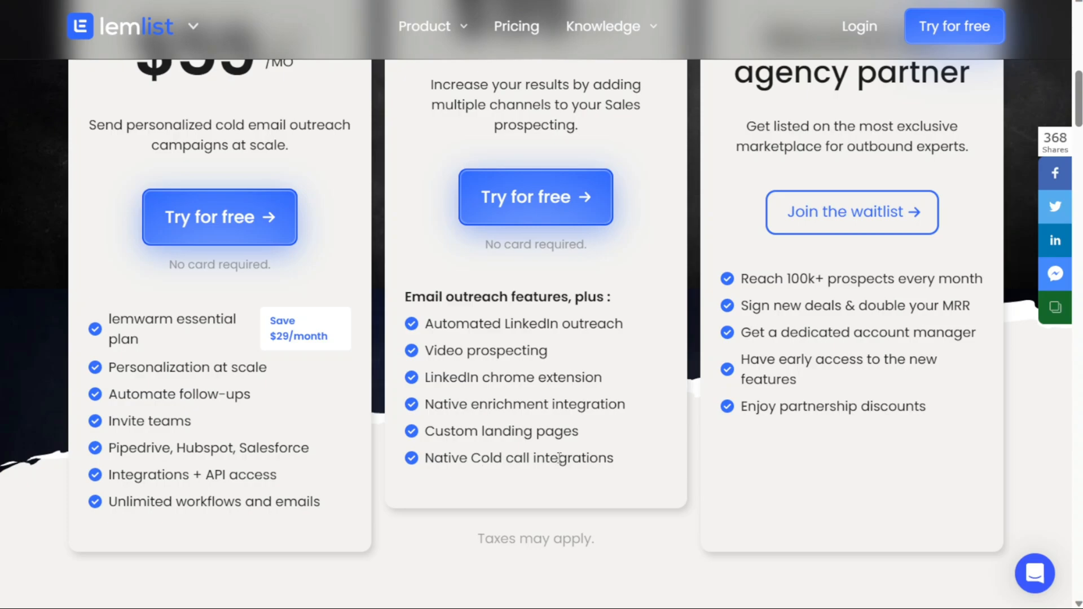
{"action": "mouse_move", "coordinate": [687, 381]}
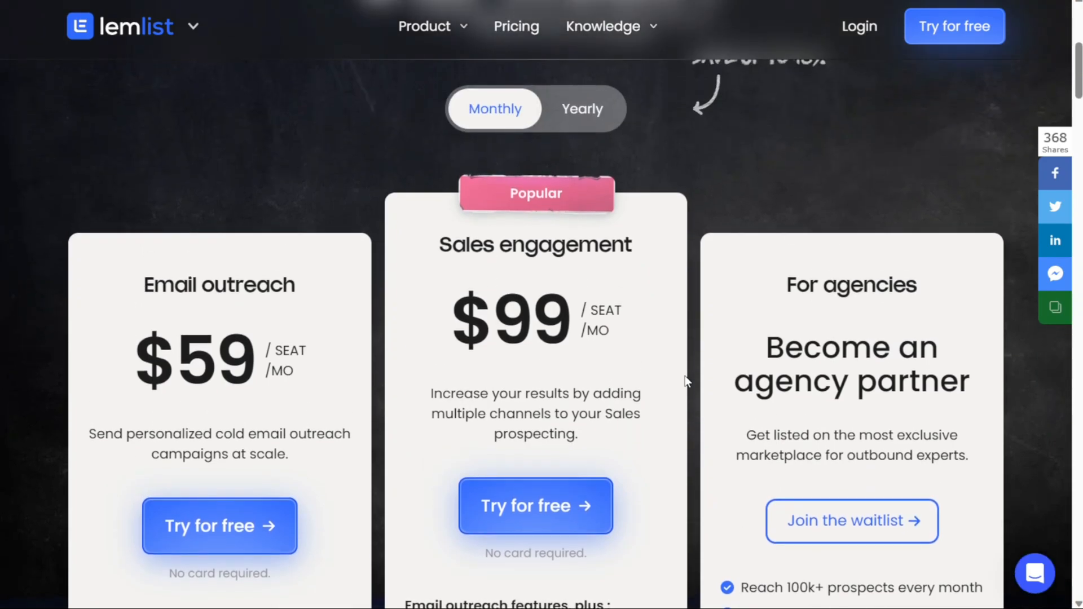
{"action": "mouse_move", "coordinate": [835, 308]}
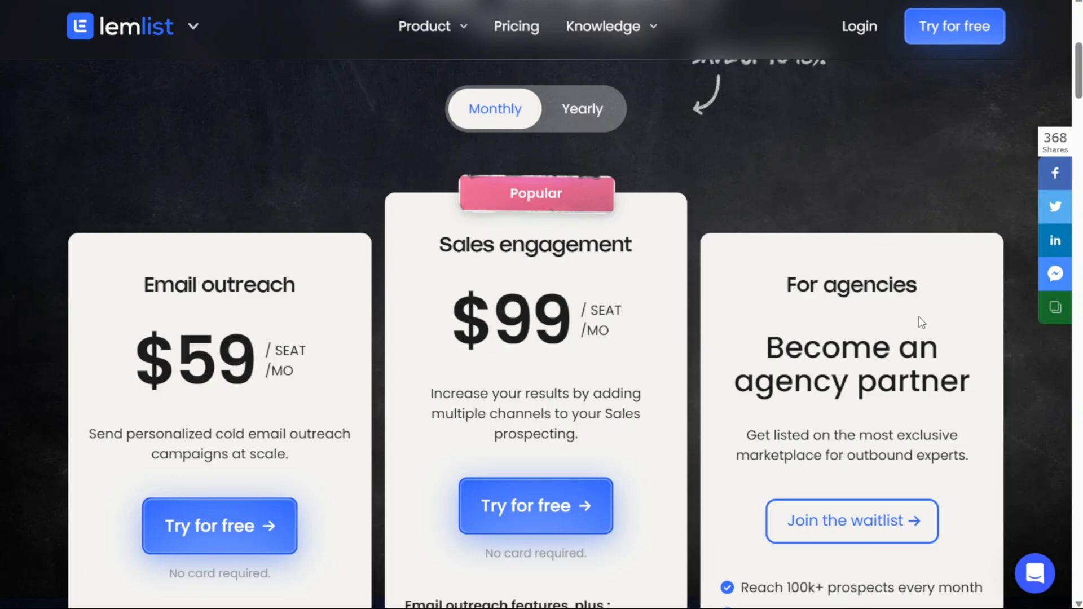
{"action": "scroll", "scroll_direction": "down", "scroll_amount": 3}
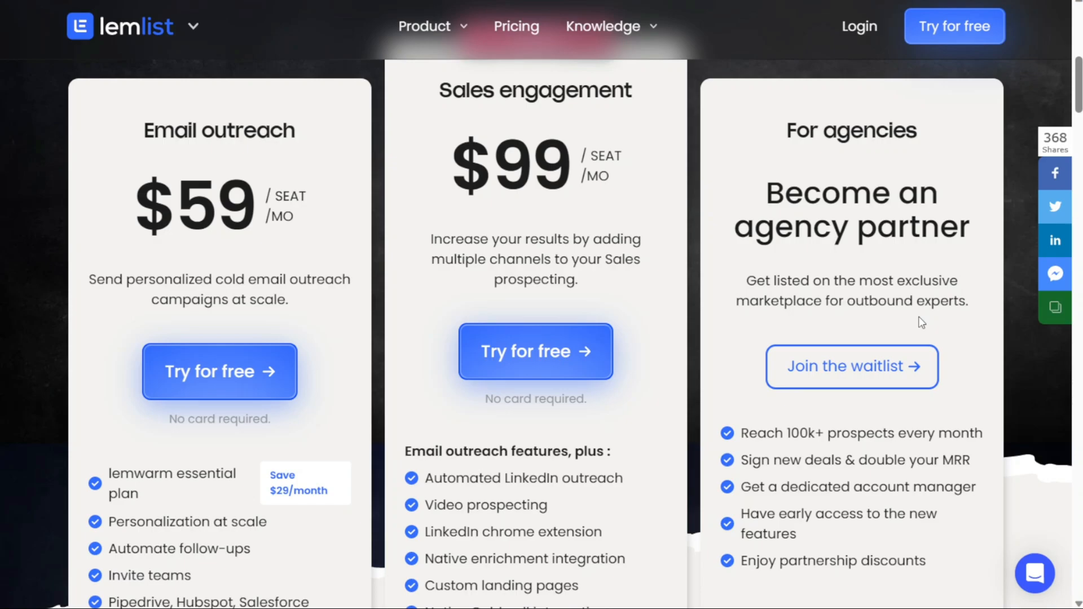
{"action": "mouse_move", "coordinate": [970, 348]}
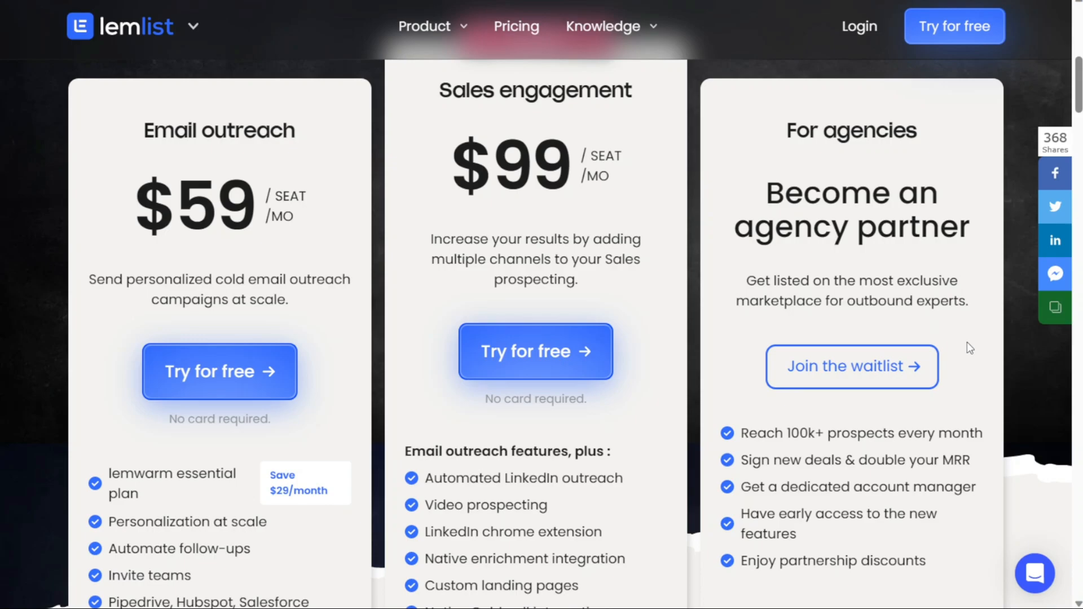
{"action": "scroll", "scroll_direction": "down", "scroll_amount": 3}
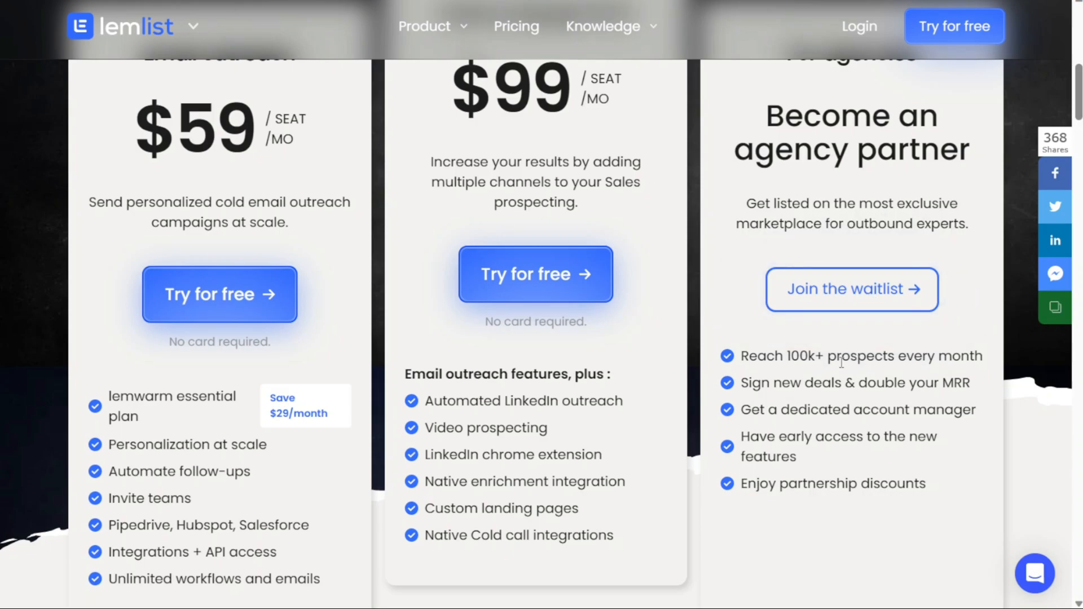
{"action": "mouse_move", "coordinate": [846, 378]}
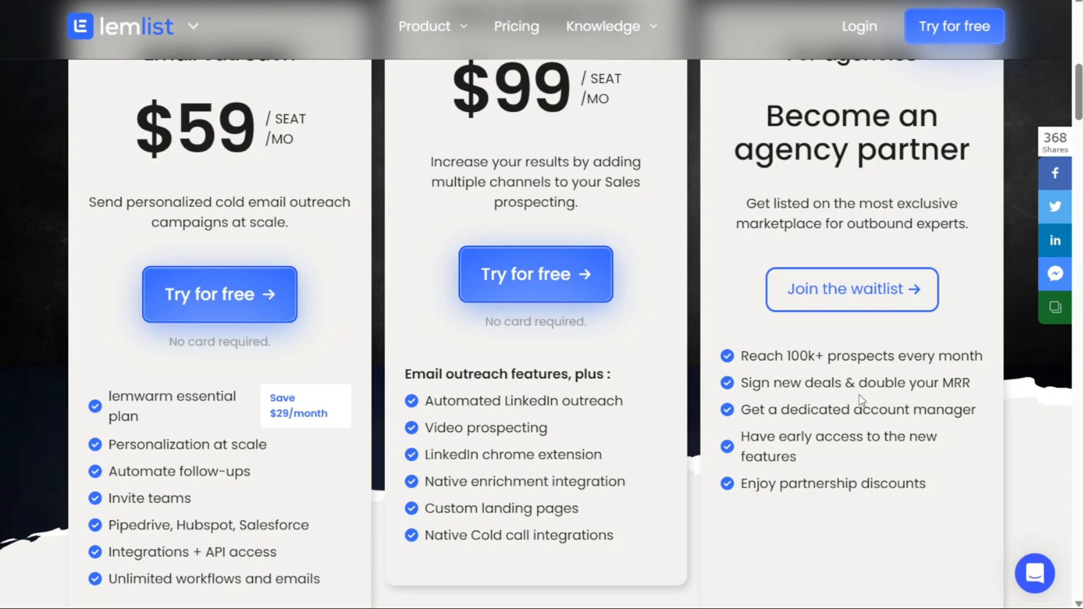
{"action": "mouse_move", "coordinate": [854, 413]}
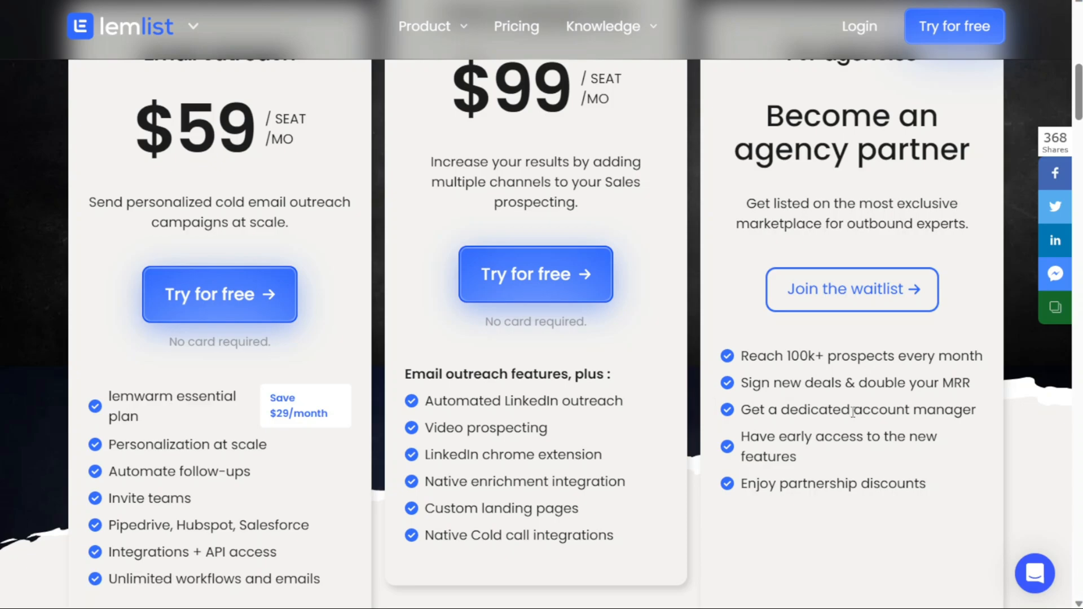
{"action": "mouse_move", "coordinate": [866, 469]}
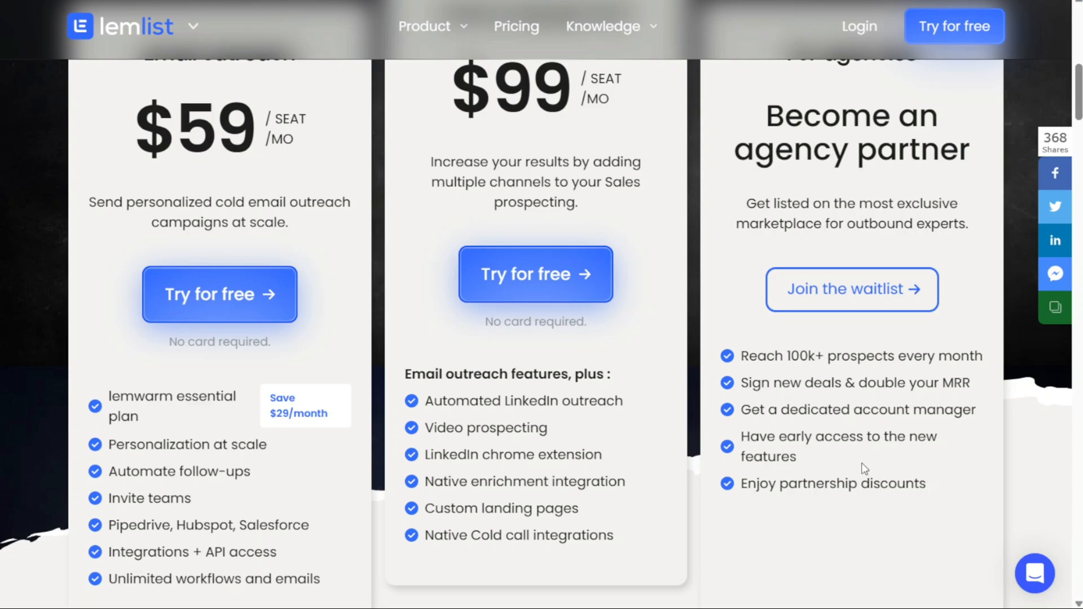
{"action": "mouse_move", "coordinate": [981, 441]}
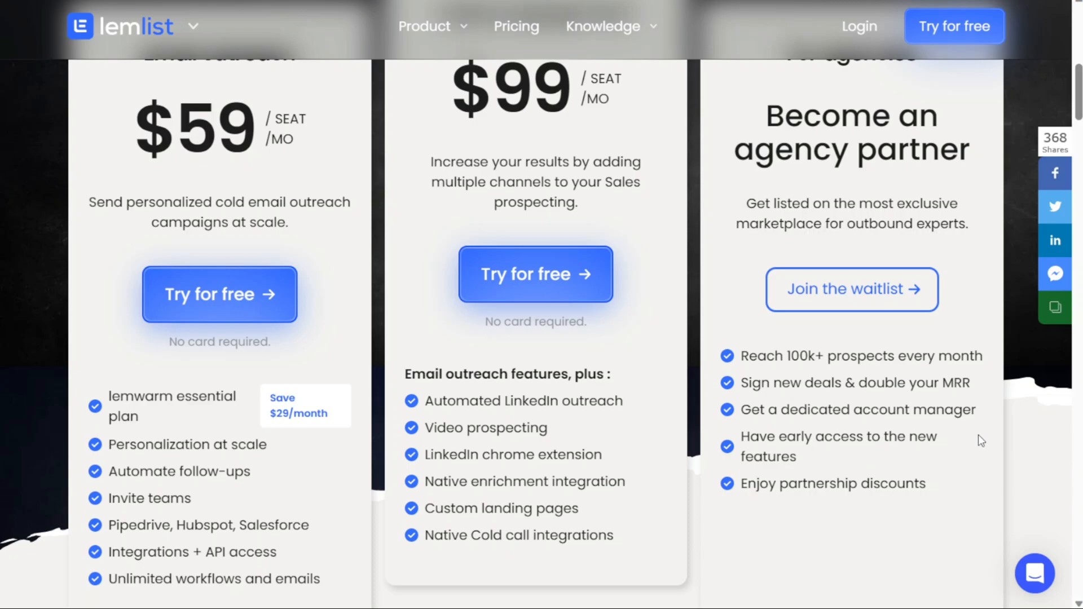
{"action": "scroll", "scroll_direction": "up", "scroll_amount": 3}
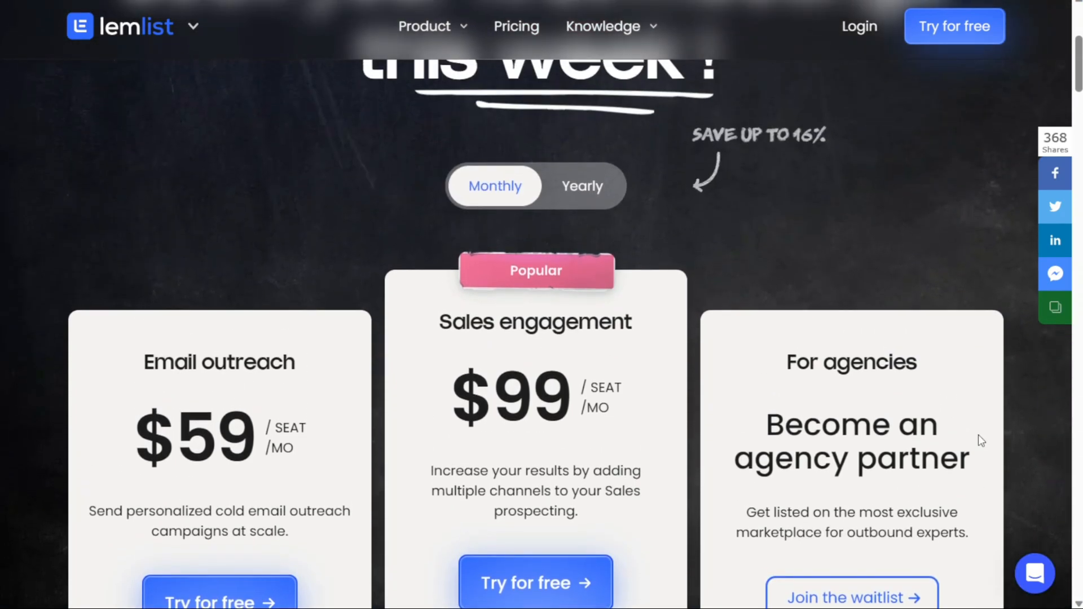
{"action": "left_click", "coordinate": [582, 187]}
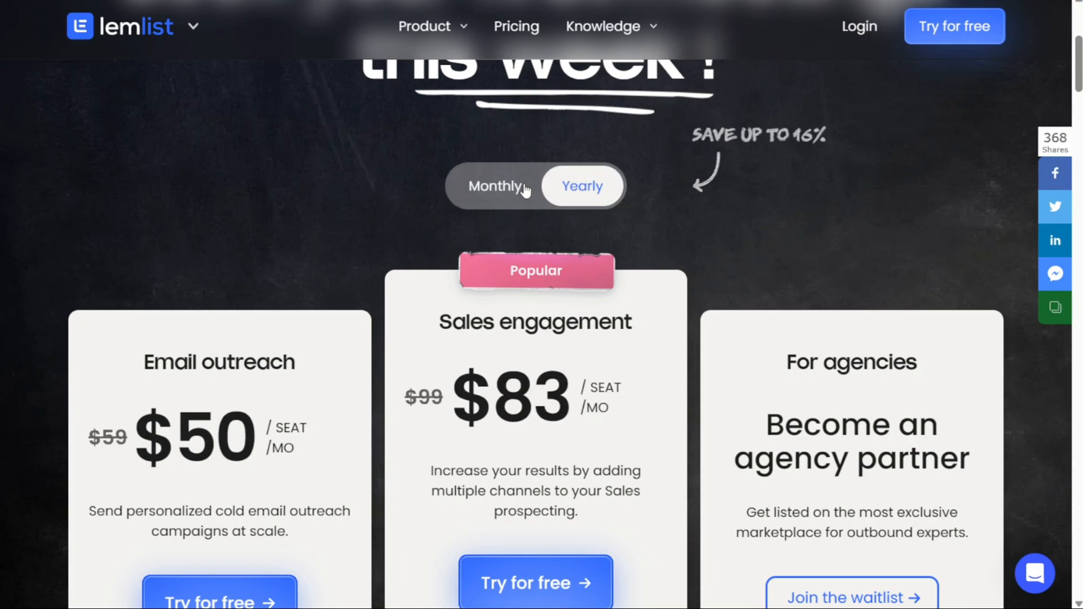
{"action": "left_click", "coordinate": [494, 186]}
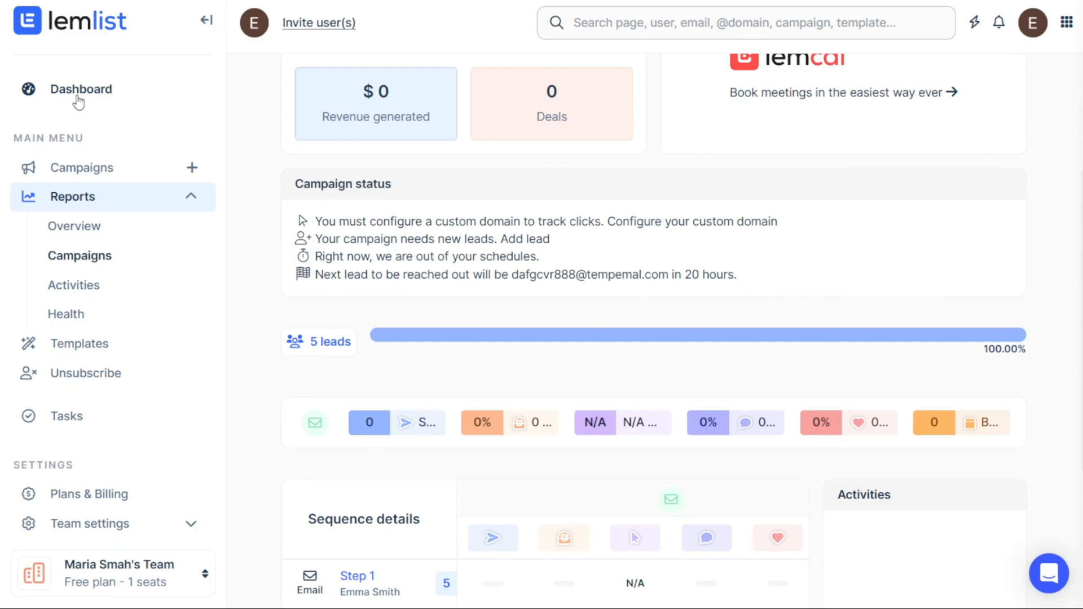
Return to the Dashboard showing the completed getting-started checklist
{"action": "left_click", "coordinate": [81, 88]}
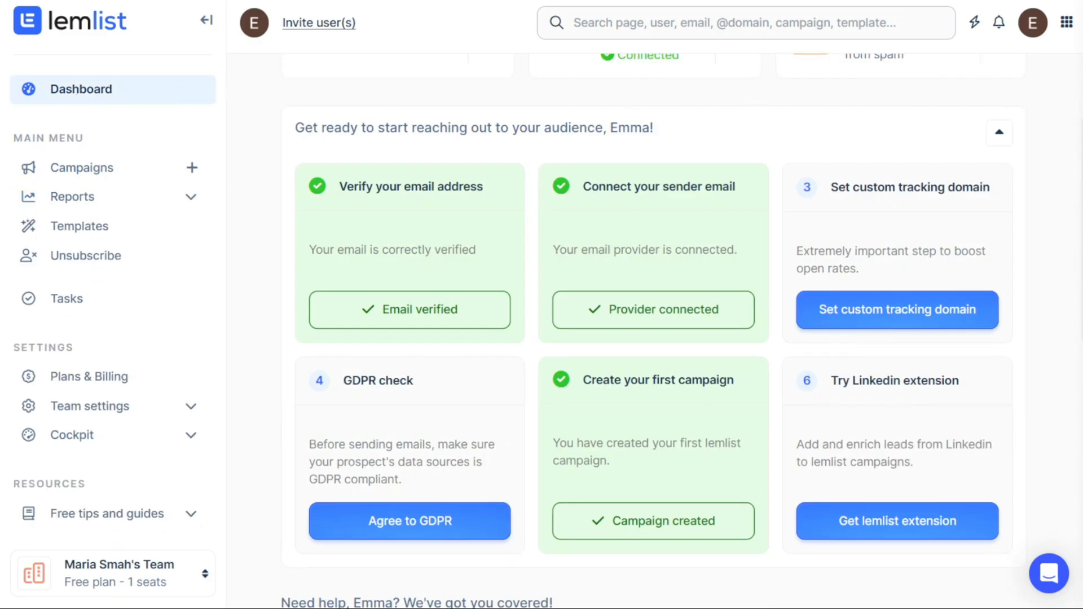
{"action": "mouse_move", "coordinate": [829, 395]}
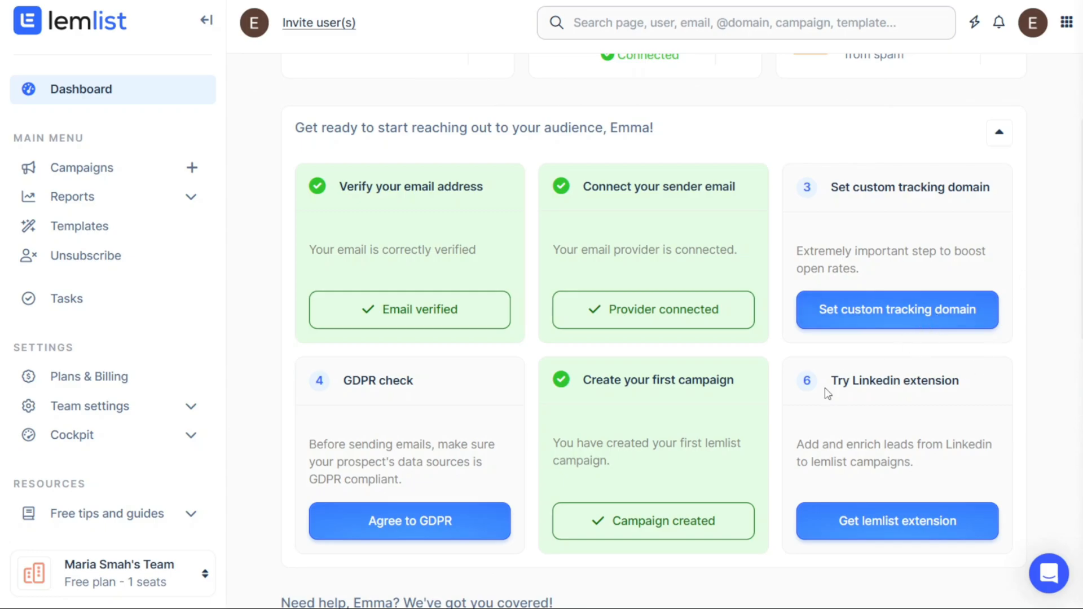
{"action": "mouse_move", "coordinate": [790, 411]}
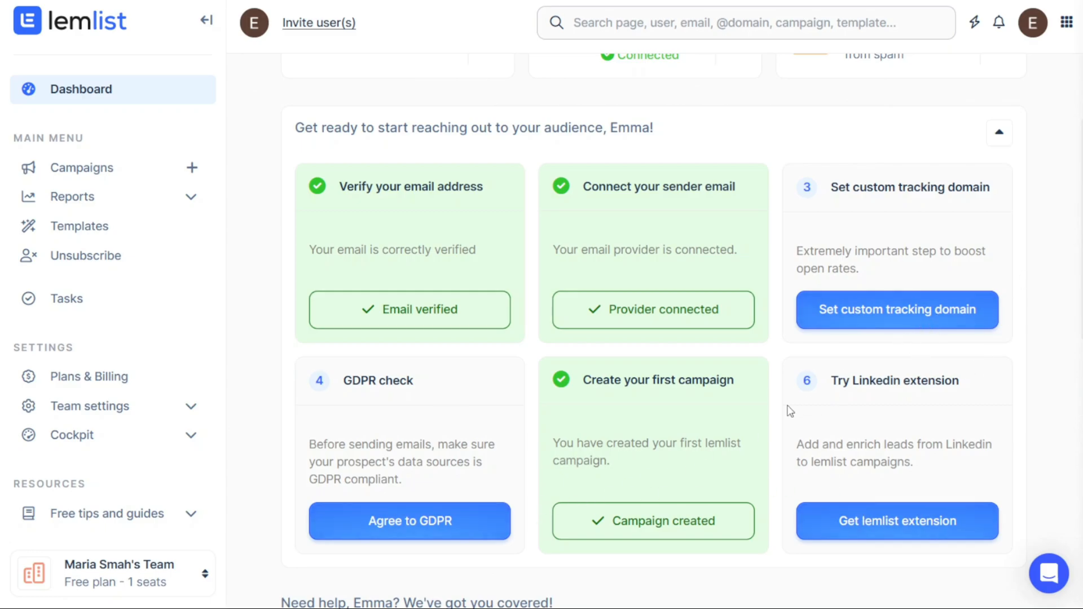
{"action": "mouse_move", "coordinate": [778, 368]}
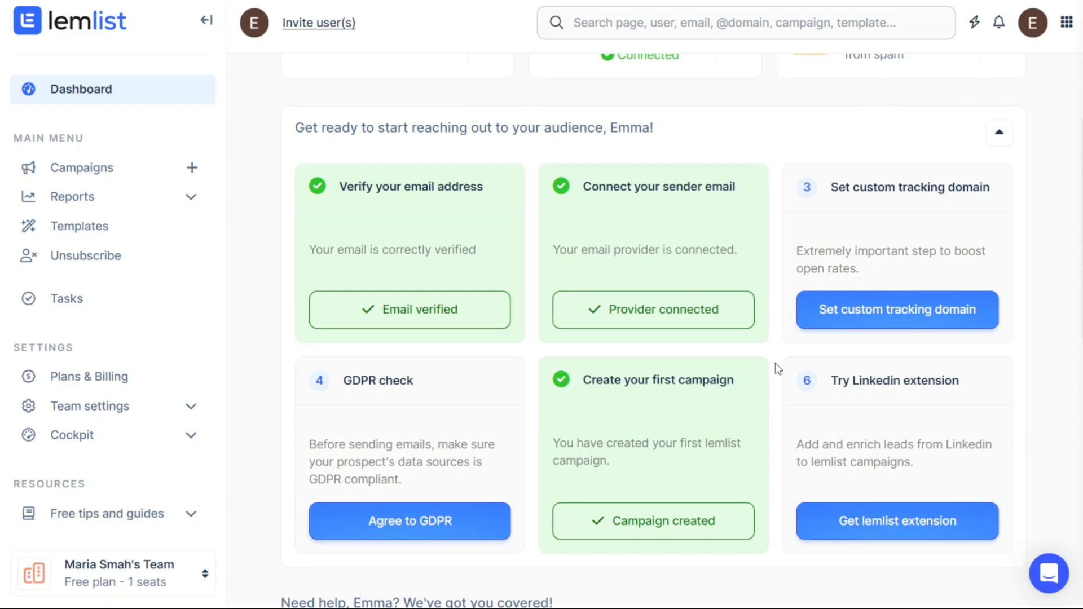